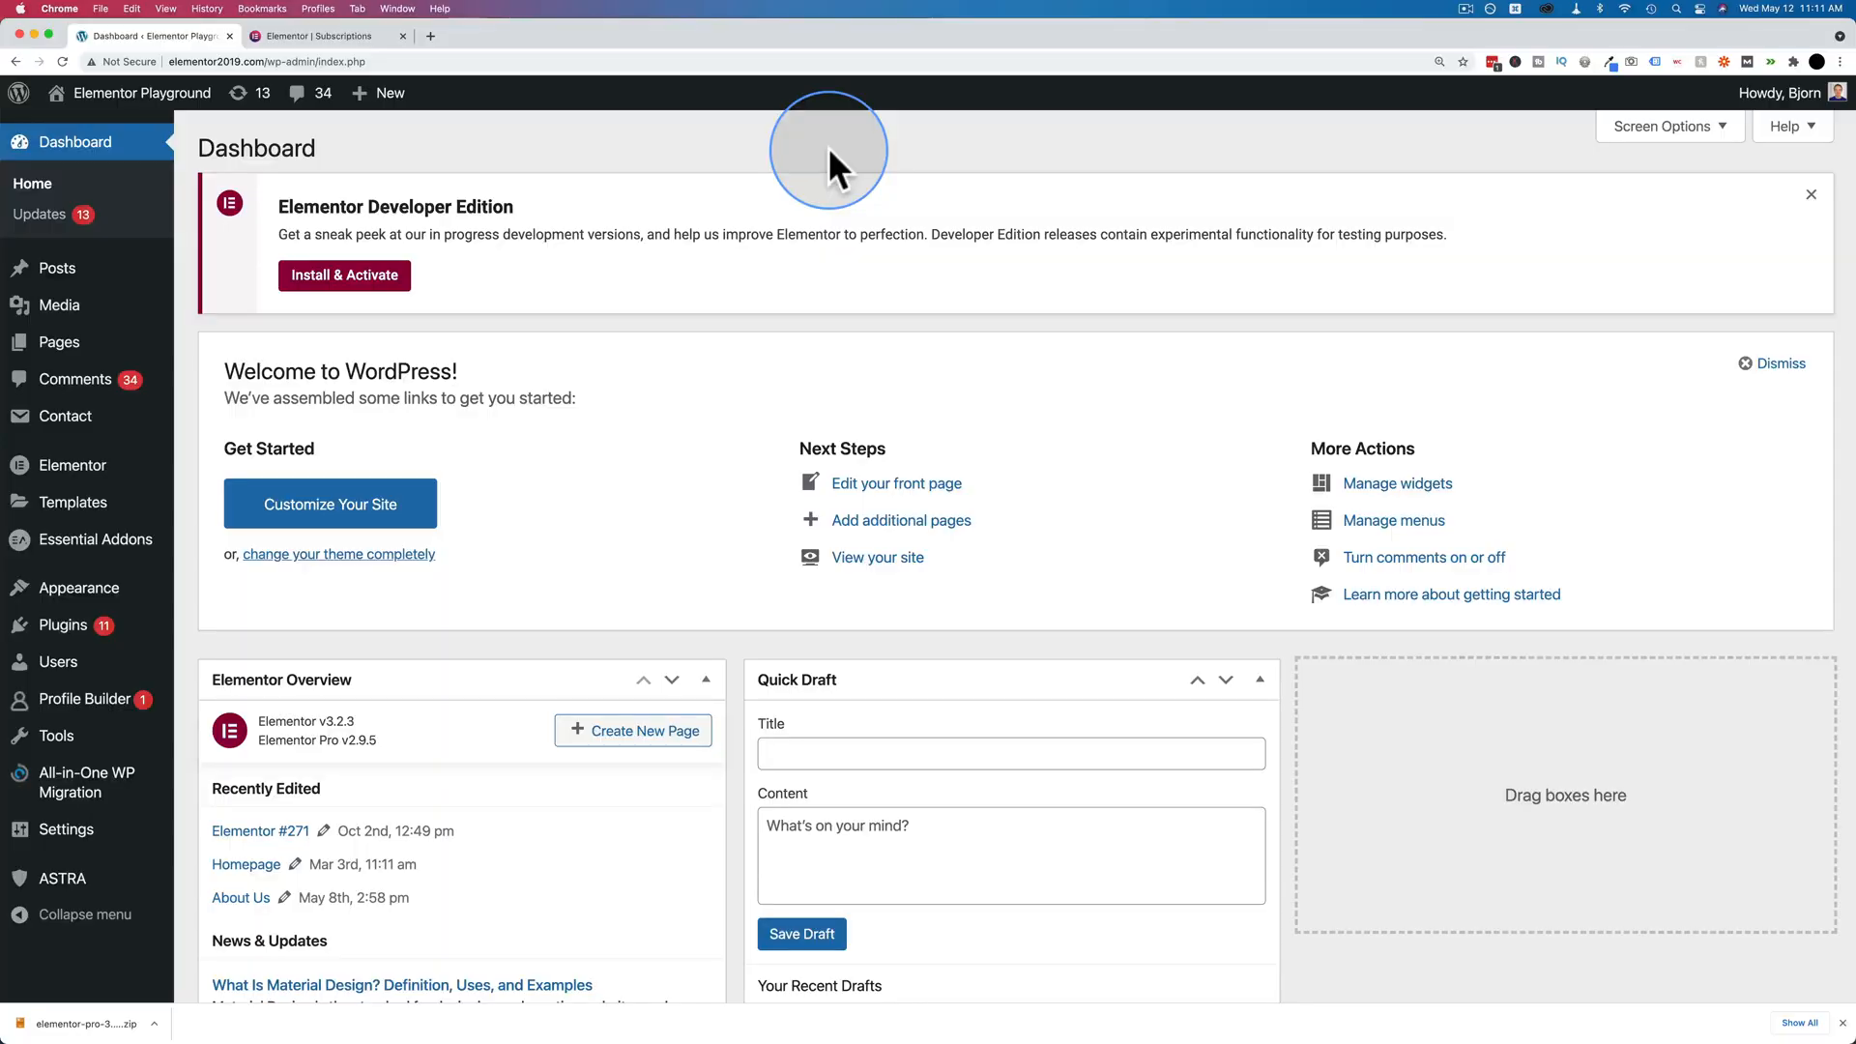
pyautogui.moveTo(507, 199)
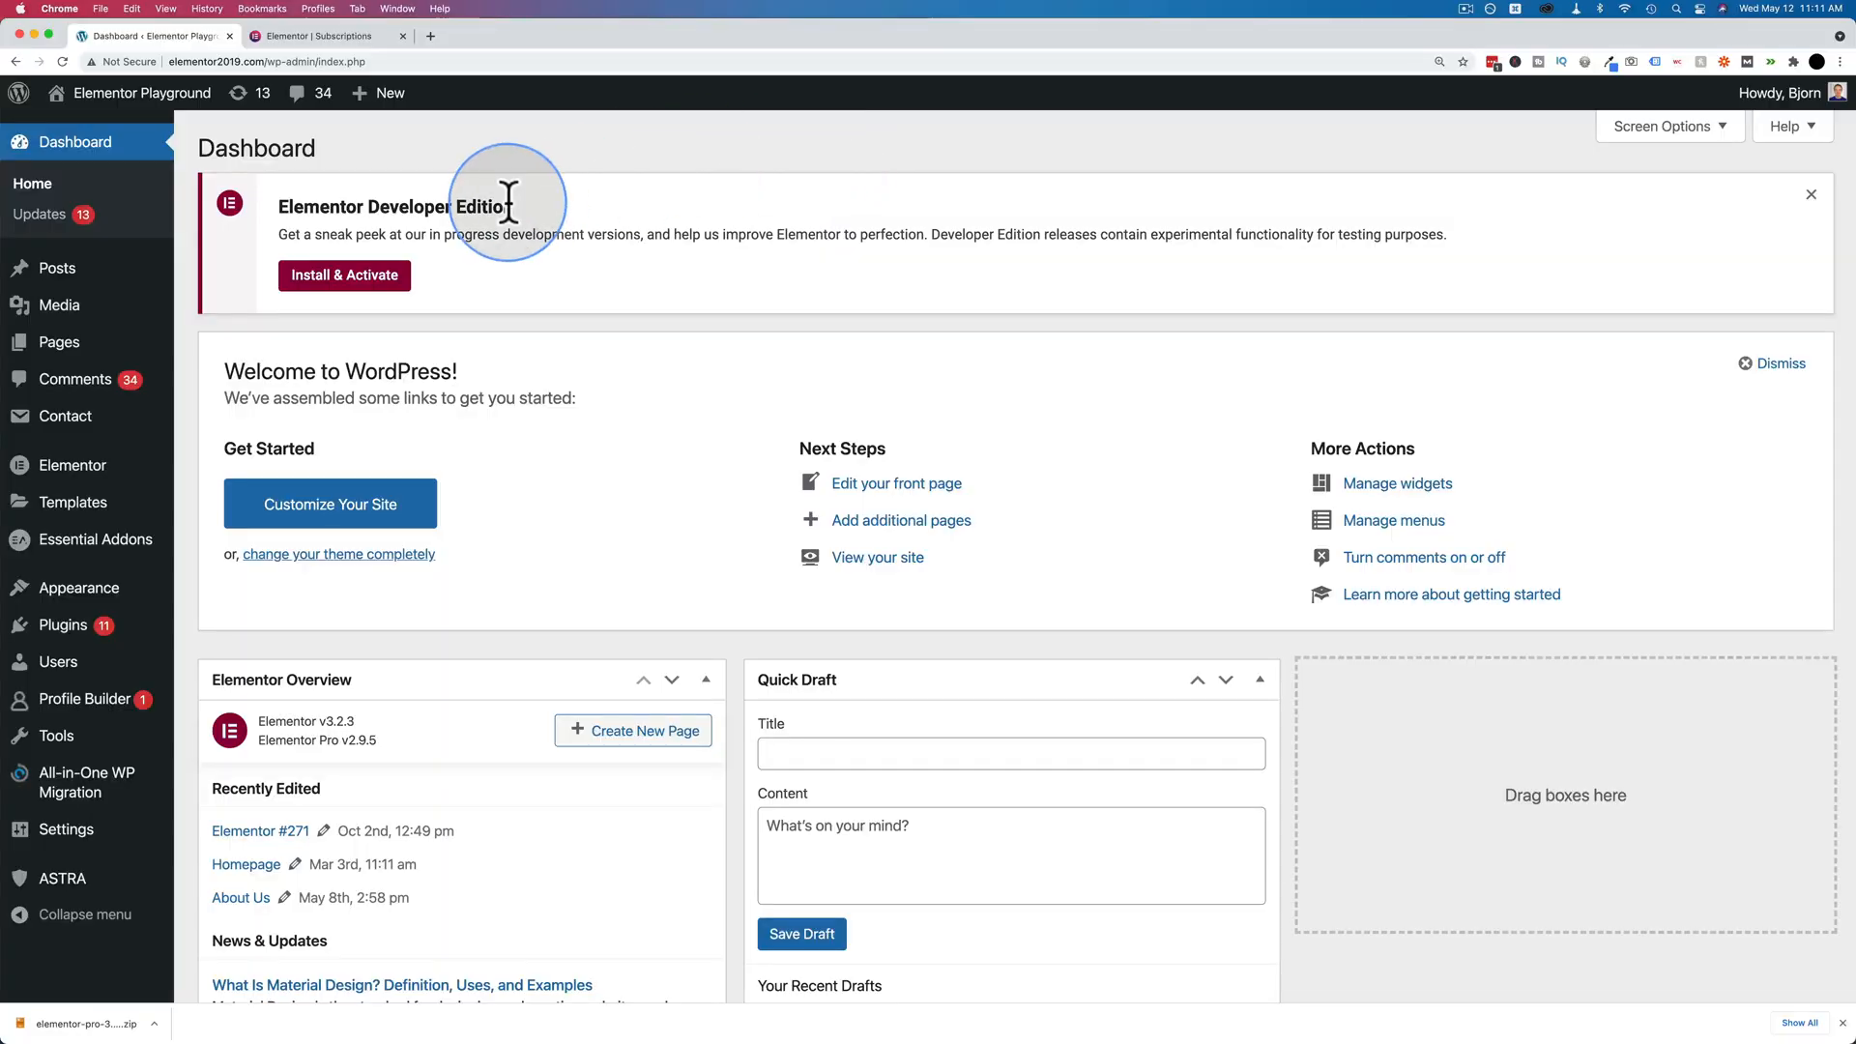
pyautogui.moveTo(62, 626)
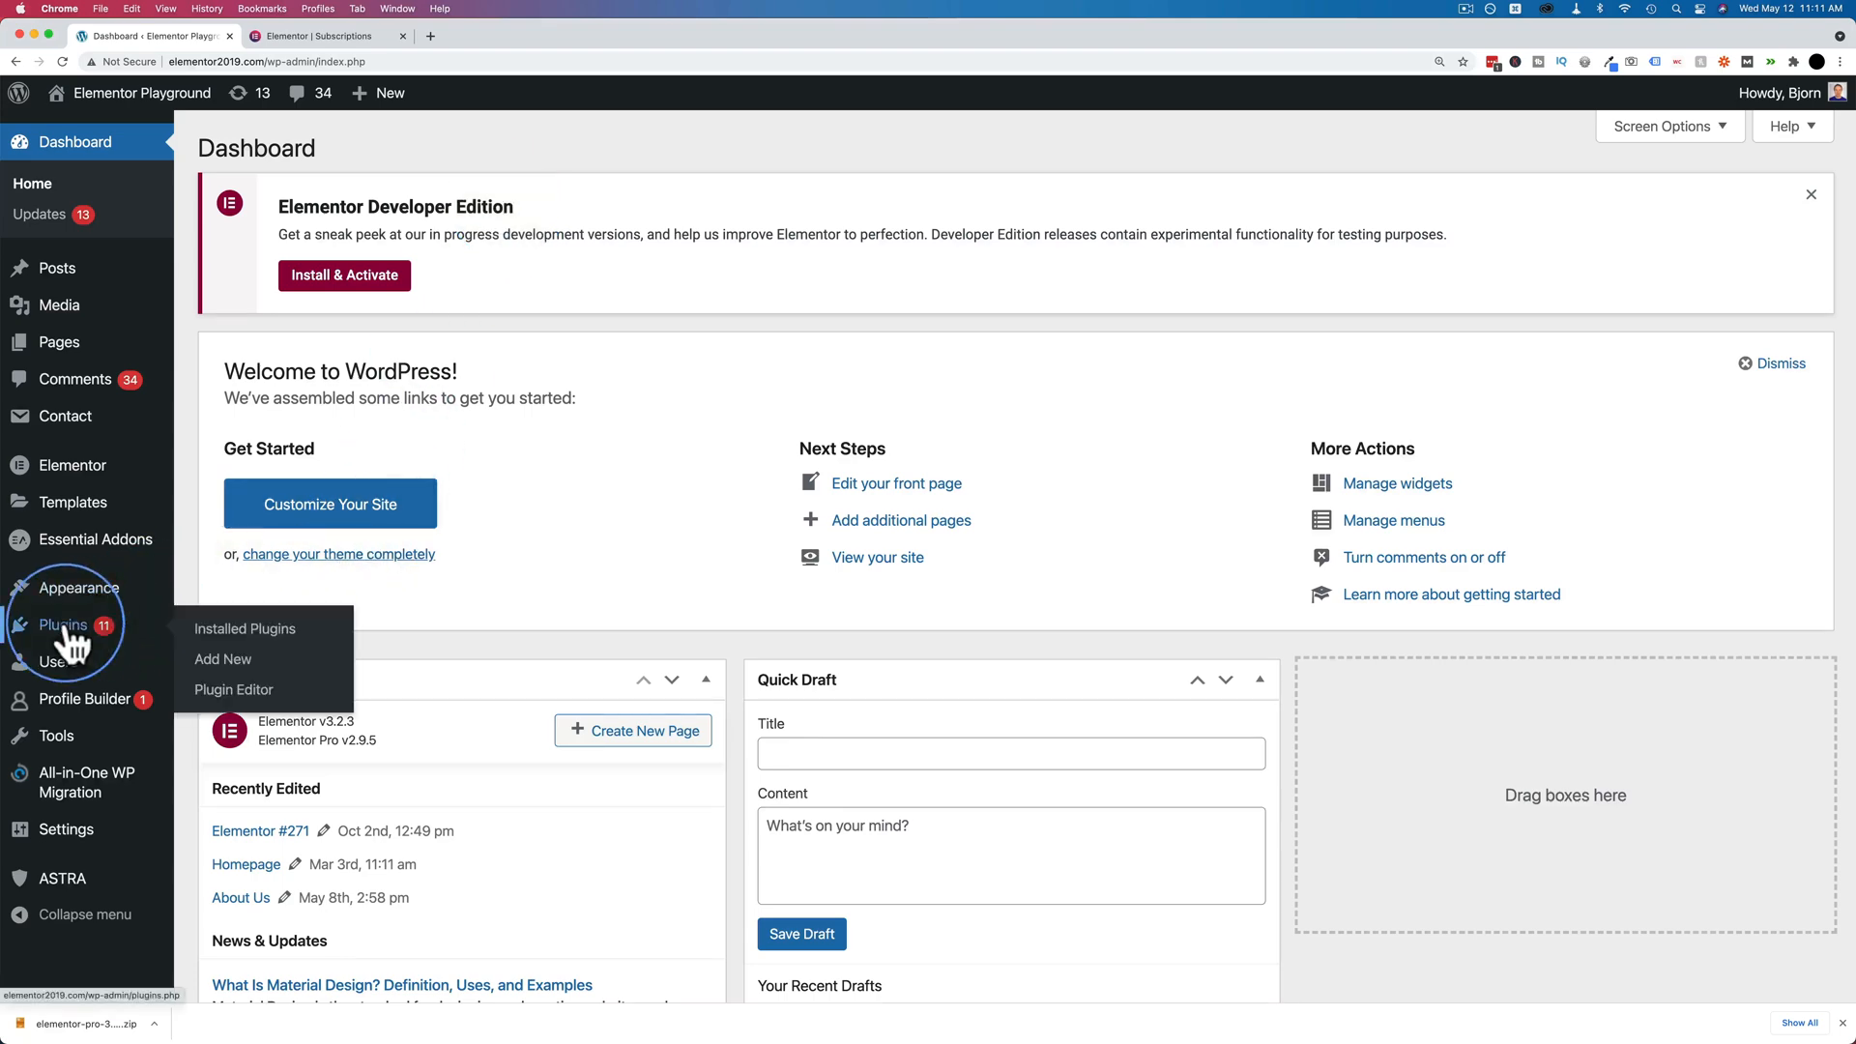
# Update All-in-One WP Migration to 7.42 from Installed Plugins.
pyautogui.click(244, 629)
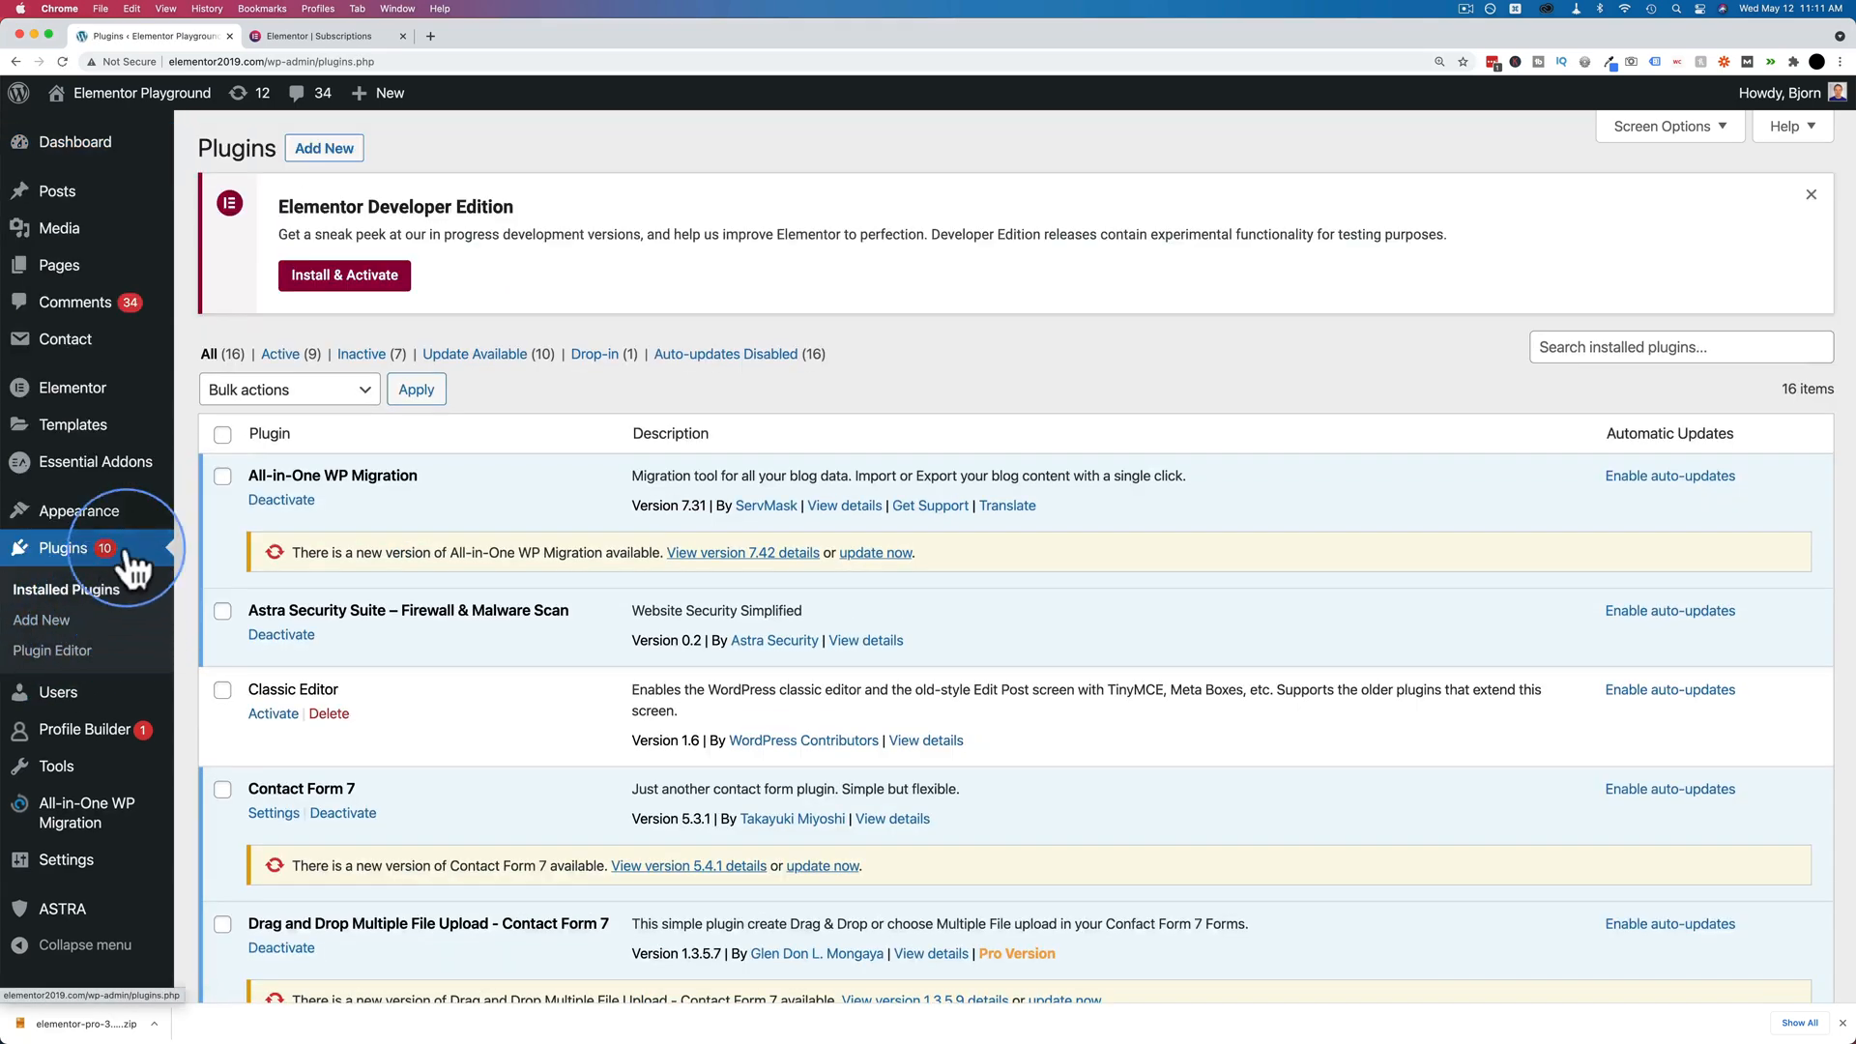
pyautogui.scroll(-3)
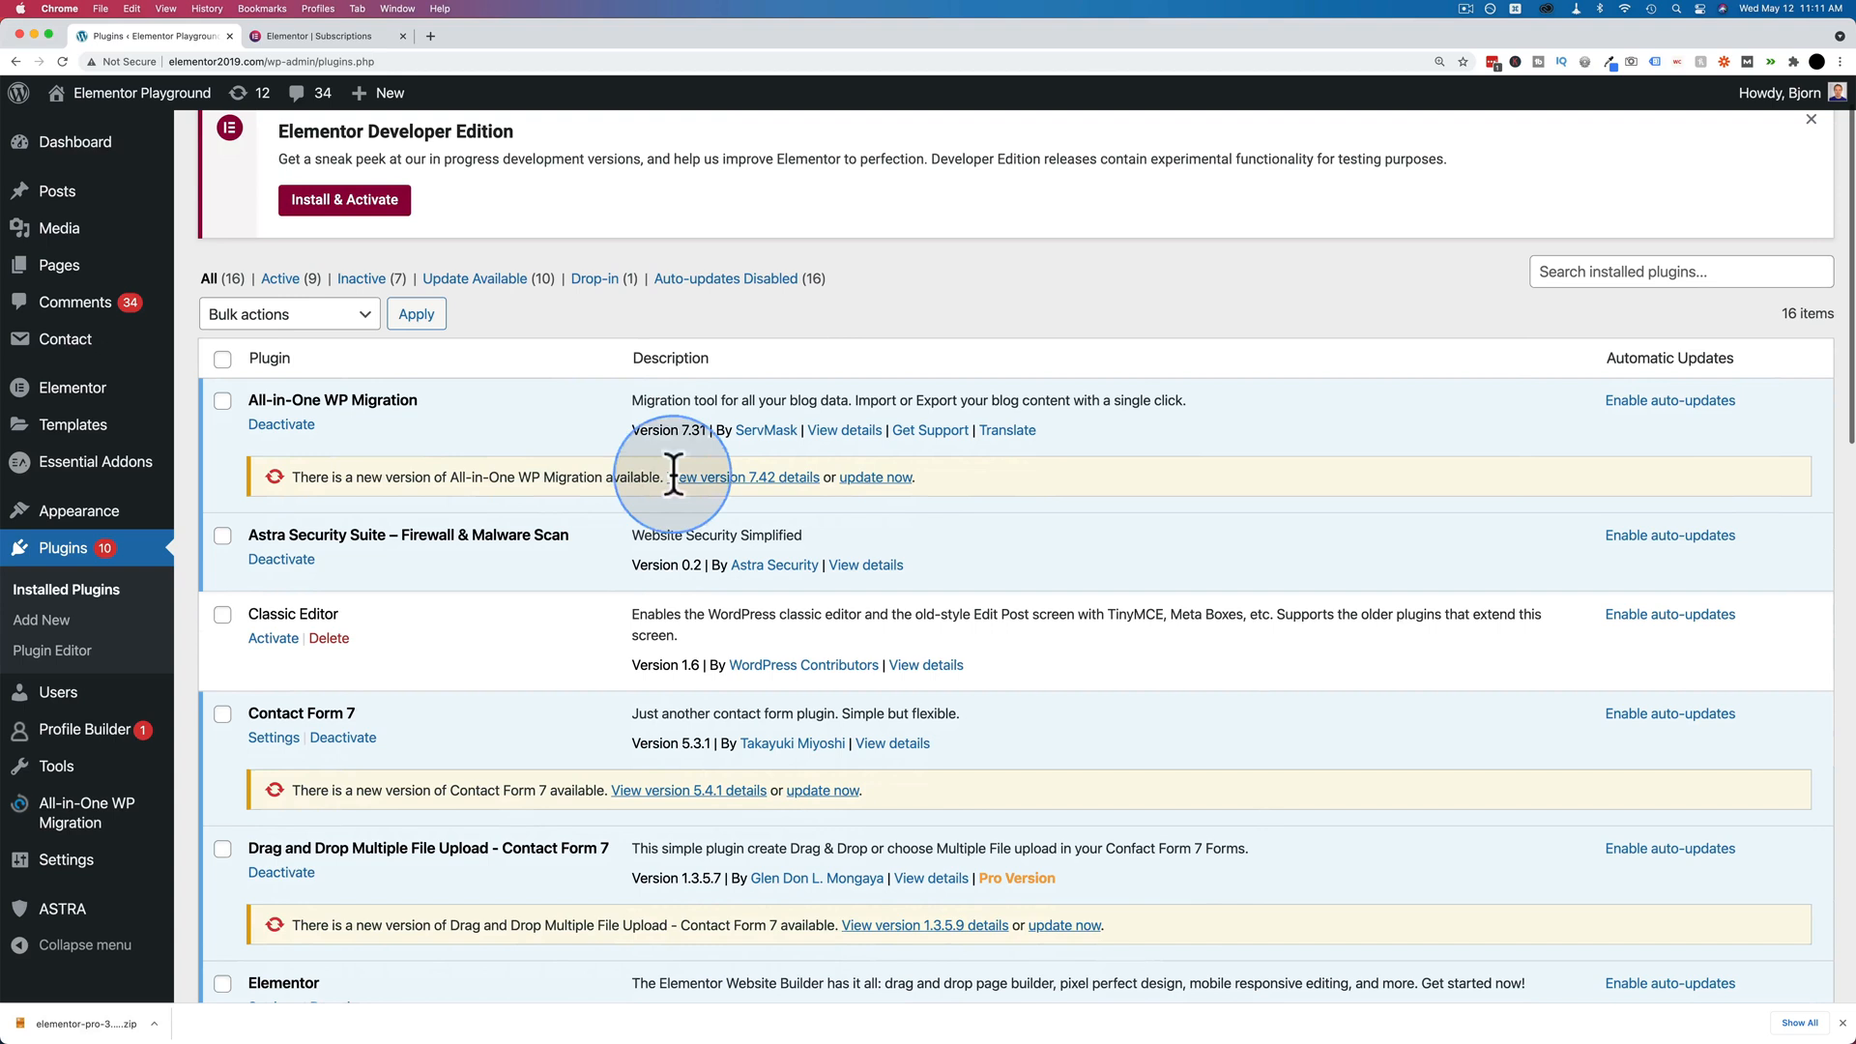
pyautogui.click(874, 477)
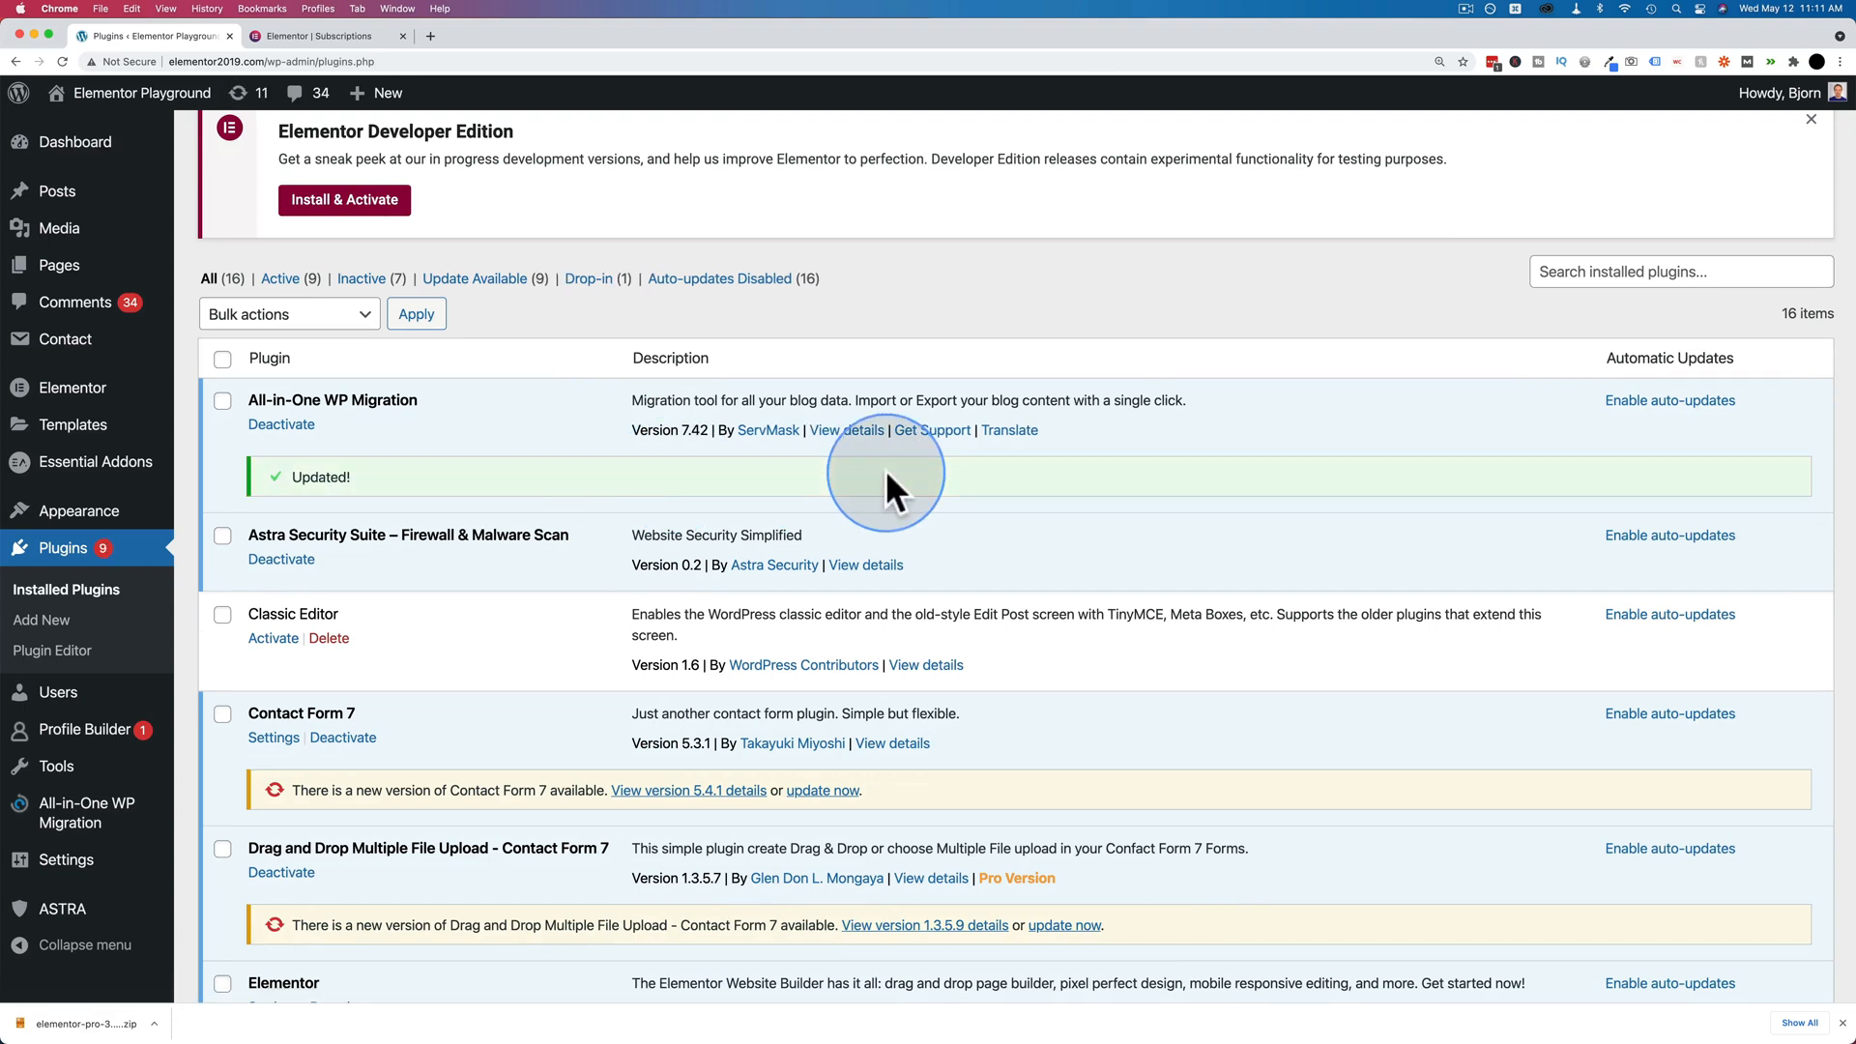
pyautogui.moveTo(886, 527)
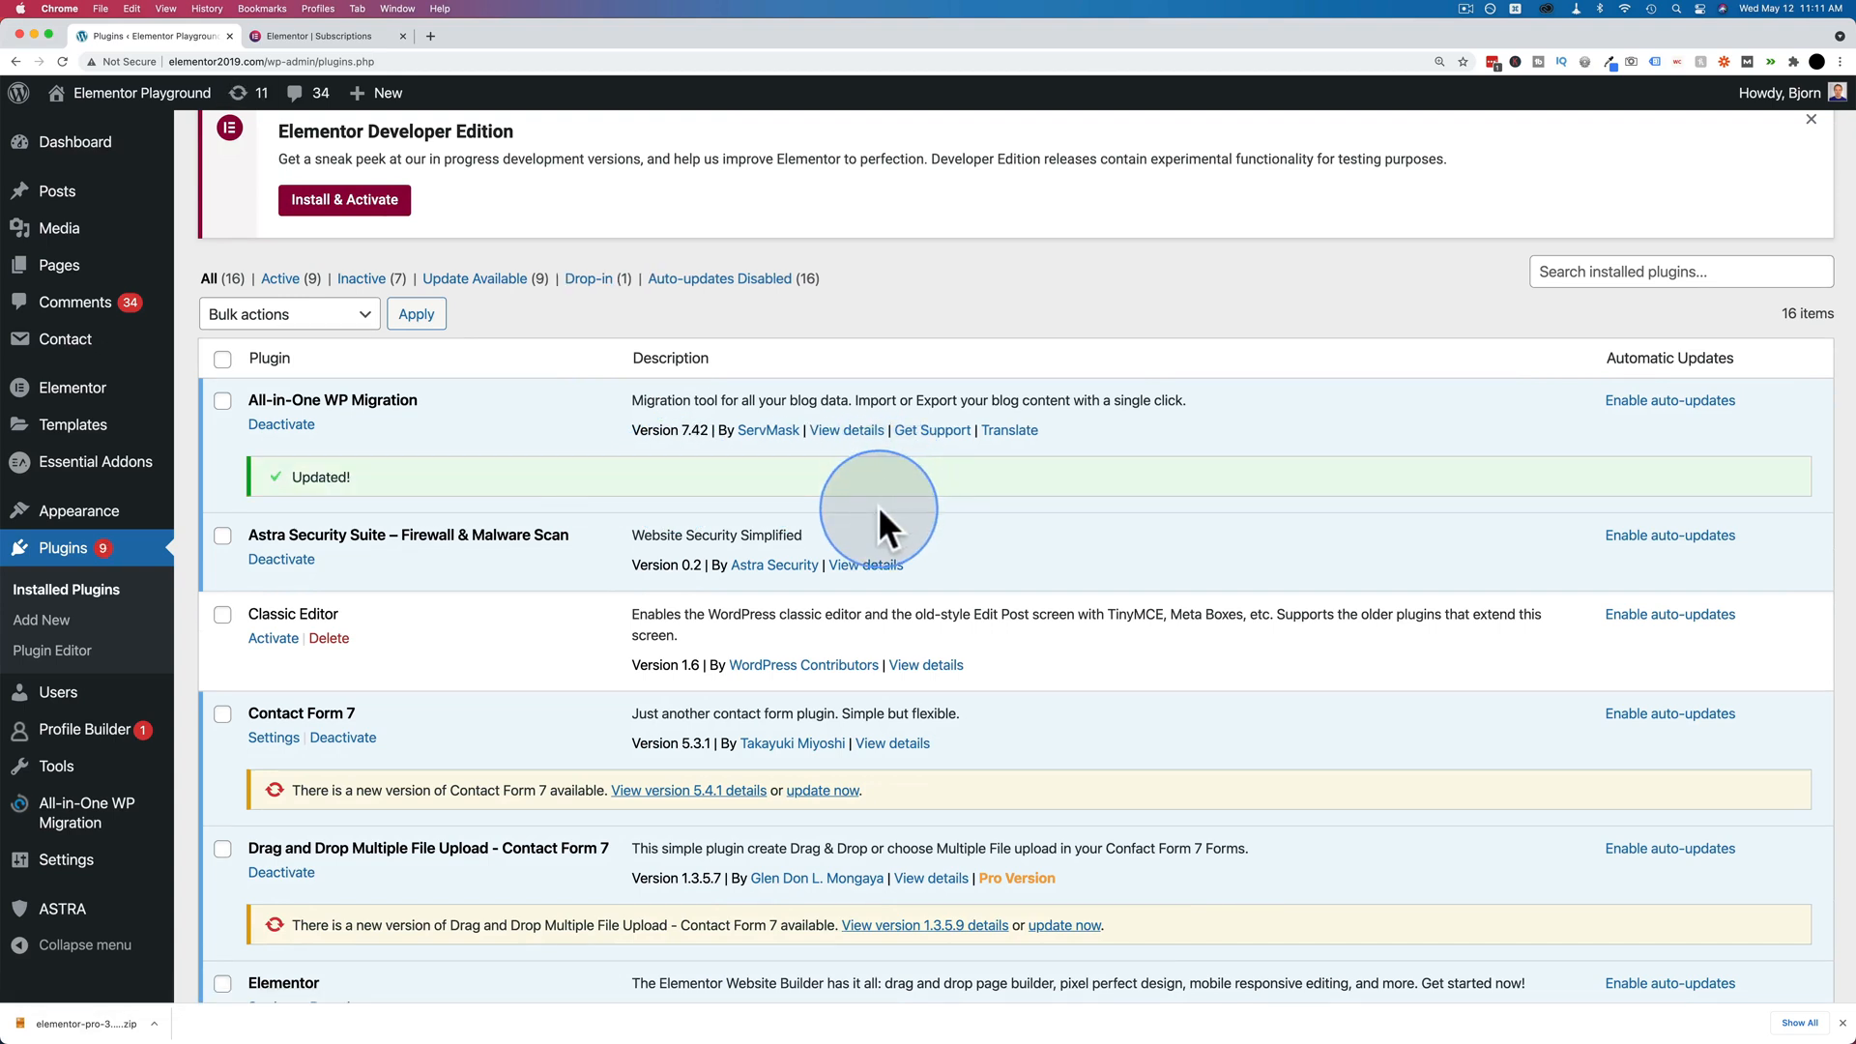
pyautogui.moveTo(473, 320)
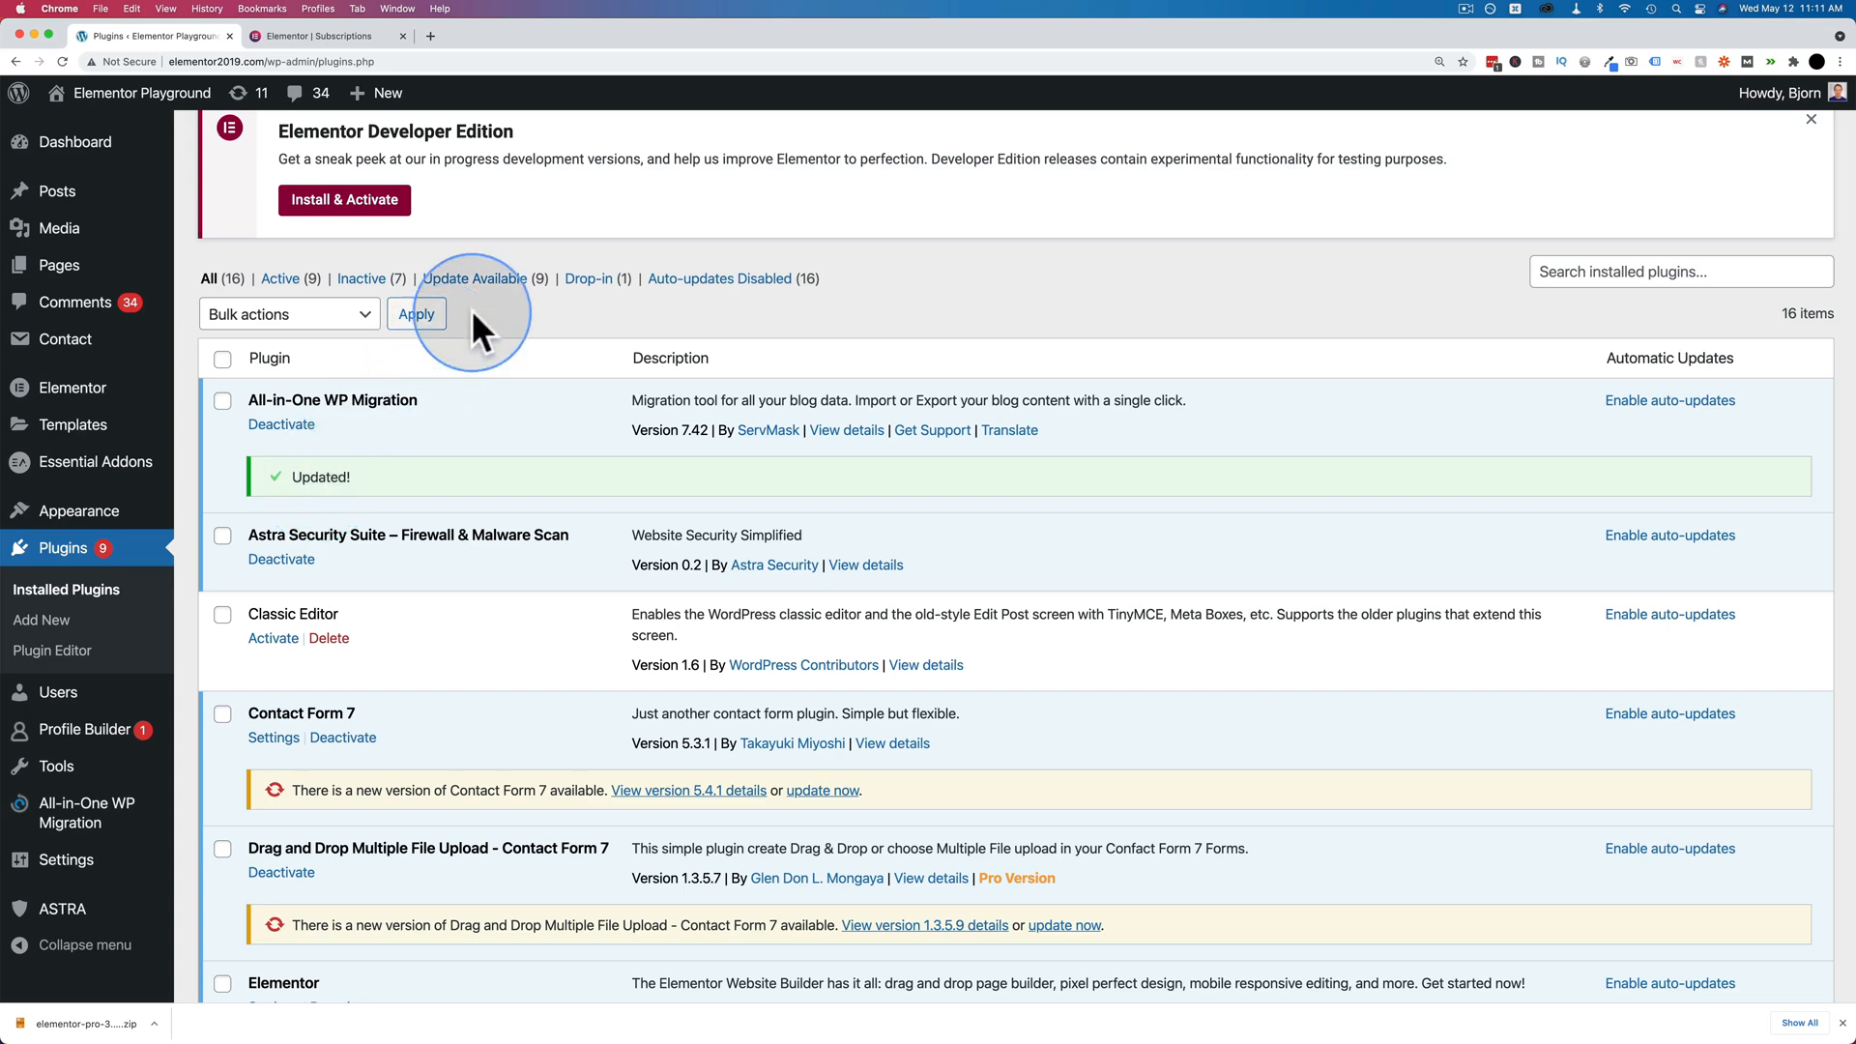
# Filter to plugins with updates available and choose Update as the bulk action.
pyautogui.click(474, 278)
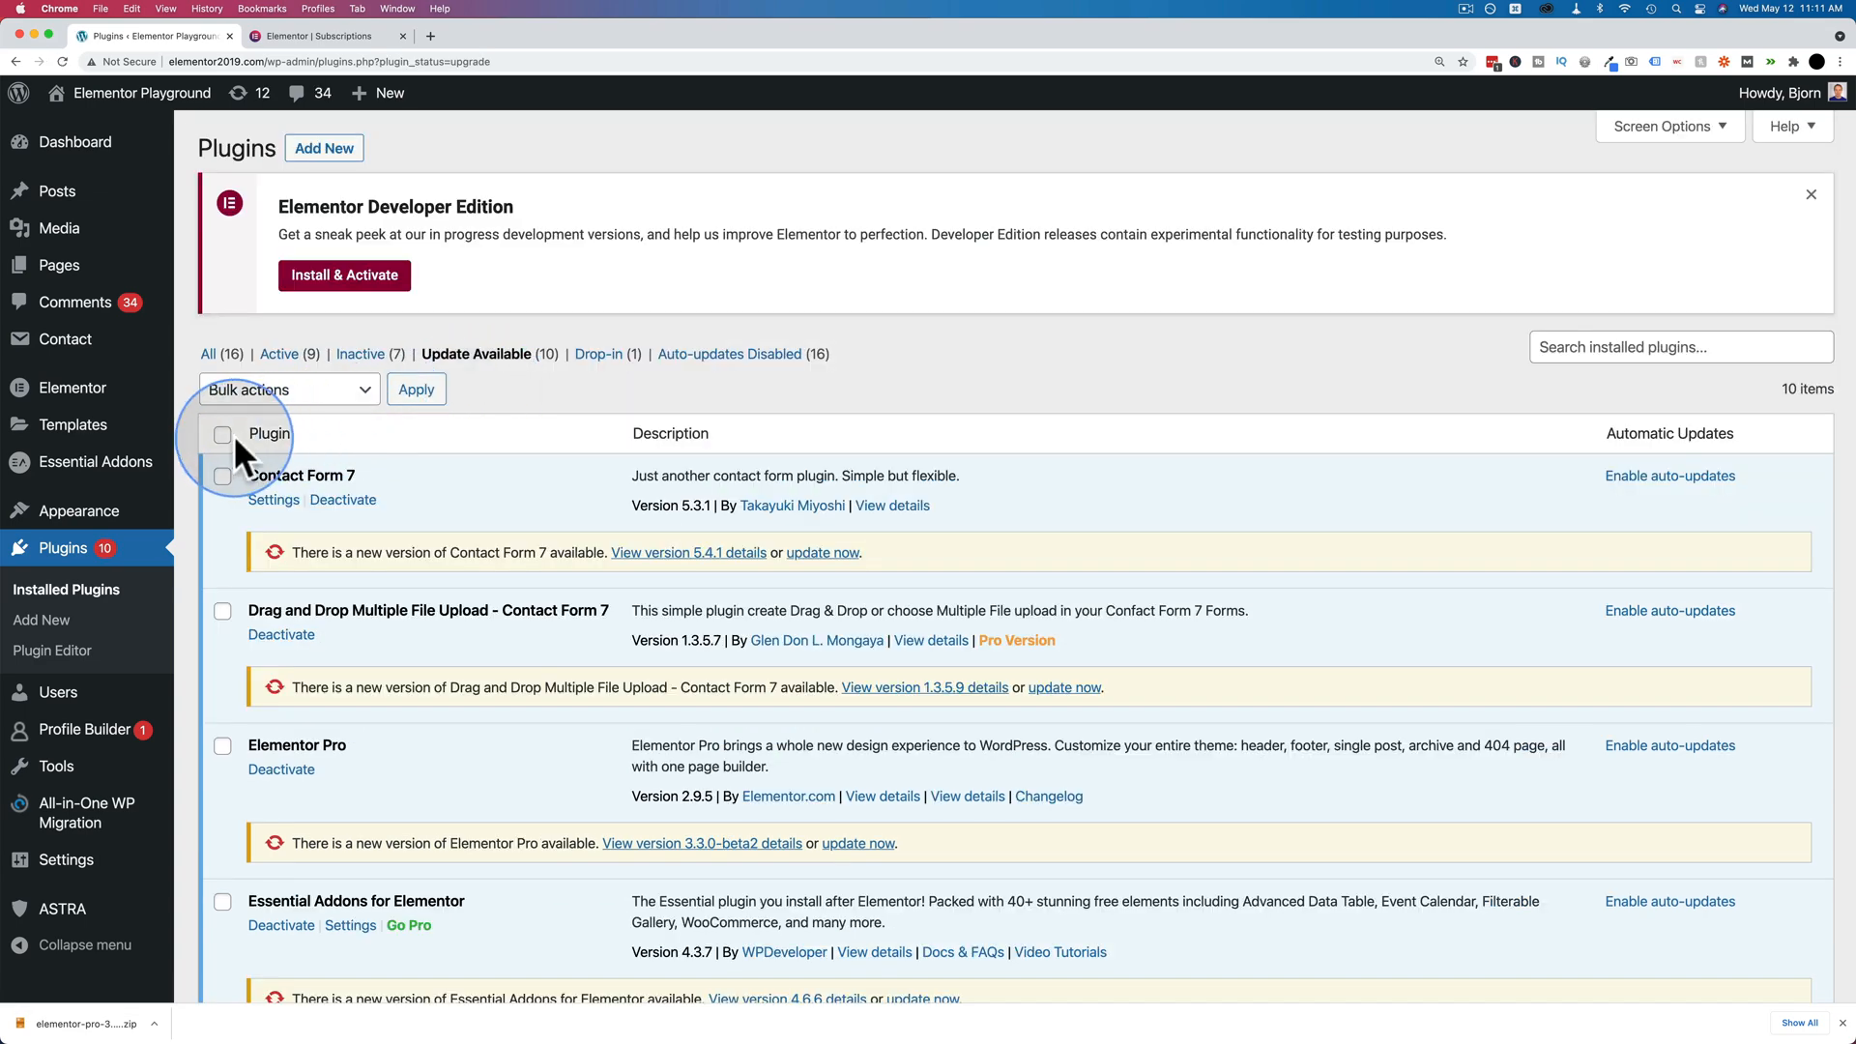
pyautogui.click(222, 434)
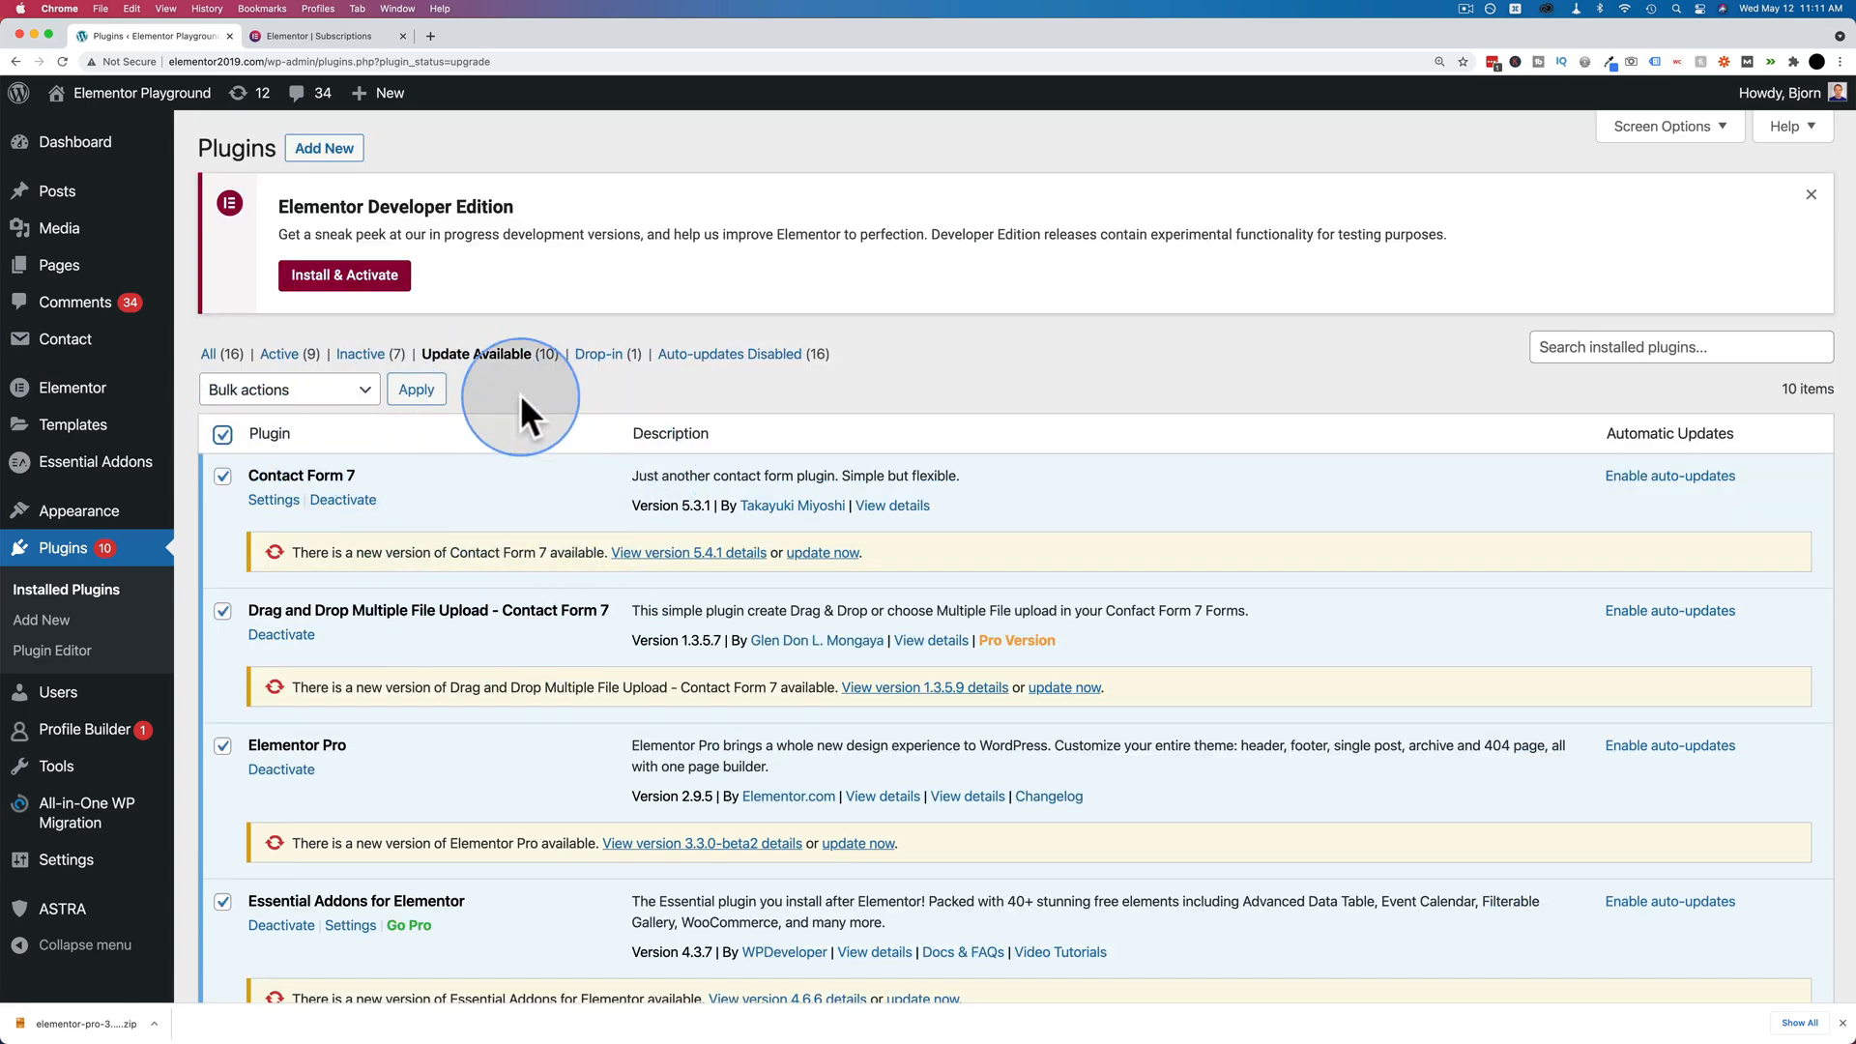
pyautogui.moveTo(572, 589)
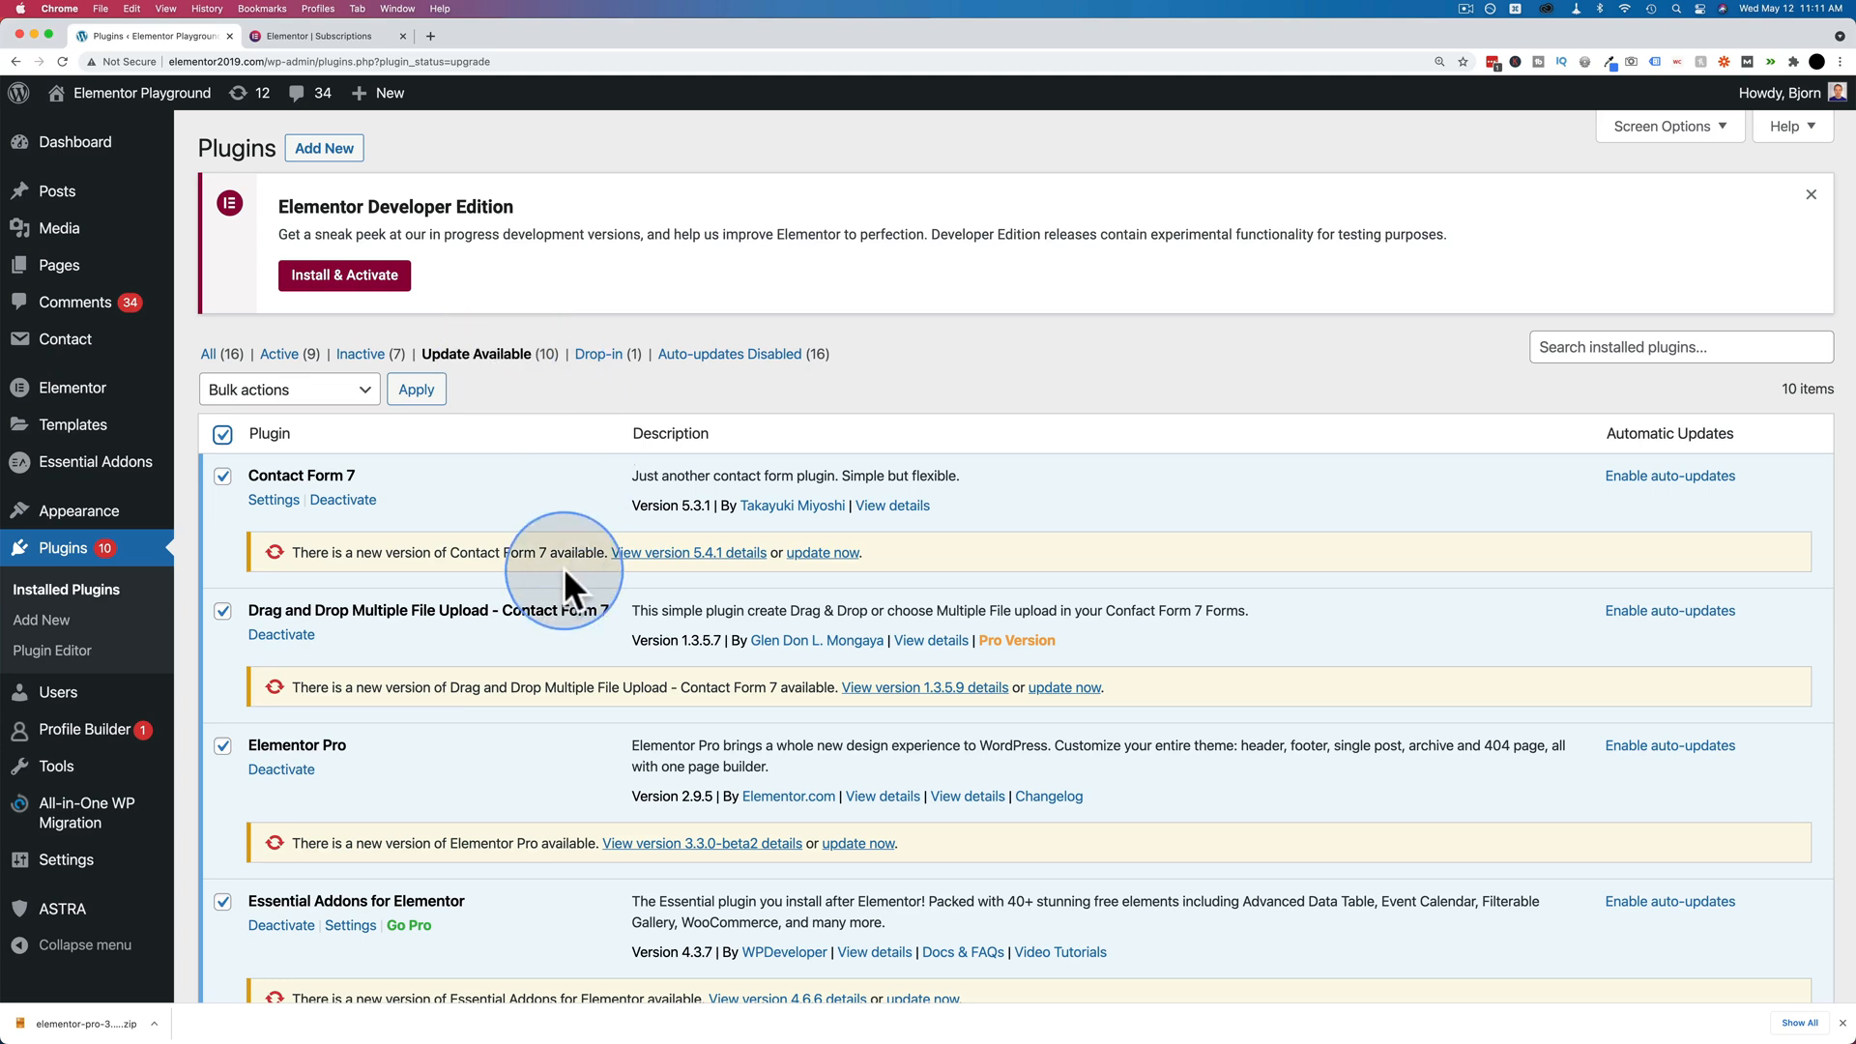
pyautogui.click(288, 388)
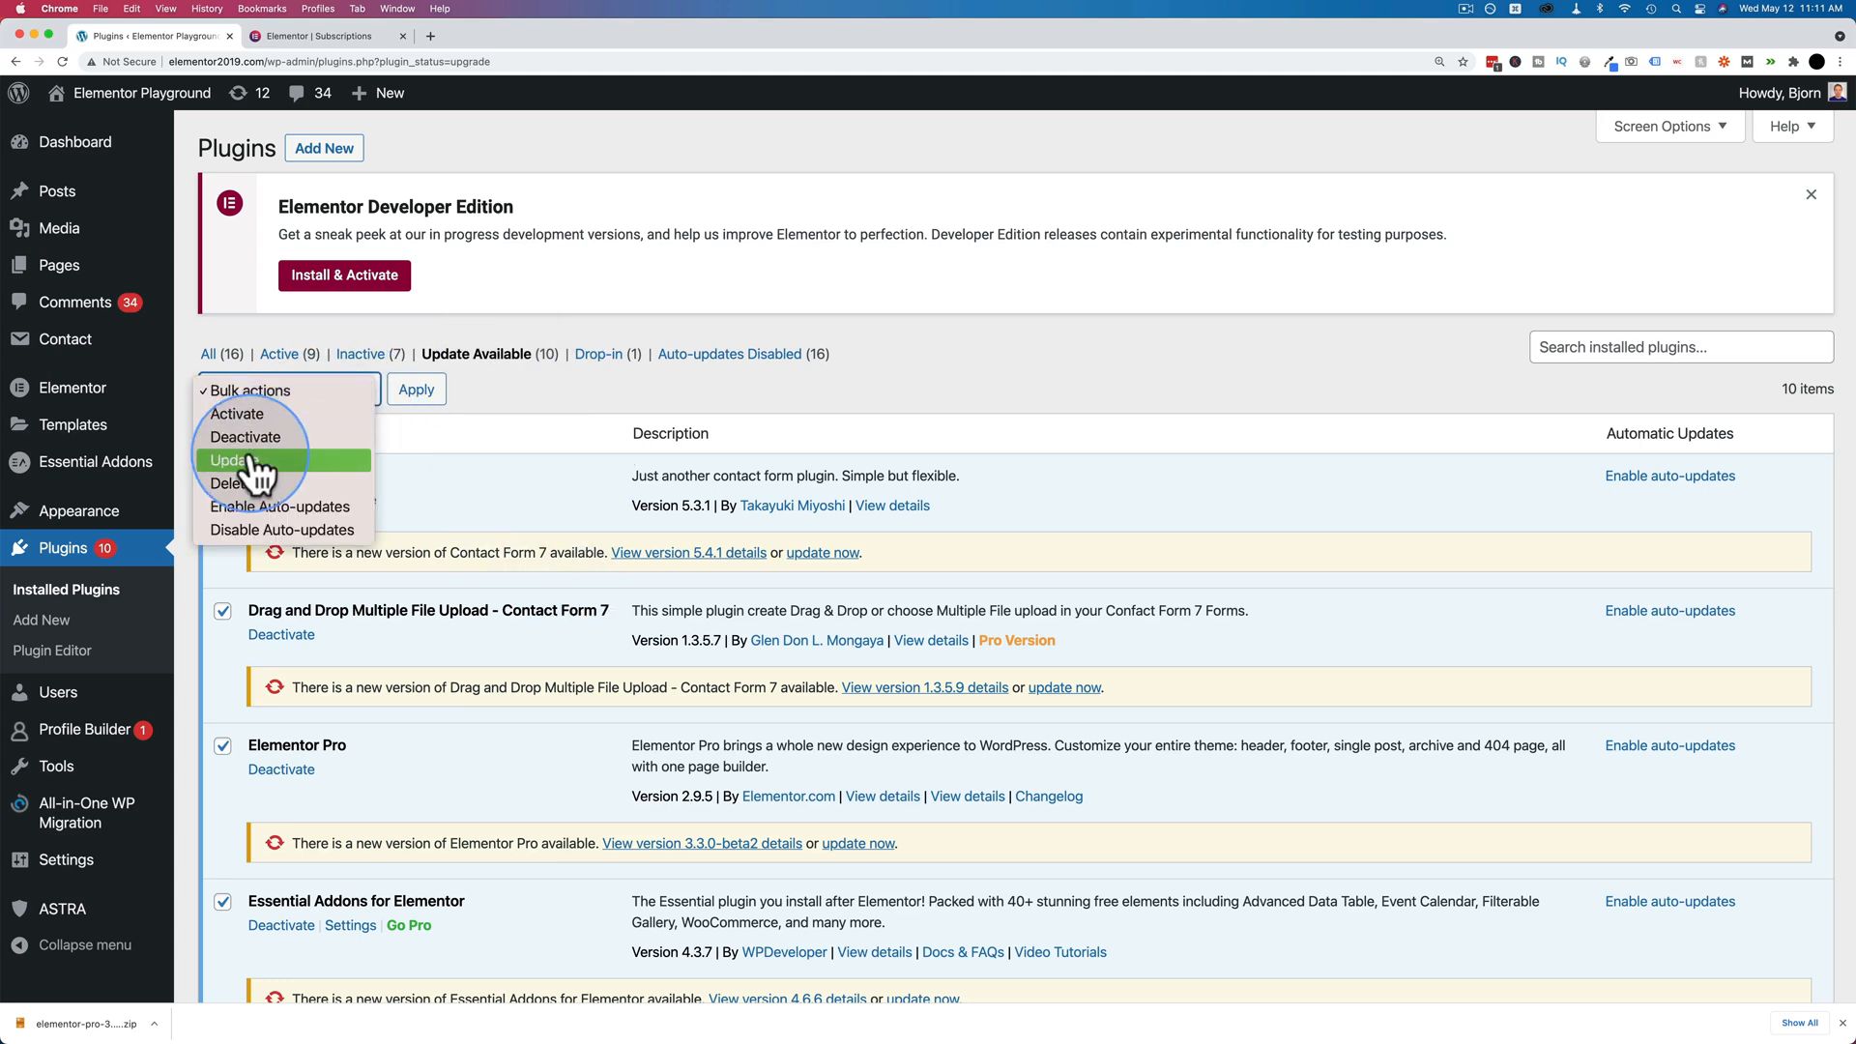
pyautogui.click(242, 459)
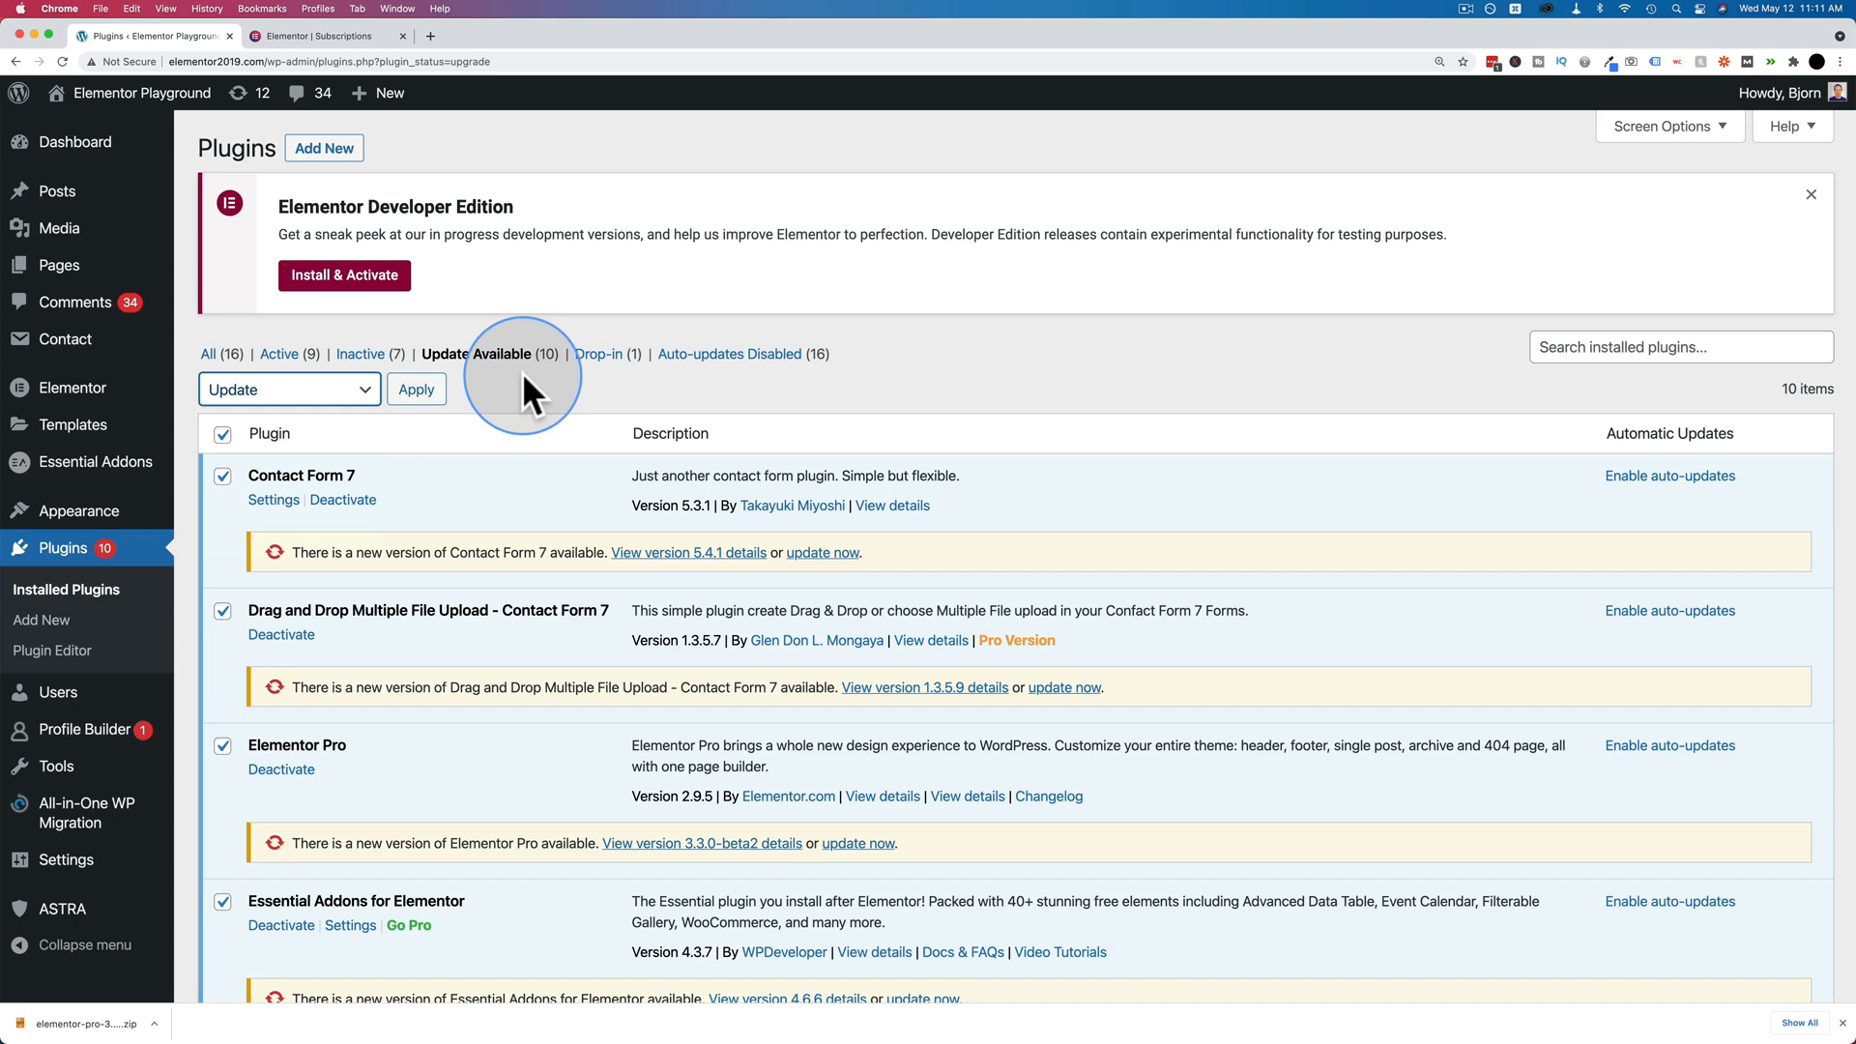
pyautogui.click(222, 433)
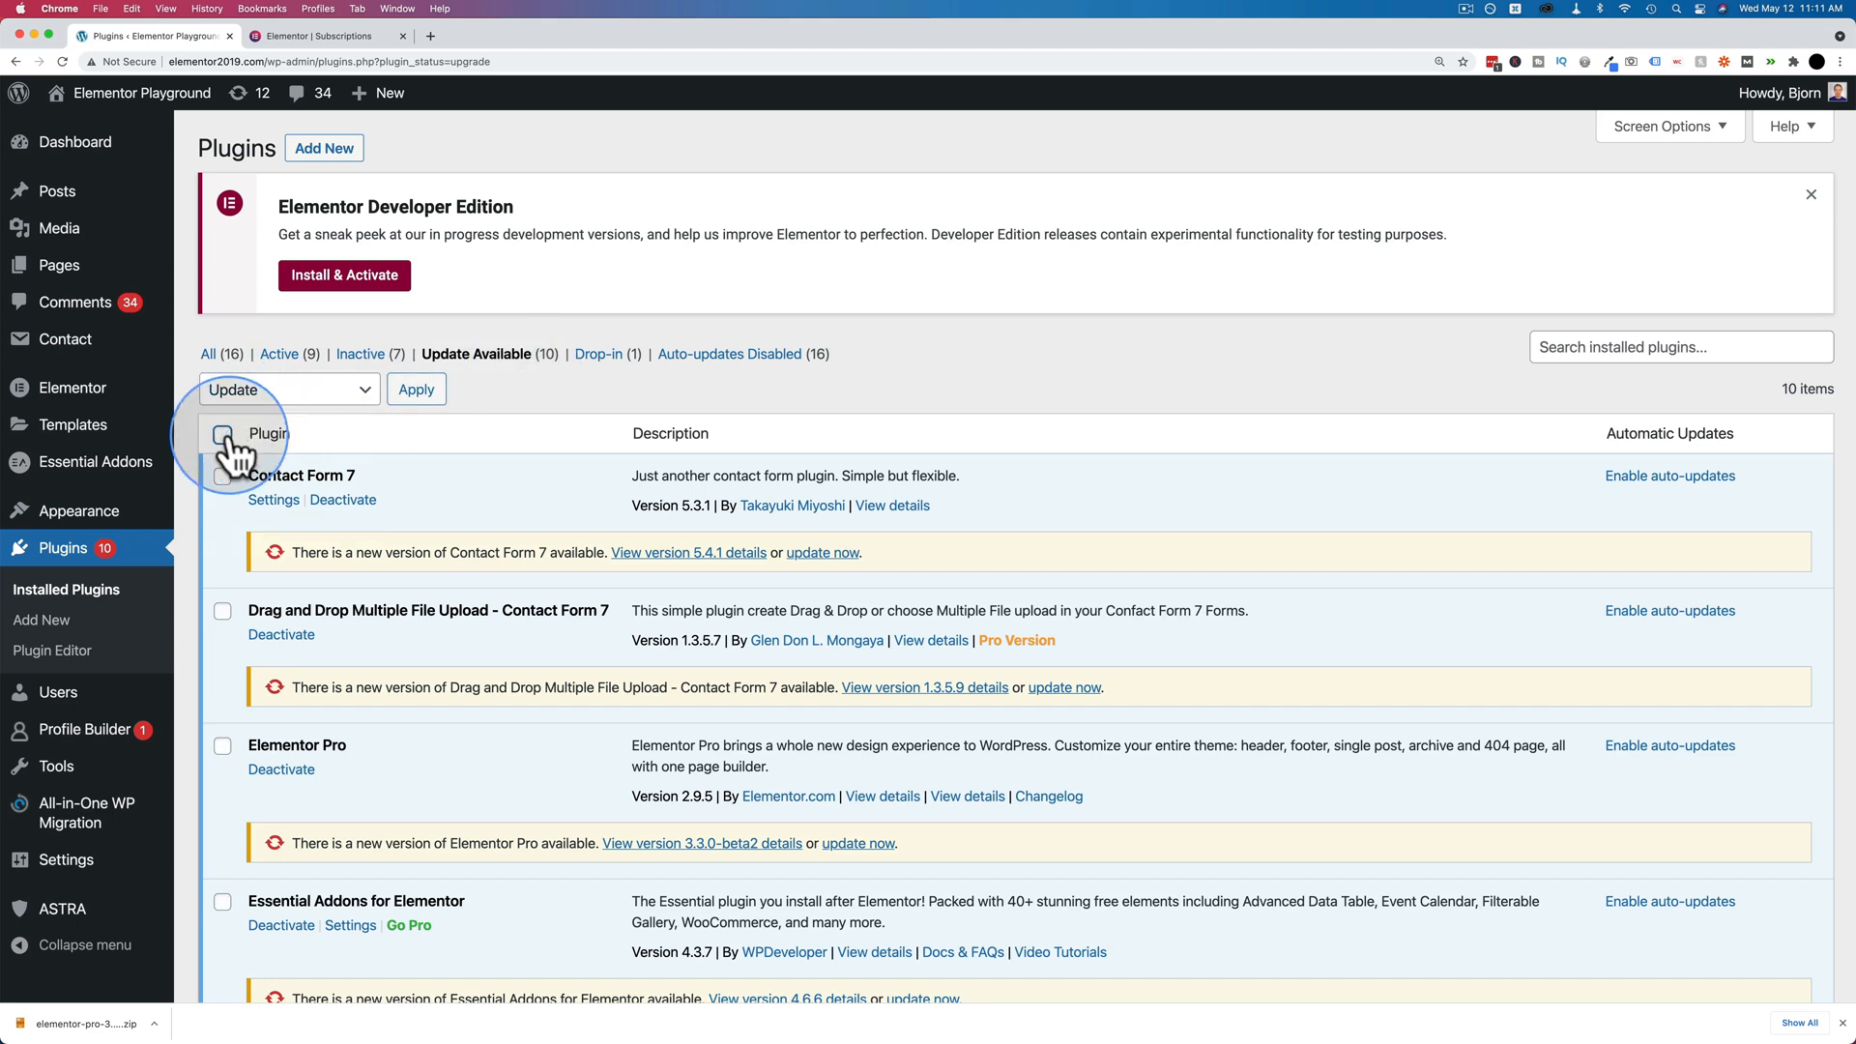
pyautogui.moveTo(532, 423)
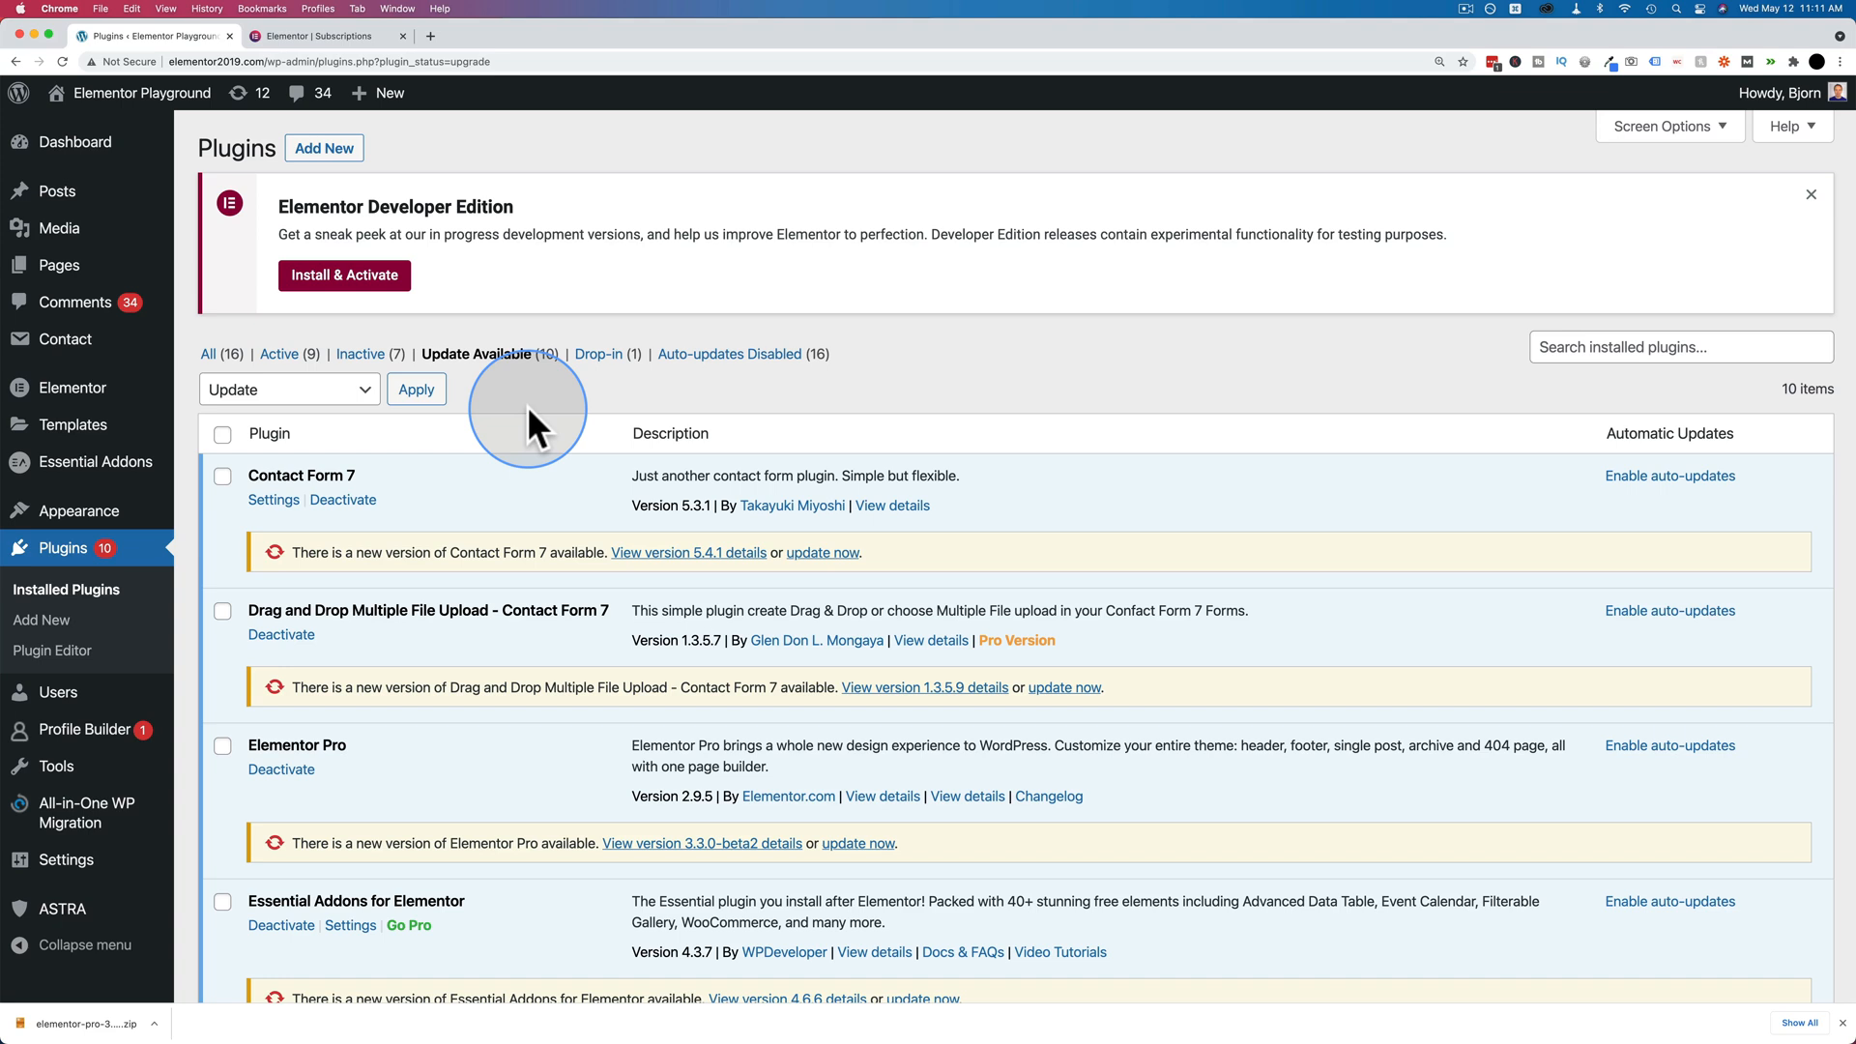
# Download the Elementor Pro zip from the active Elementor Pro - Expert subscription.
pyautogui.click(326, 36)
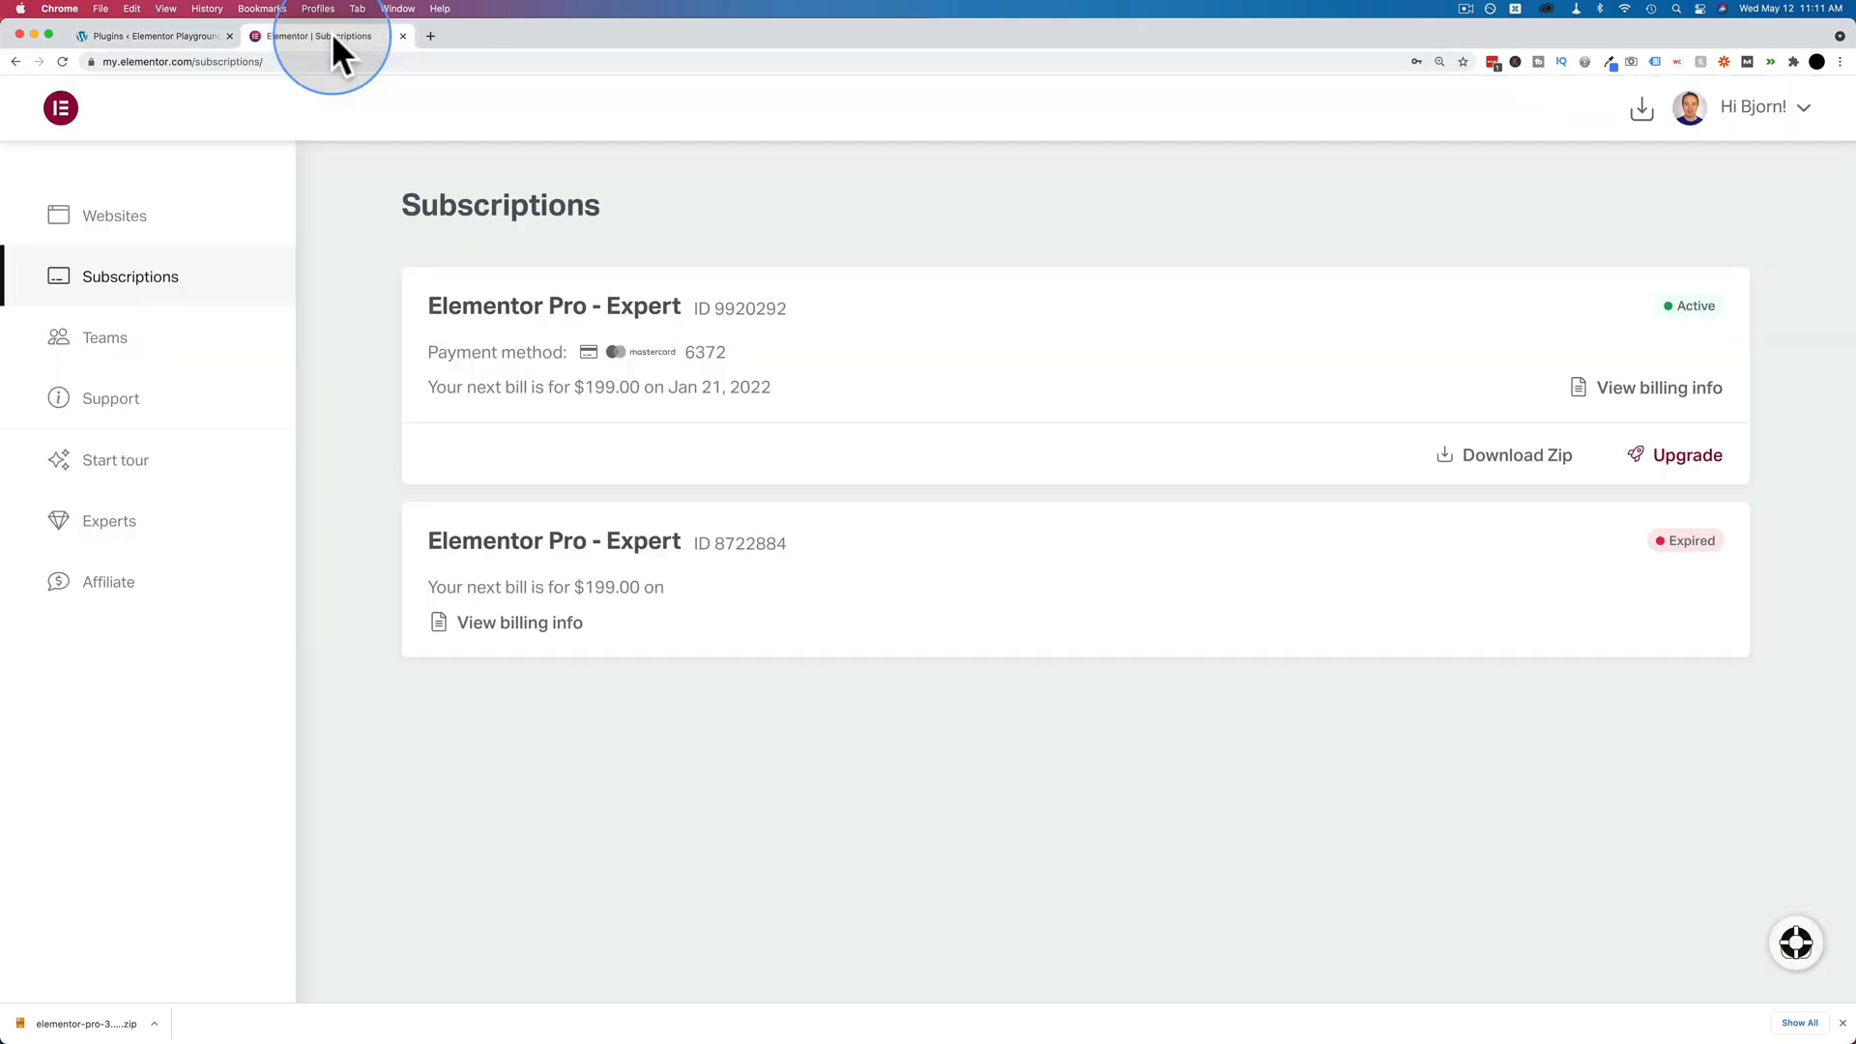
pyautogui.click(152, 36)
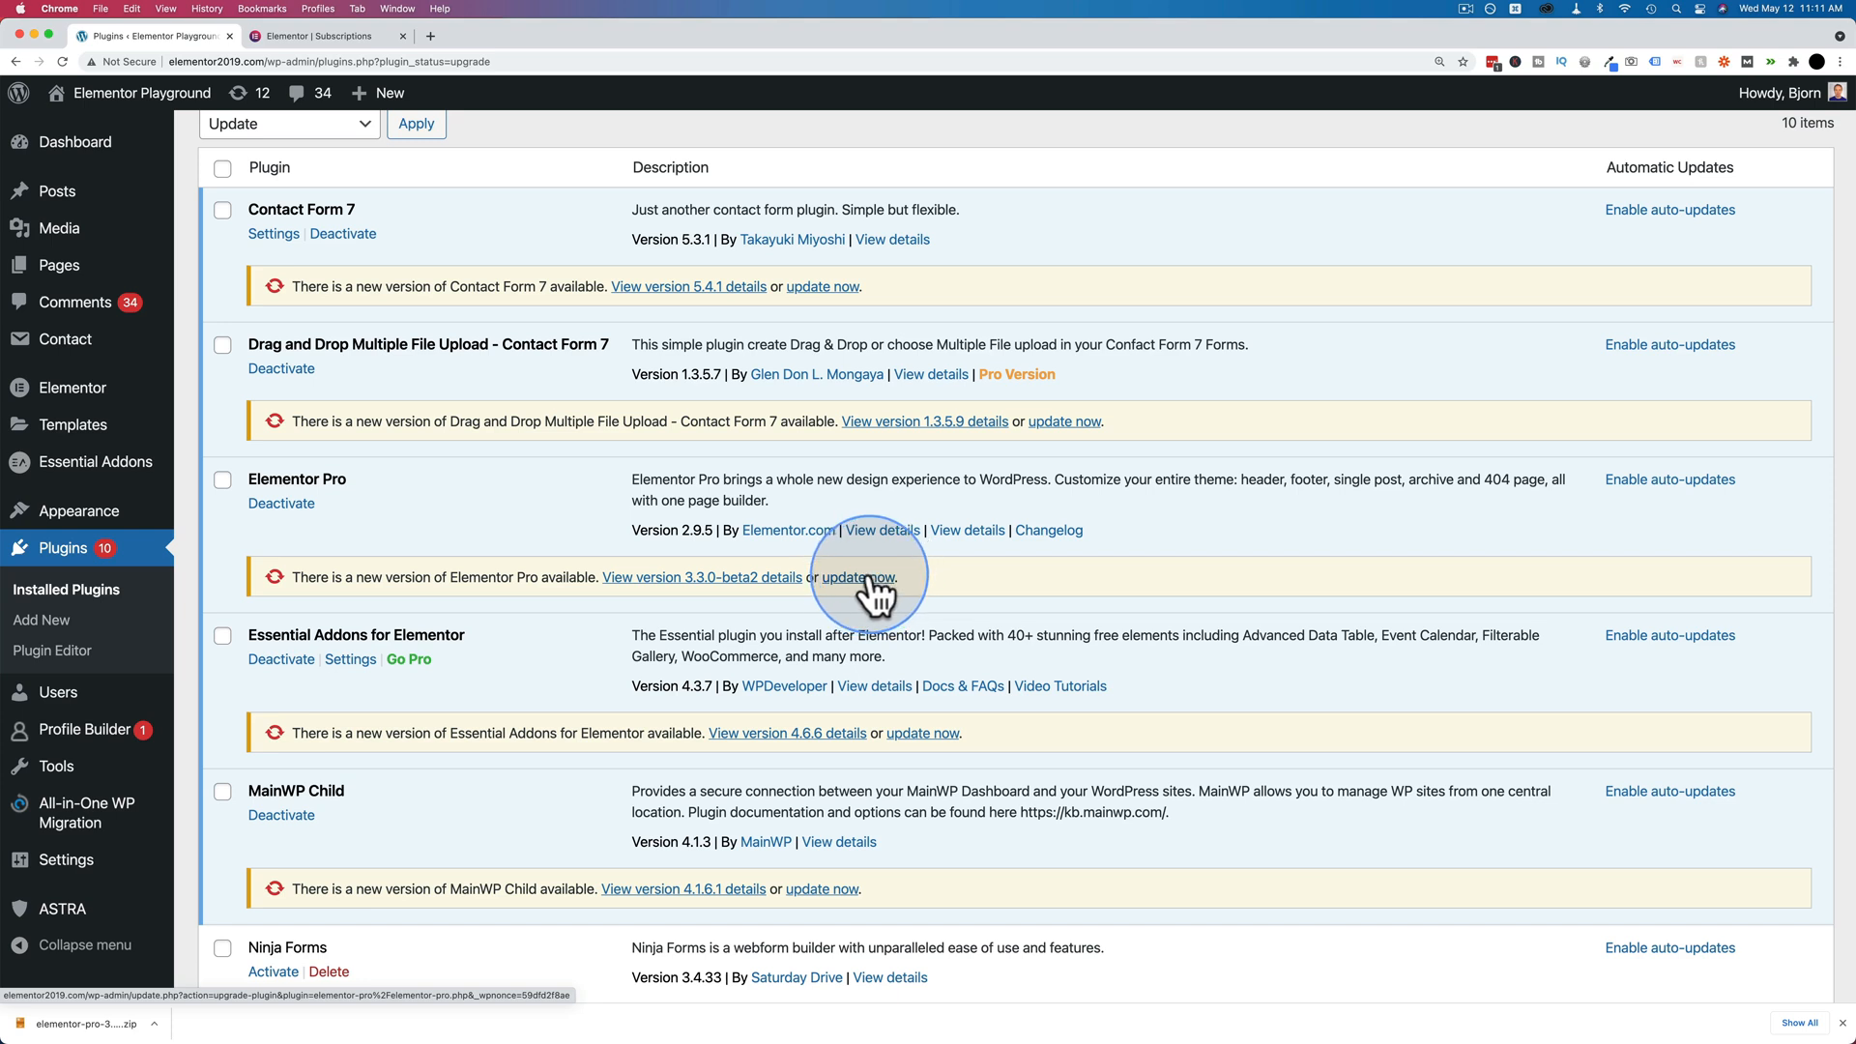
pyautogui.moveTo(471, 385)
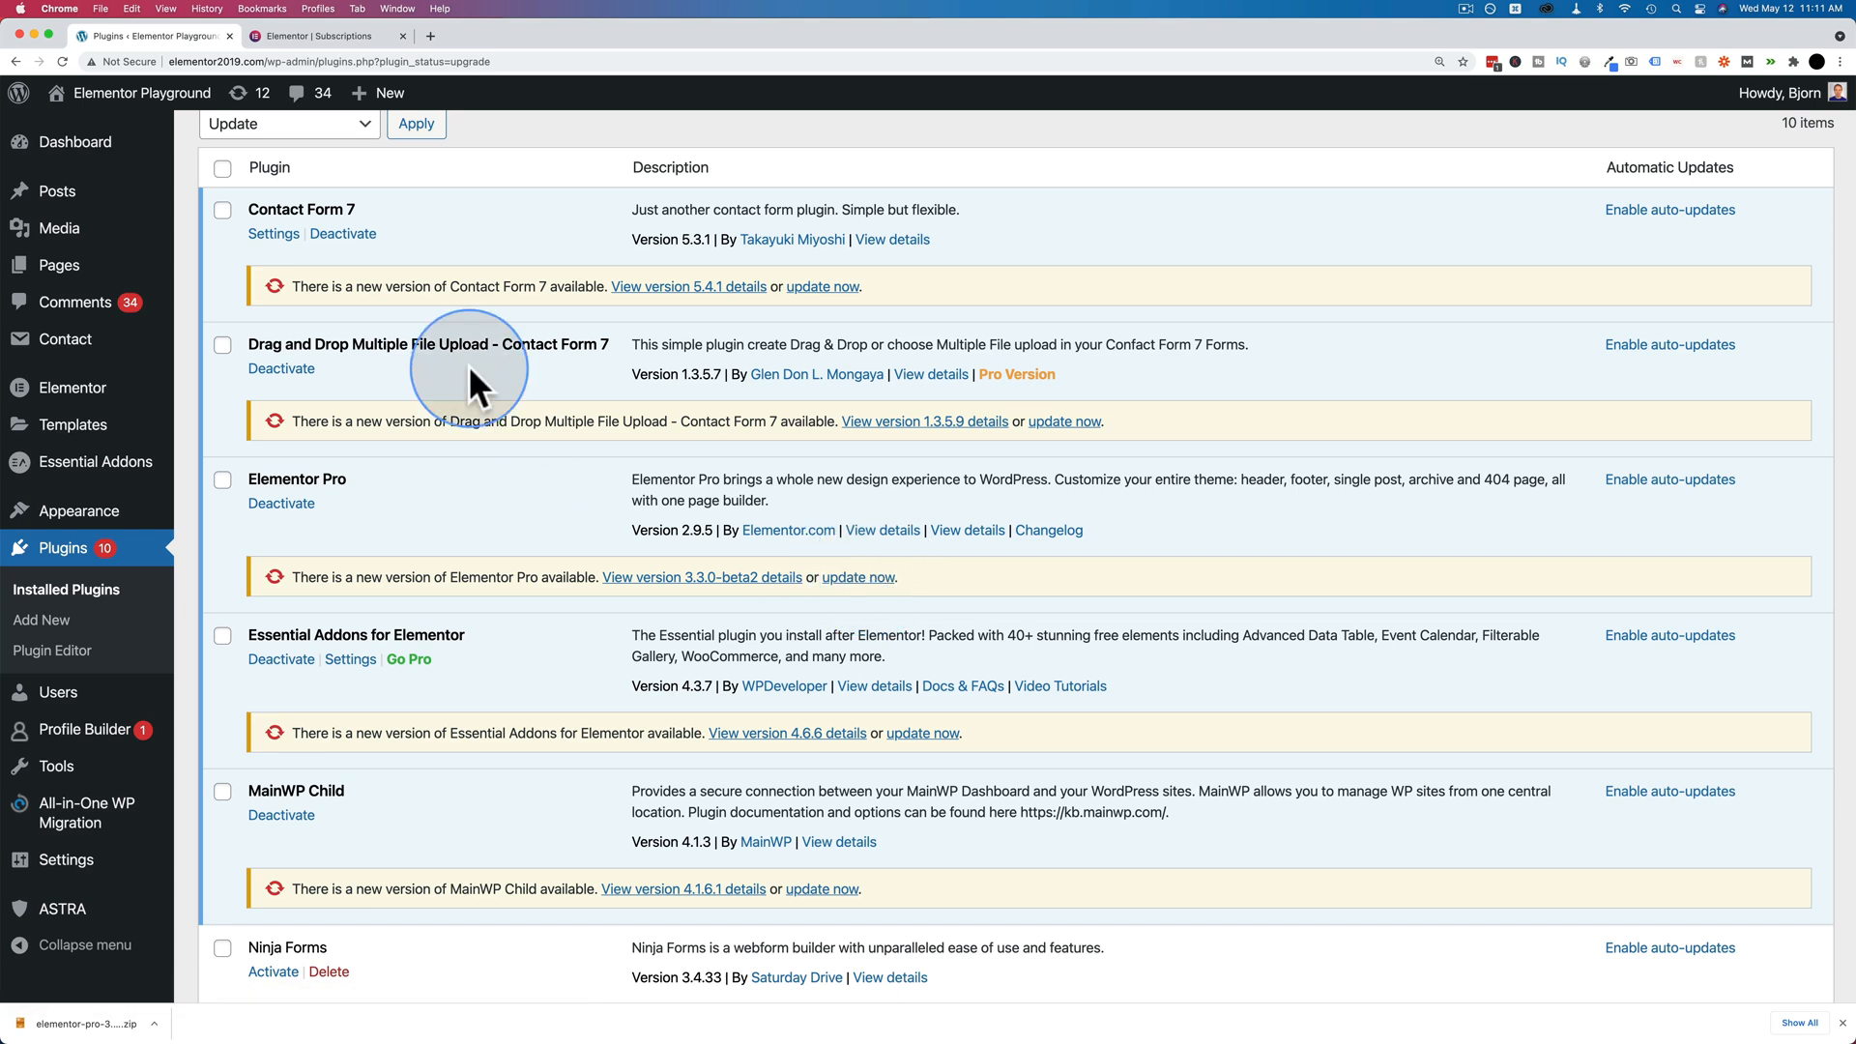
pyautogui.click(317, 36)
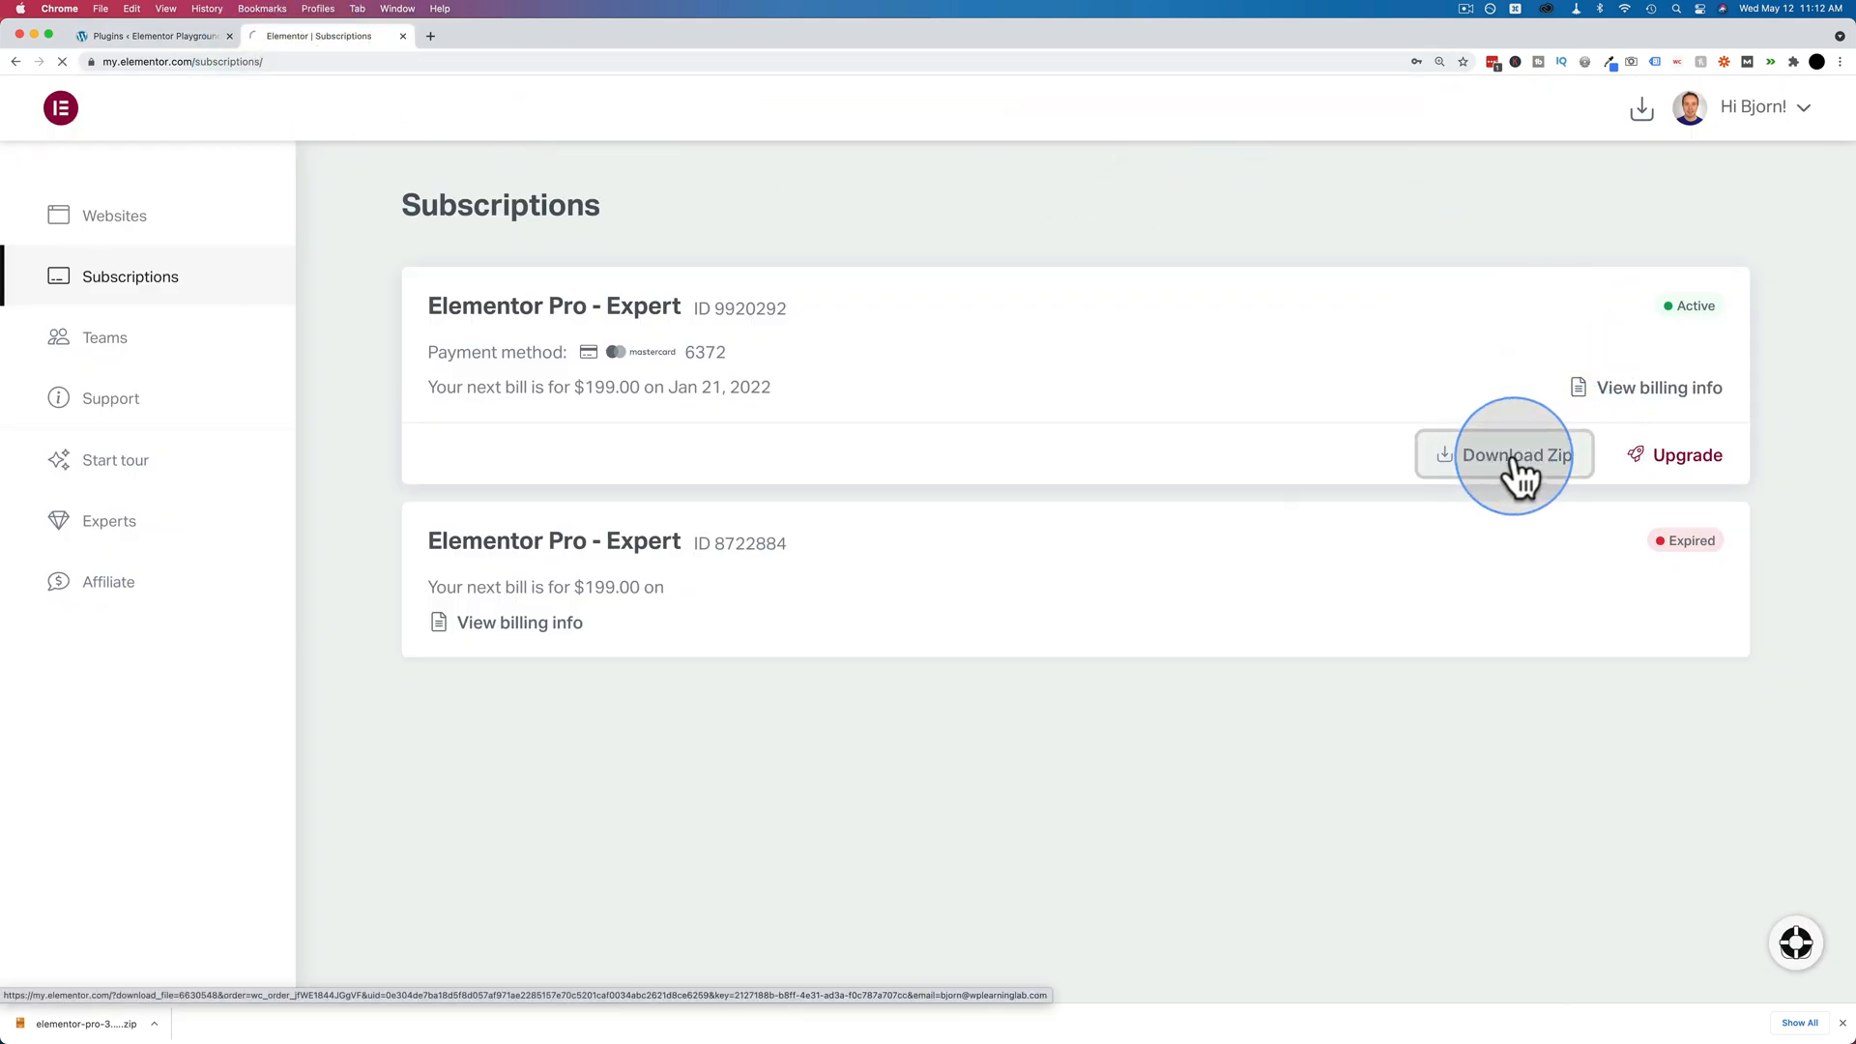
pyautogui.click(1519, 454)
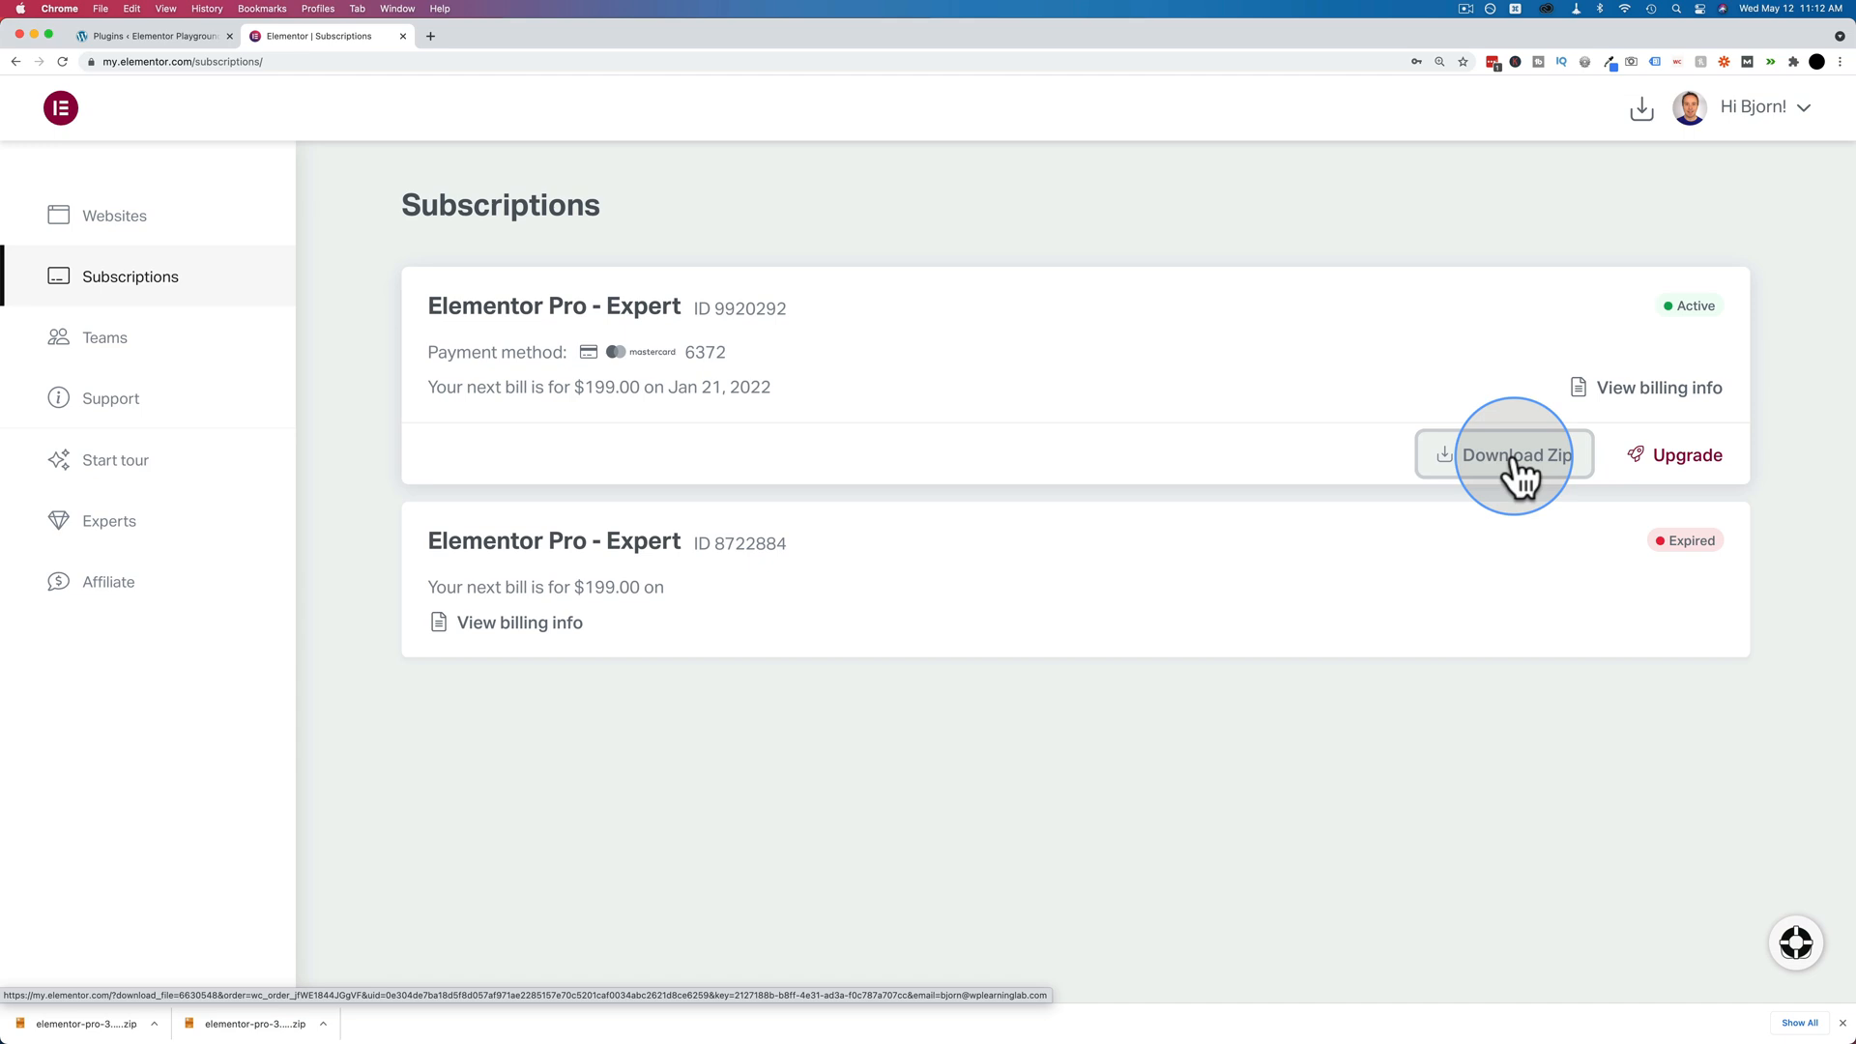
pyautogui.click(1504, 454)
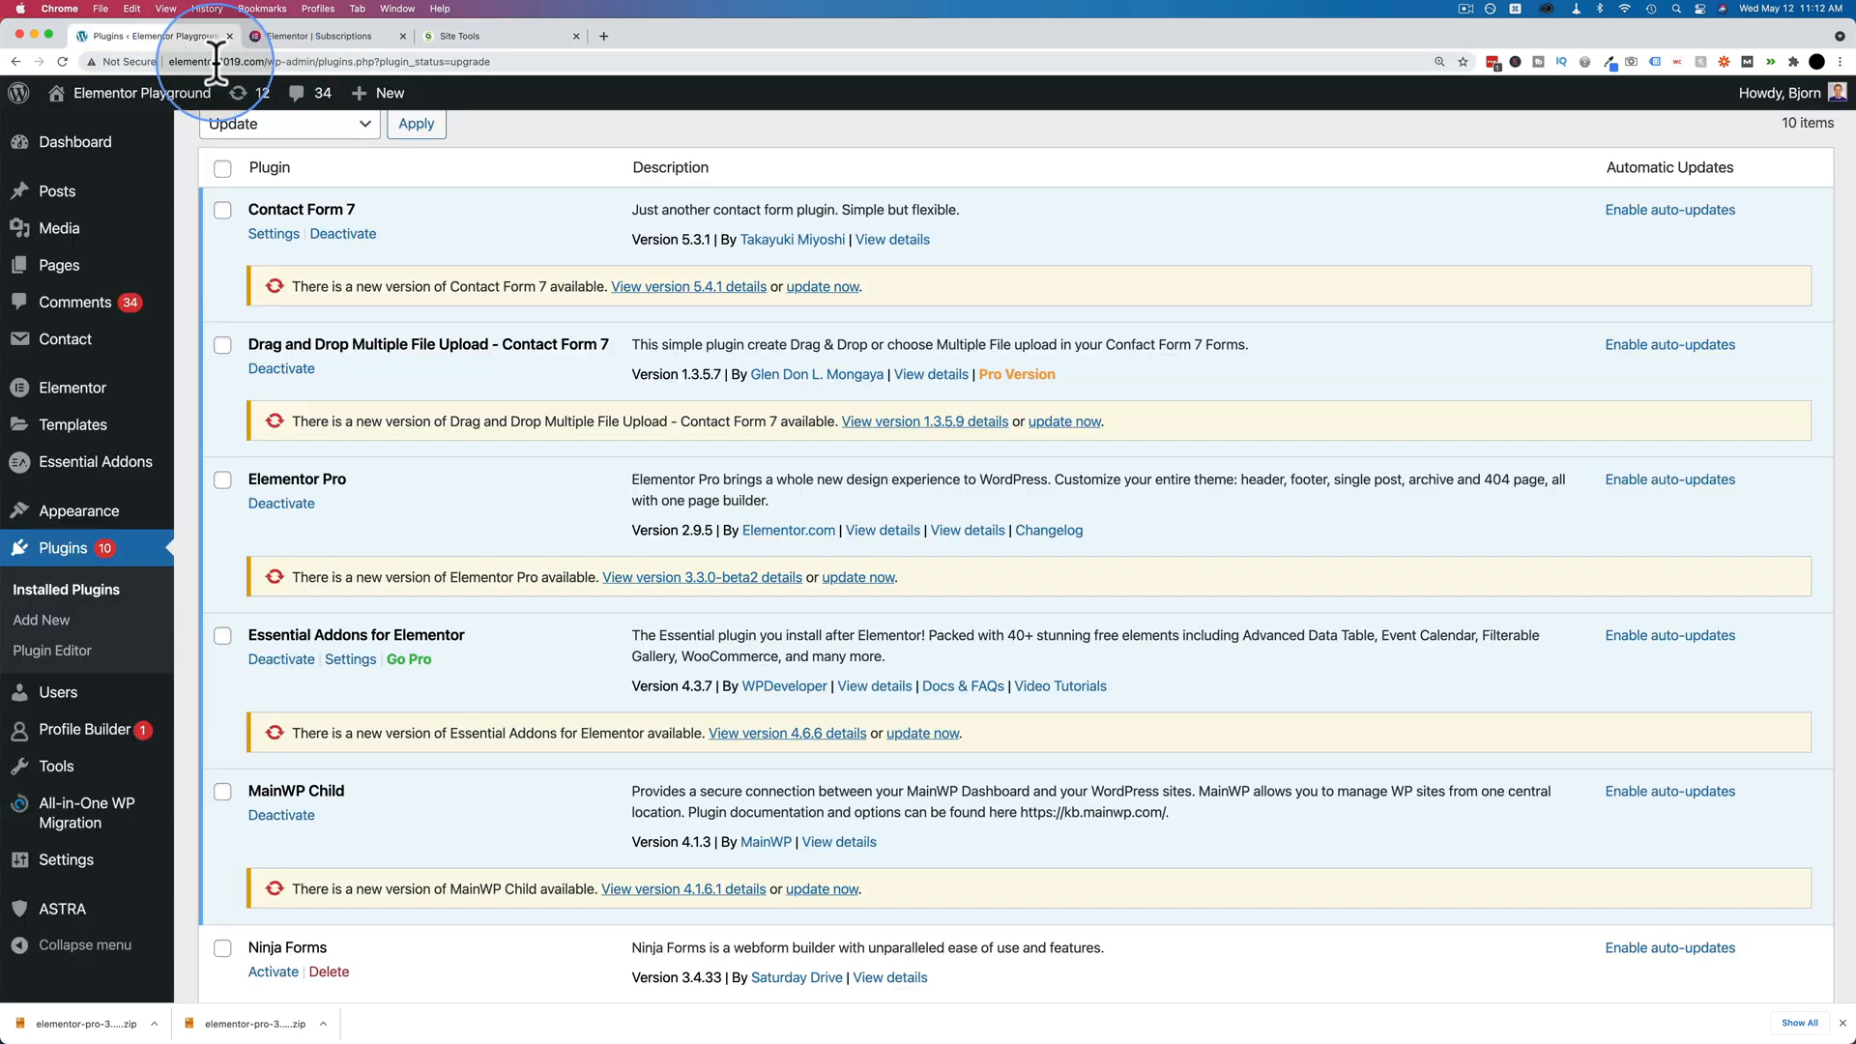
# Open the File Manager and navigate public_html > wp-content to reach the plugins folder.
pyautogui.click(474, 36)
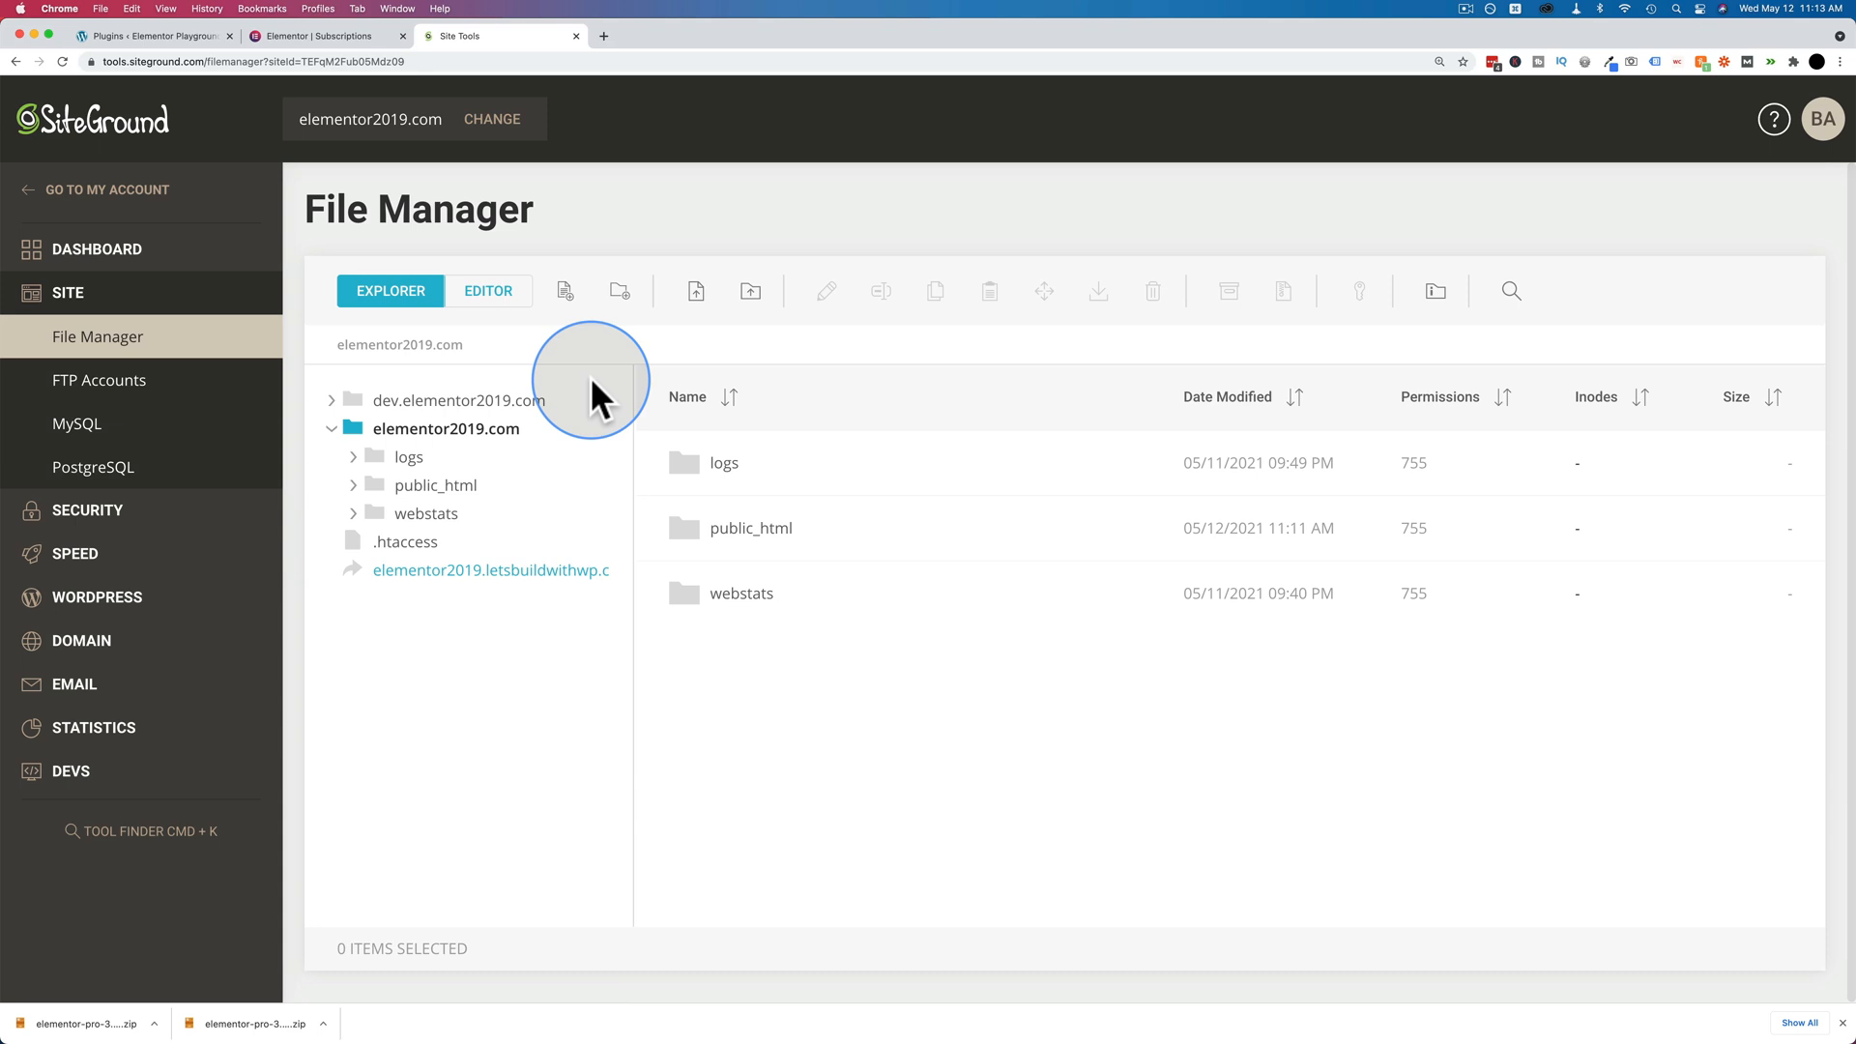
pyautogui.moveTo(112, 343)
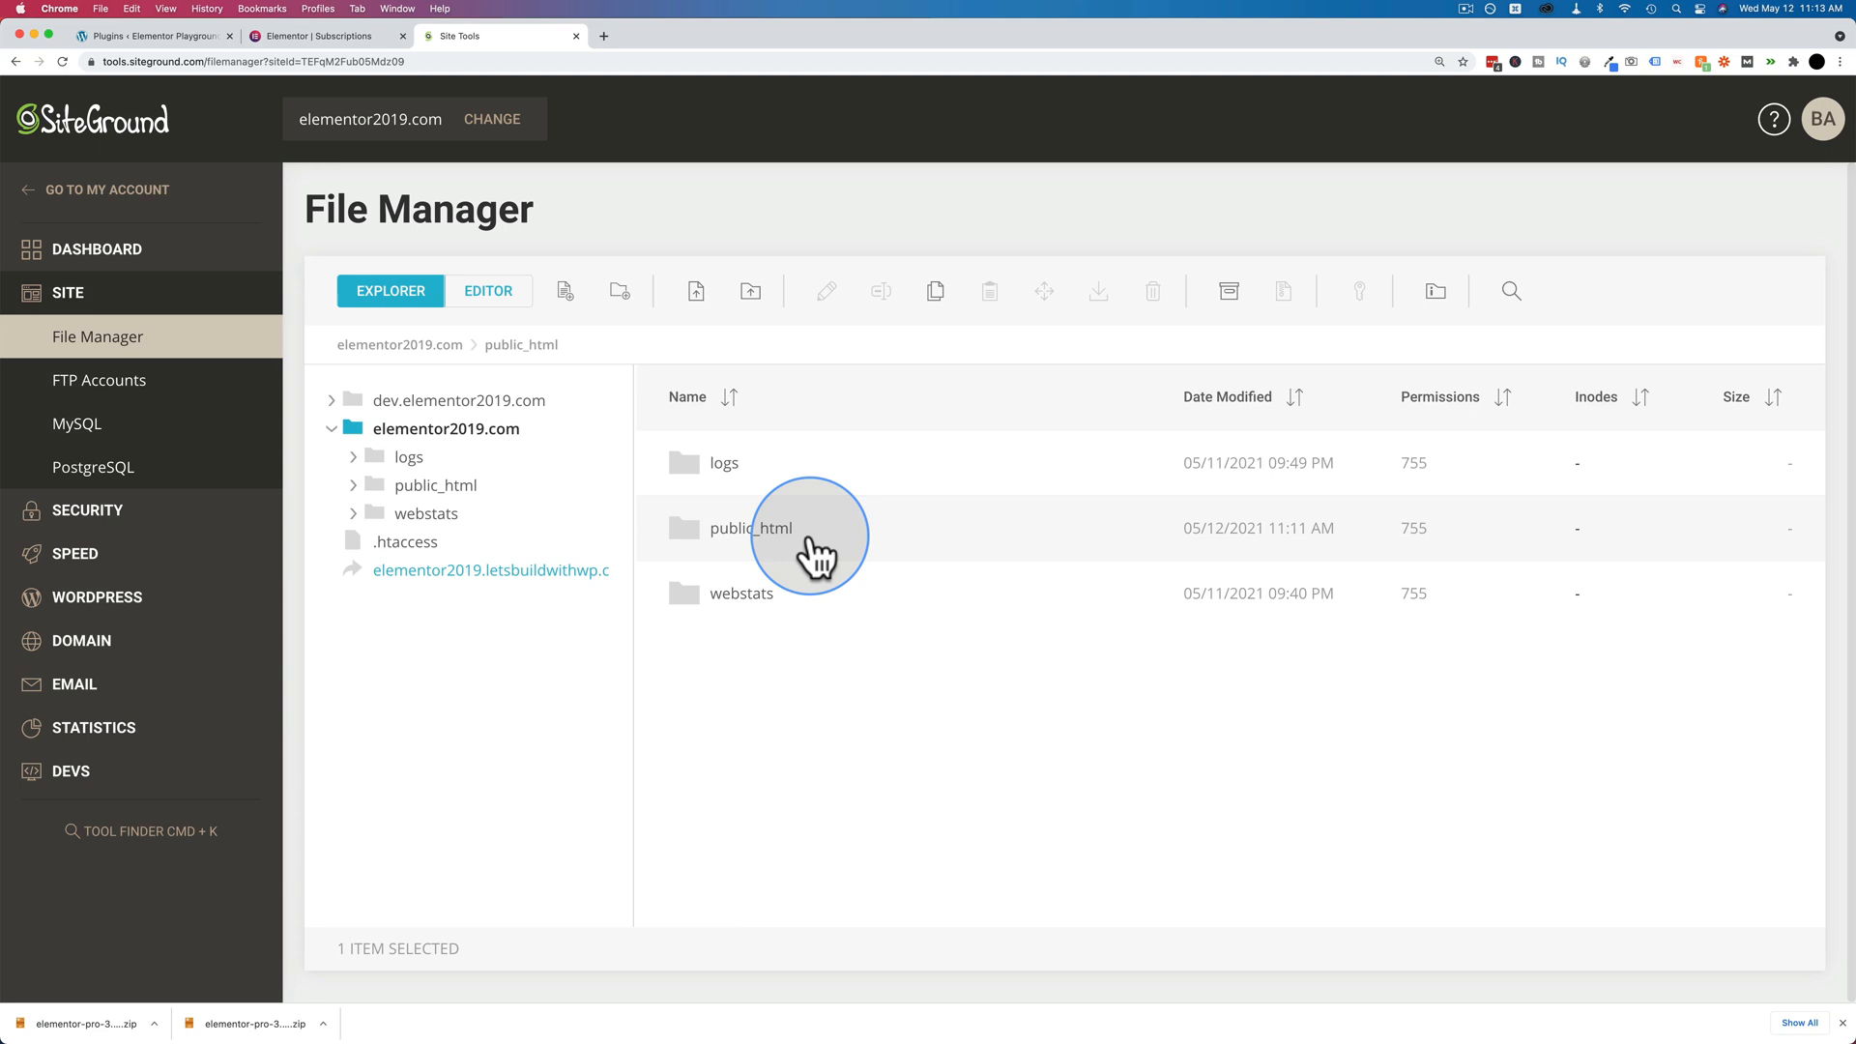
pyautogui.doubleClick(750, 528)
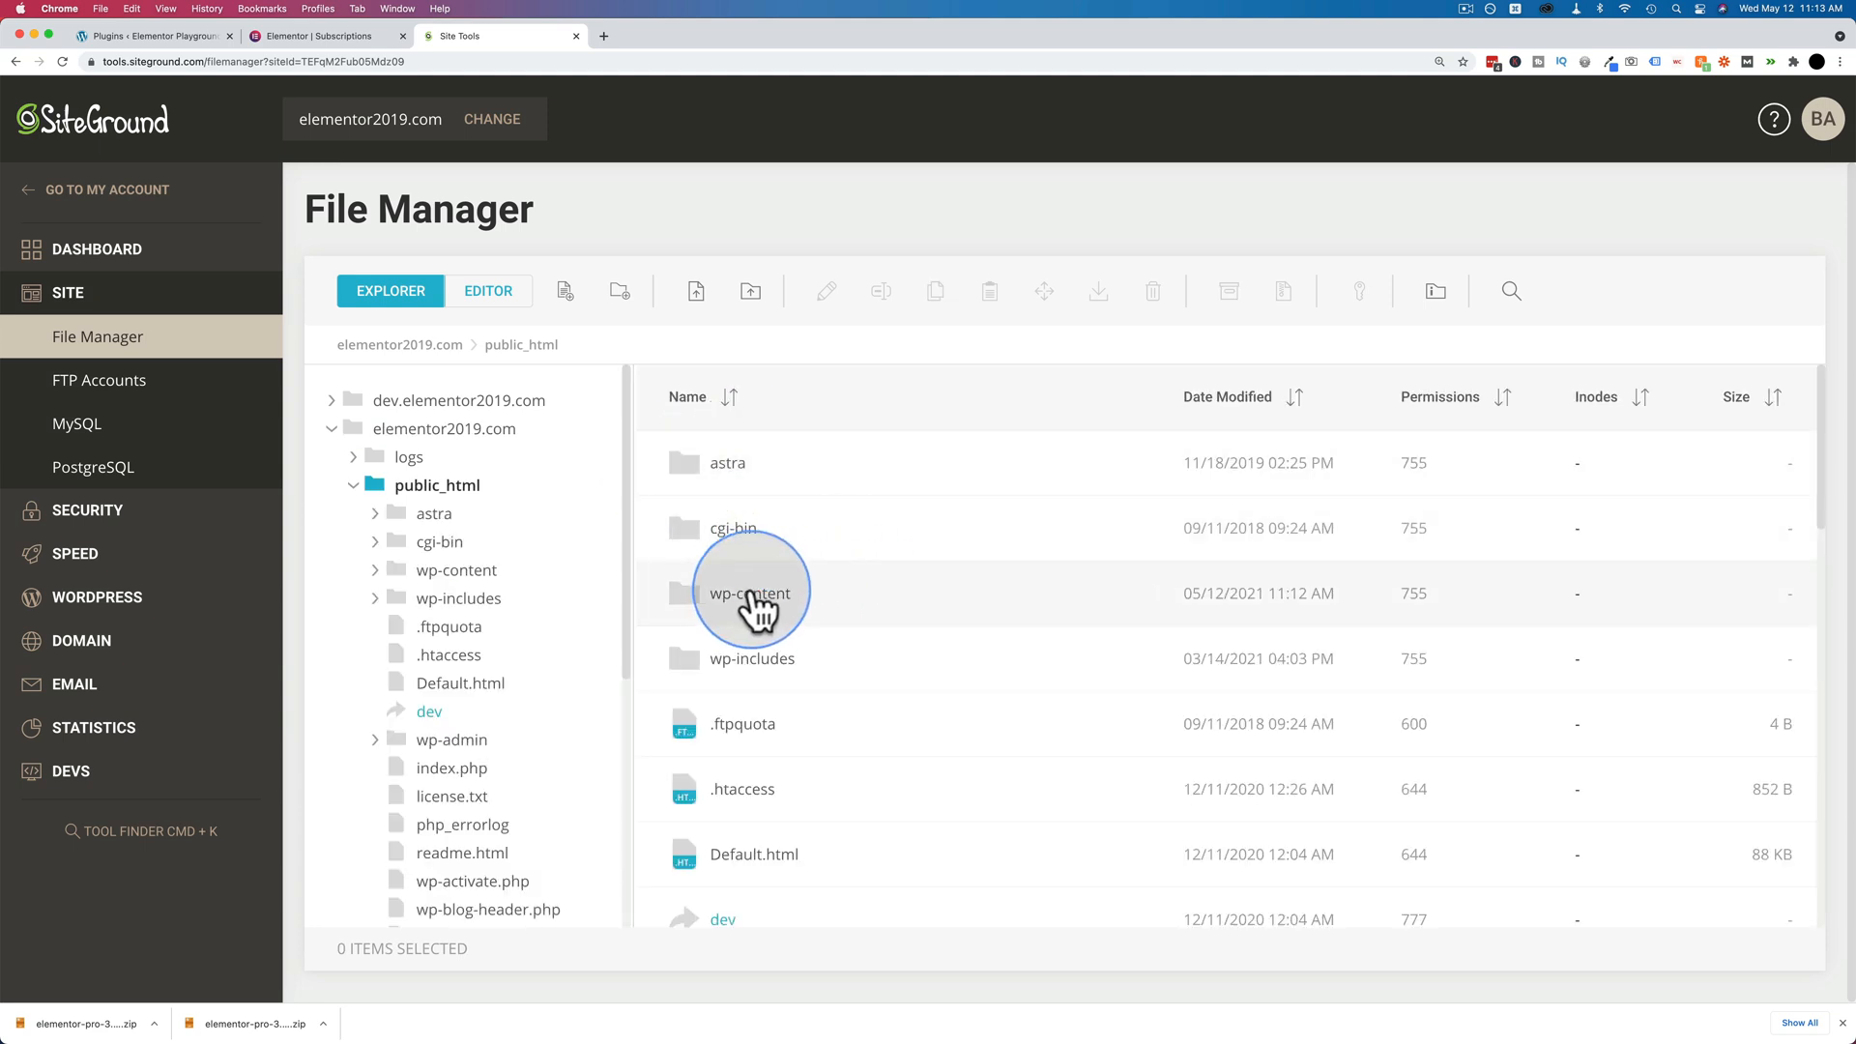
pyautogui.doubleClick(750, 593)
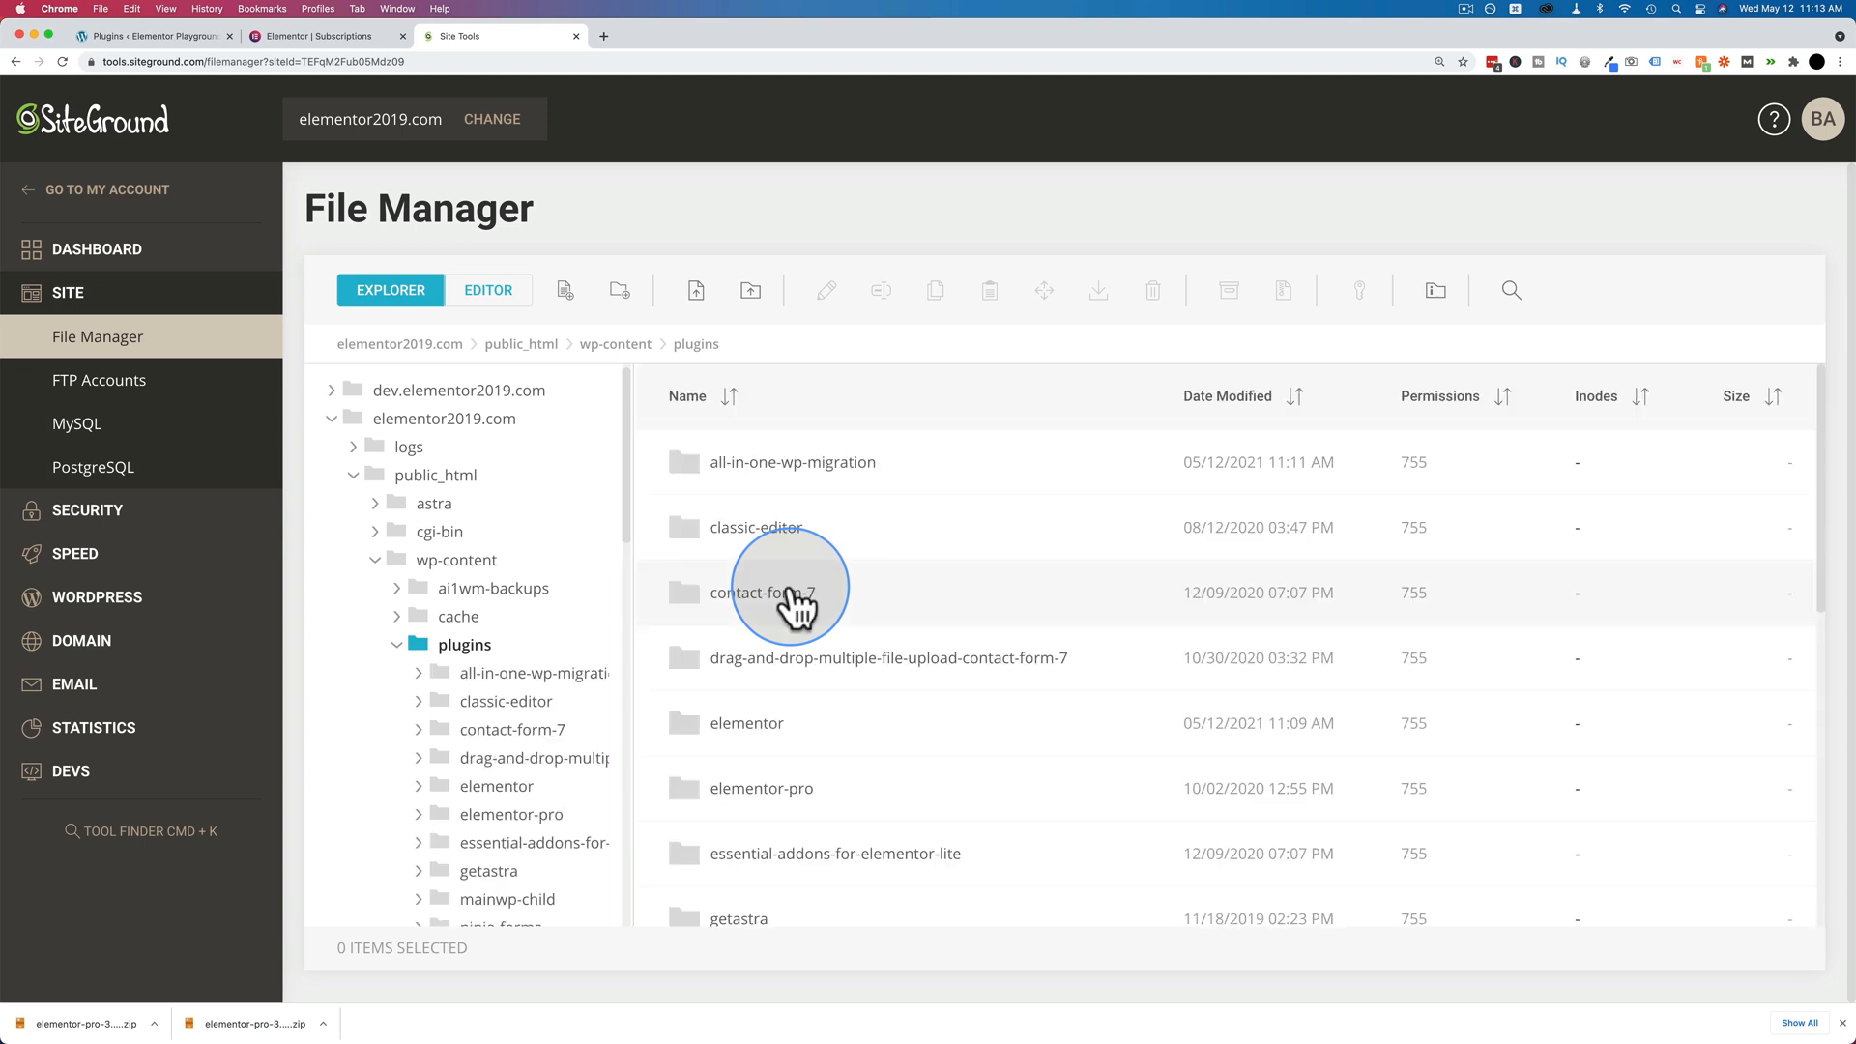
pyautogui.scroll(-3)
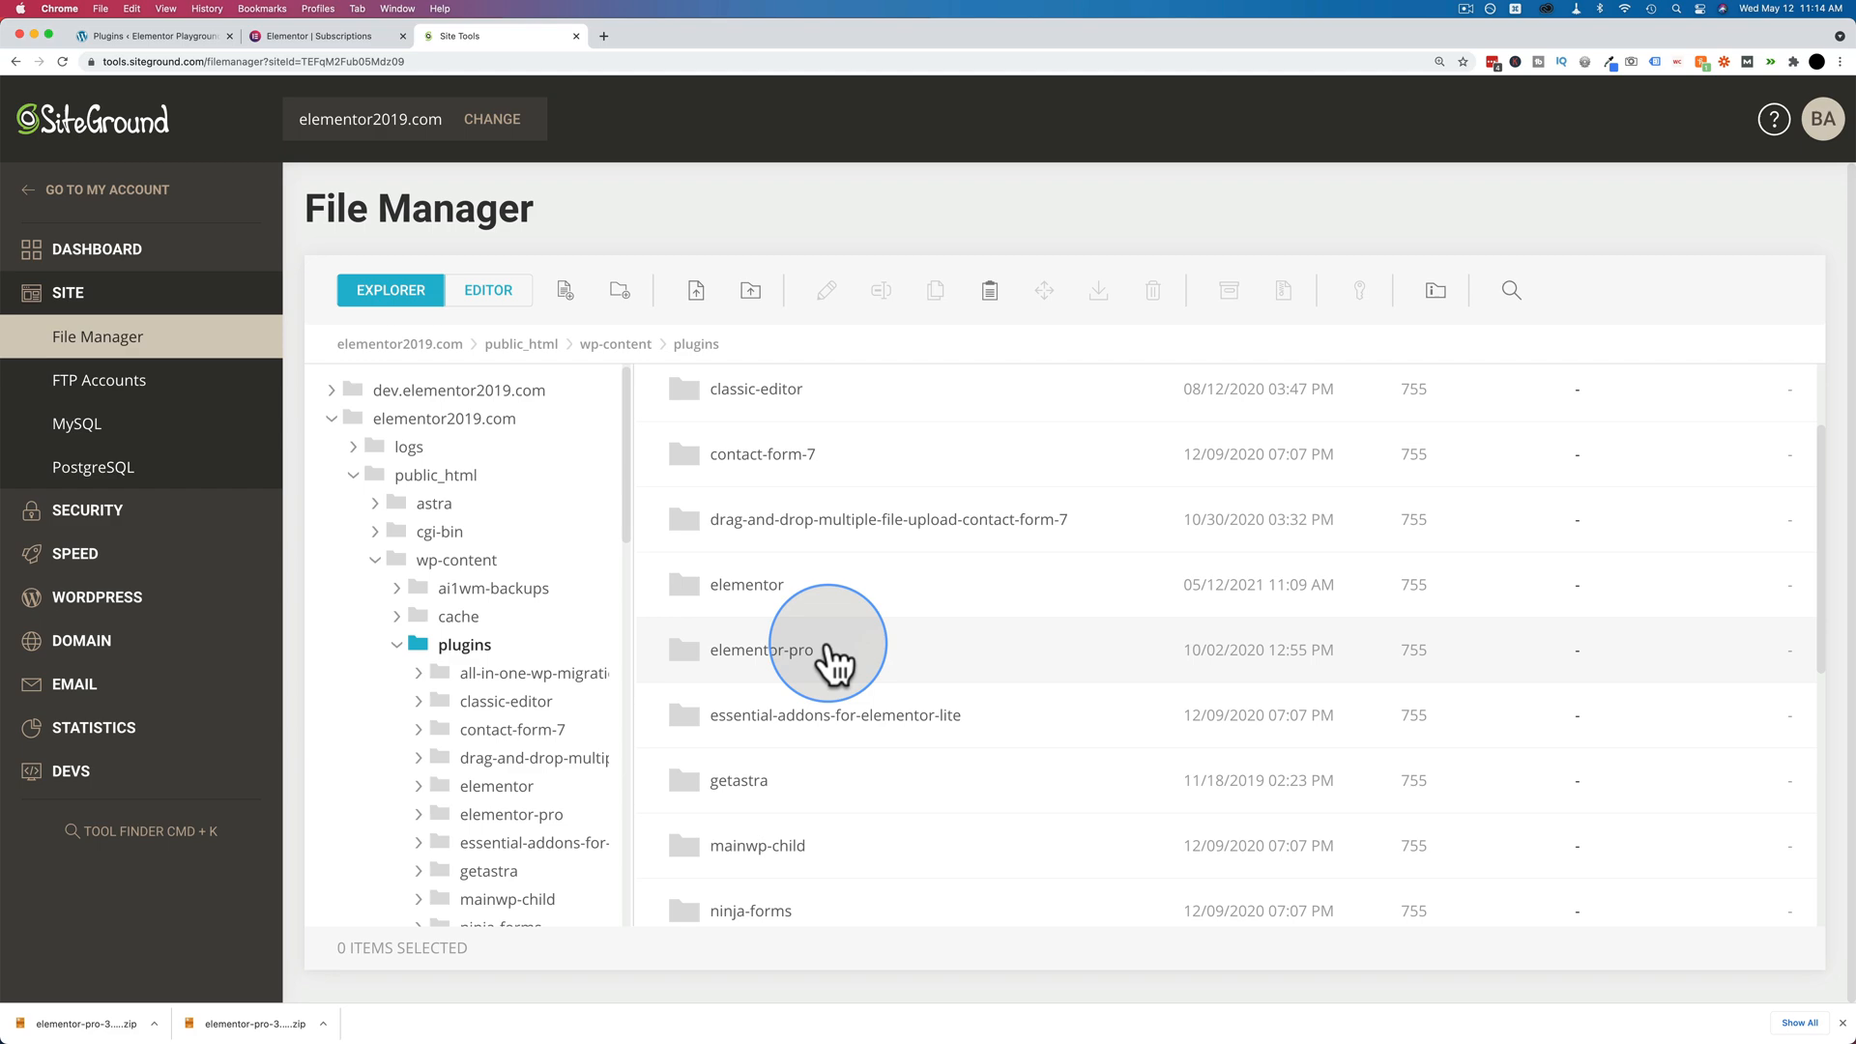
# Archive the elementor-pro folder as elementor-pro-bkp.zip in plugins.
pyautogui.rightClick(761, 649)
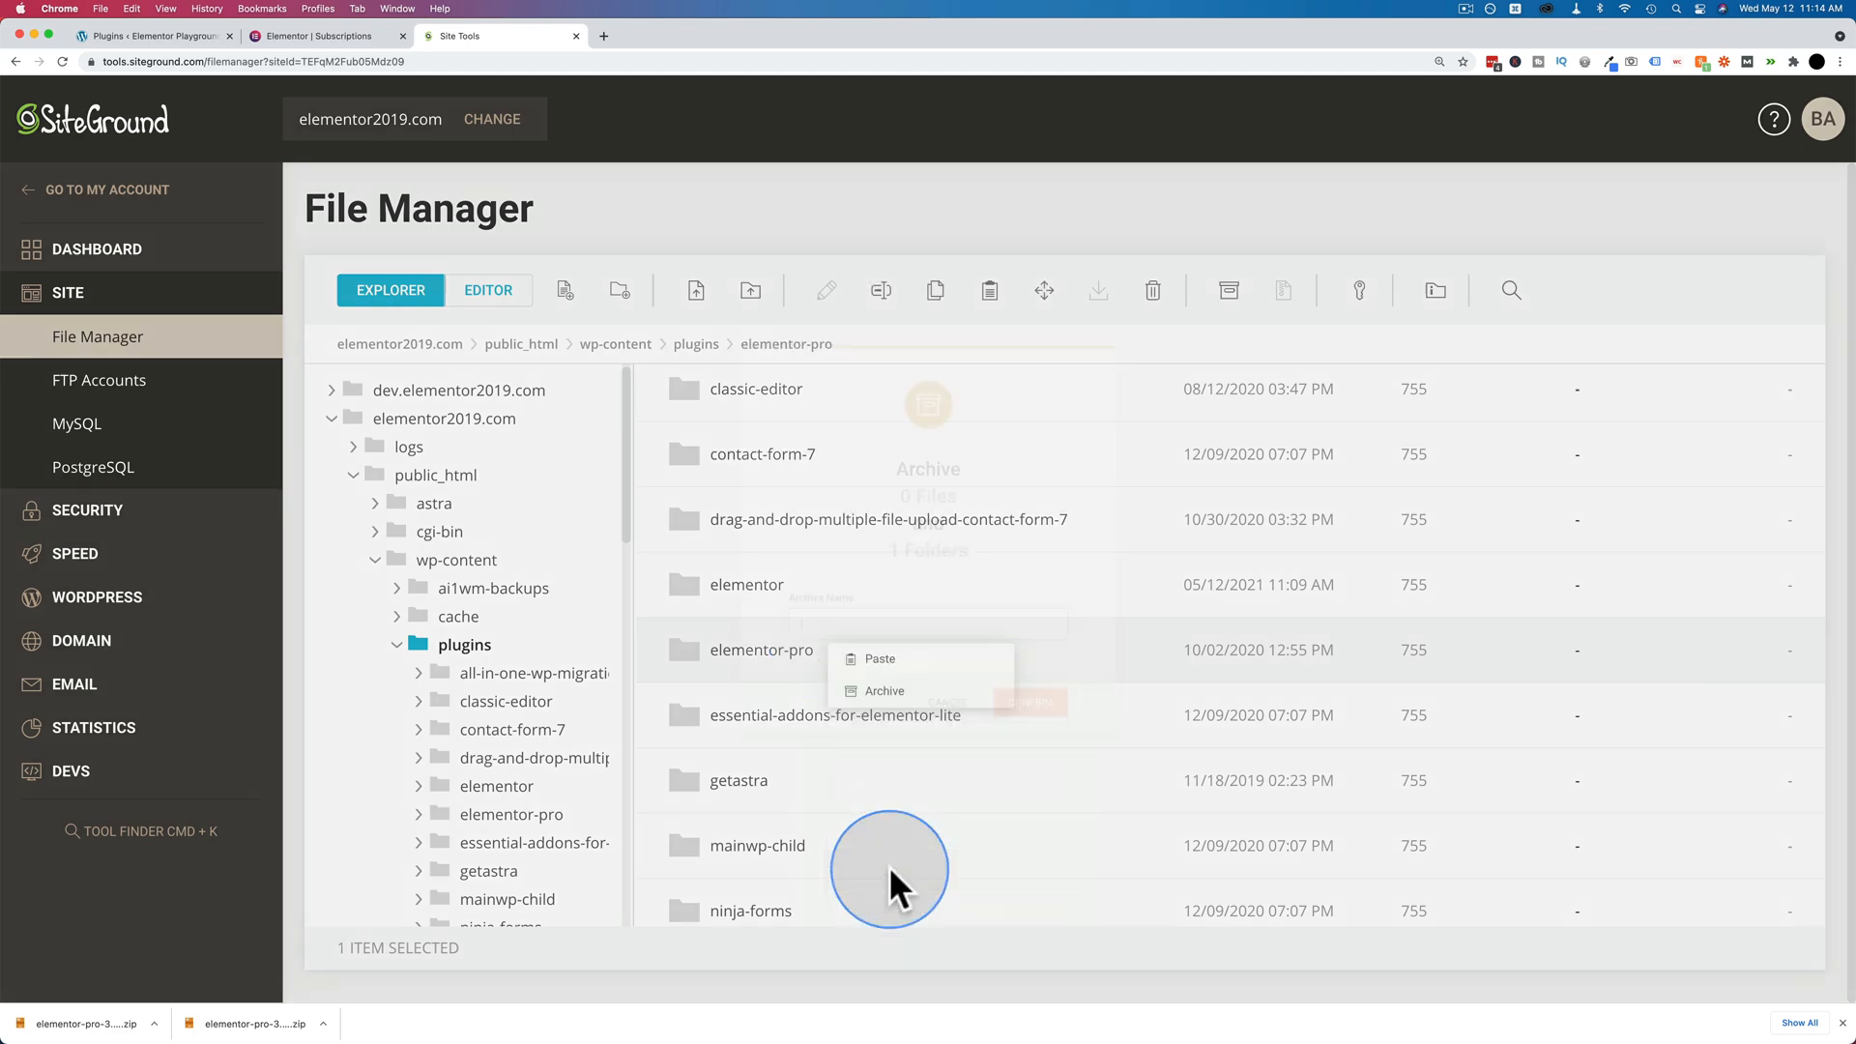
pyautogui.click(886, 690)
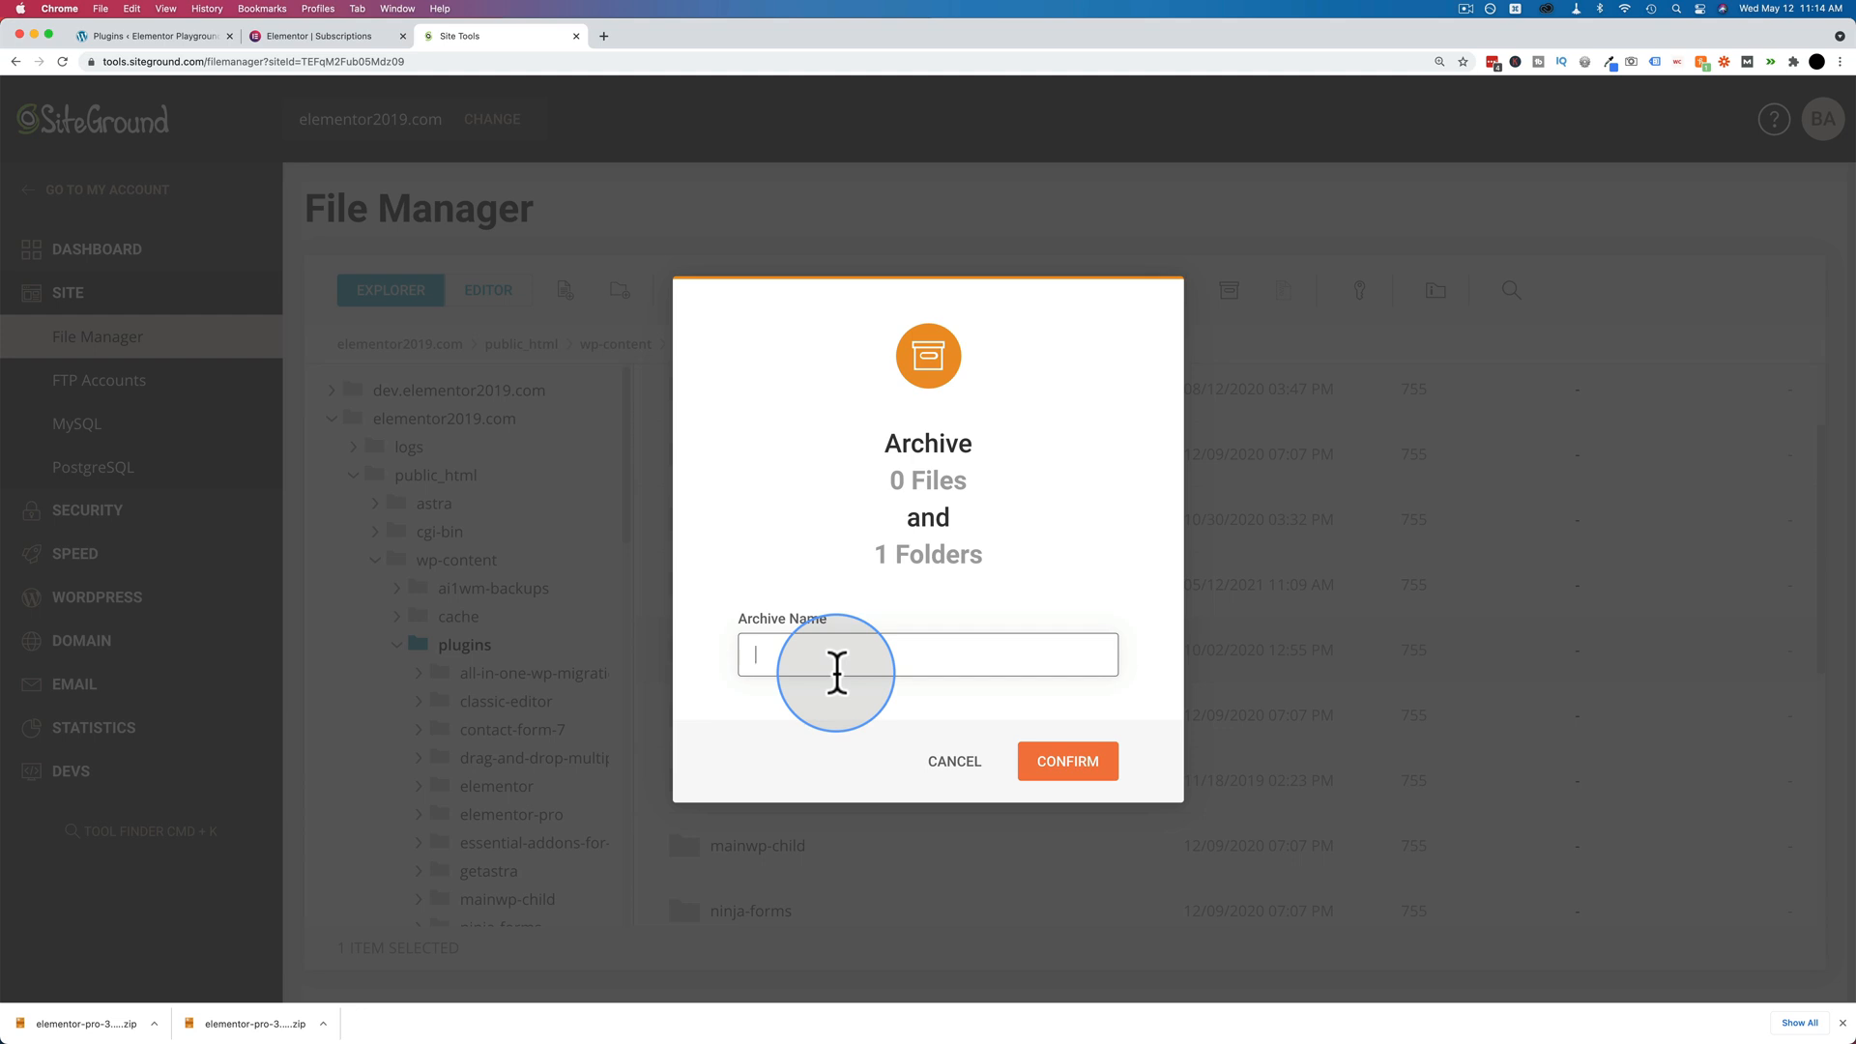
pyautogui.write('elementor-pro-bkp')
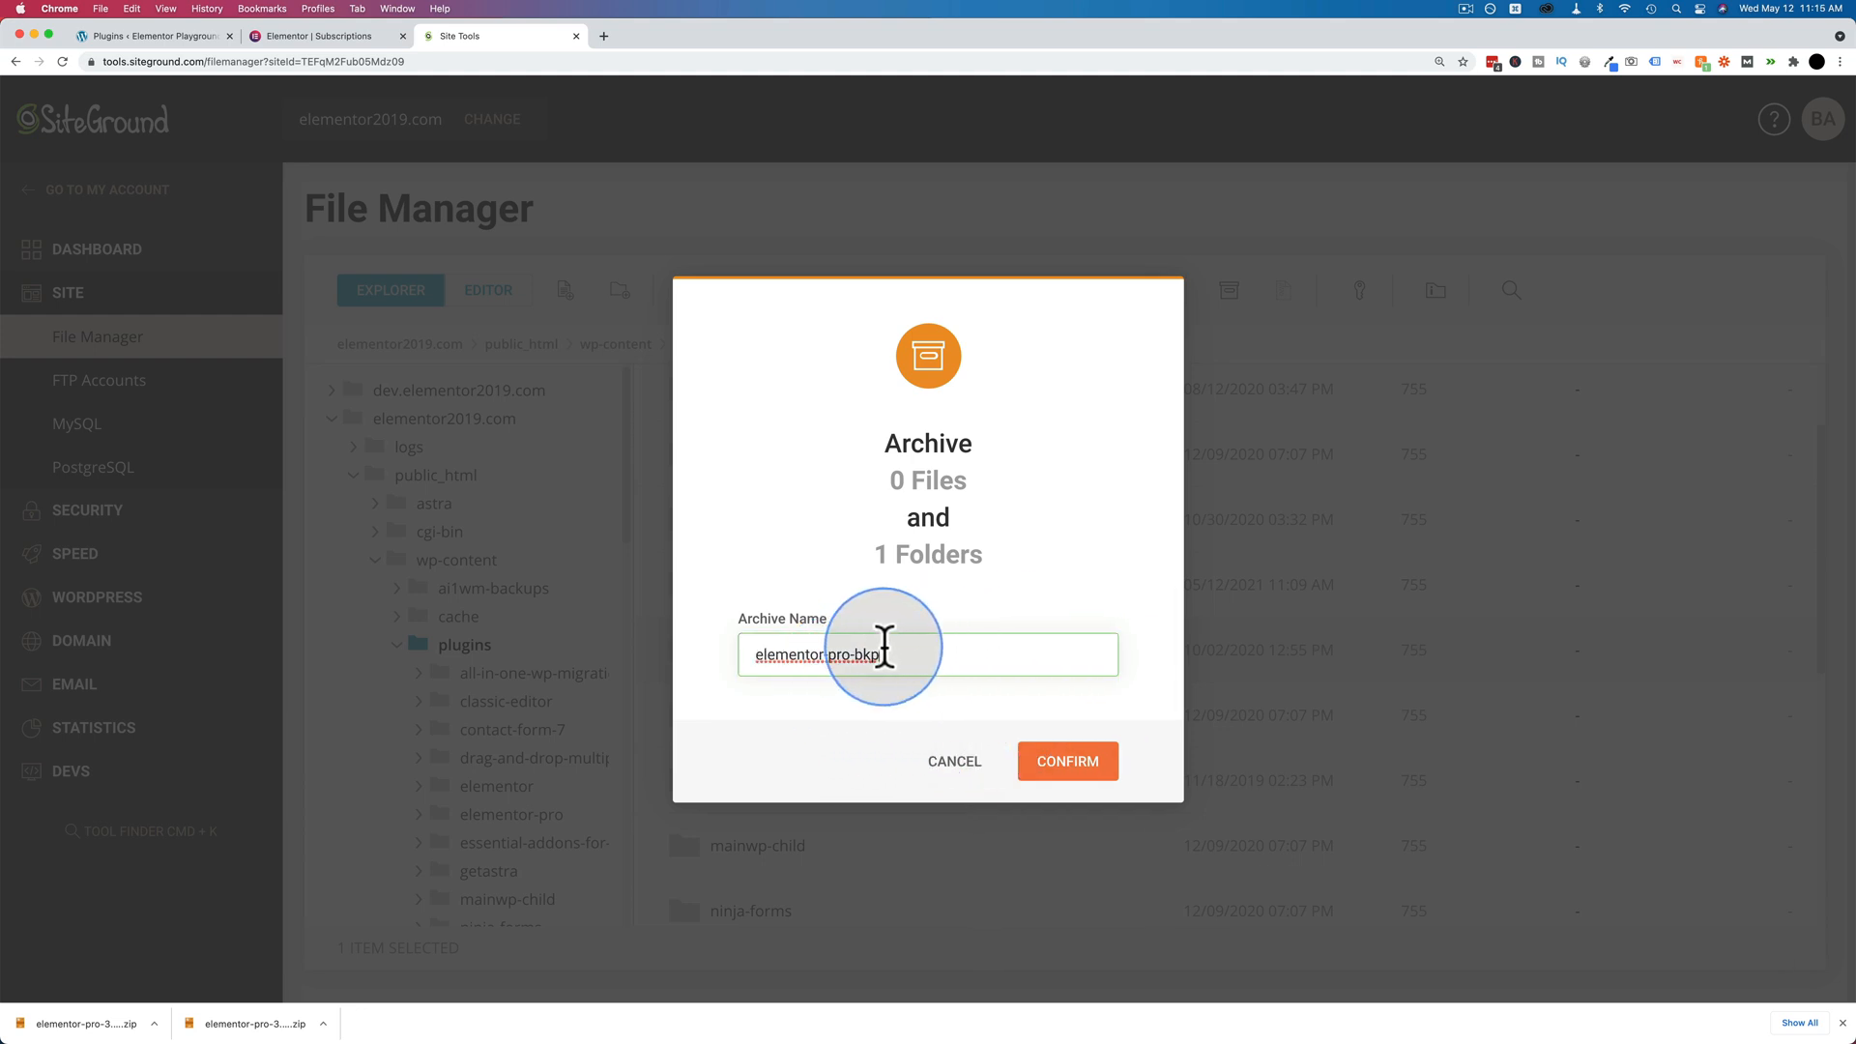
pyautogui.click(1064, 760)
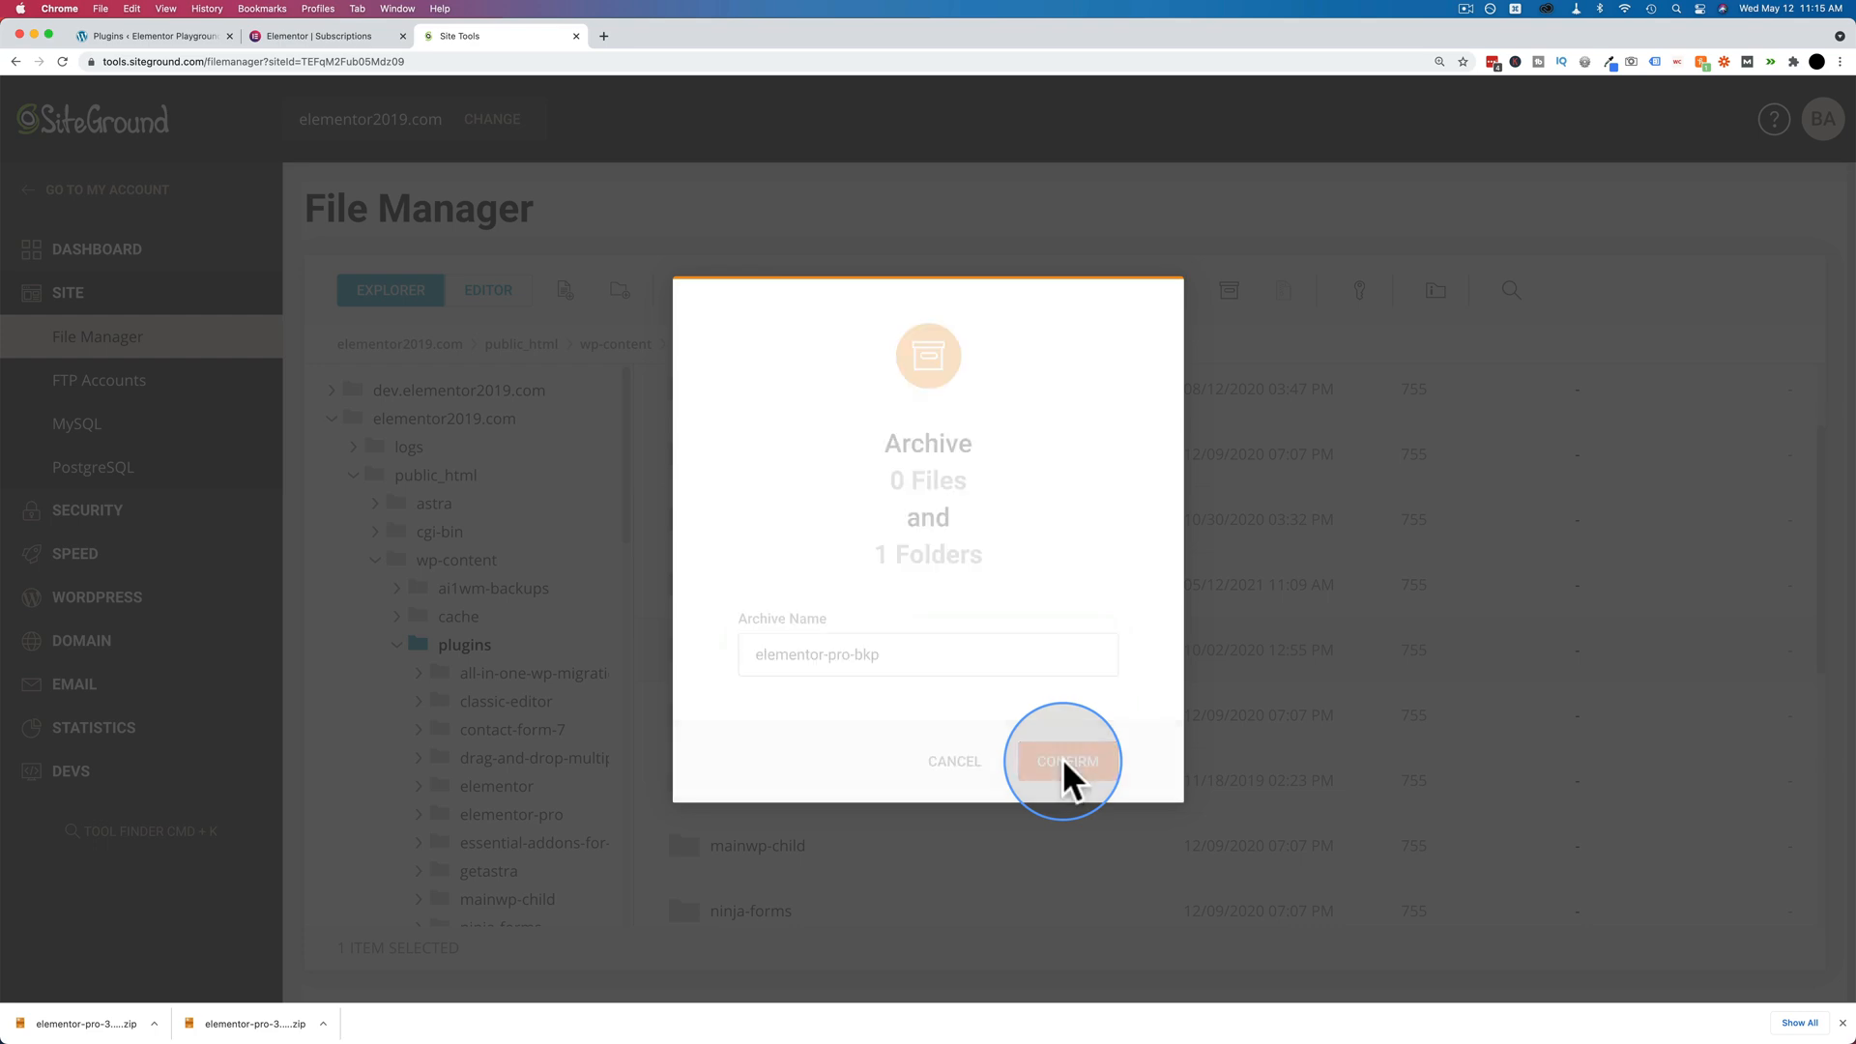
pyautogui.click(1063, 760)
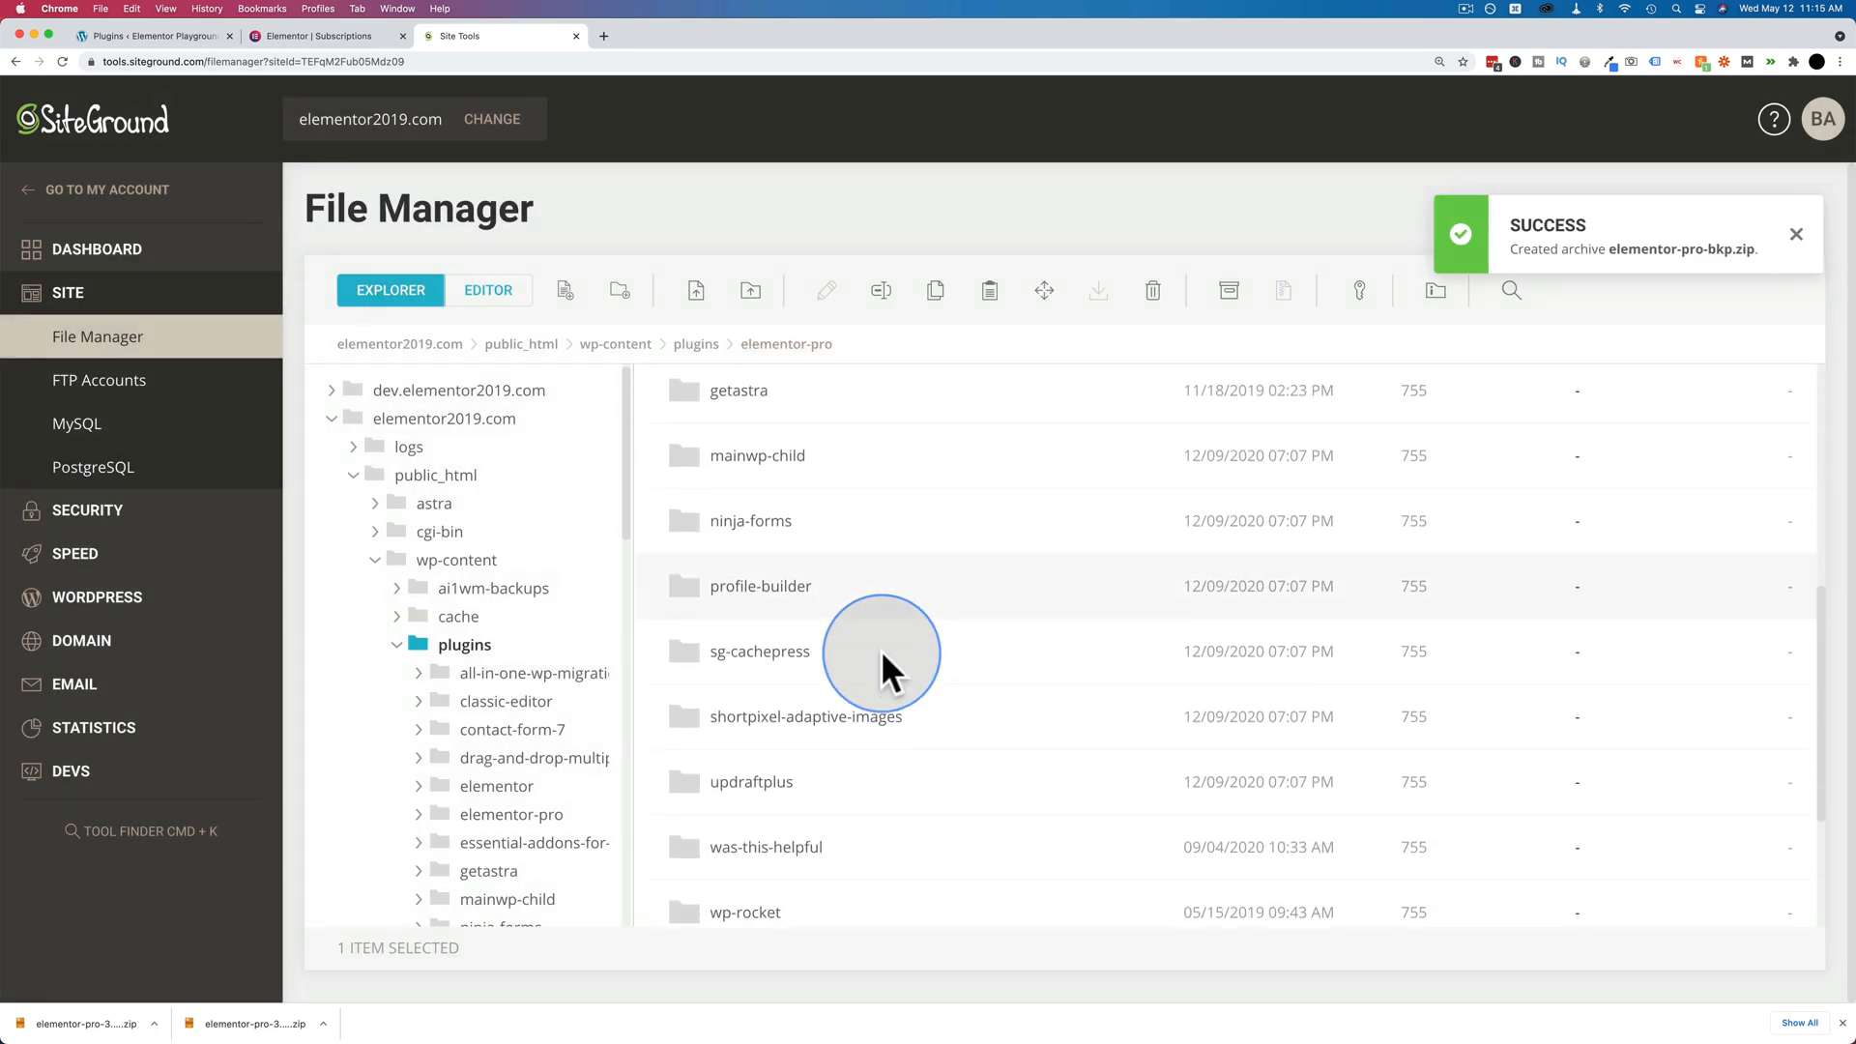
pyautogui.scroll(-3)
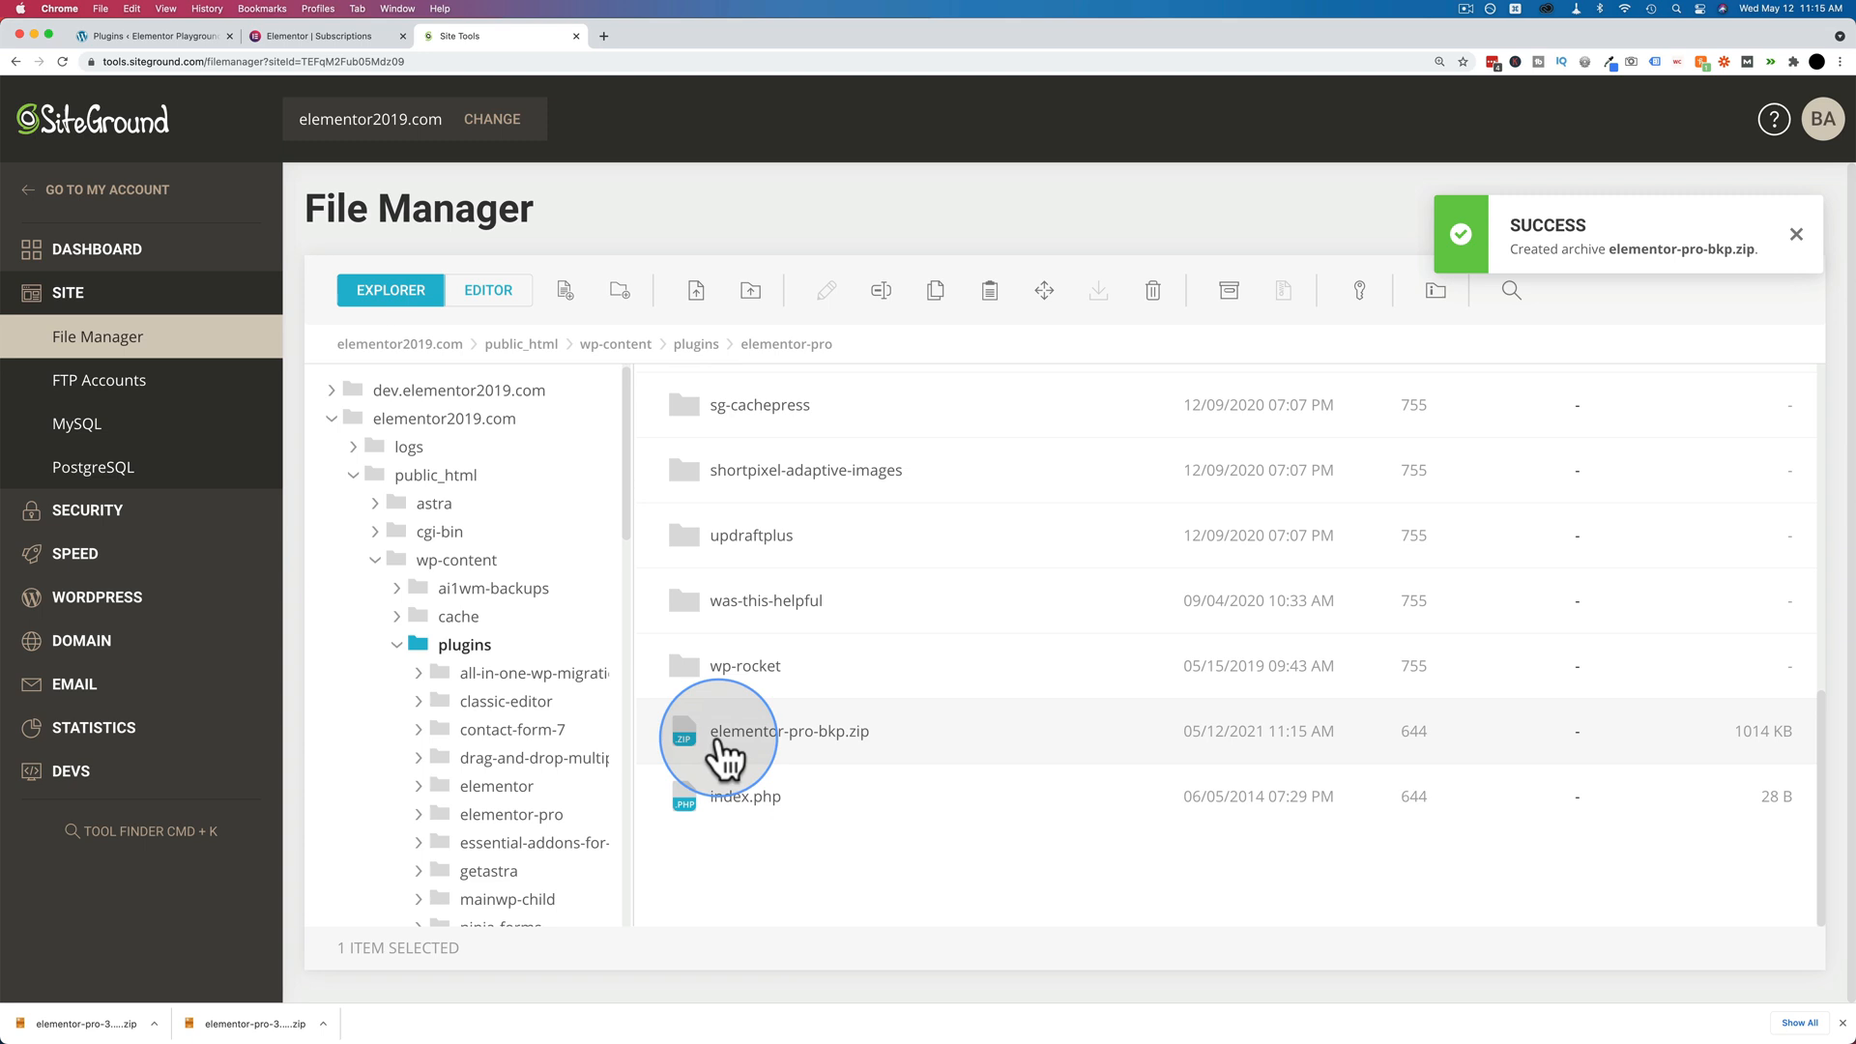
pyautogui.moveTo(944, 748)
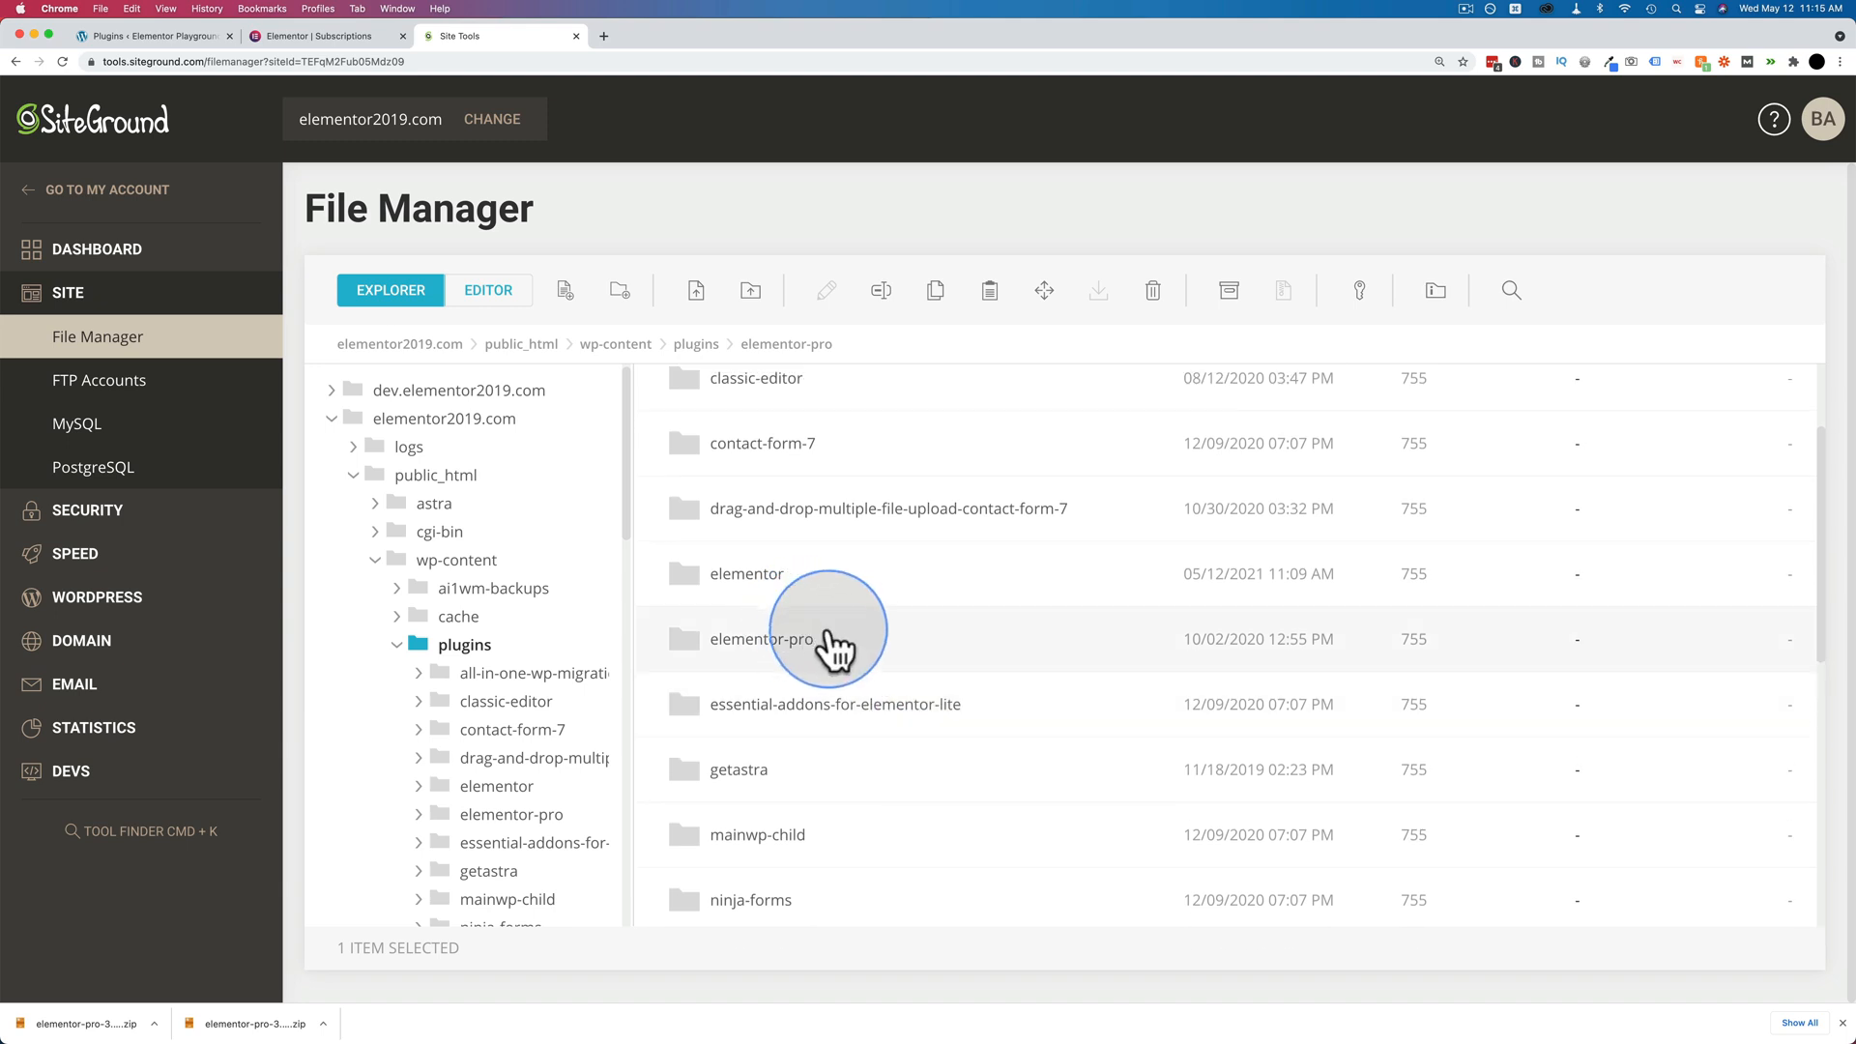
pyautogui.moveTo(849, 652)
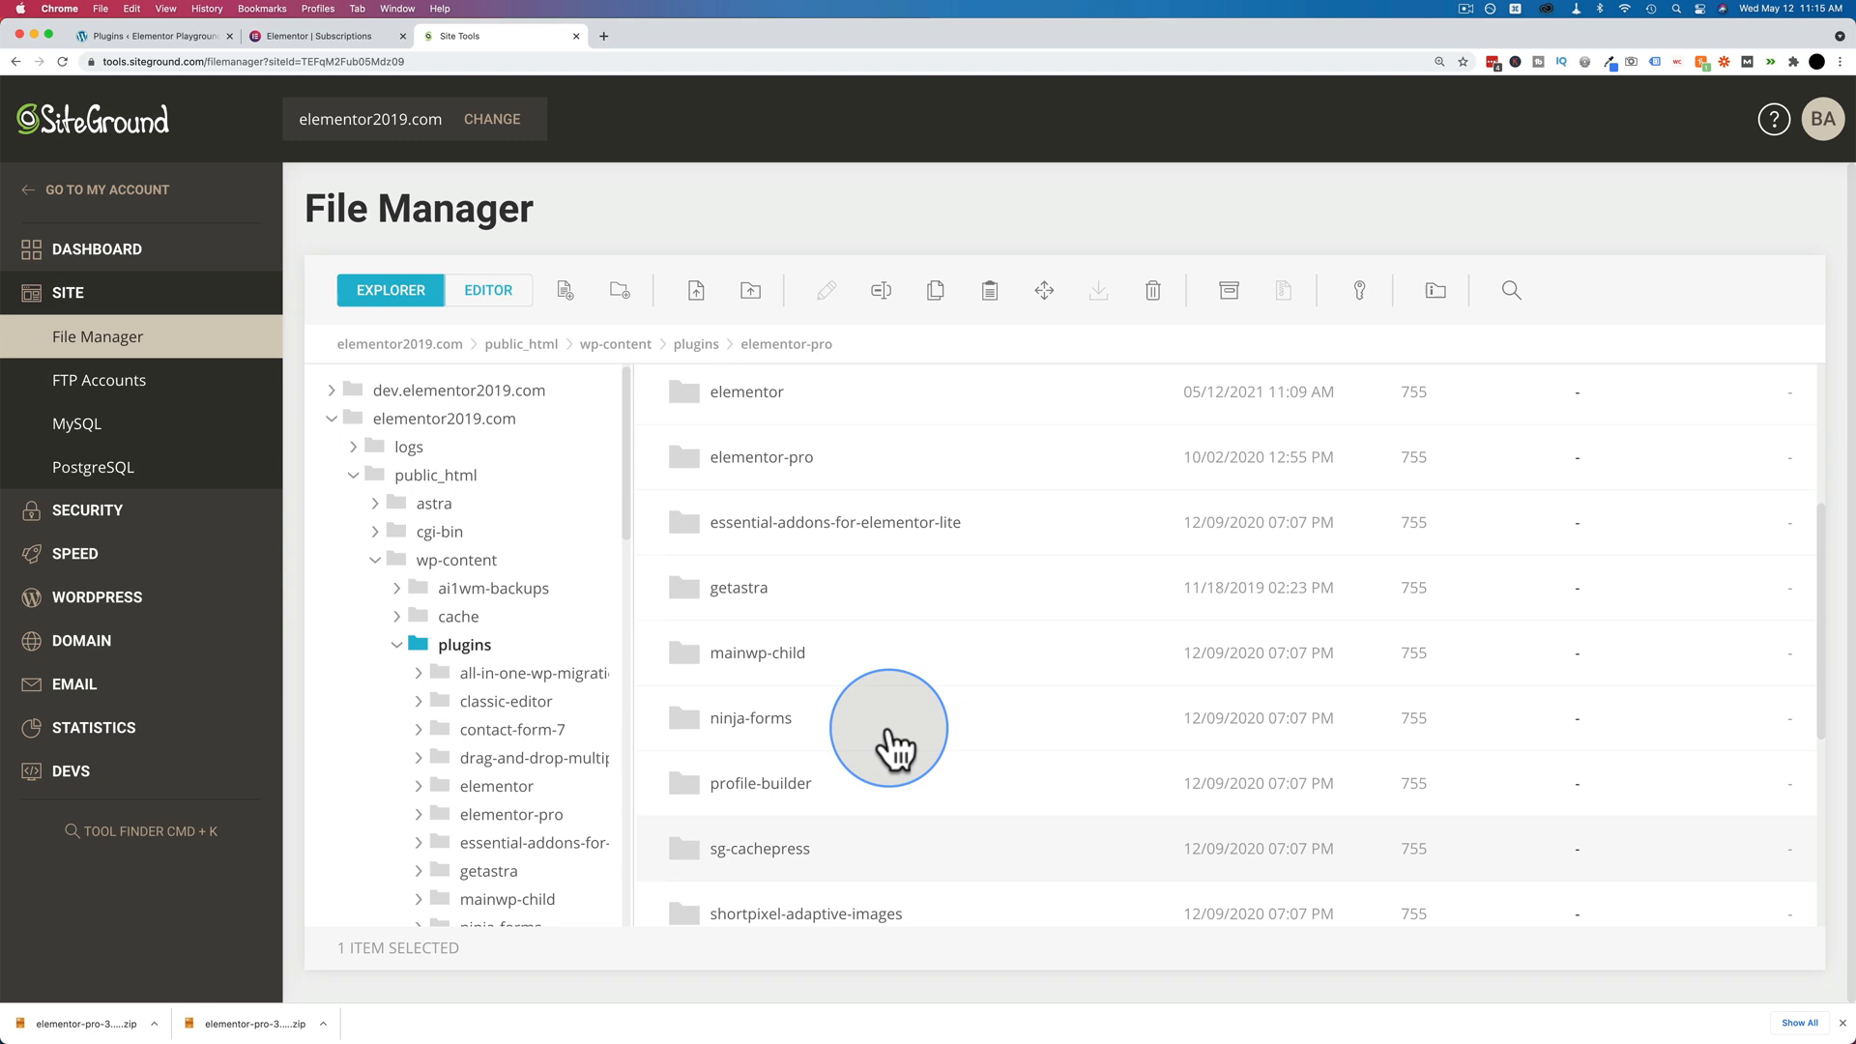
pyautogui.scroll(-3)
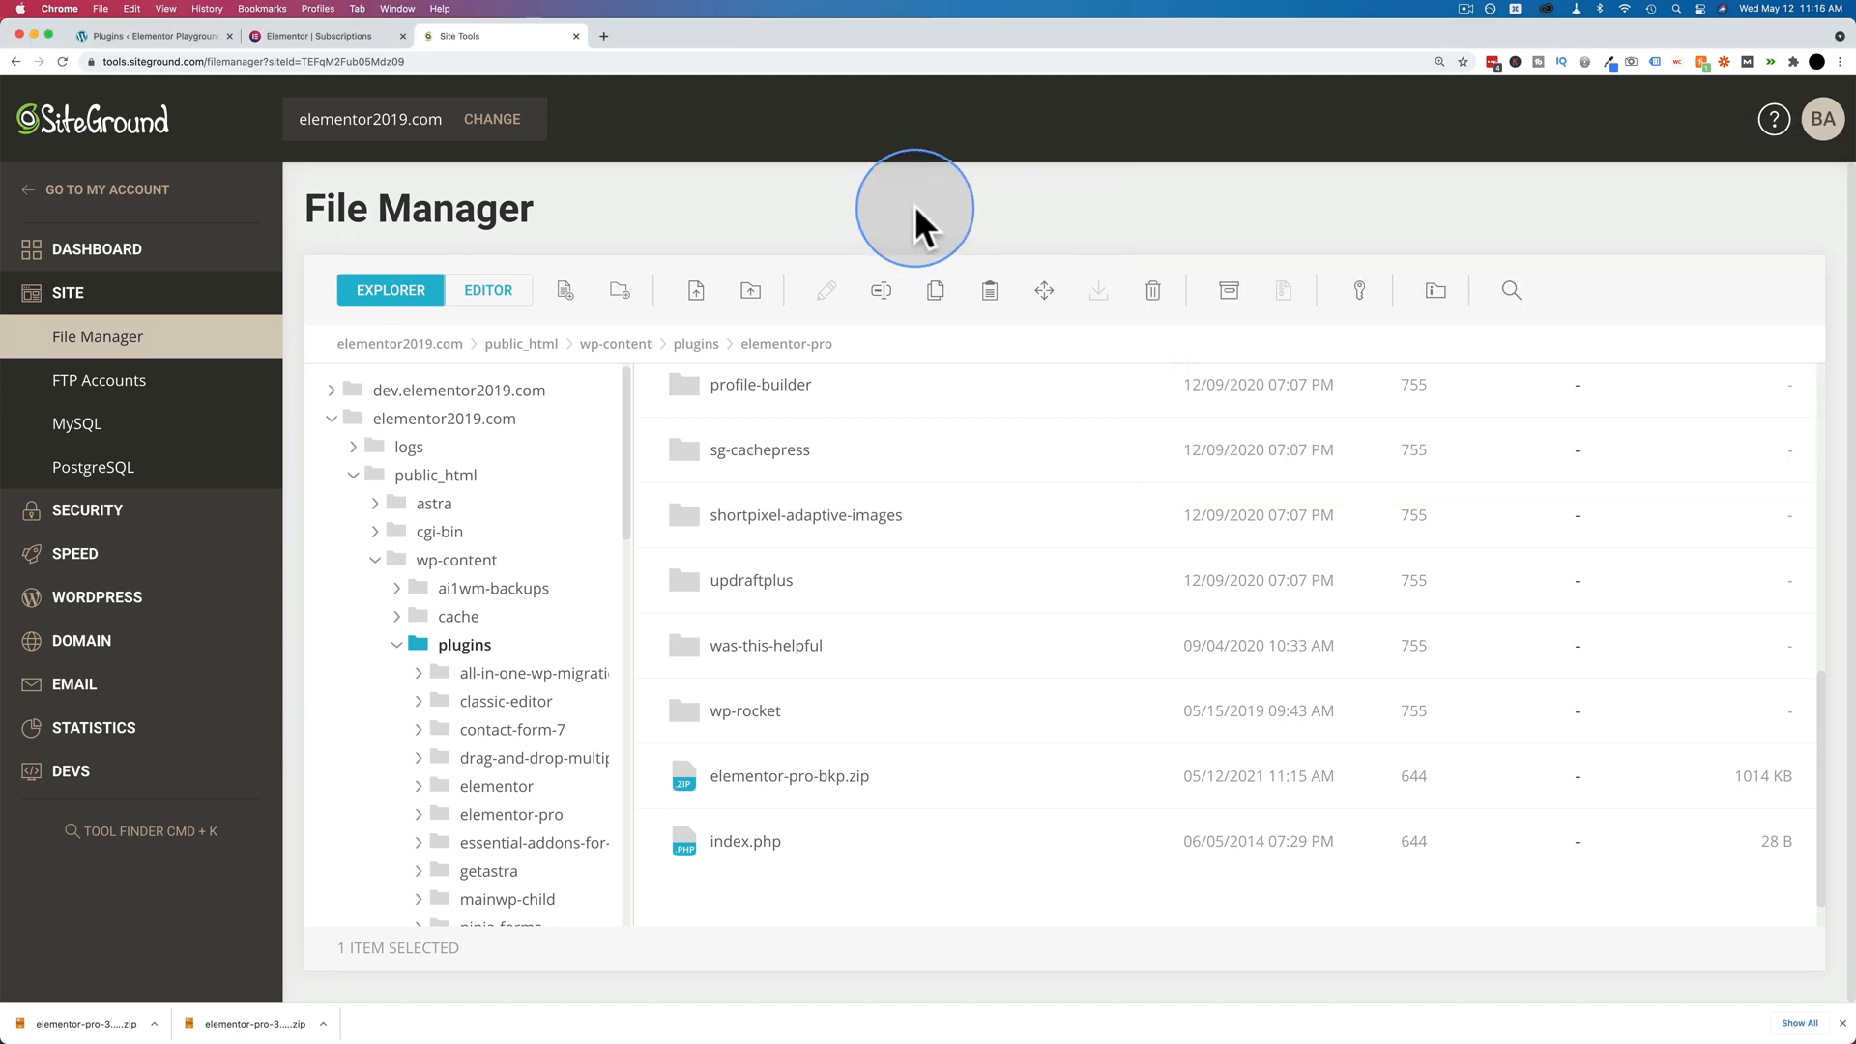
pyautogui.moveTo(632, 311)
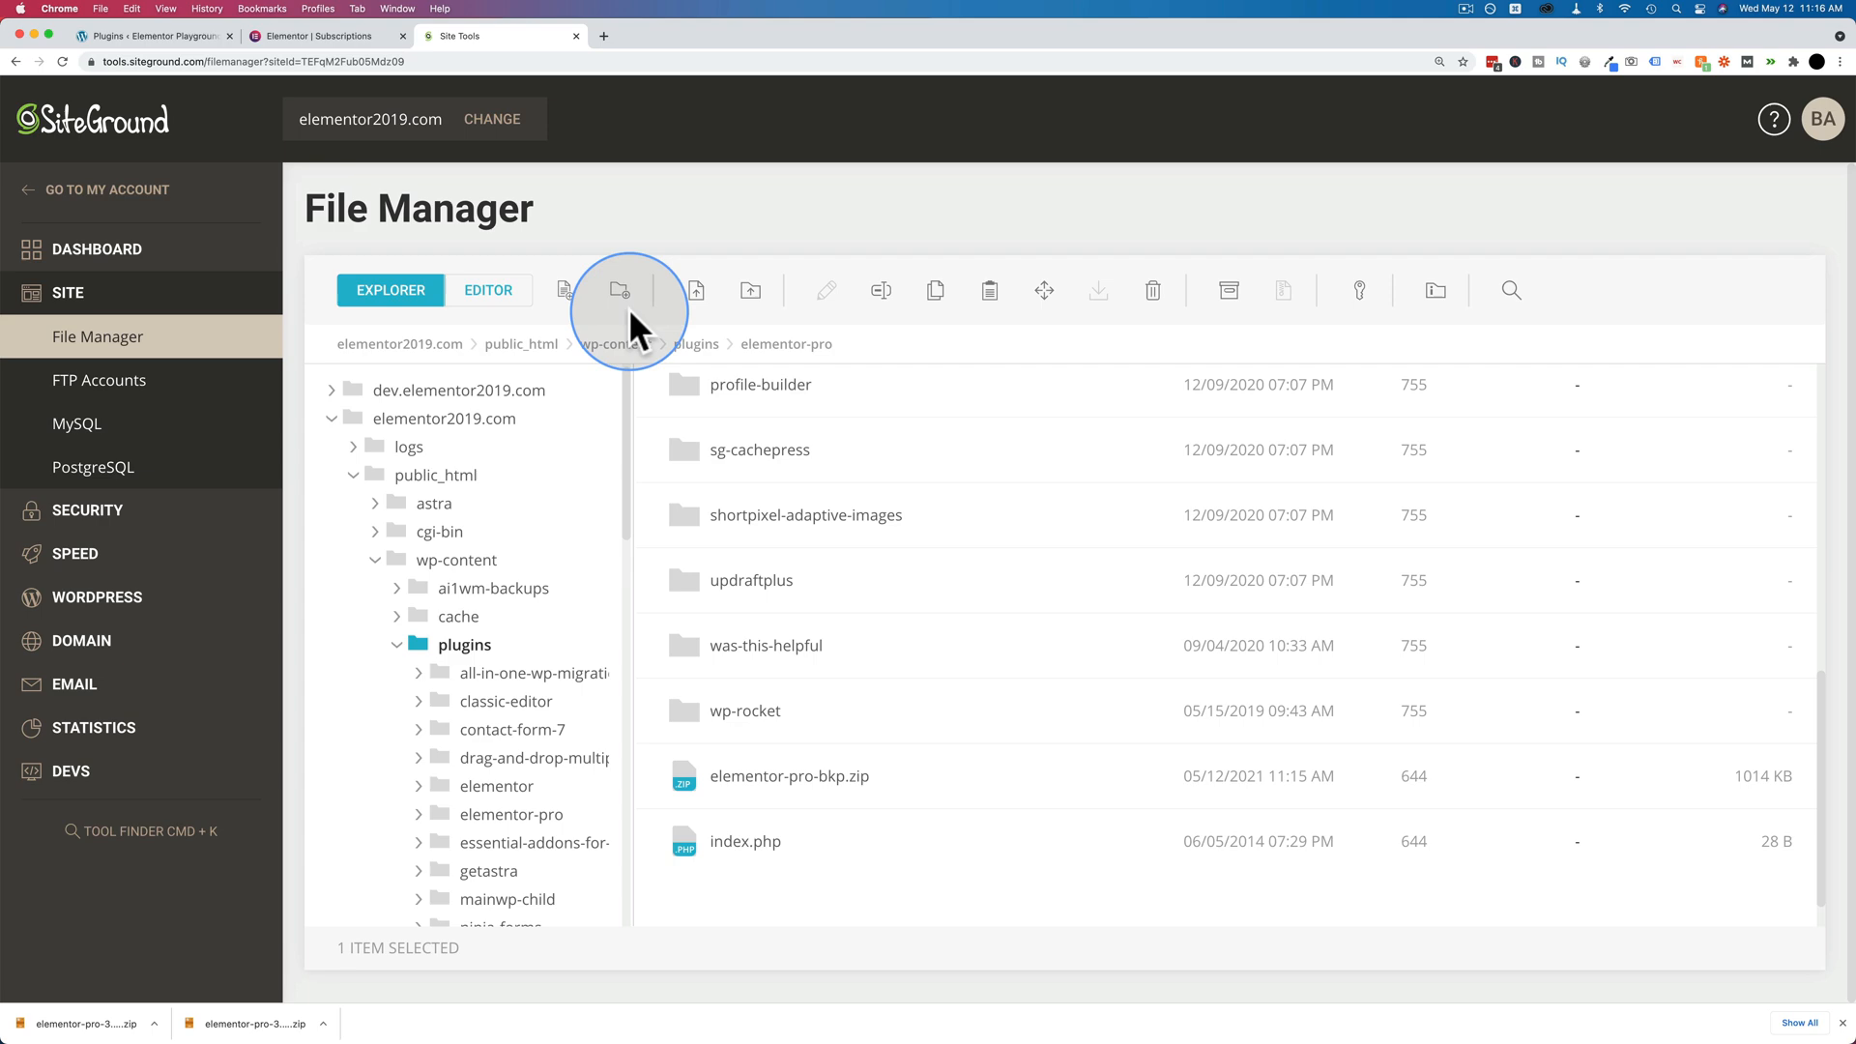
# Upload elementor-pro-3.2.2.zip from Documents > Compress > Images and select the old elementor-pro folder.
pyautogui.click(695, 290)
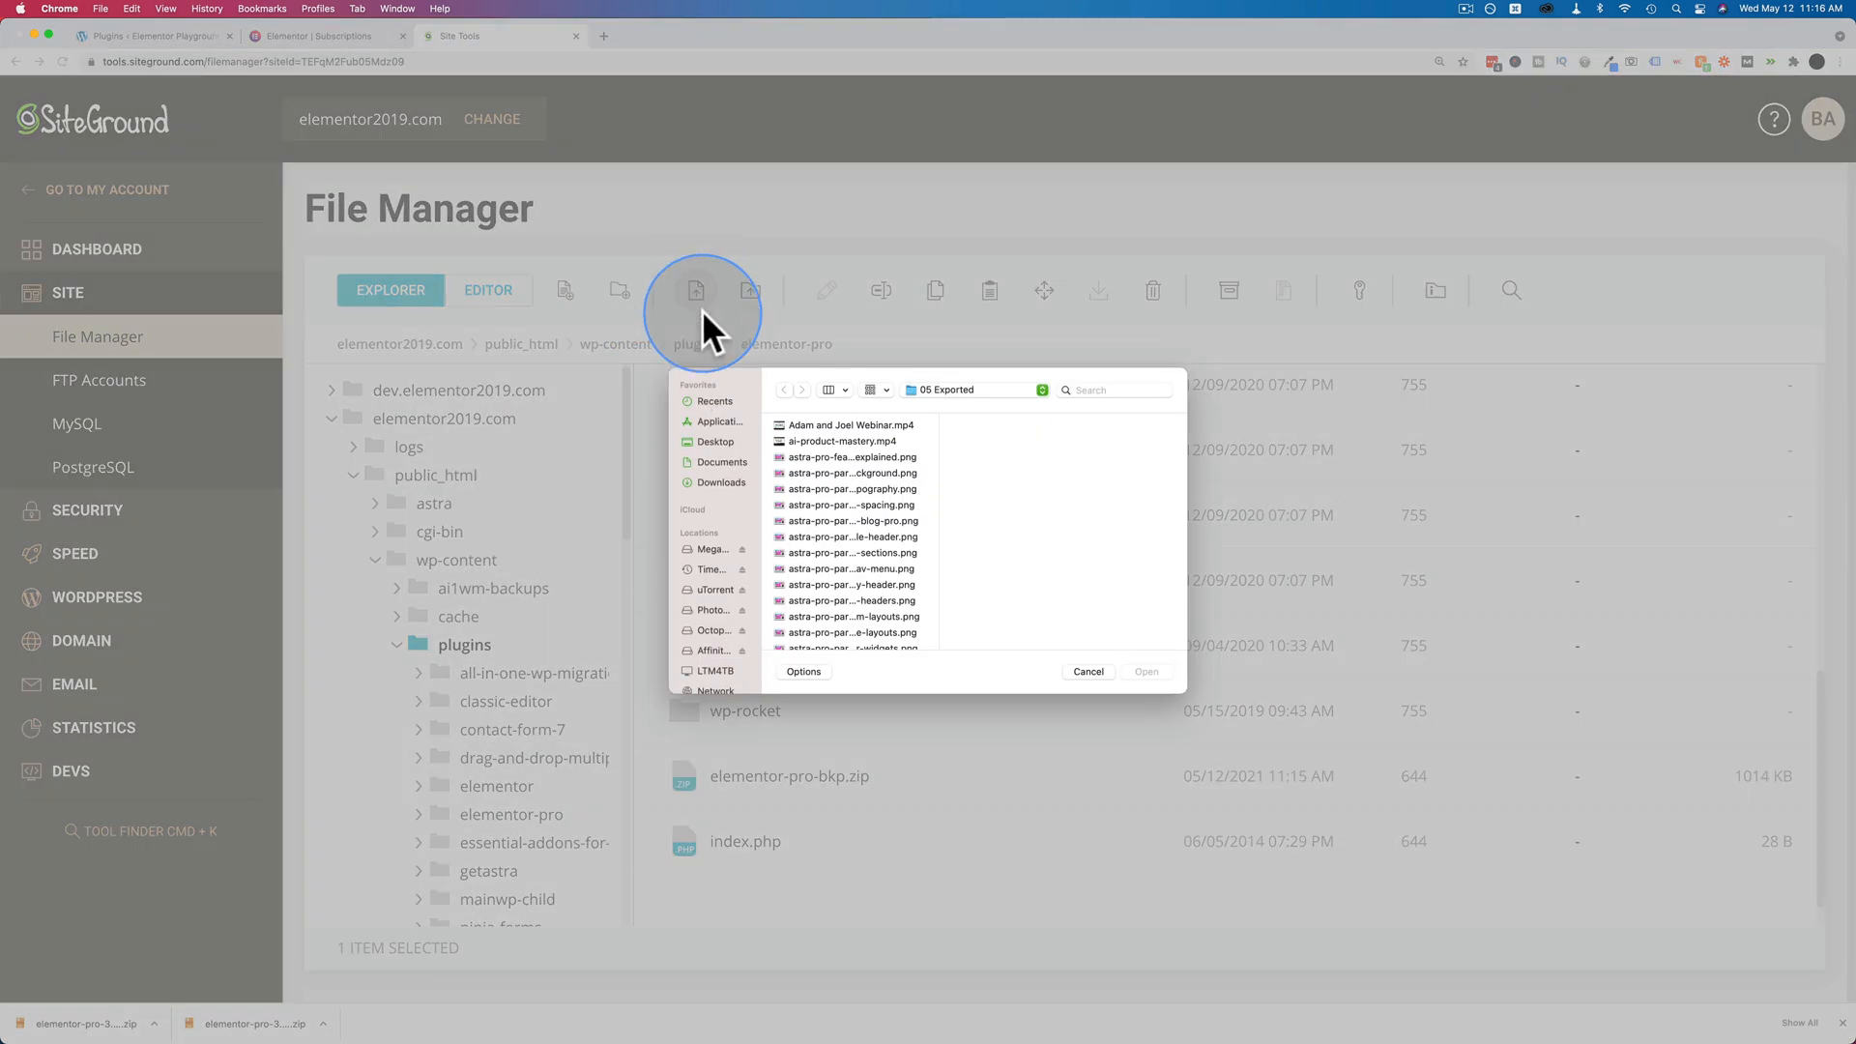
pyautogui.click(720, 462)
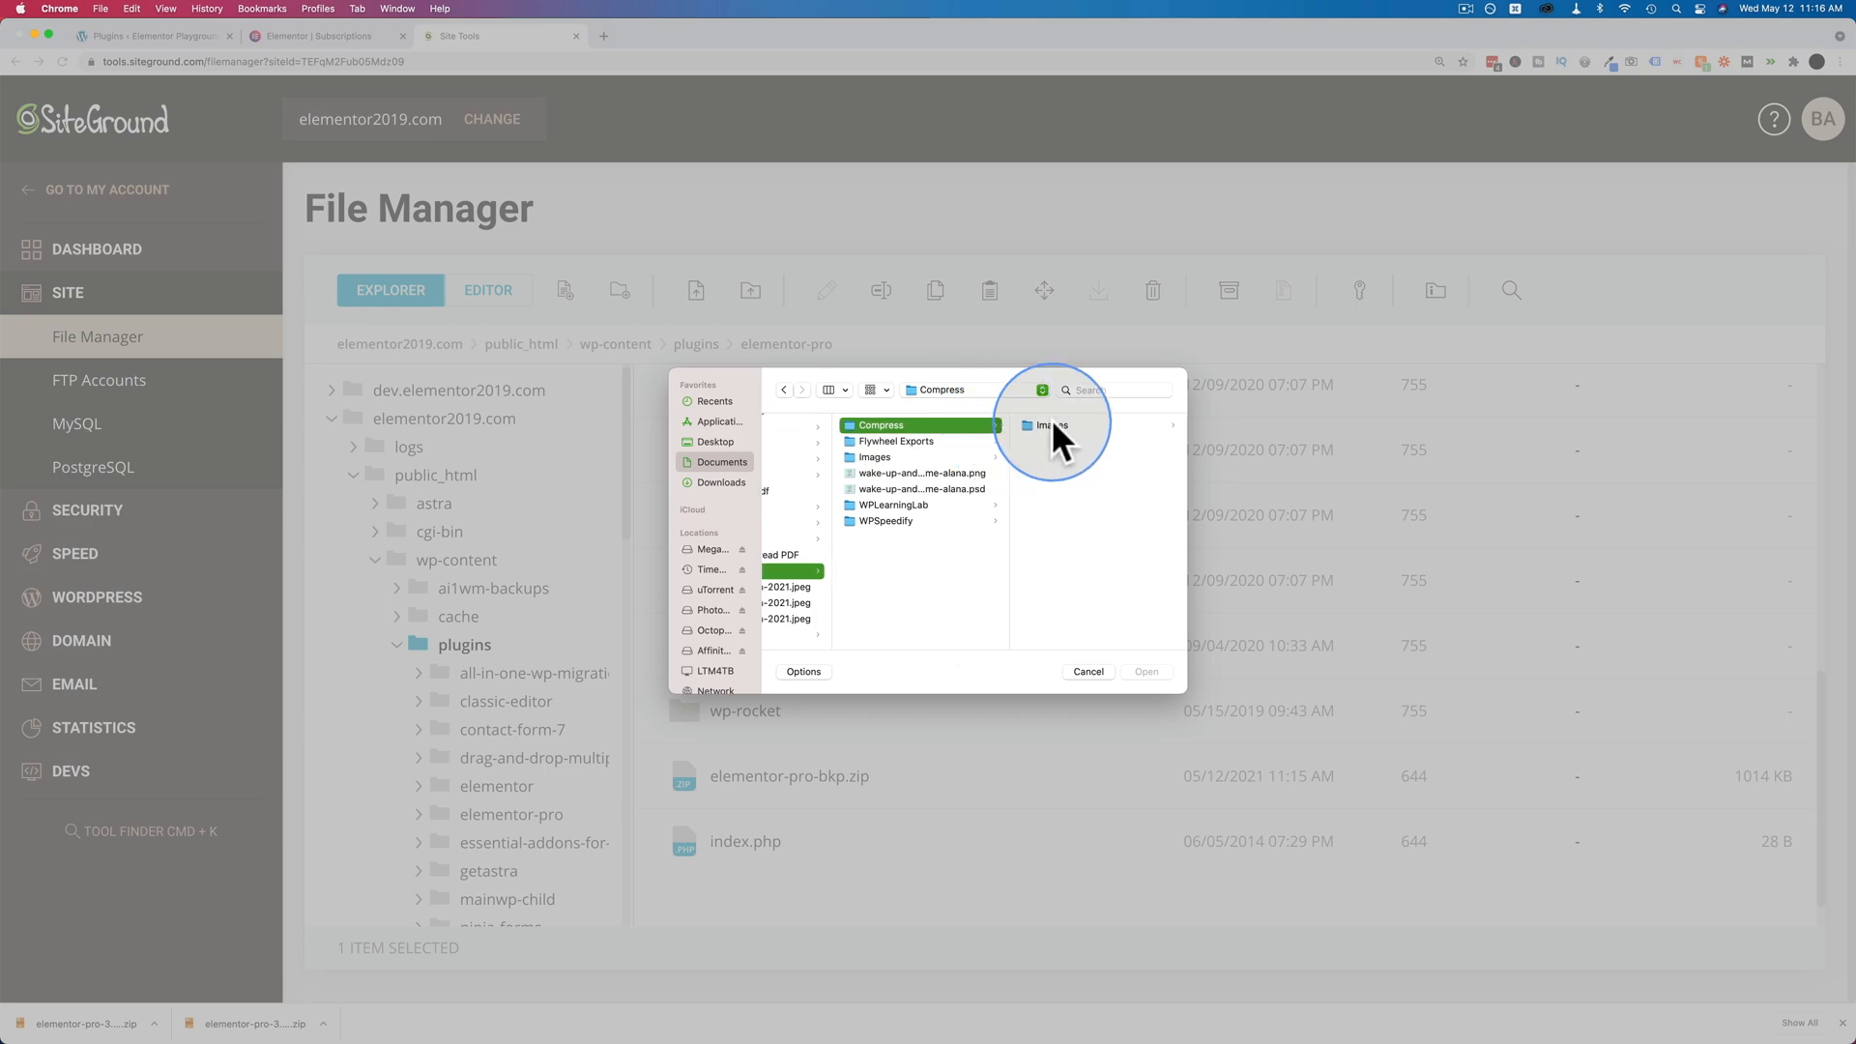
pyautogui.doubleClick(1054, 426)
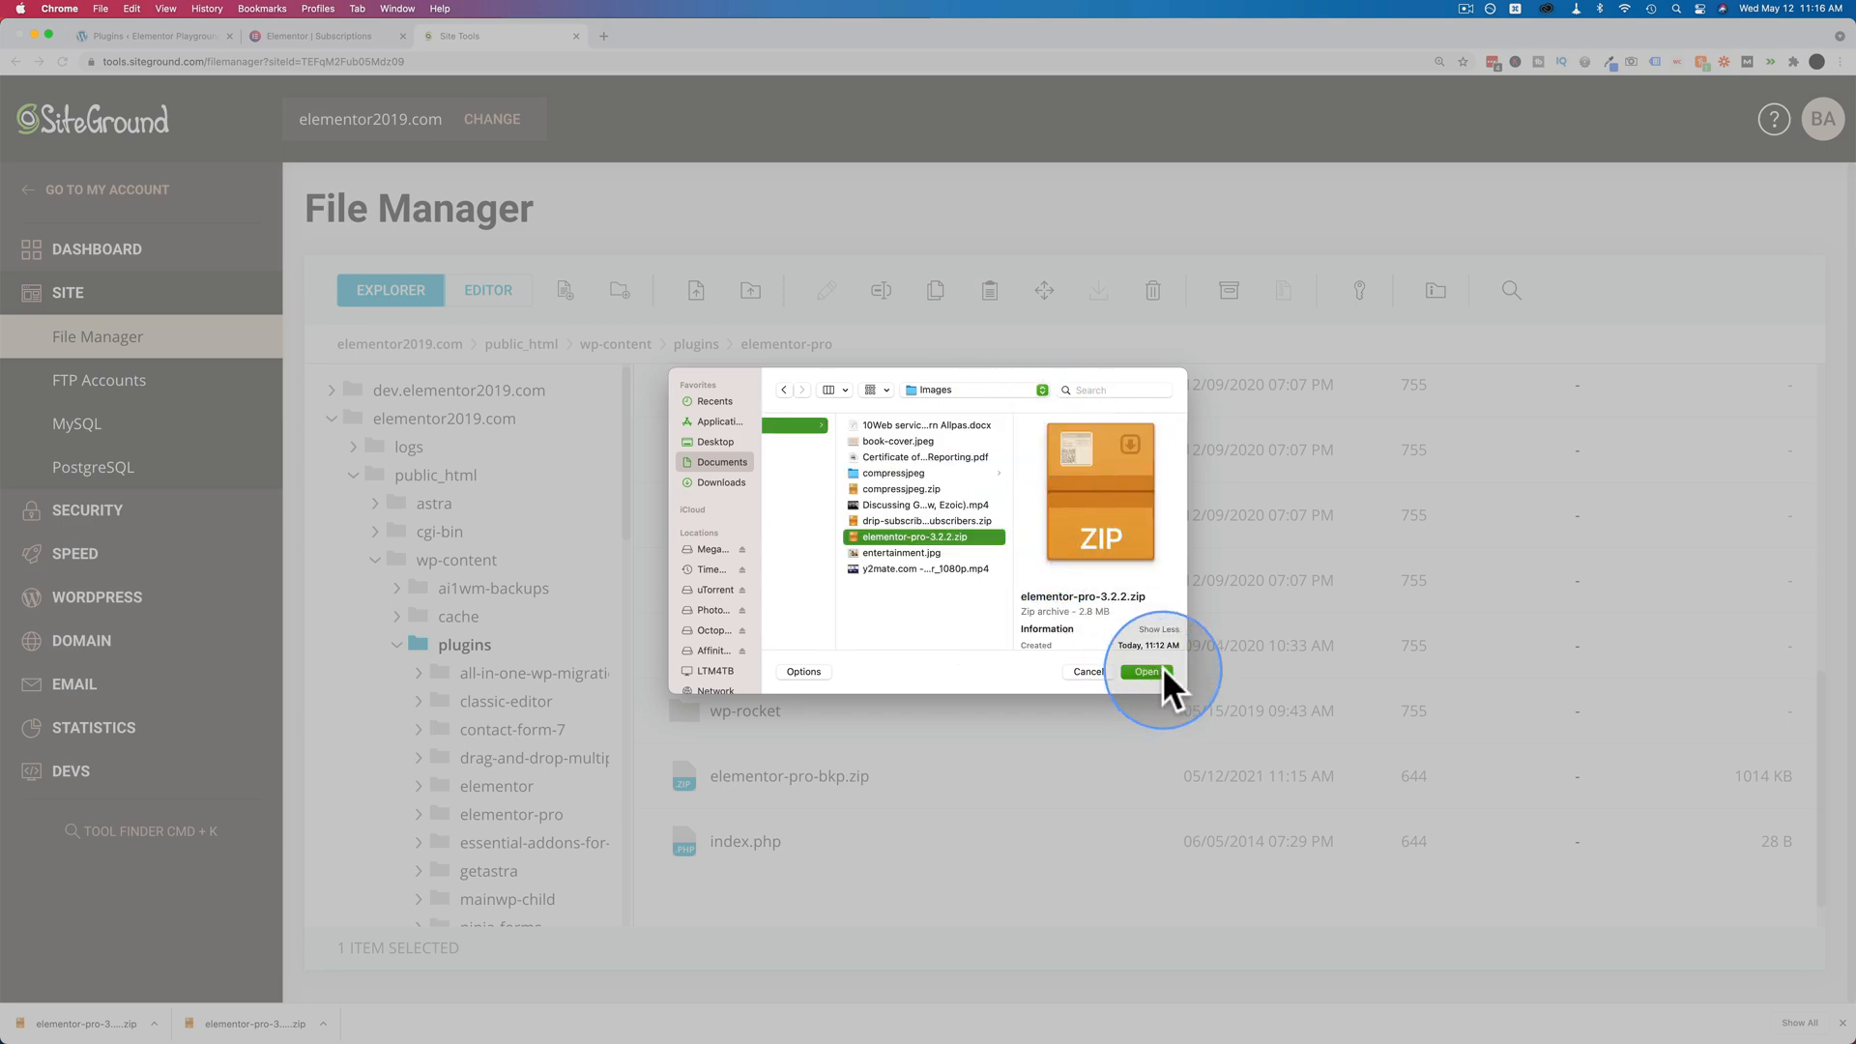
pyautogui.click(1143, 671)
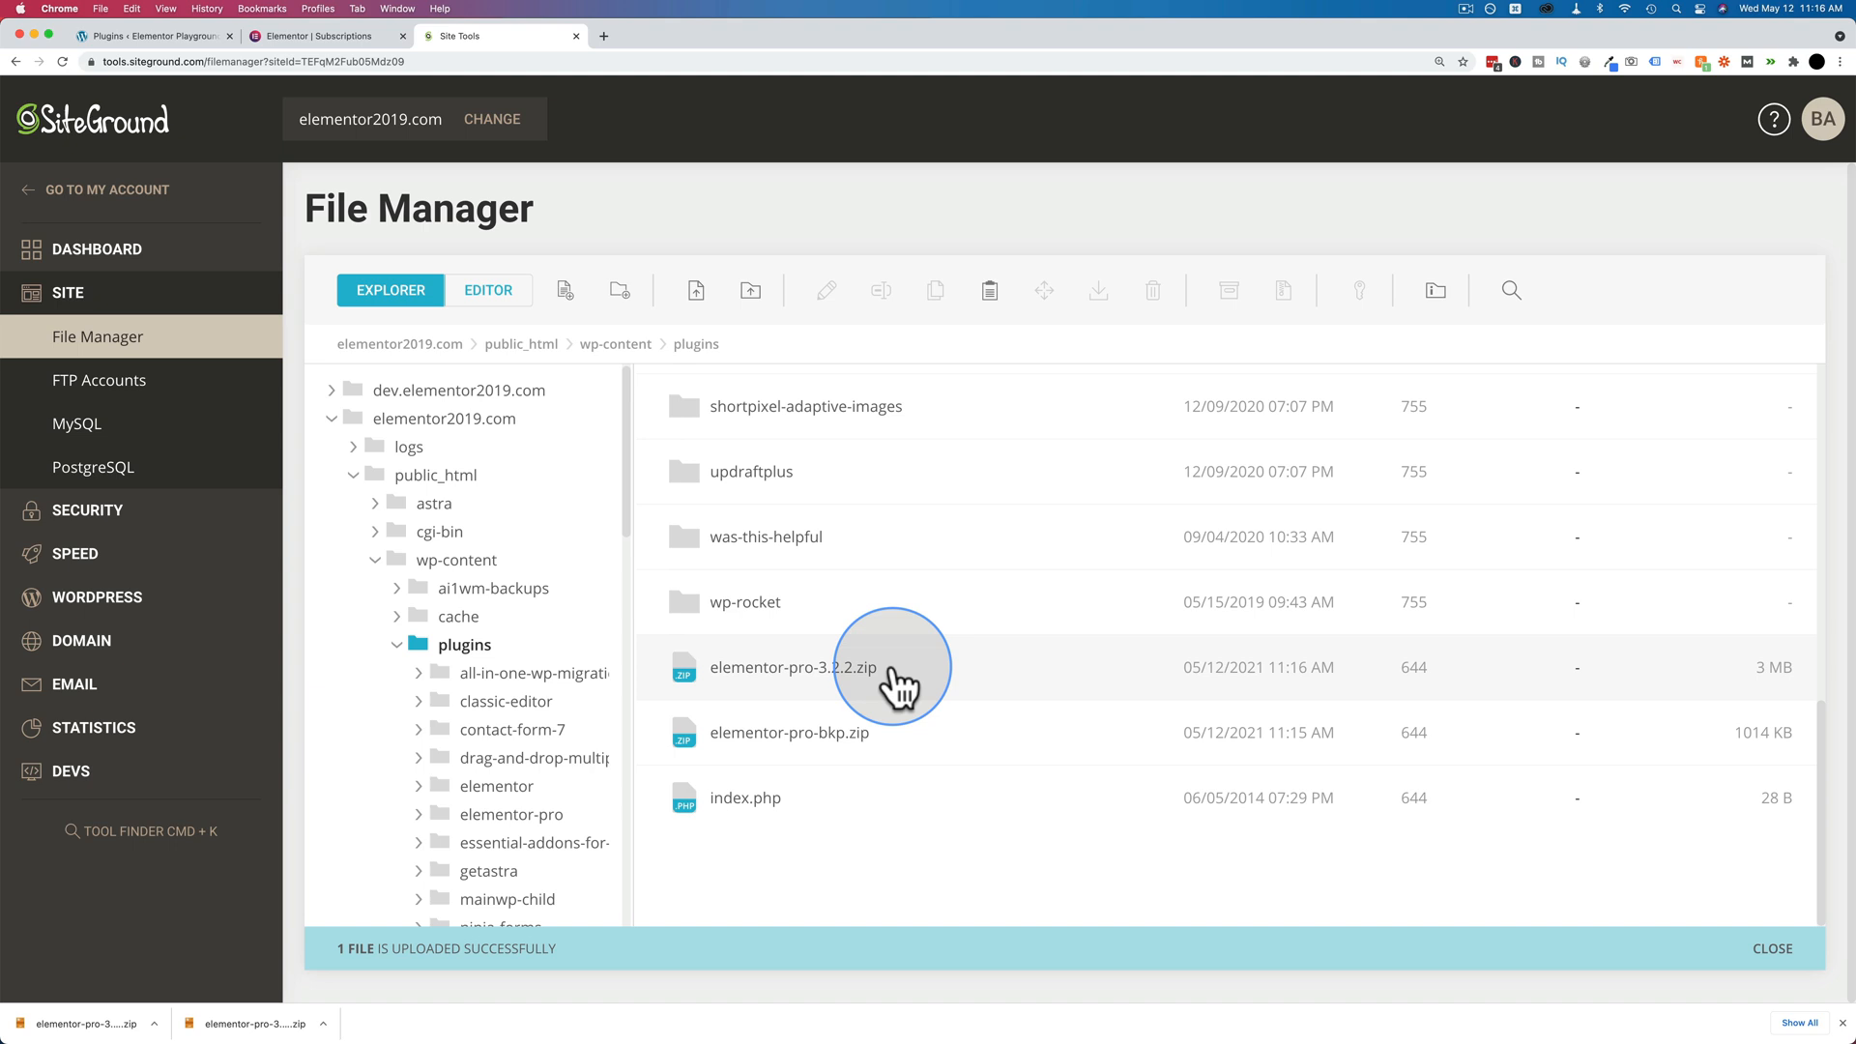
pyautogui.scroll(-3)
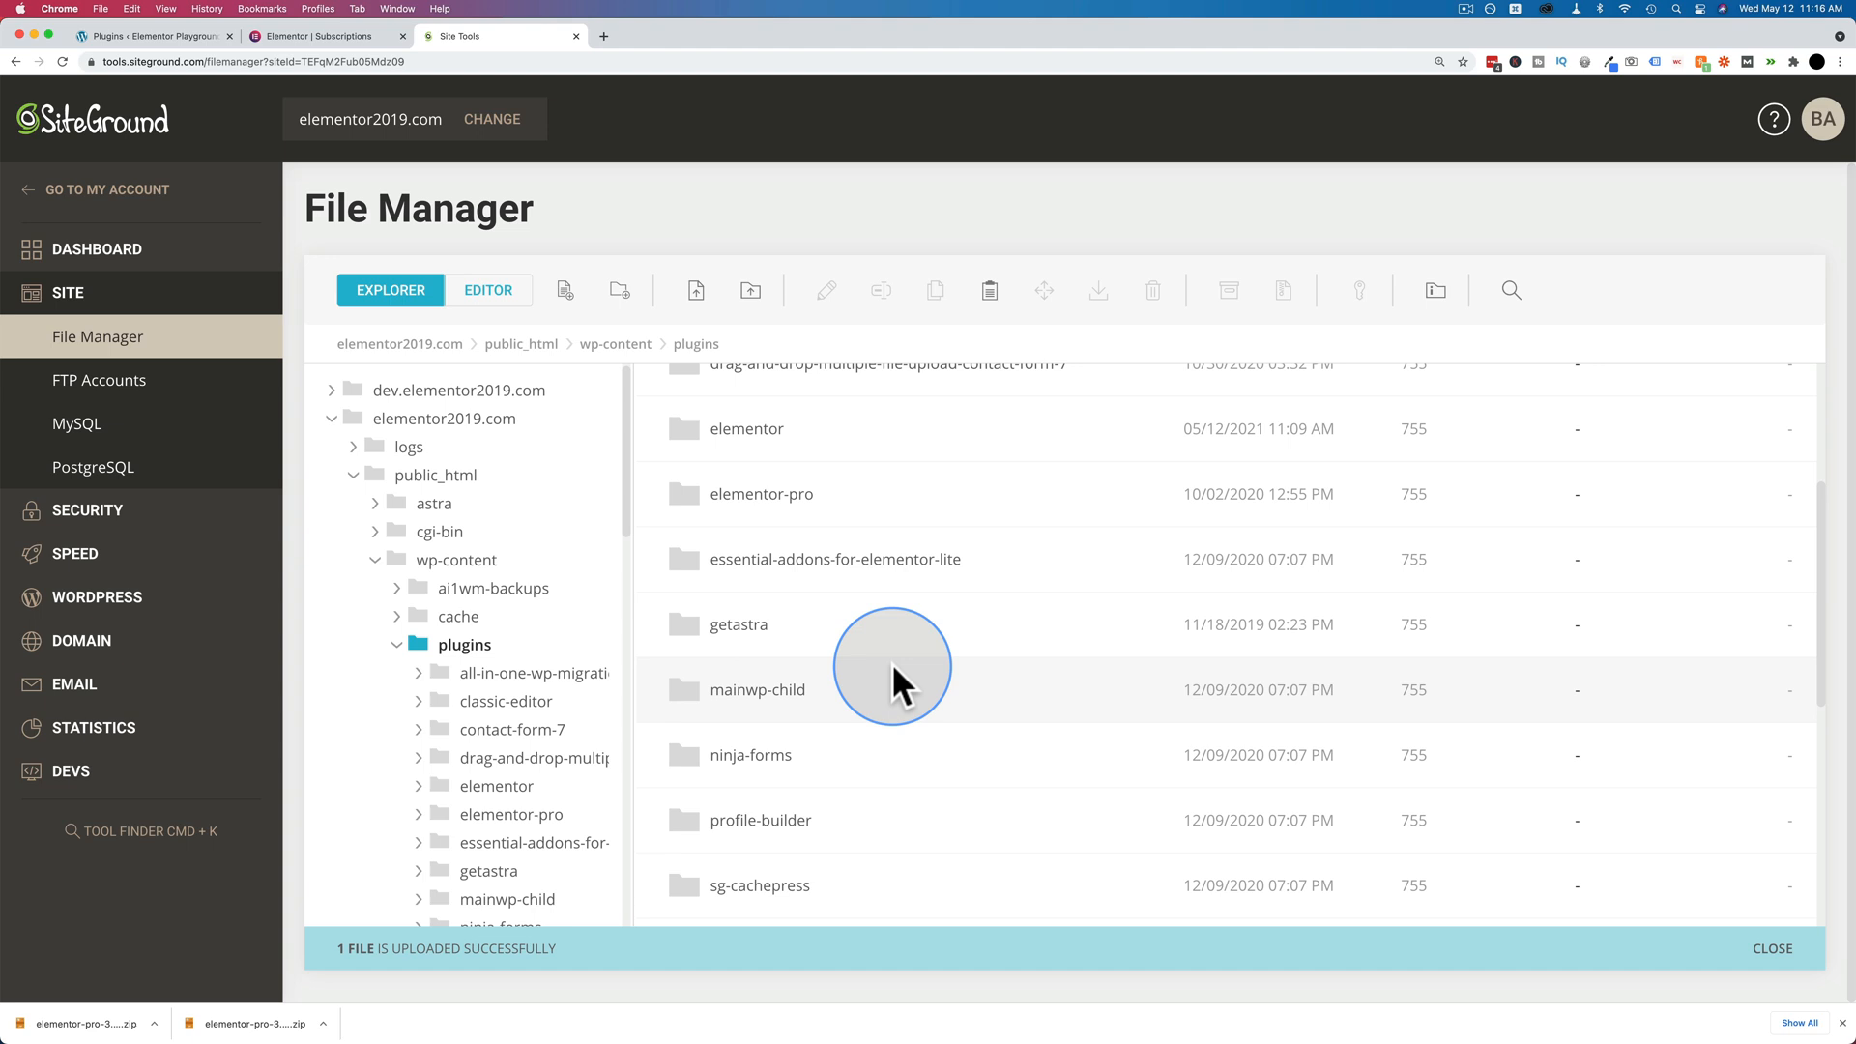
pyautogui.moveTo(829, 495)
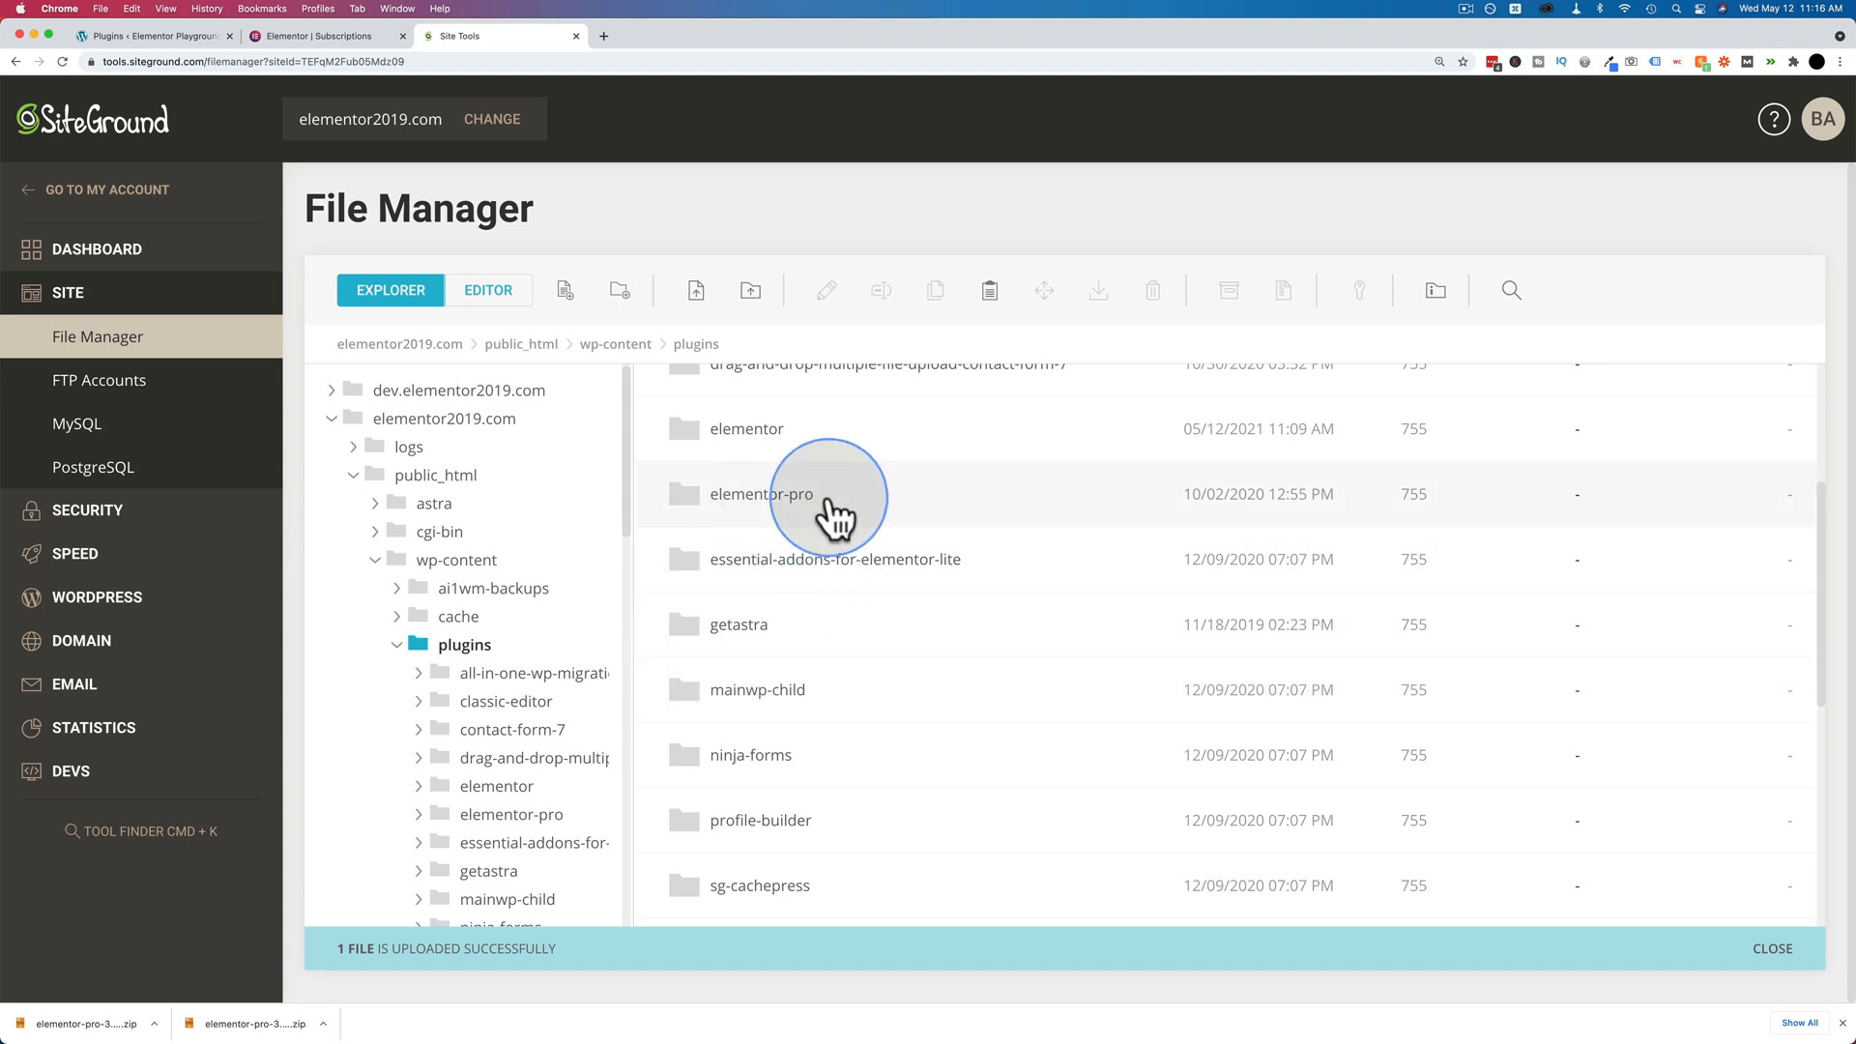
pyautogui.click(1151, 290)
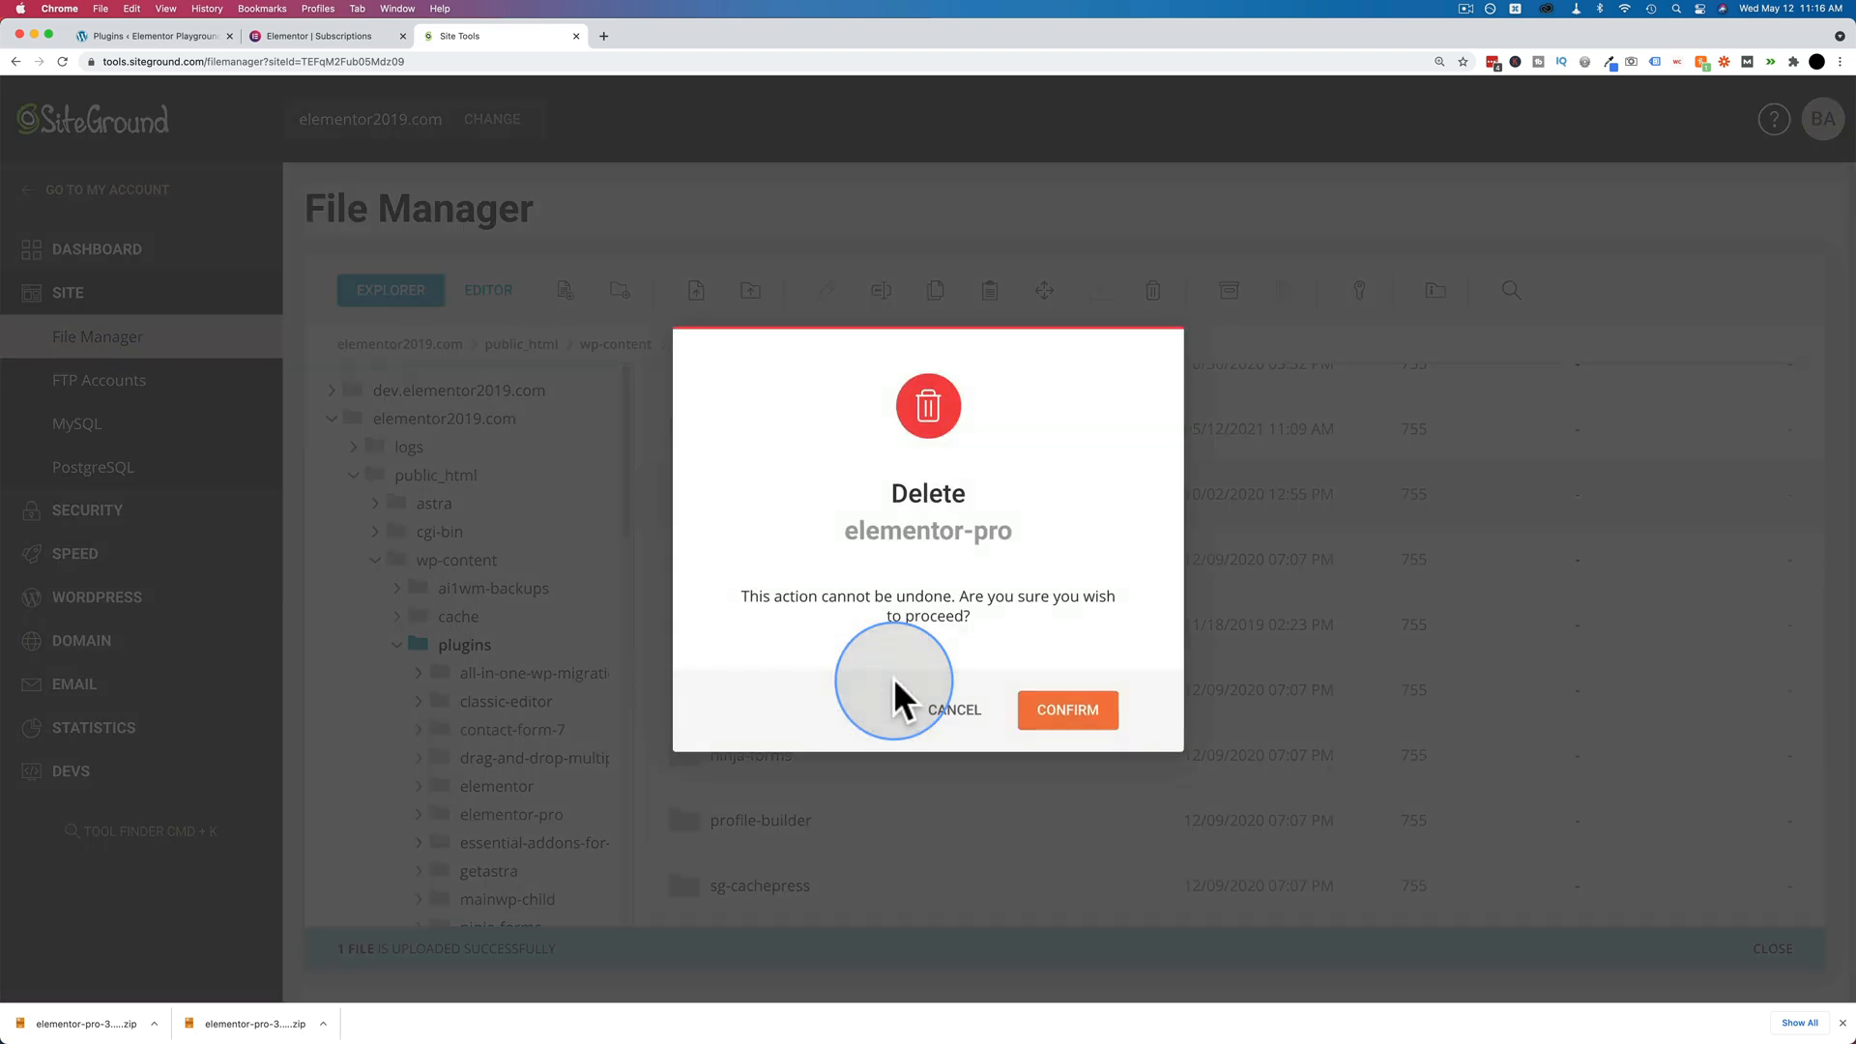
# Confirm deleting the old elementor-pro folder and bring up actions for elementor-pro-3.2.2.zip.
pyautogui.click(1065, 709)
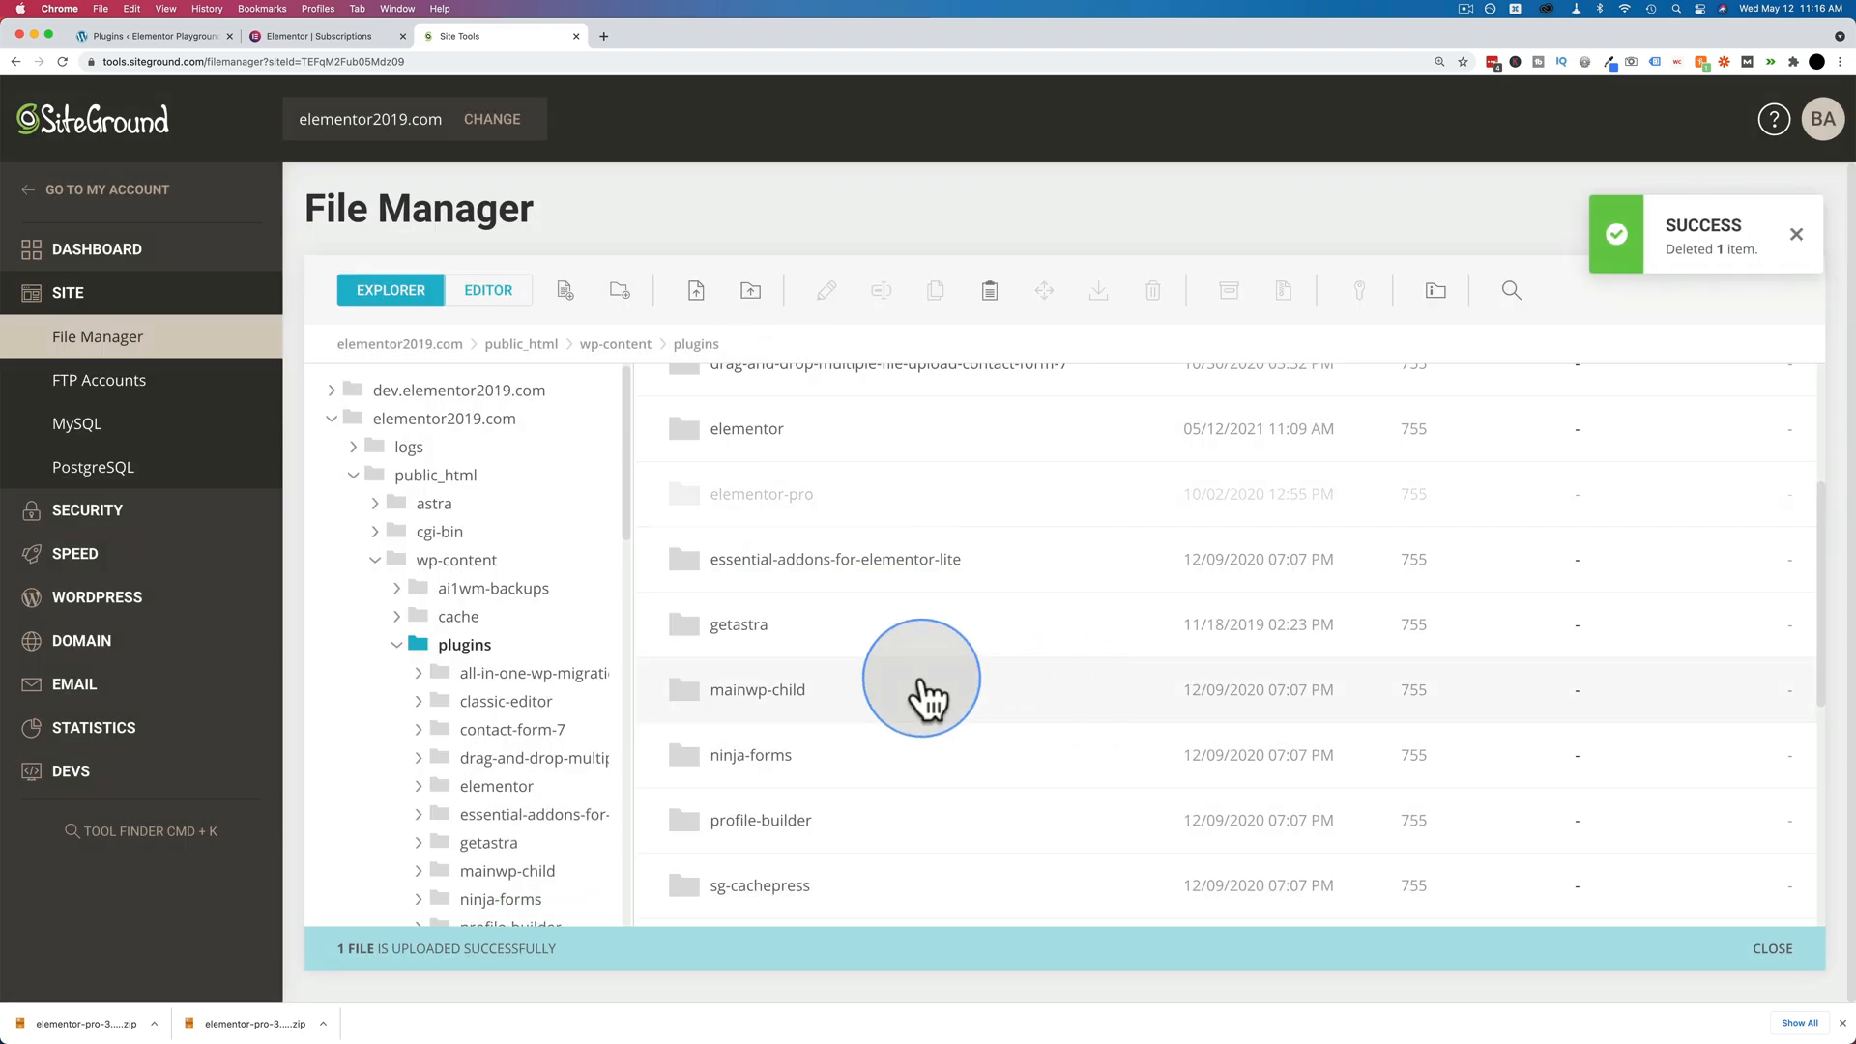
pyautogui.rightClick(793, 666)
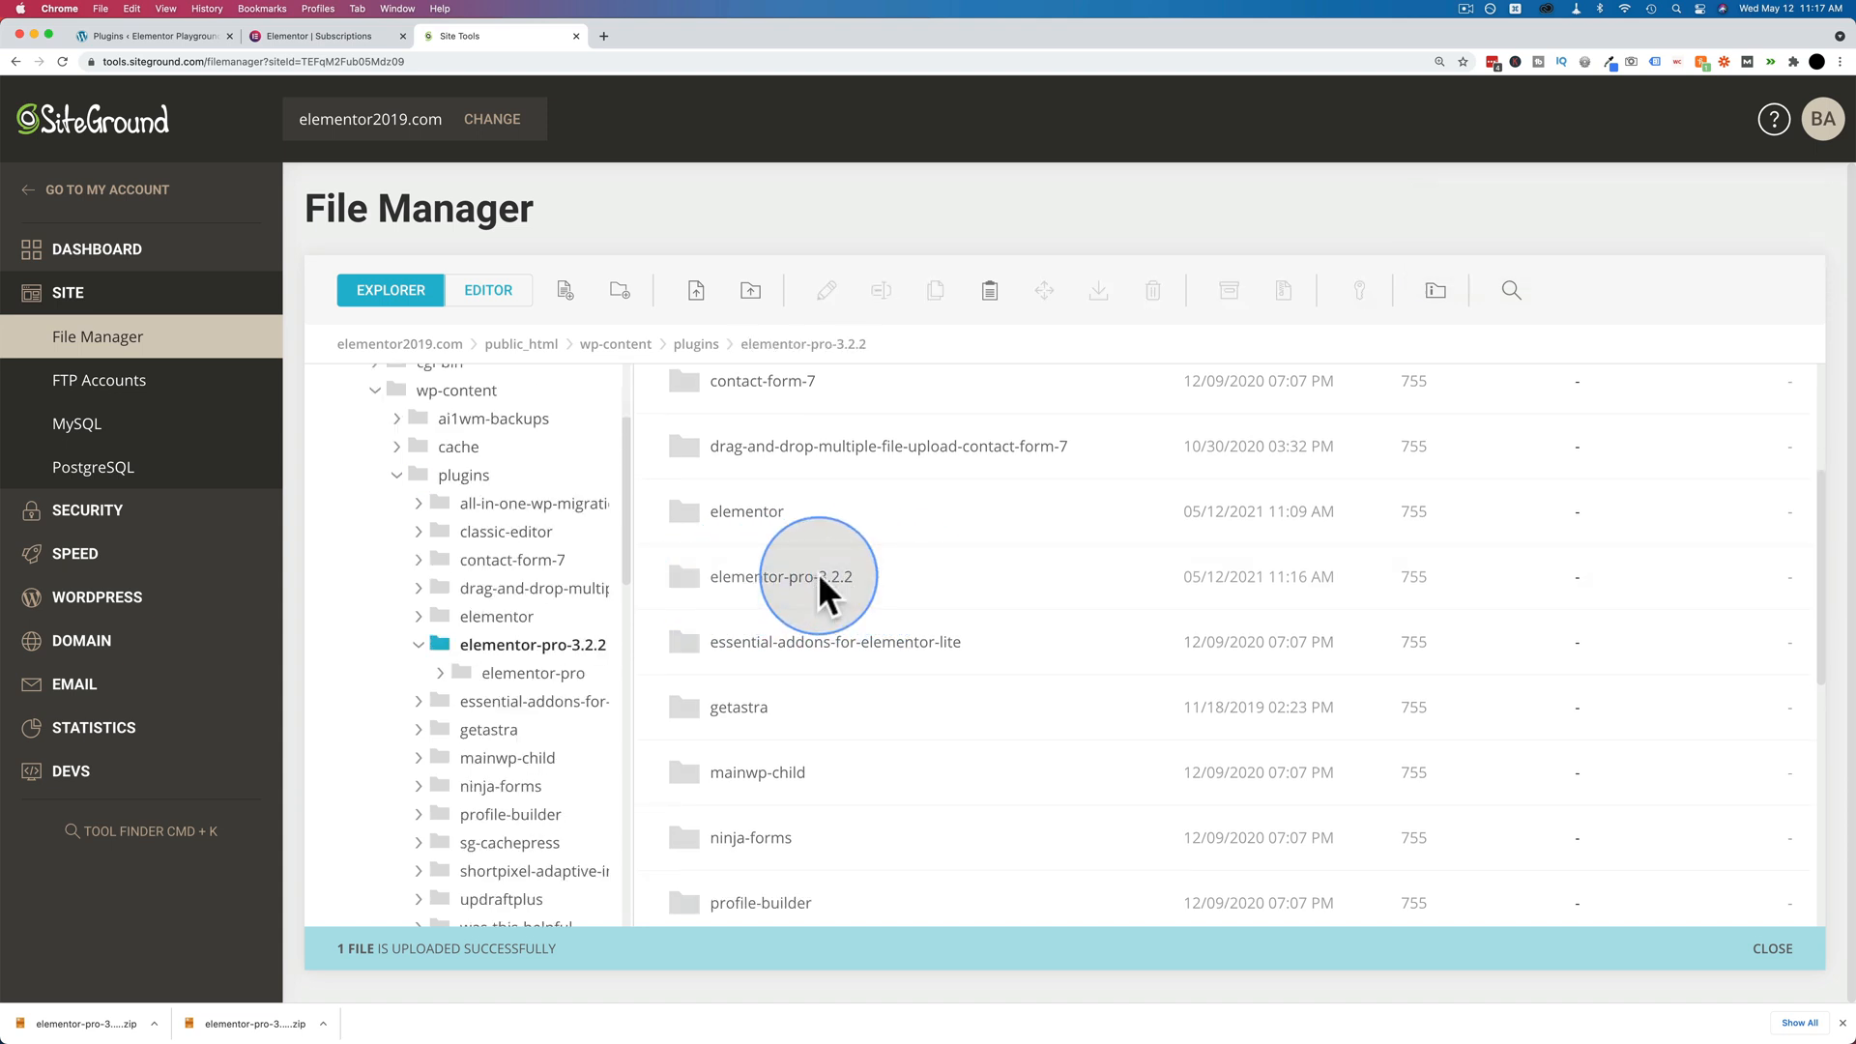
# Move the inner elementor-pro folder from elementor-pro-3.2.2 up into plugins.
pyautogui.doubleClick(785, 576)
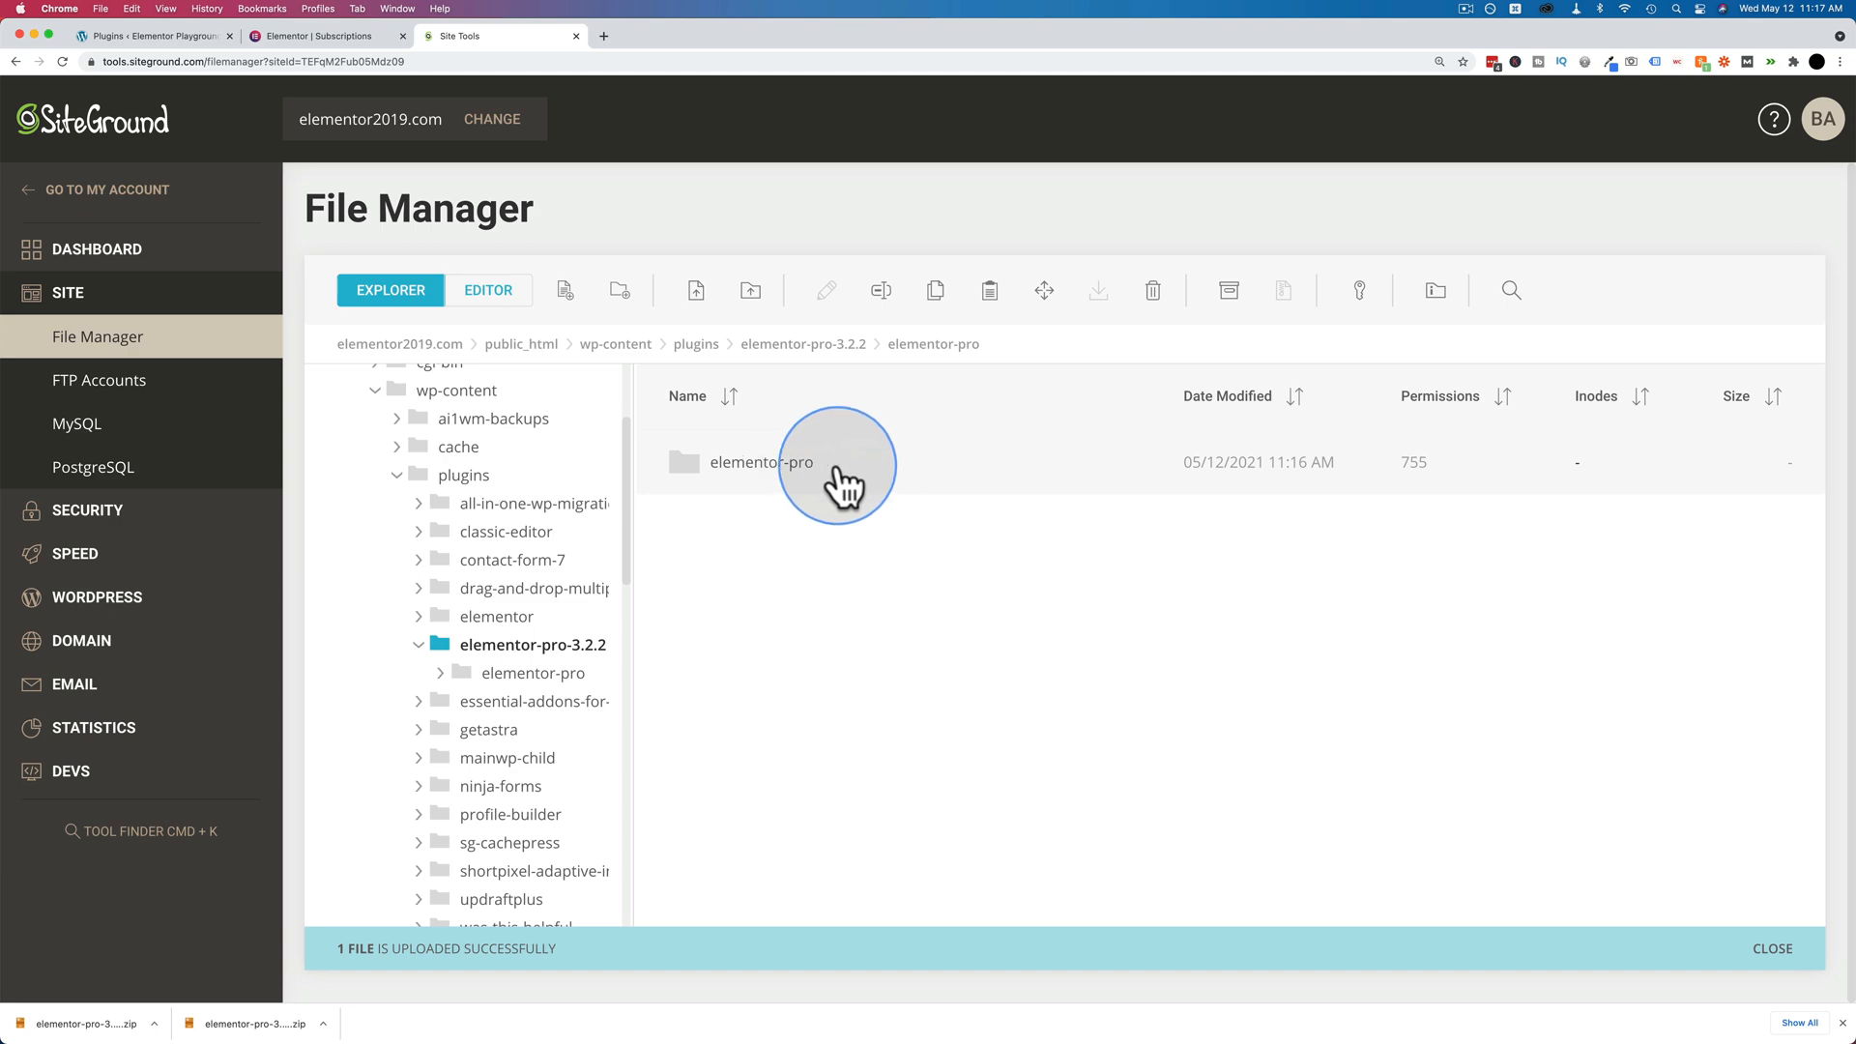
pyautogui.click(1044, 290)
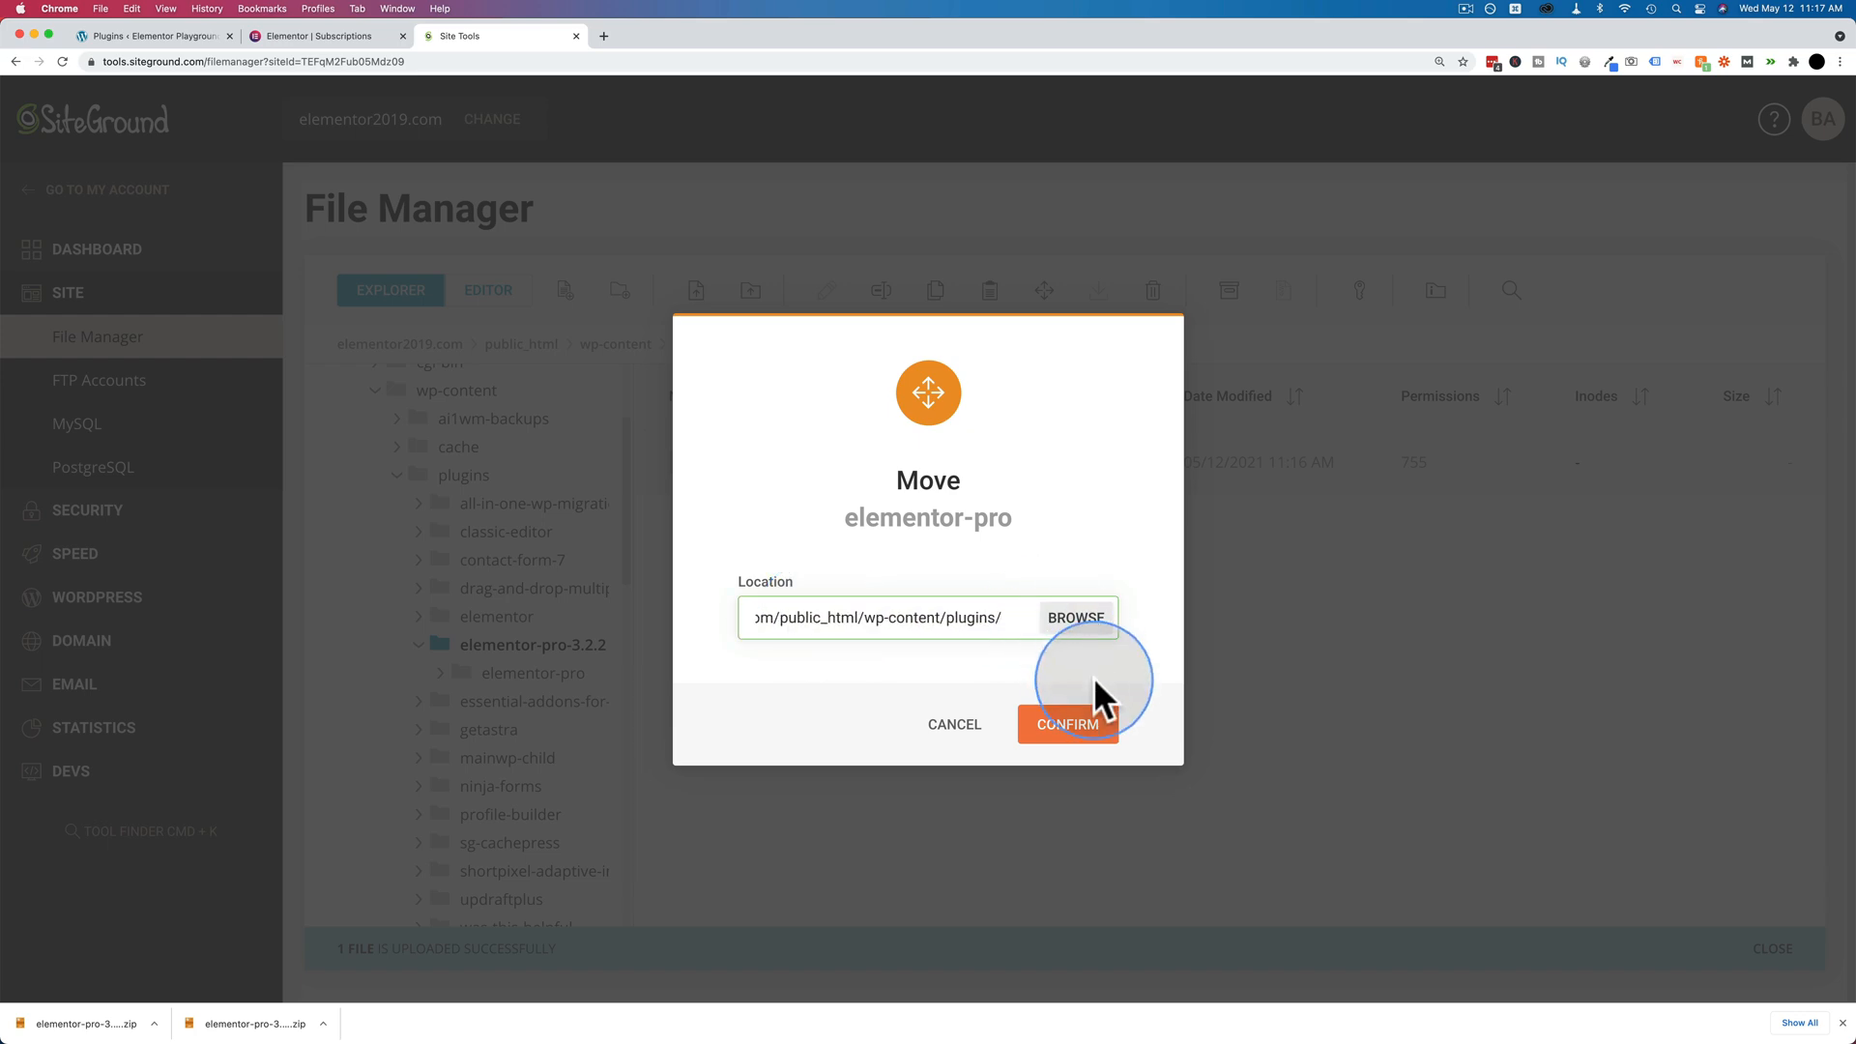
pyautogui.click(1066, 723)
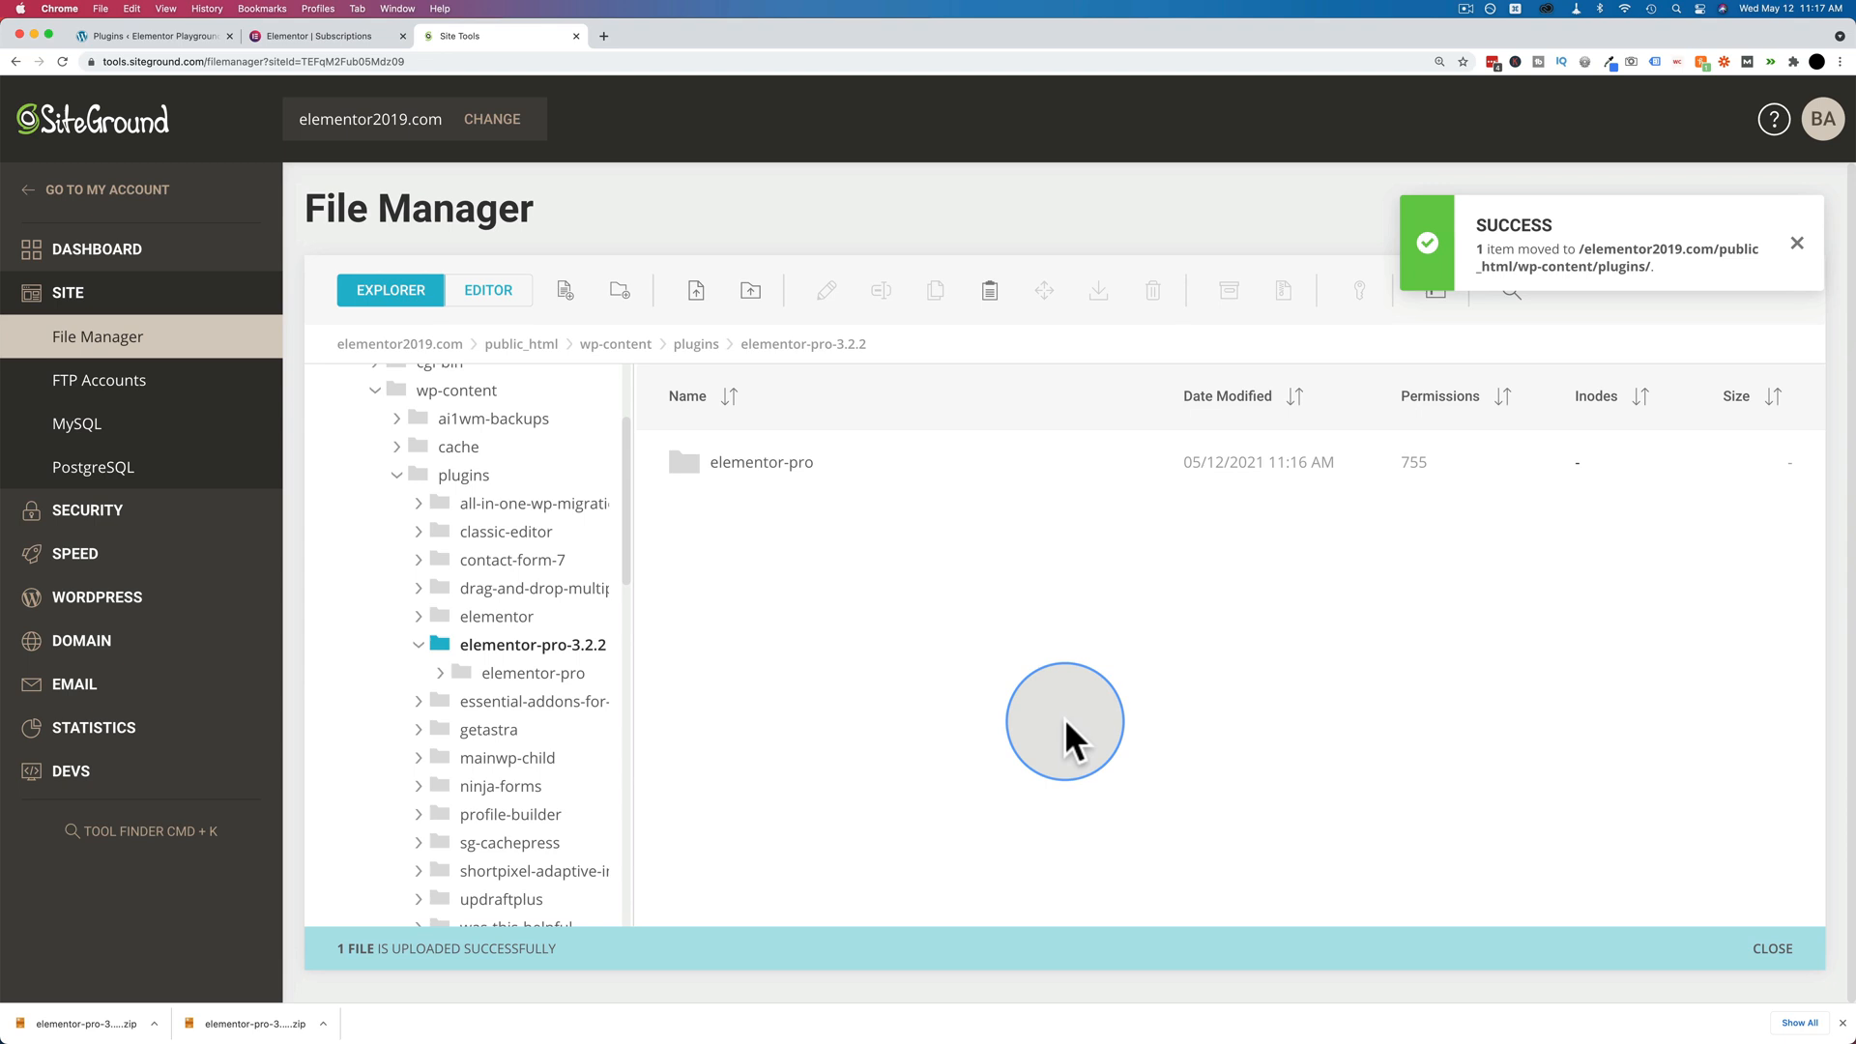
# Delete the leftover empty elementor-pro-3.2.2 folder from plugins.
pyautogui.click(697, 343)
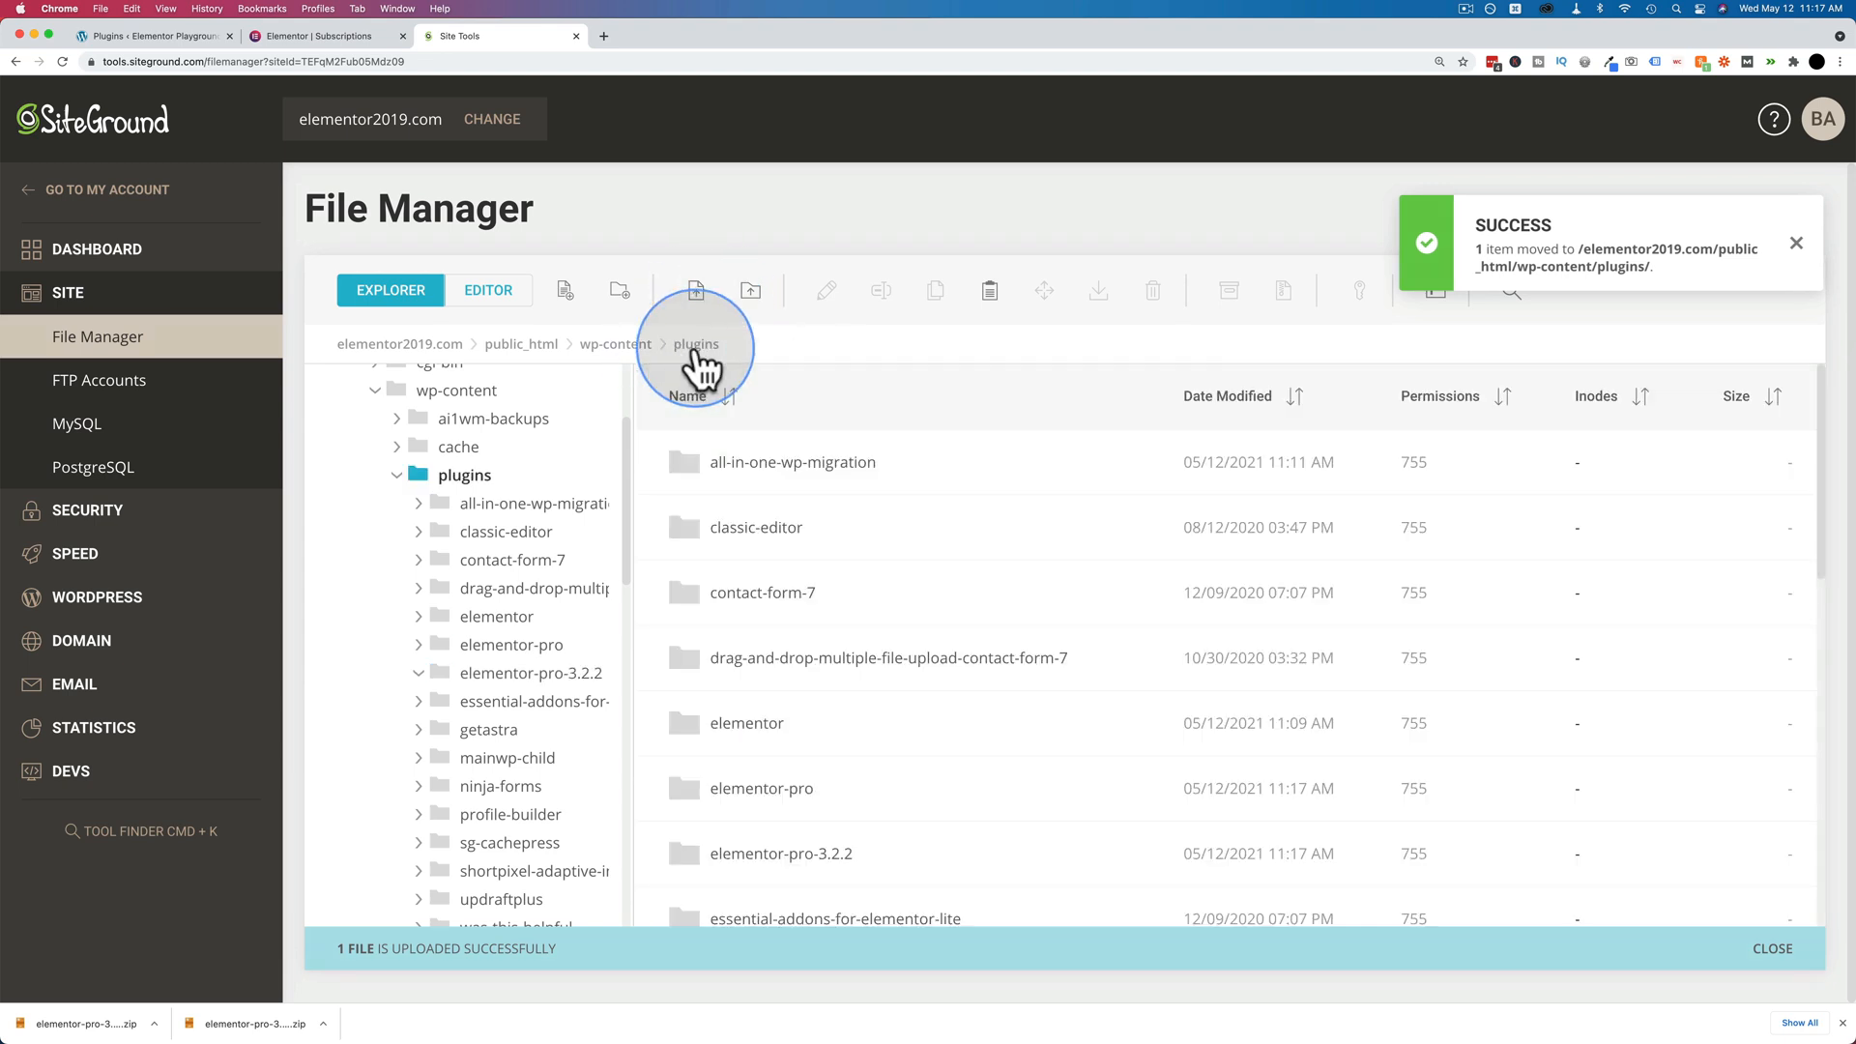
pyautogui.scroll(-3)
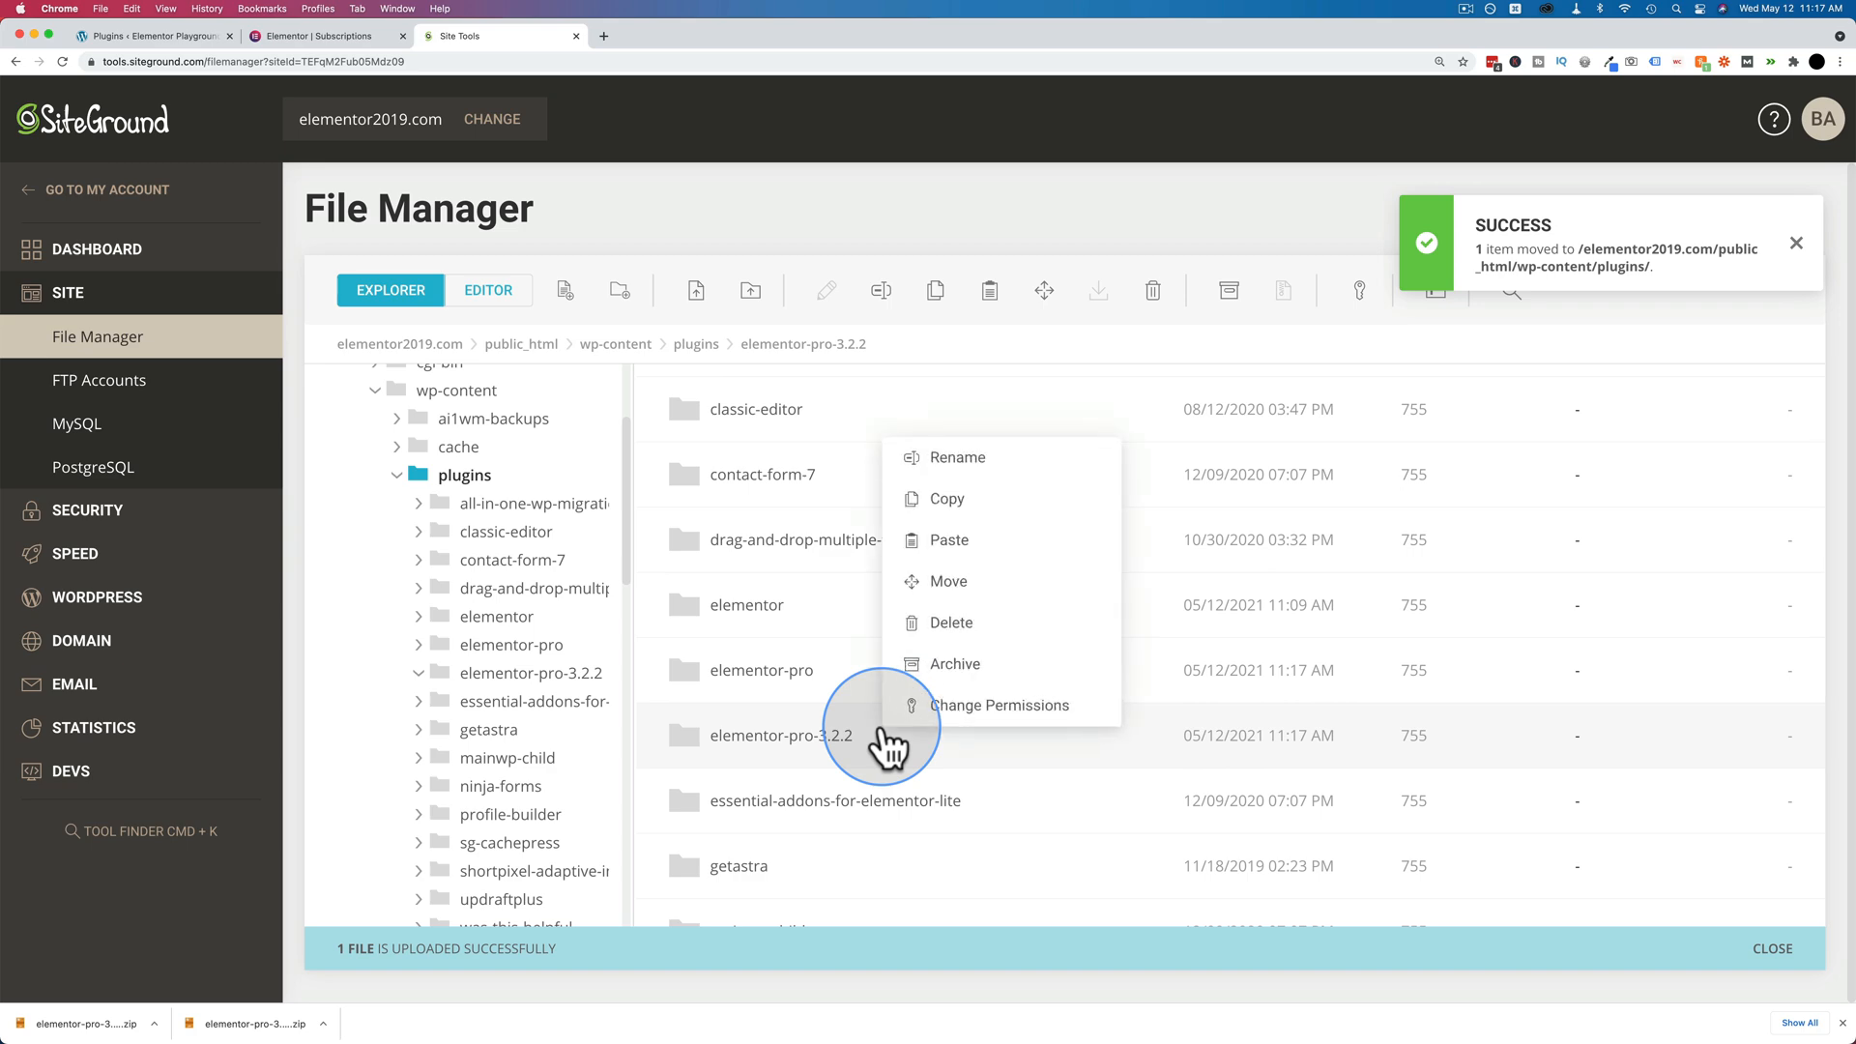
pyautogui.click(949, 622)
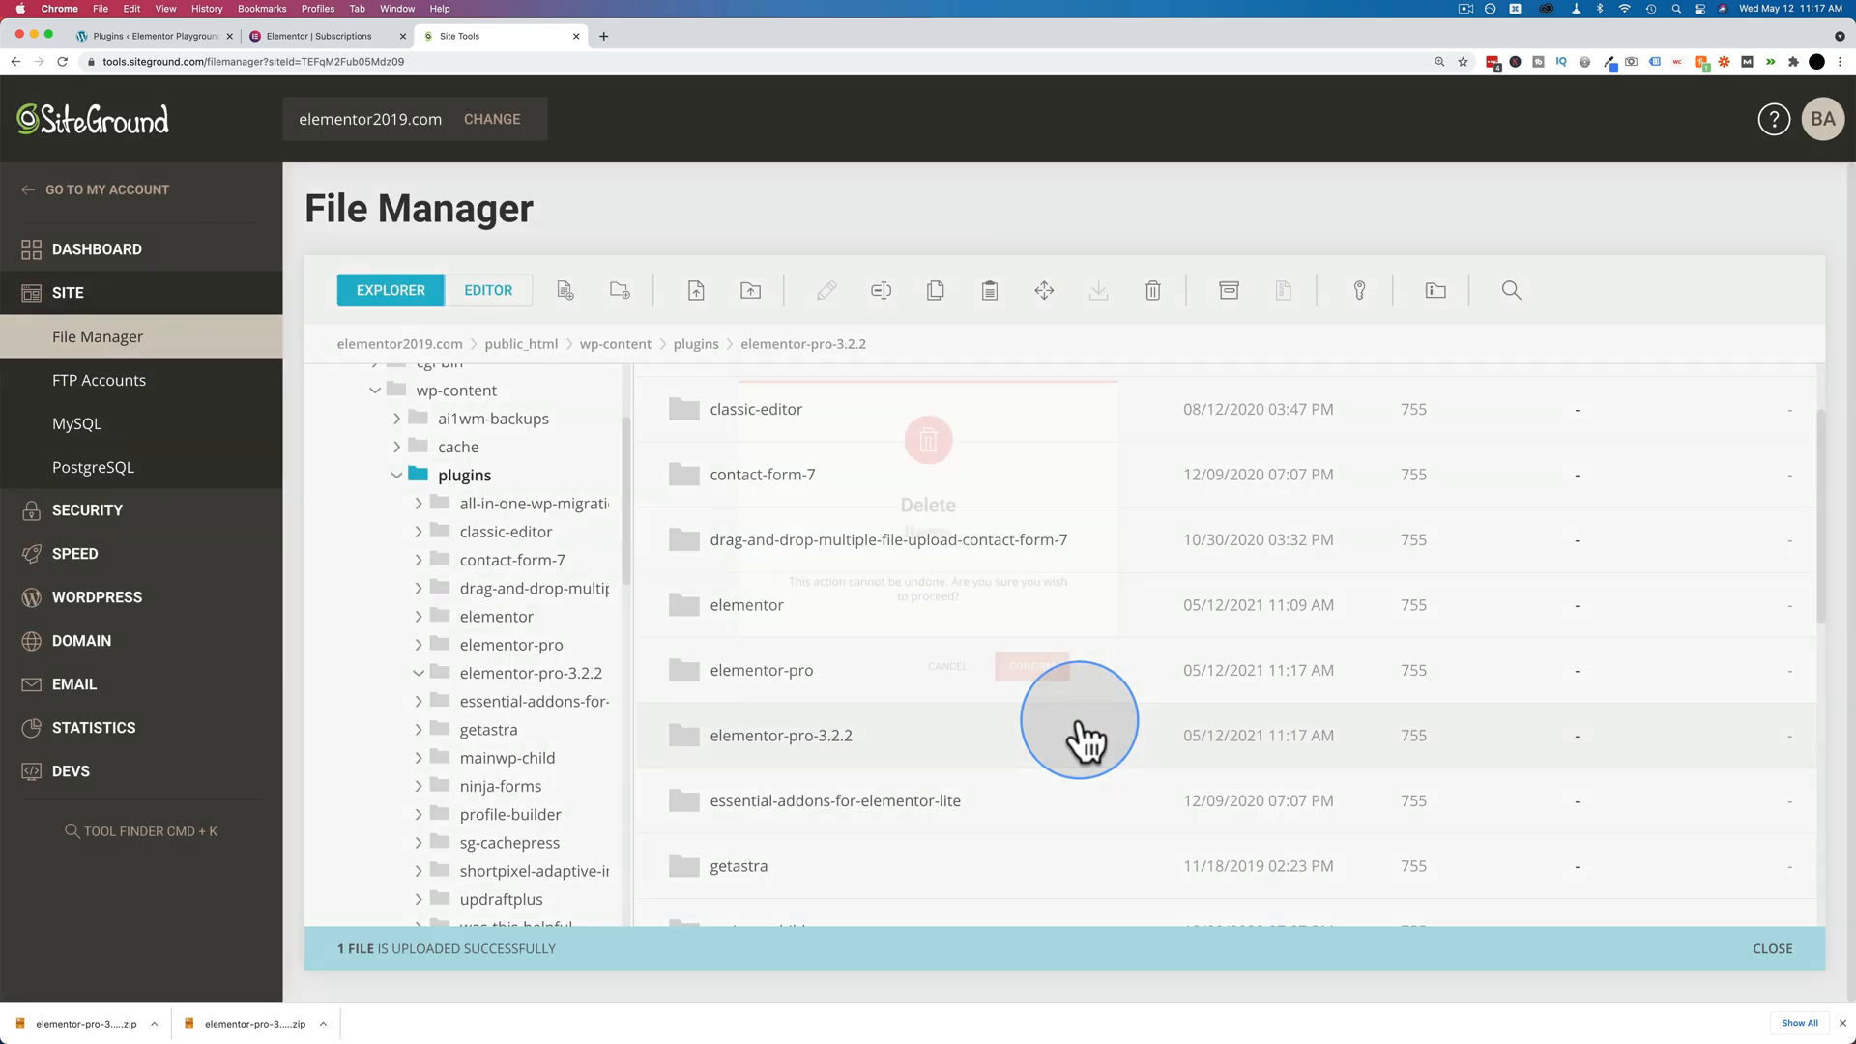
pyautogui.click(1032, 666)
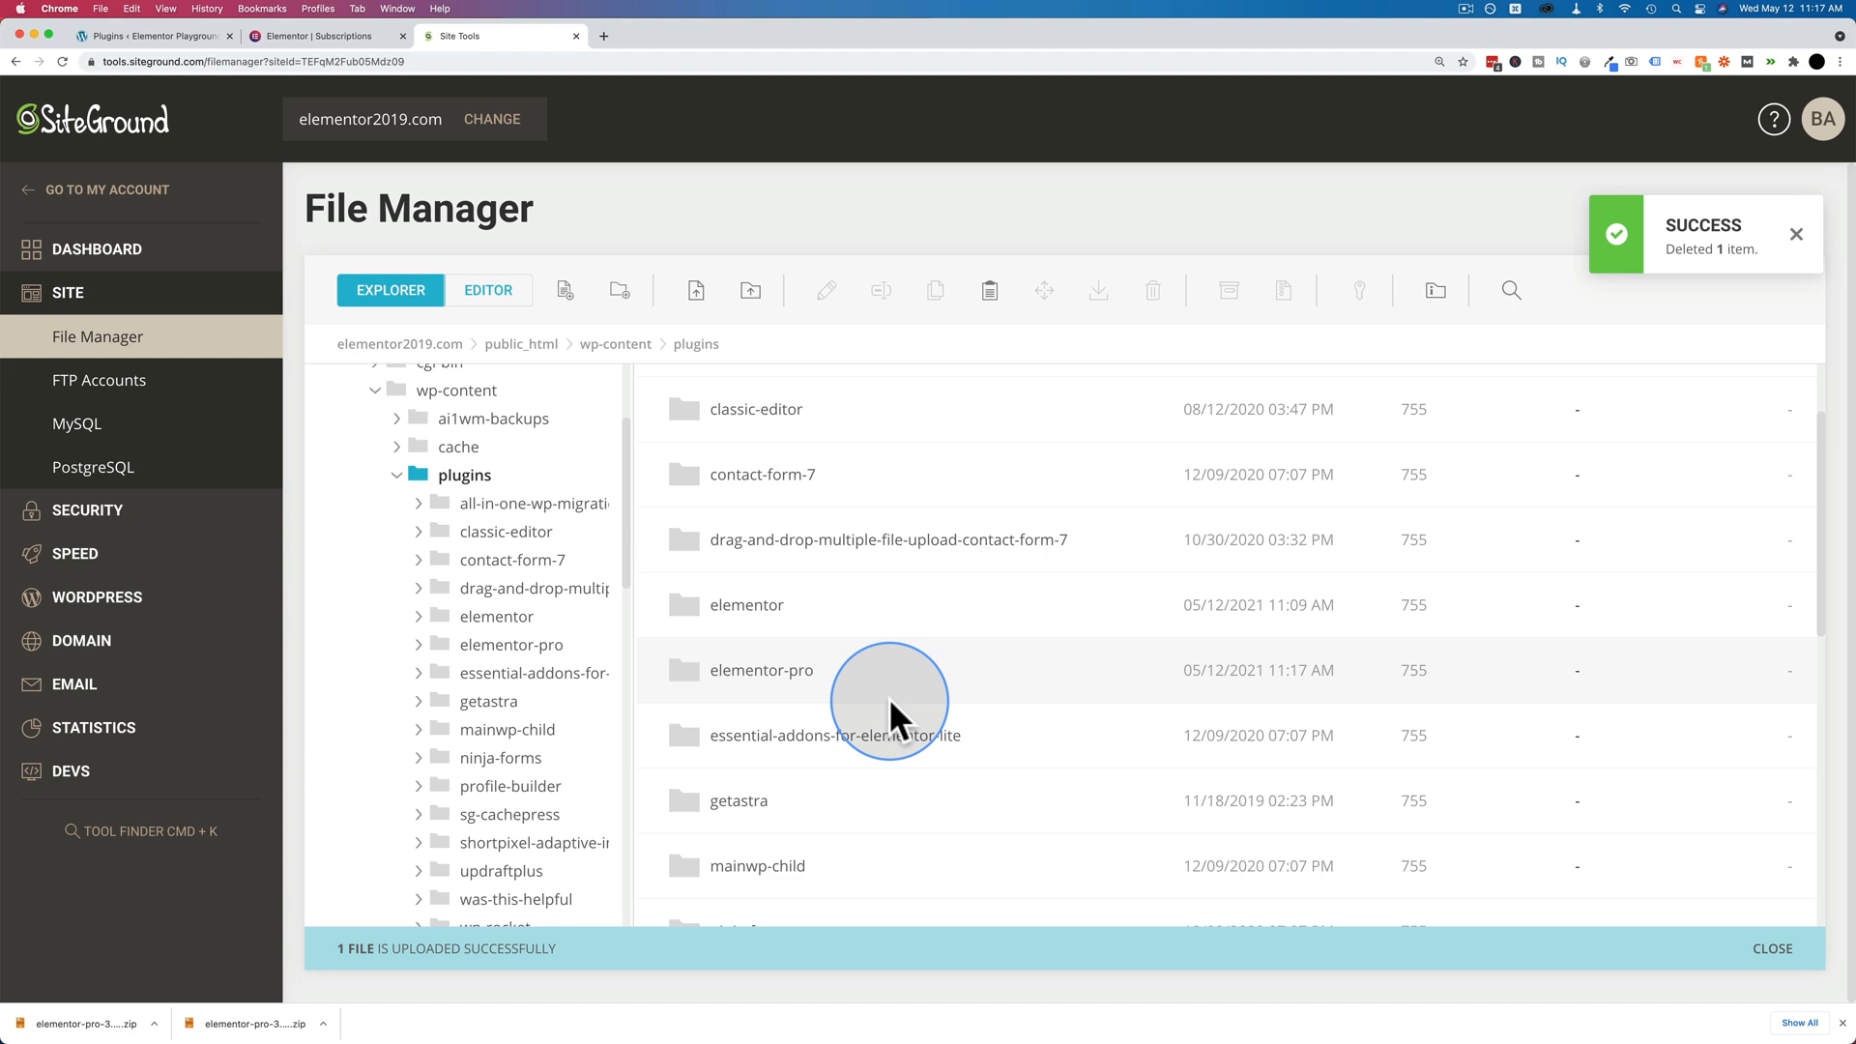
pyautogui.moveTo(147, 36)
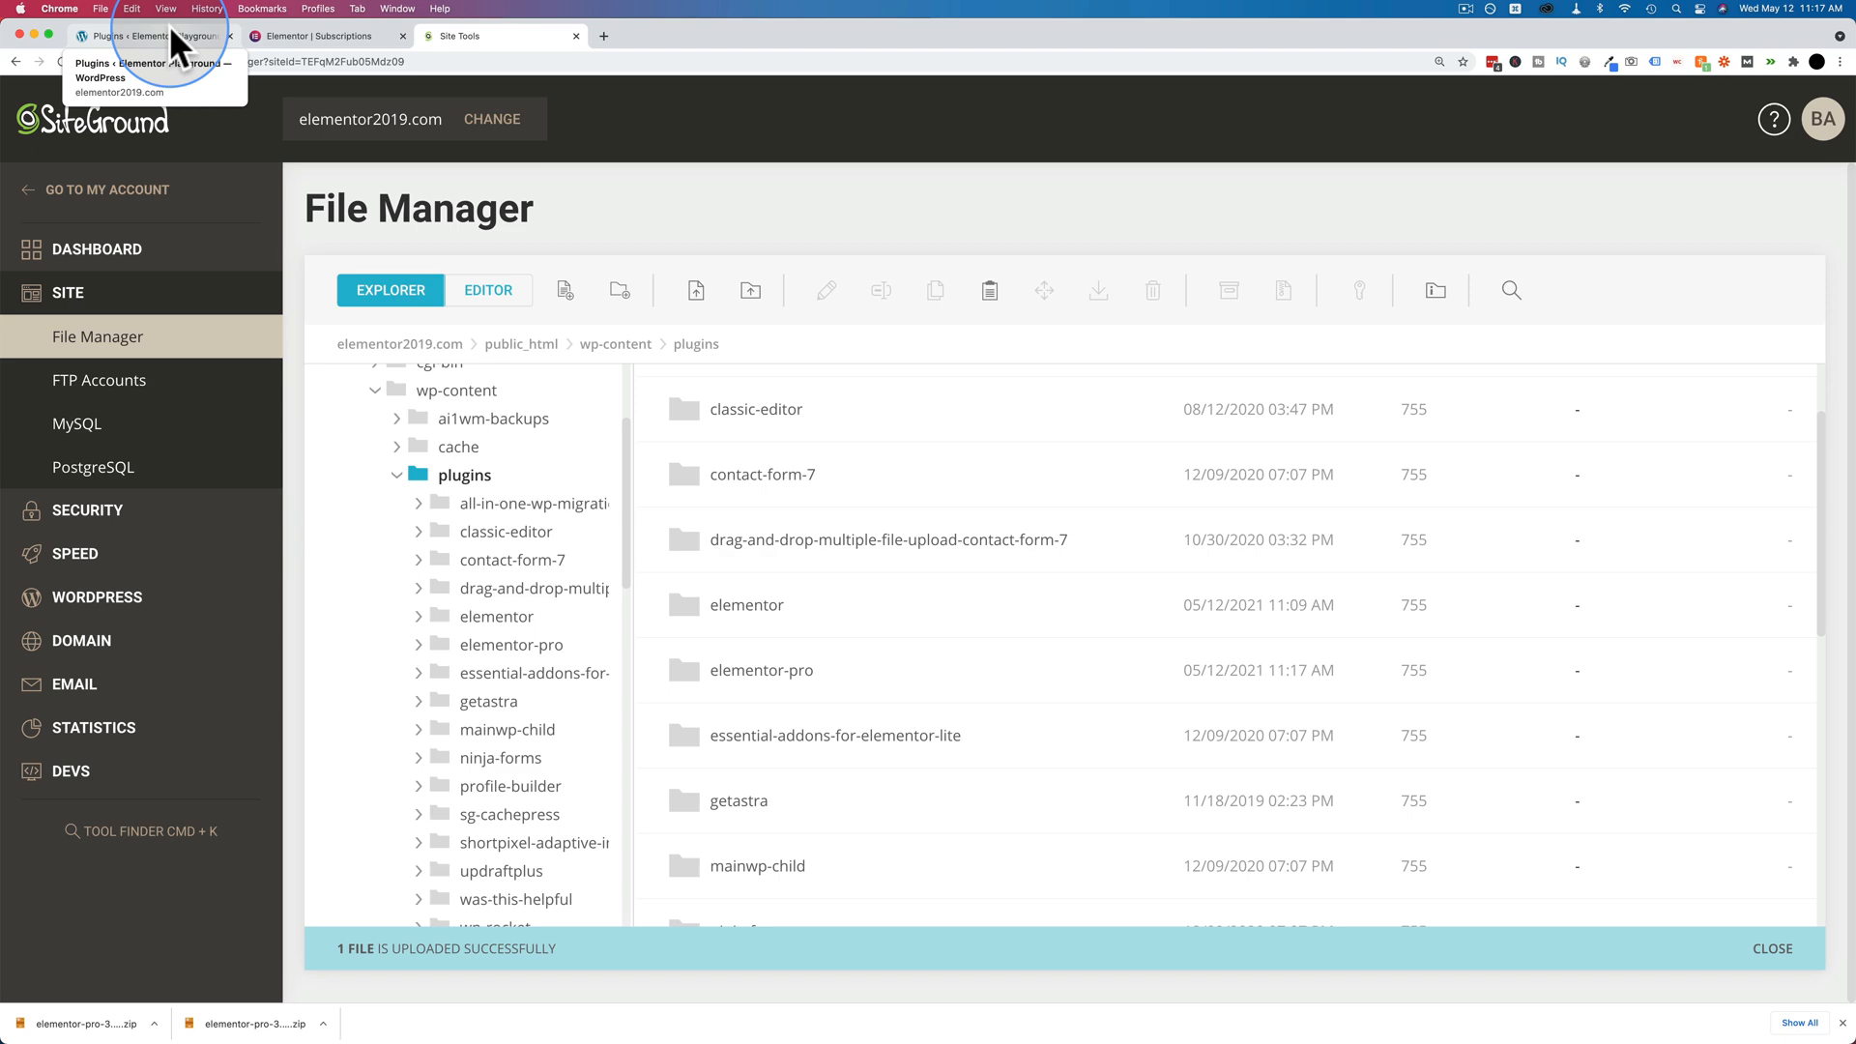
# Reload the WordPress plugins list, show All, and verify Elementor Pro reads 3.2.2.
pyautogui.click(148, 35)
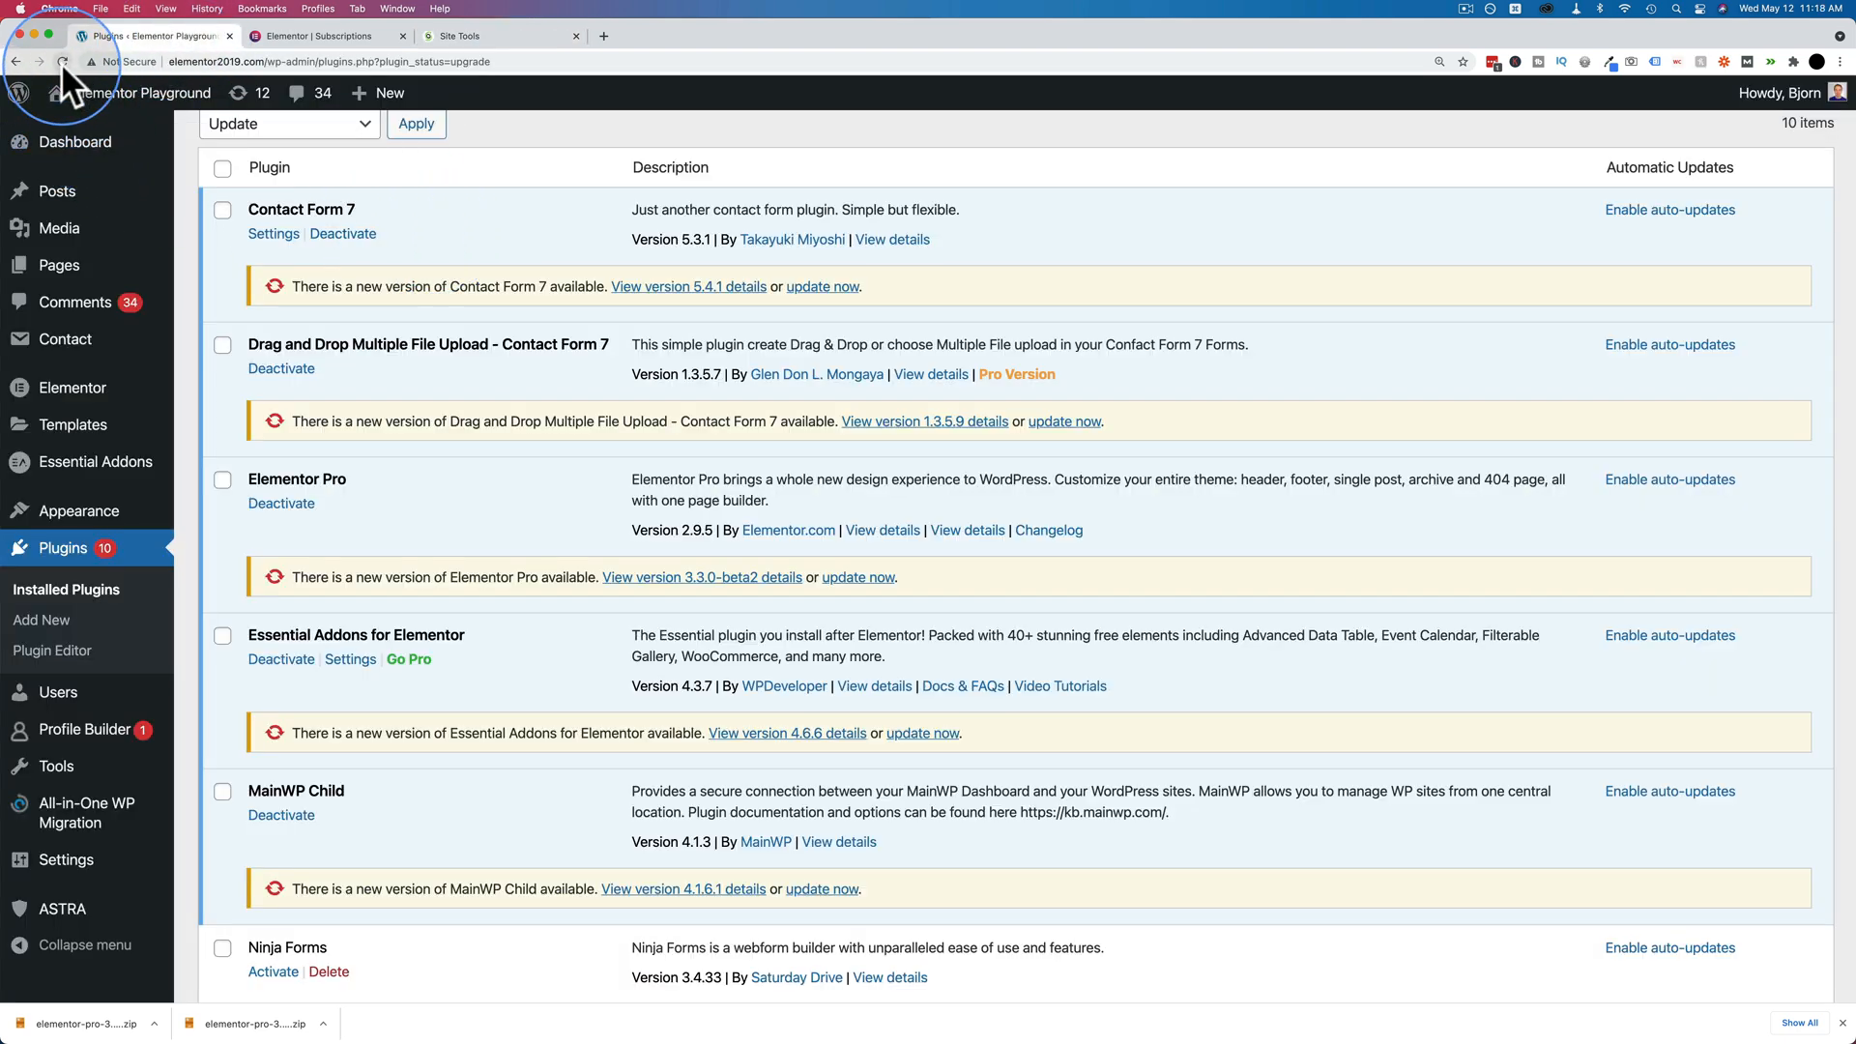
pyautogui.click(61, 62)
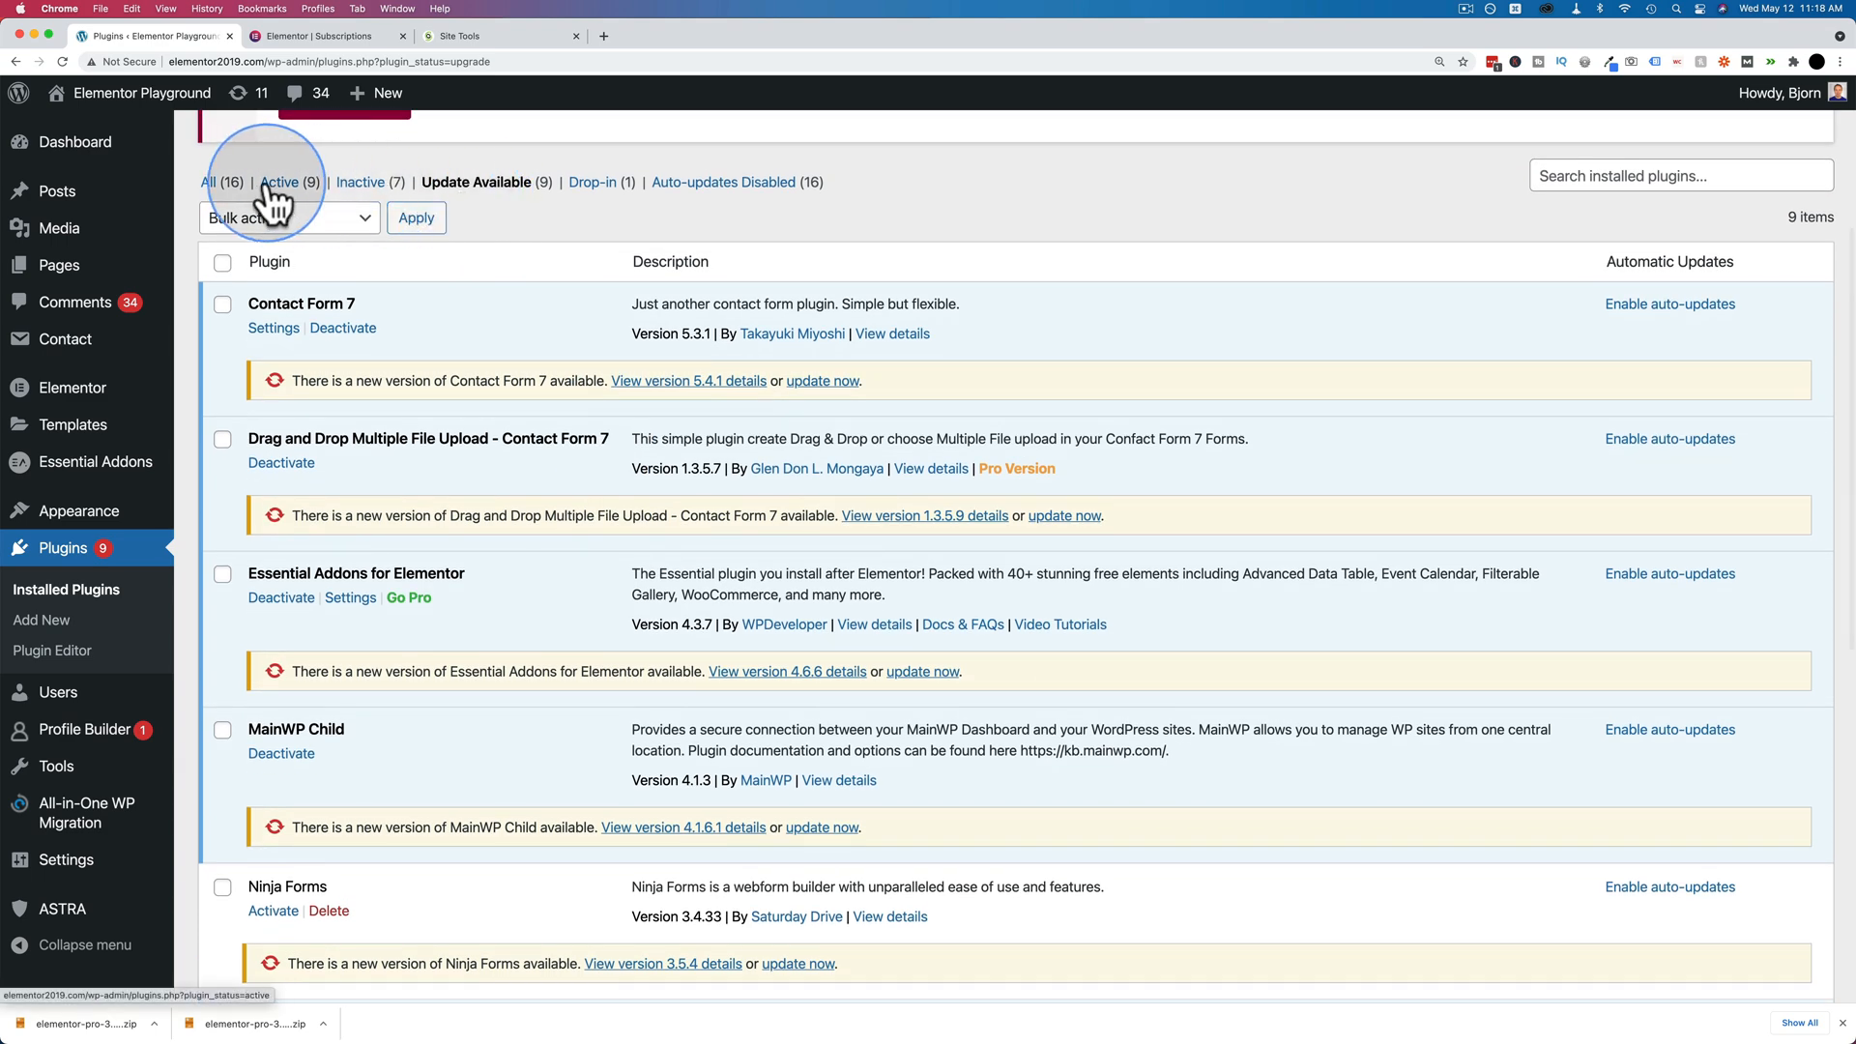
pyautogui.click(207, 183)
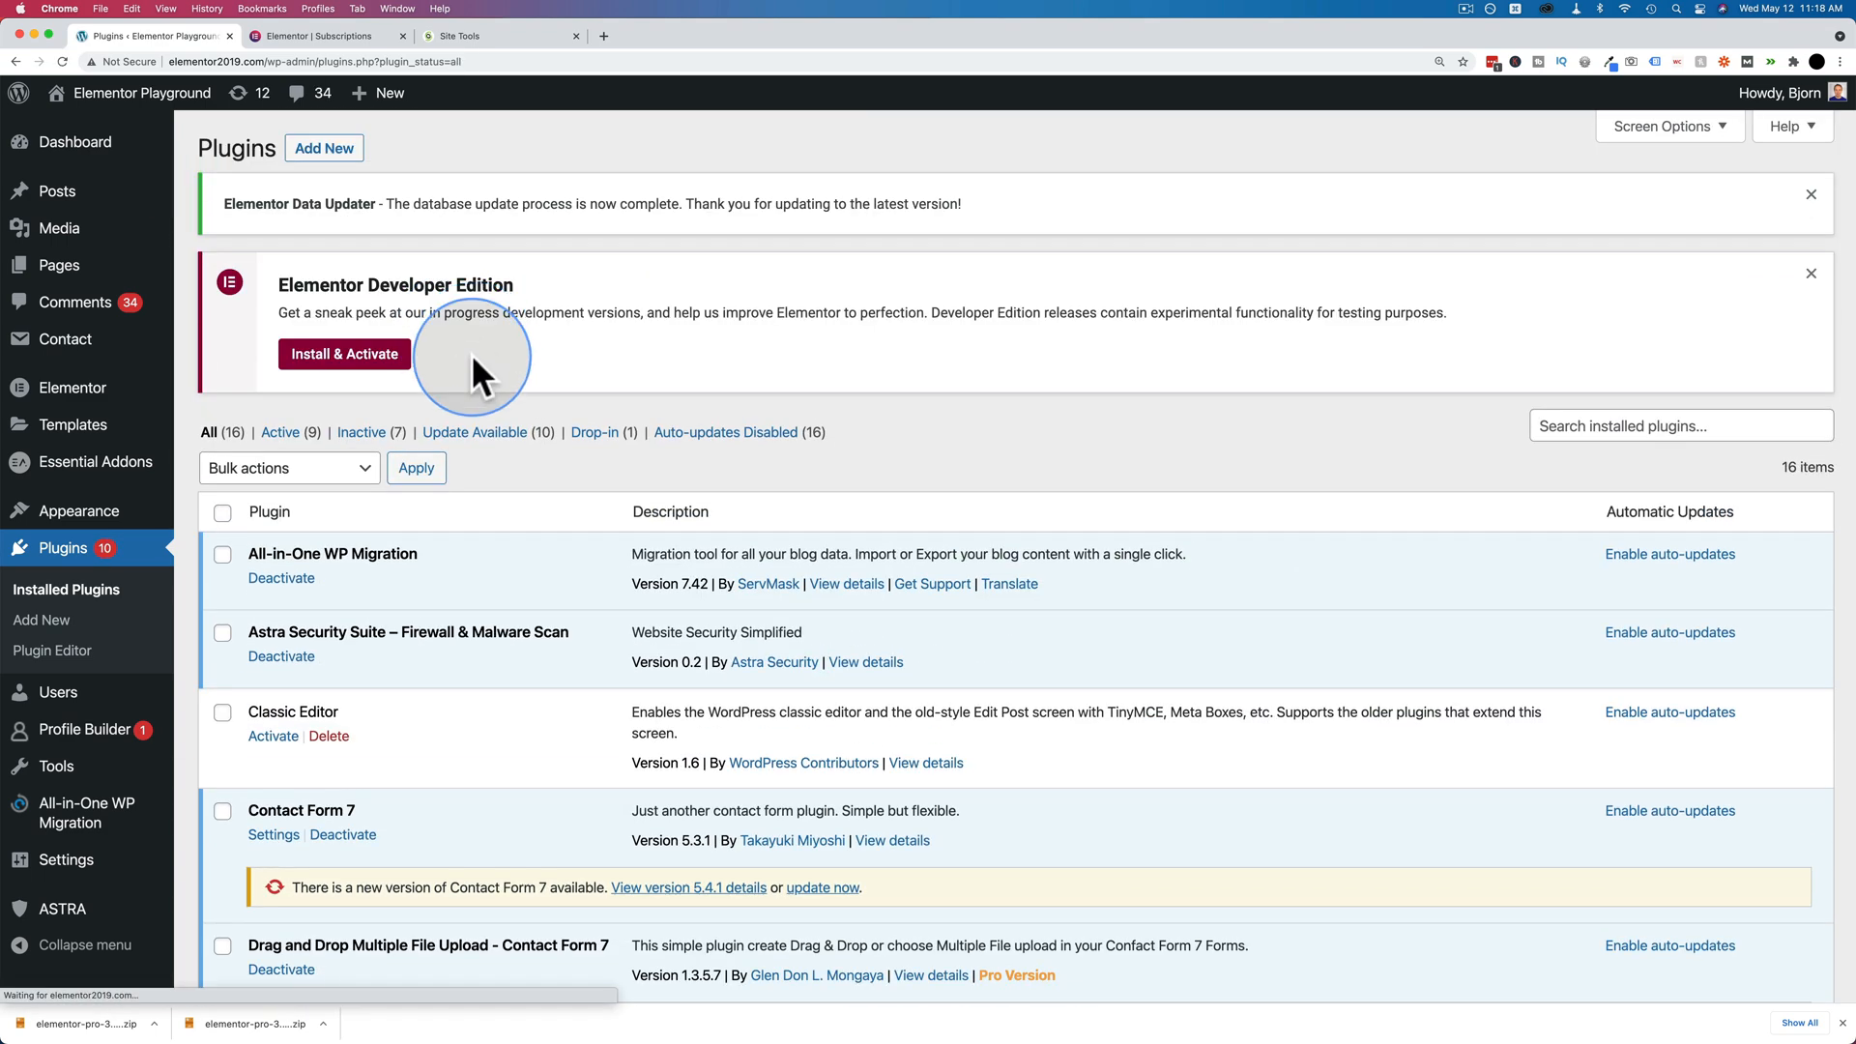
pyautogui.scroll(-3)
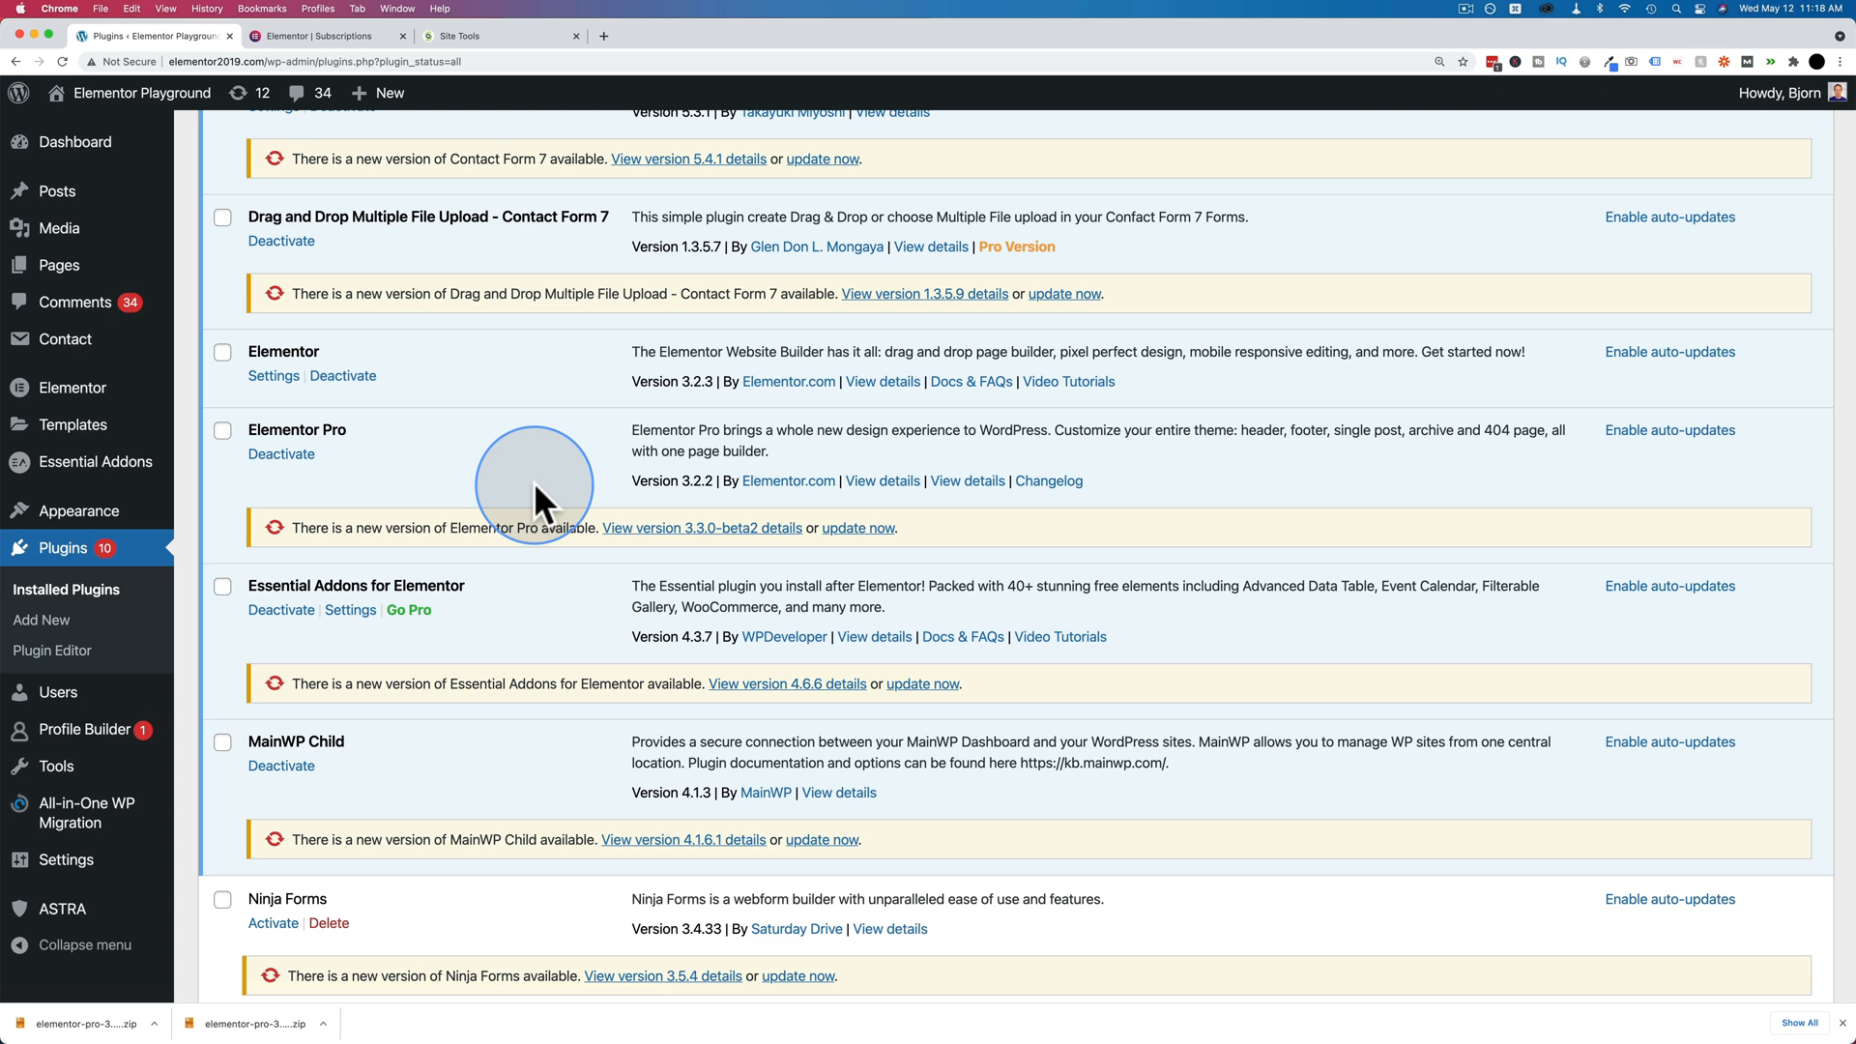
pyautogui.click(487, 36)
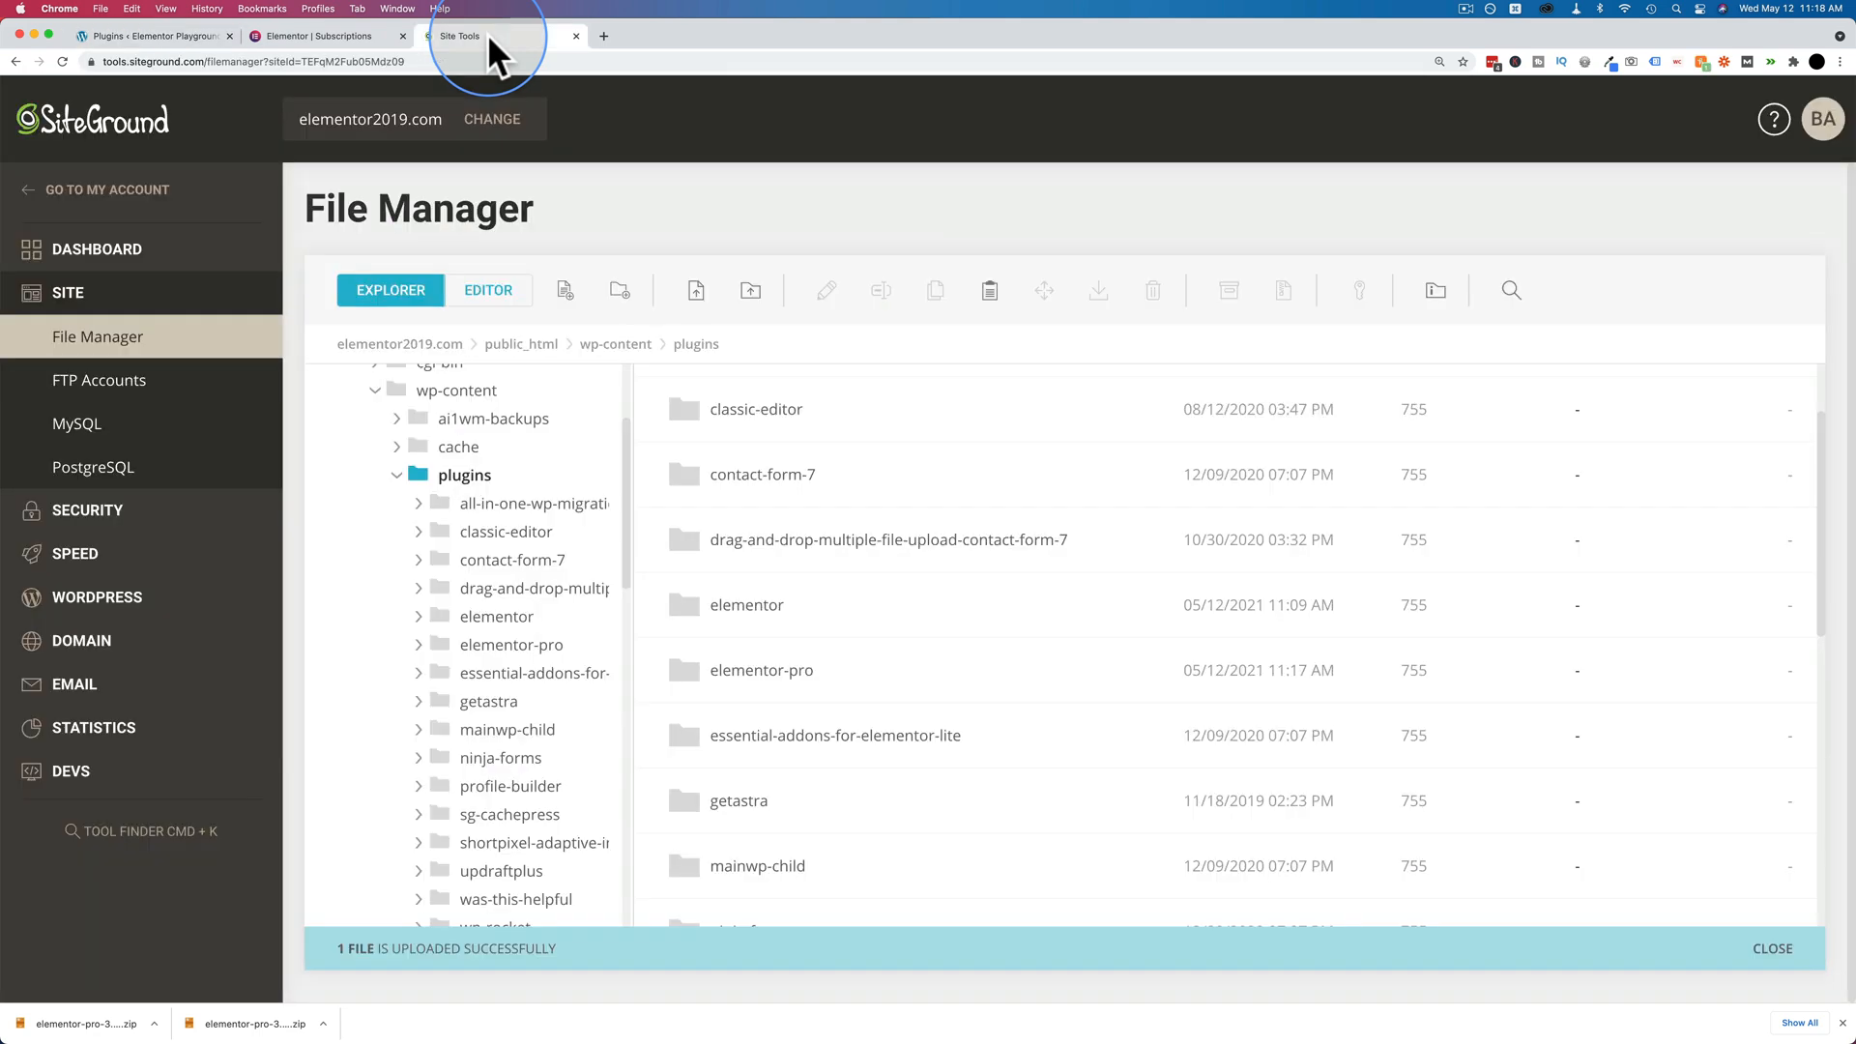
# Permanently delete the updated elementor-pro folder, keeping both zips in plugins.
pyautogui.scroll(-3)
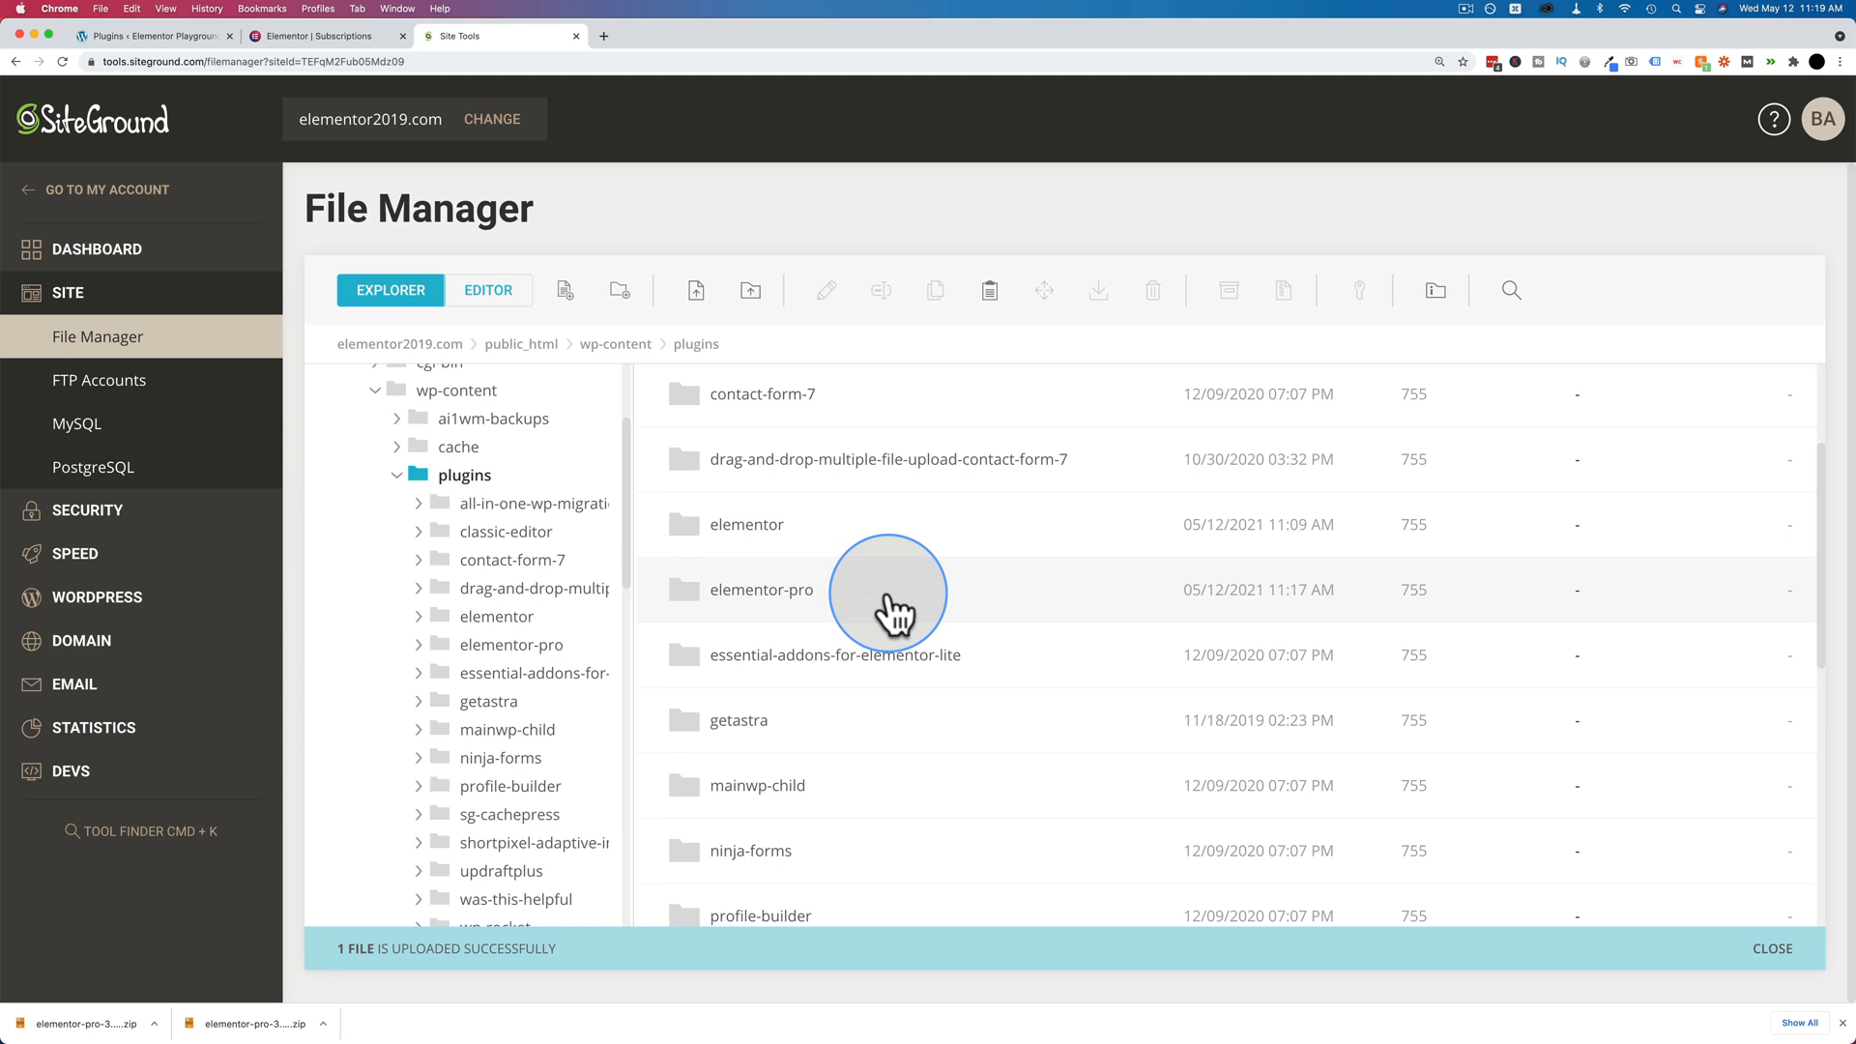
pyautogui.scroll(-3)
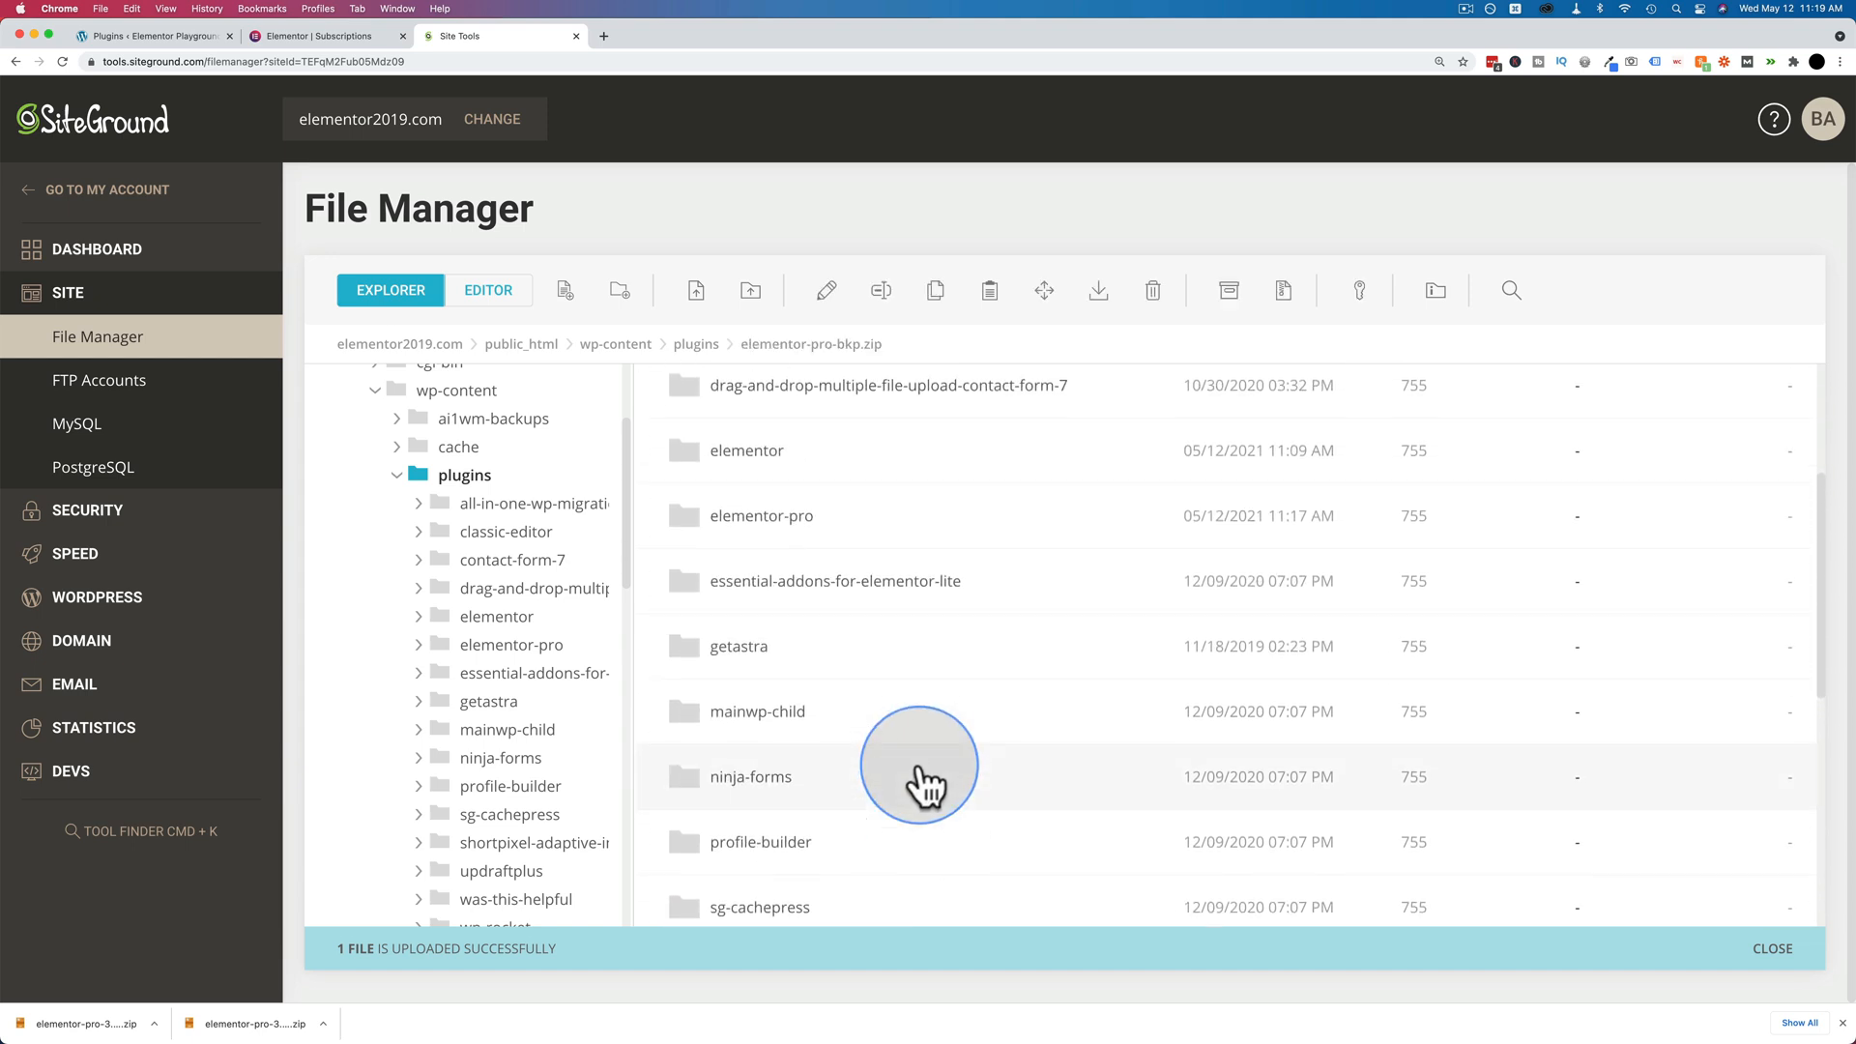
pyautogui.rightClick(761, 581)
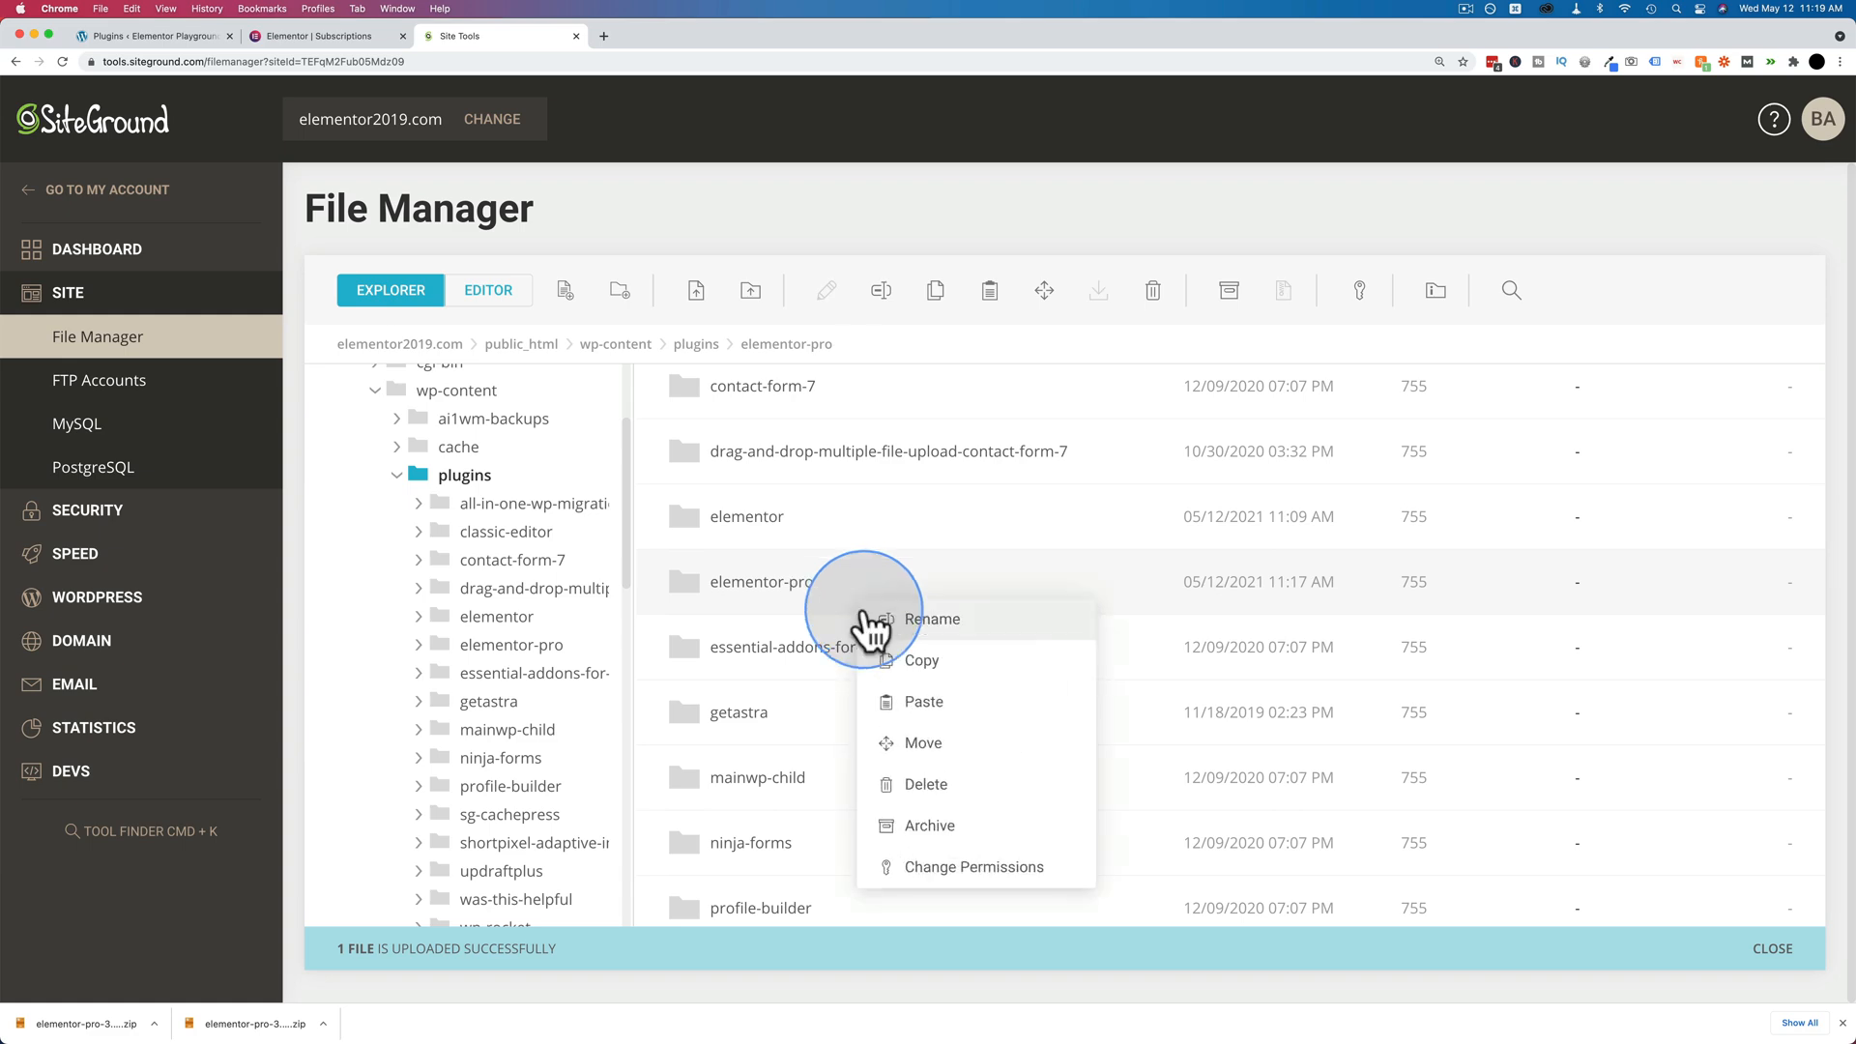
pyautogui.click(925, 784)
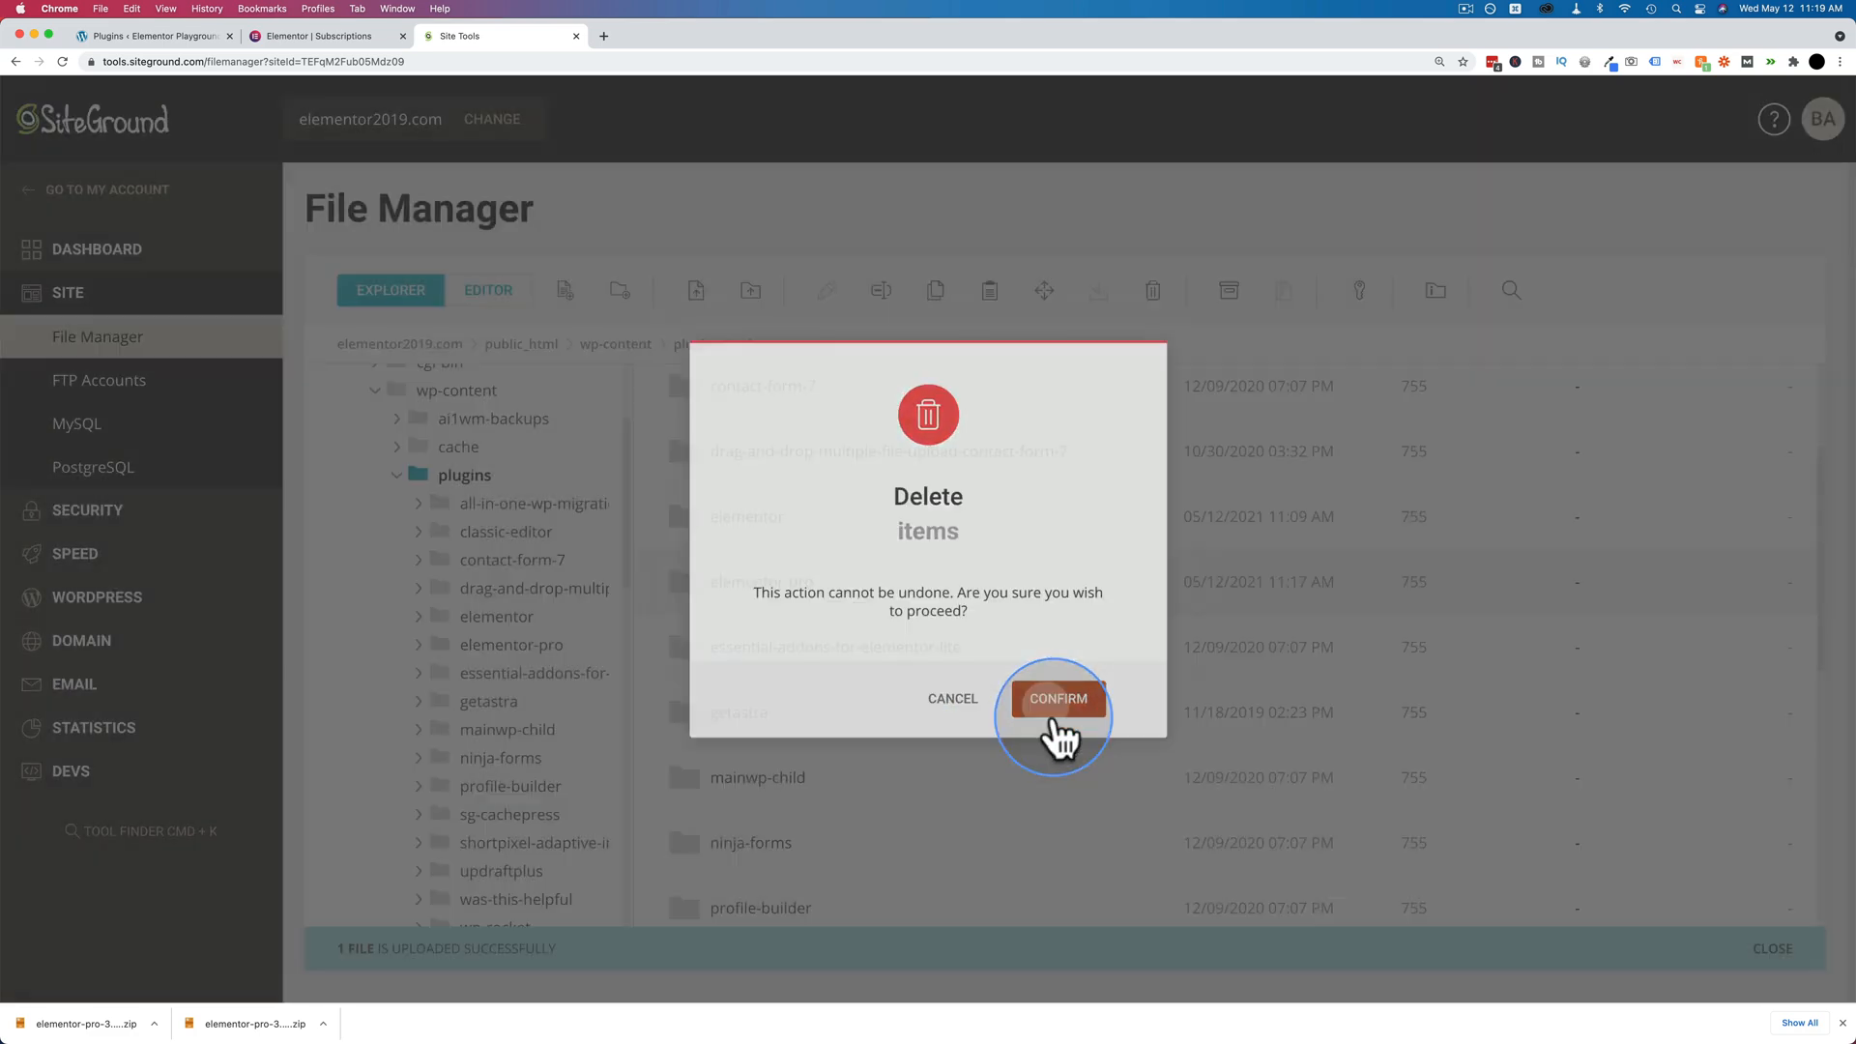
pyautogui.click(1054, 698)
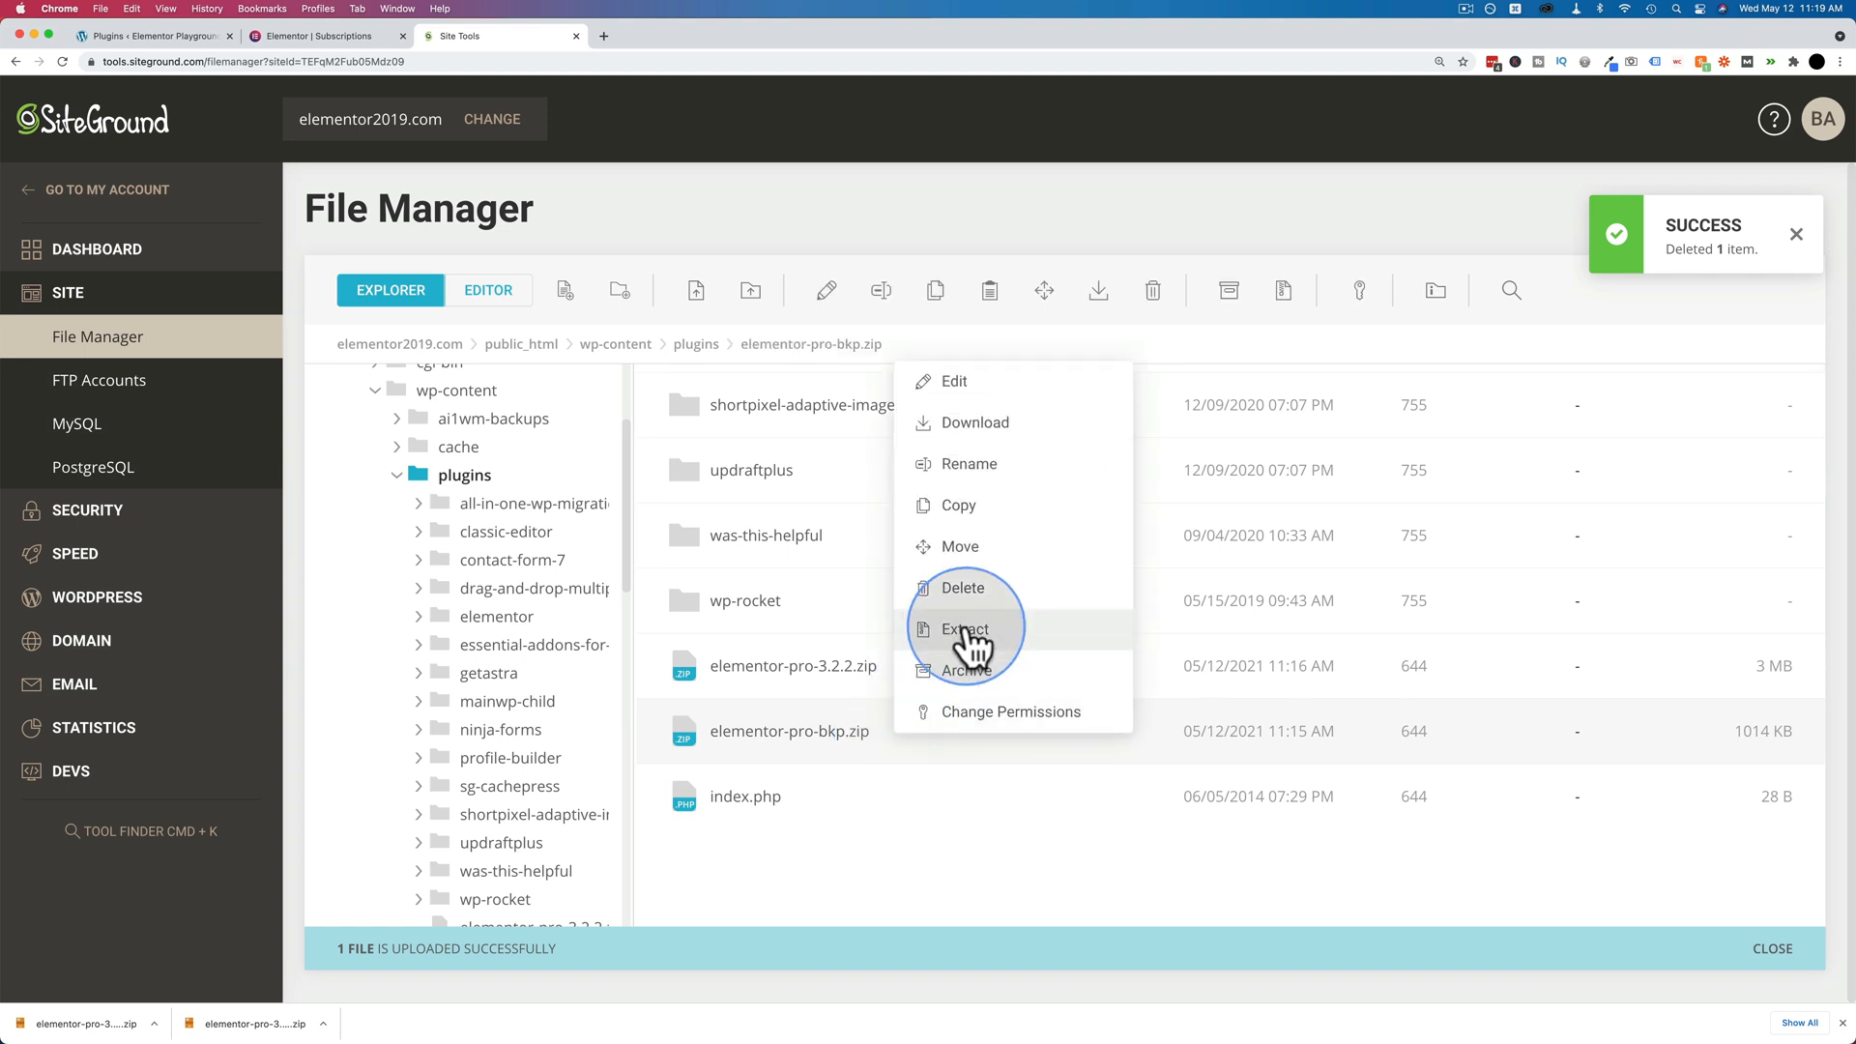
# Extract elementor-pro-bkp.zip, move its elementor-pro folder into wp-content/plugins, then select the empty backup folder.
pyautogui.click(965, 629)
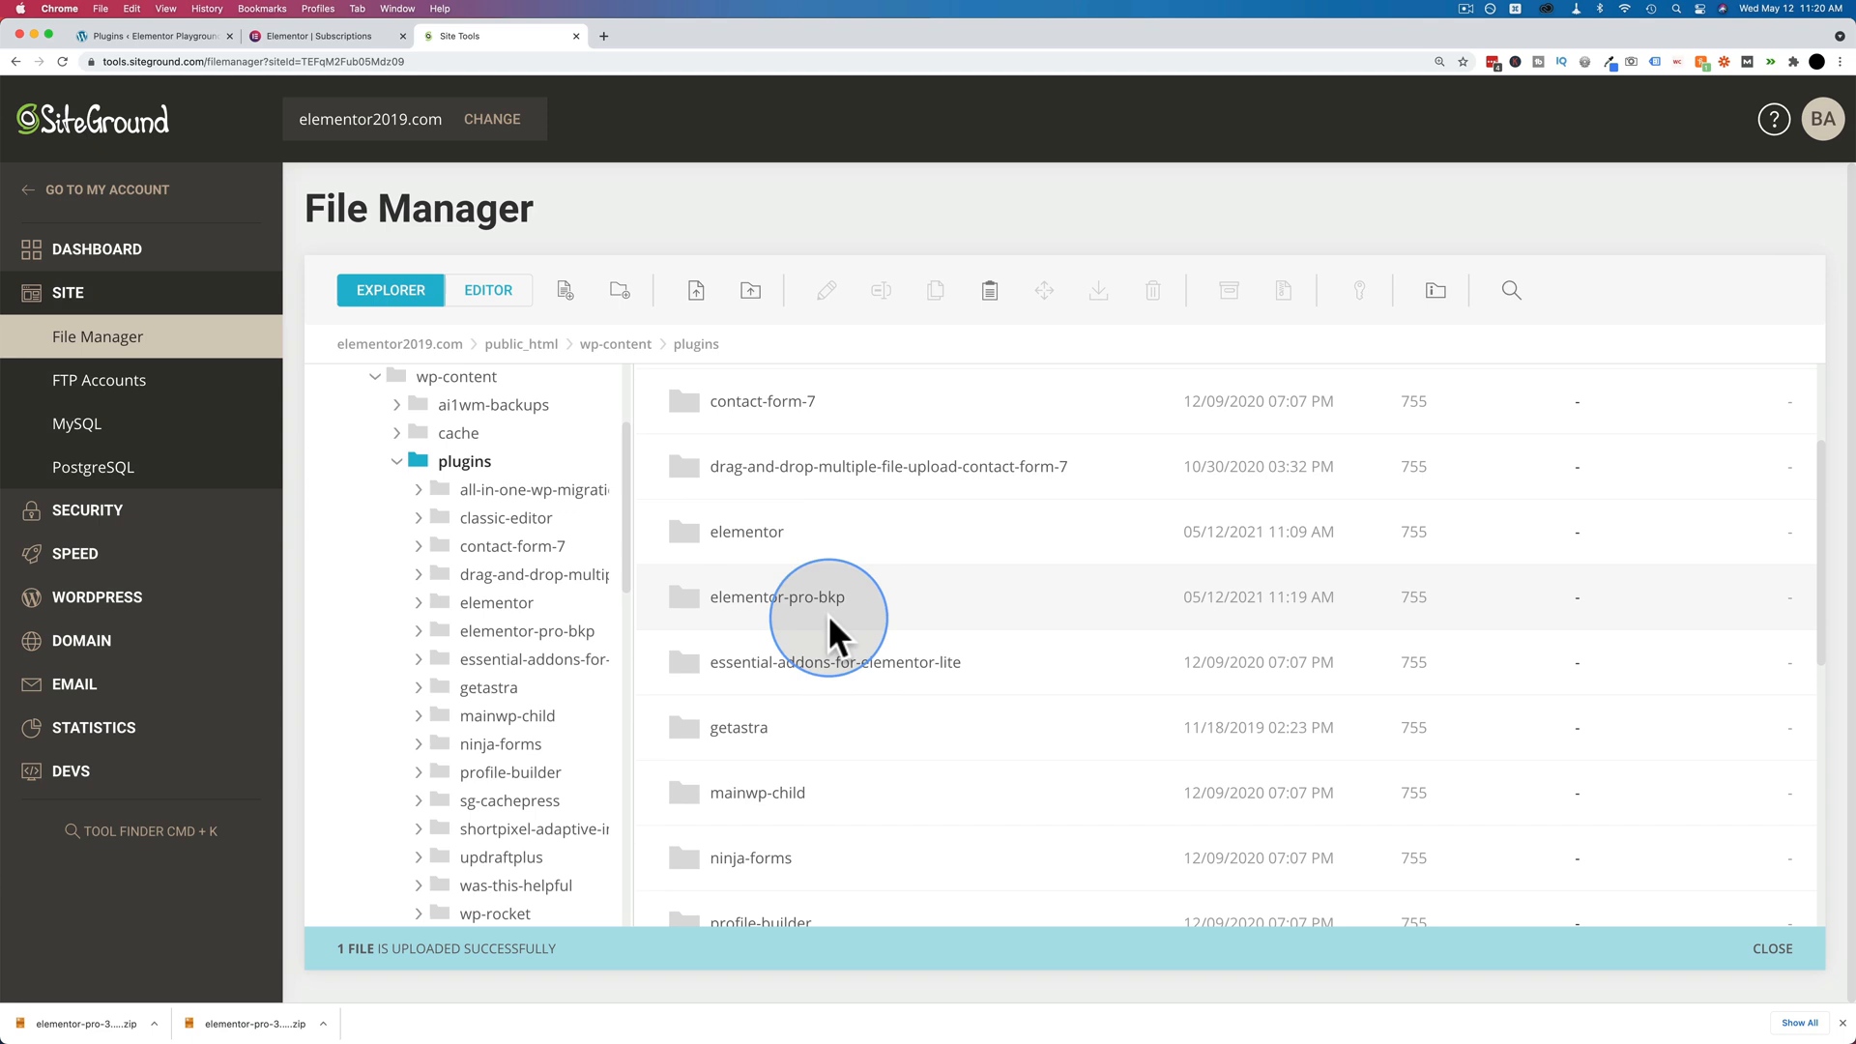
pyautogui.moveTo(787, 610)
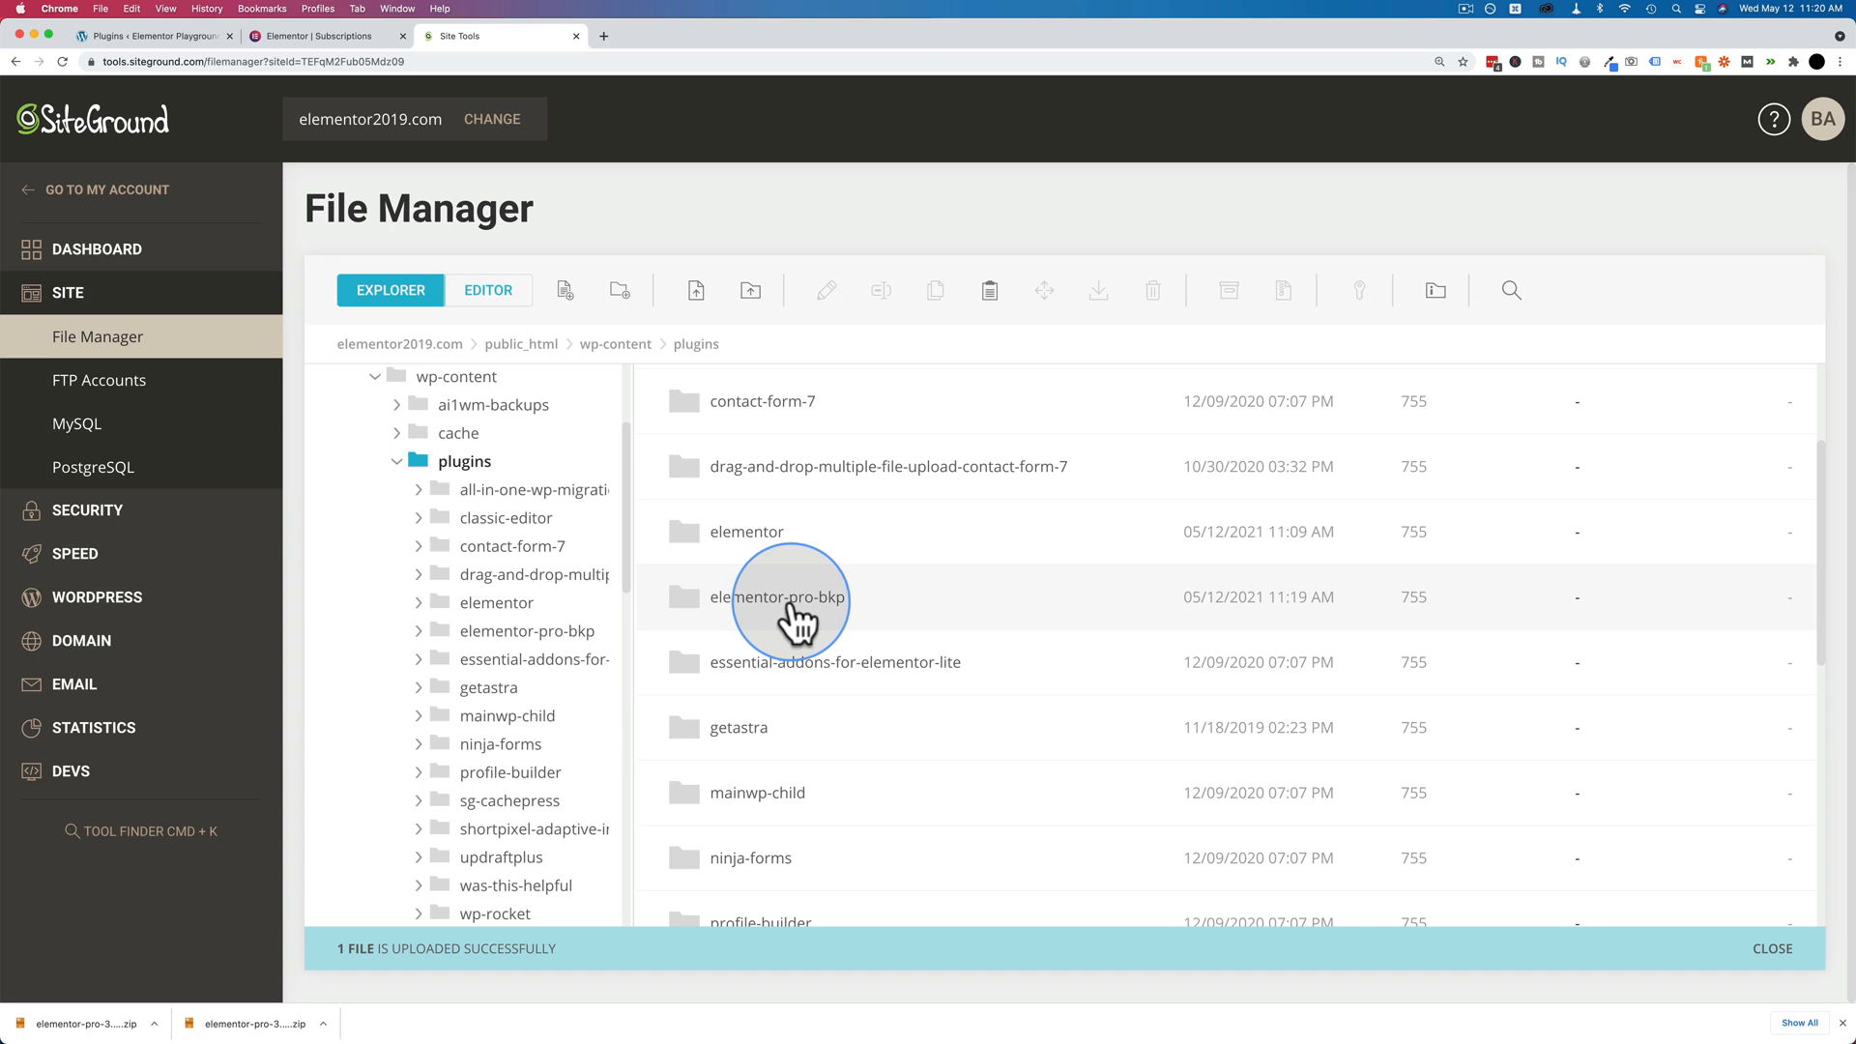
pyautogui.moveTo(769, 627)
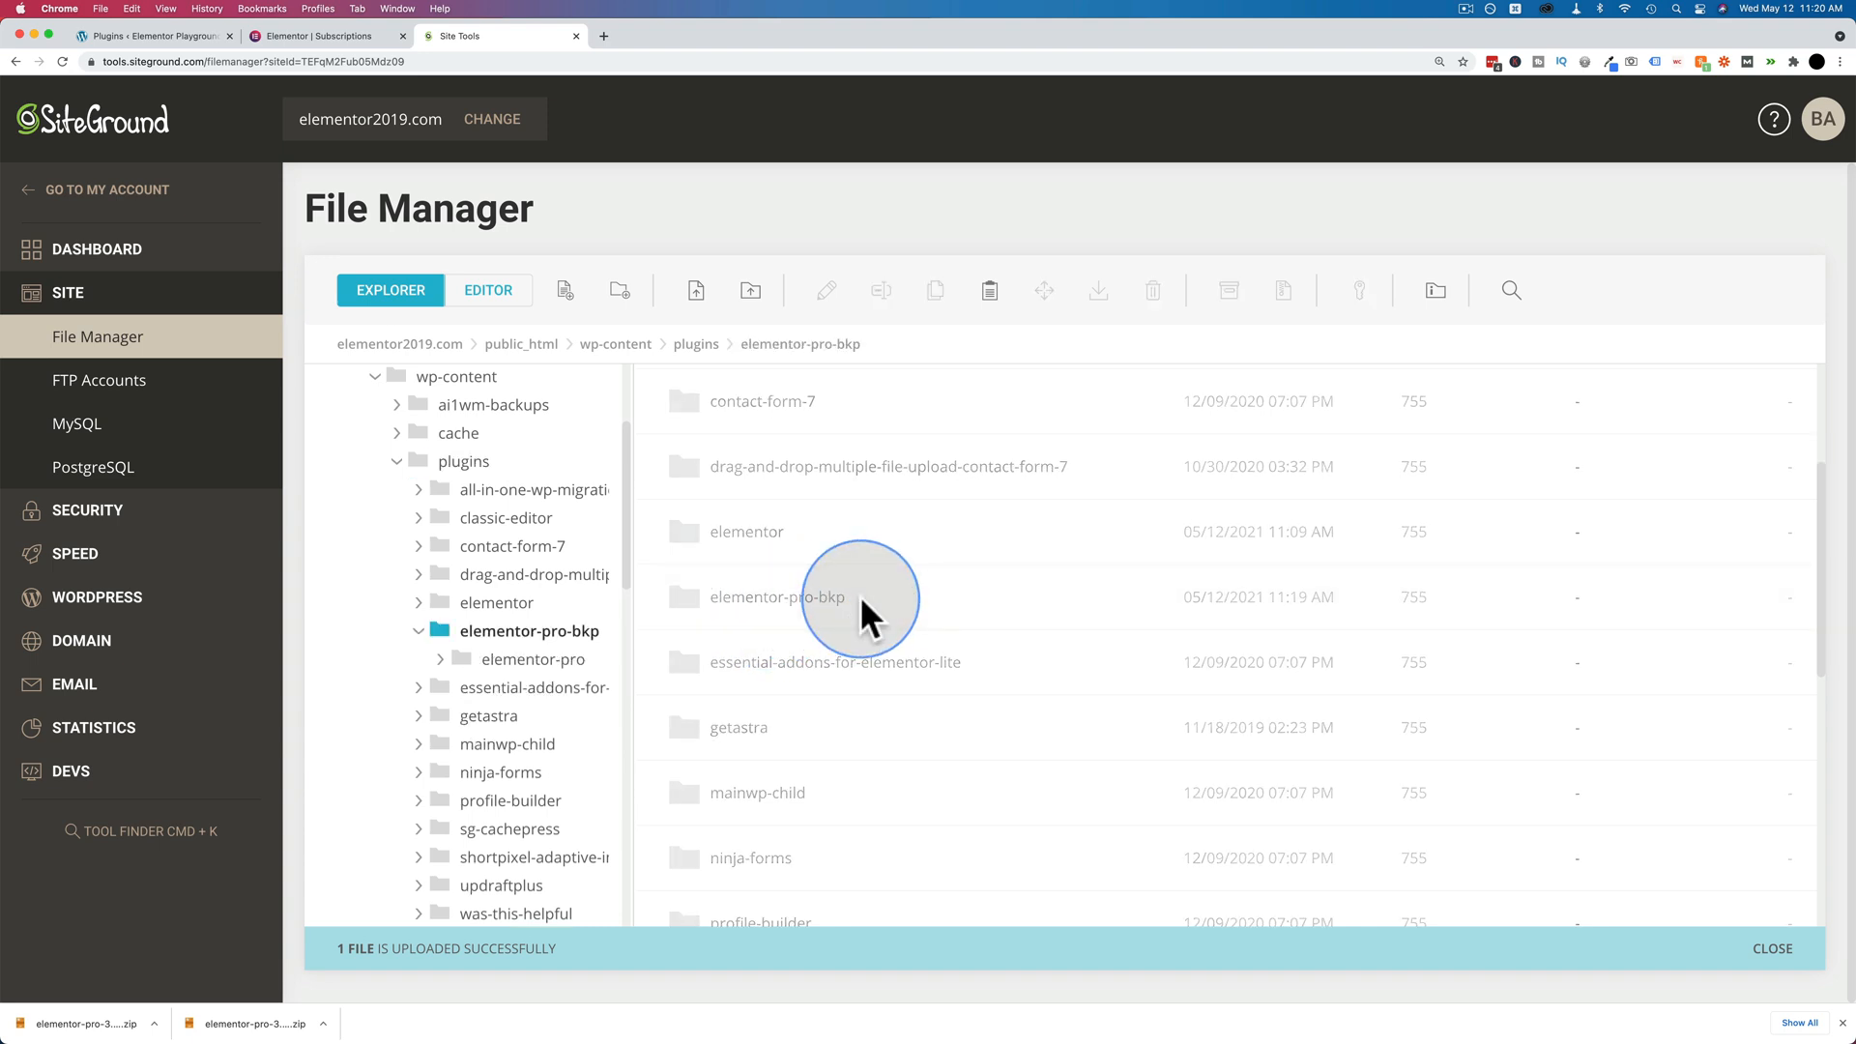
pyautogui.rightClick(763, 462)
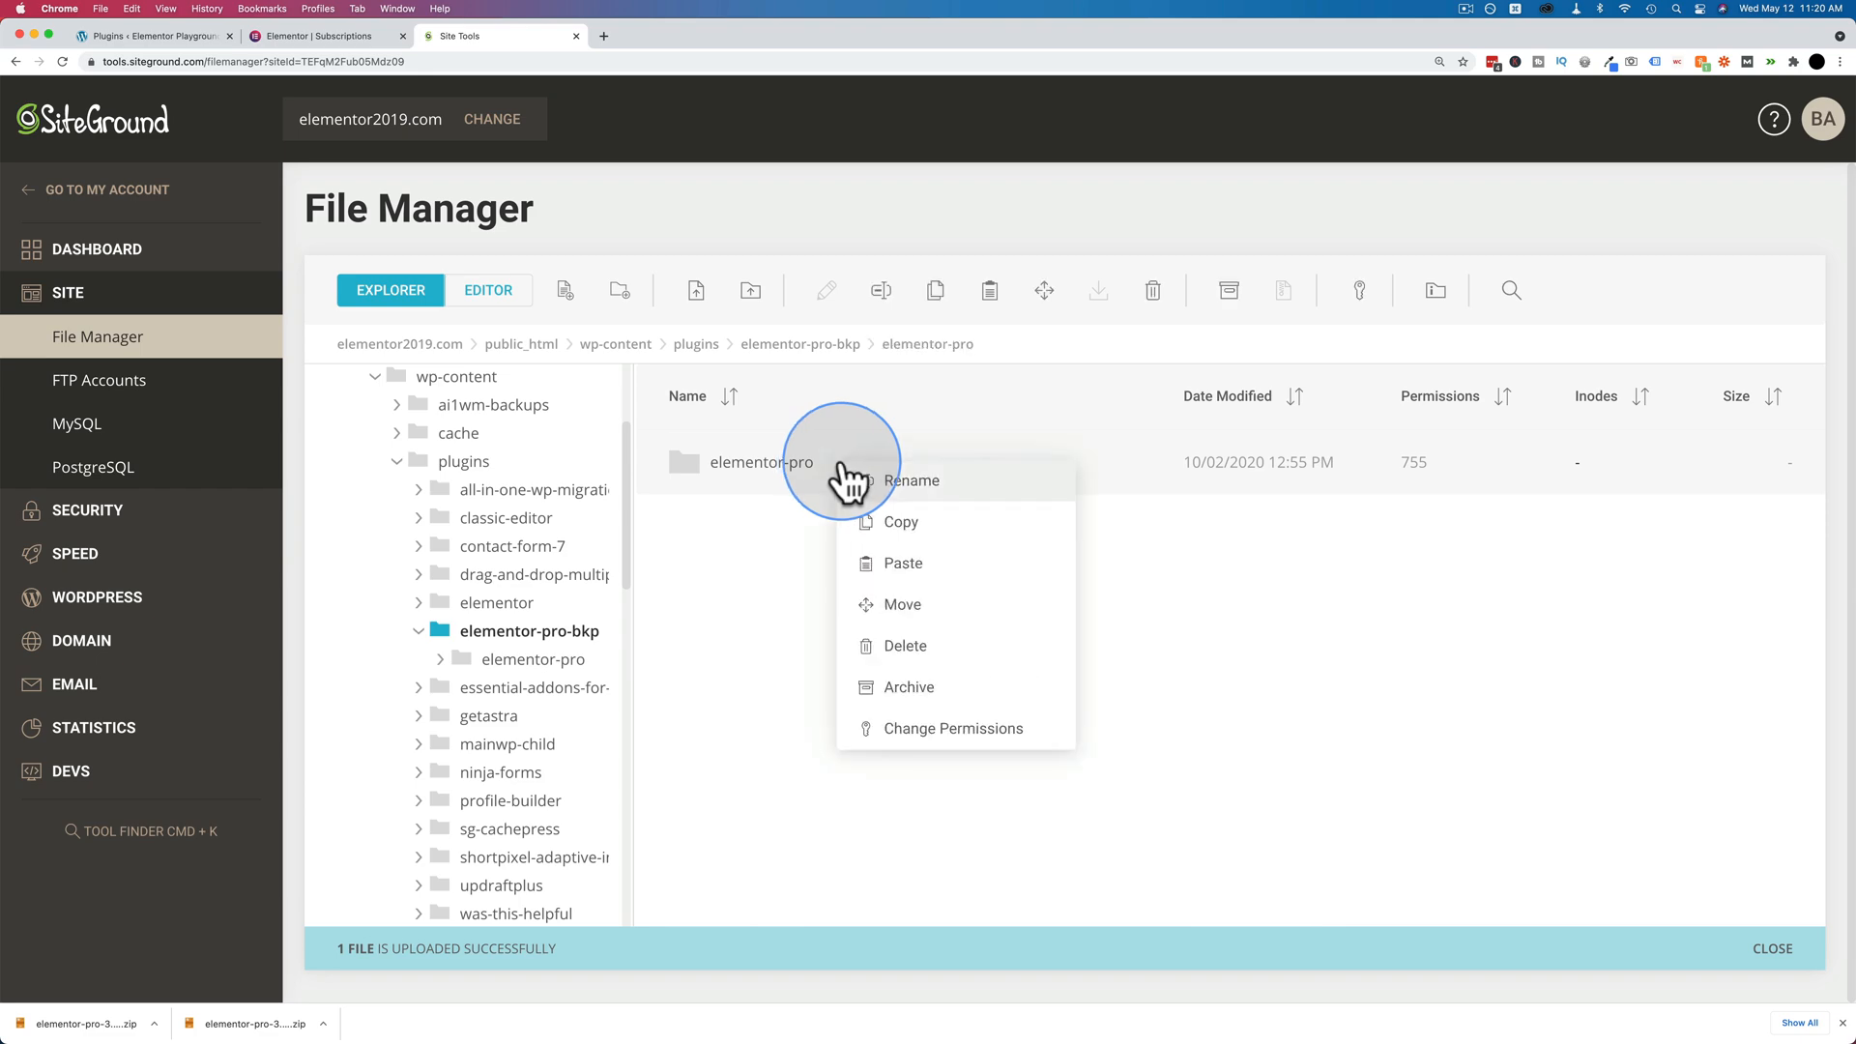
pyautogui.click(902, 604)
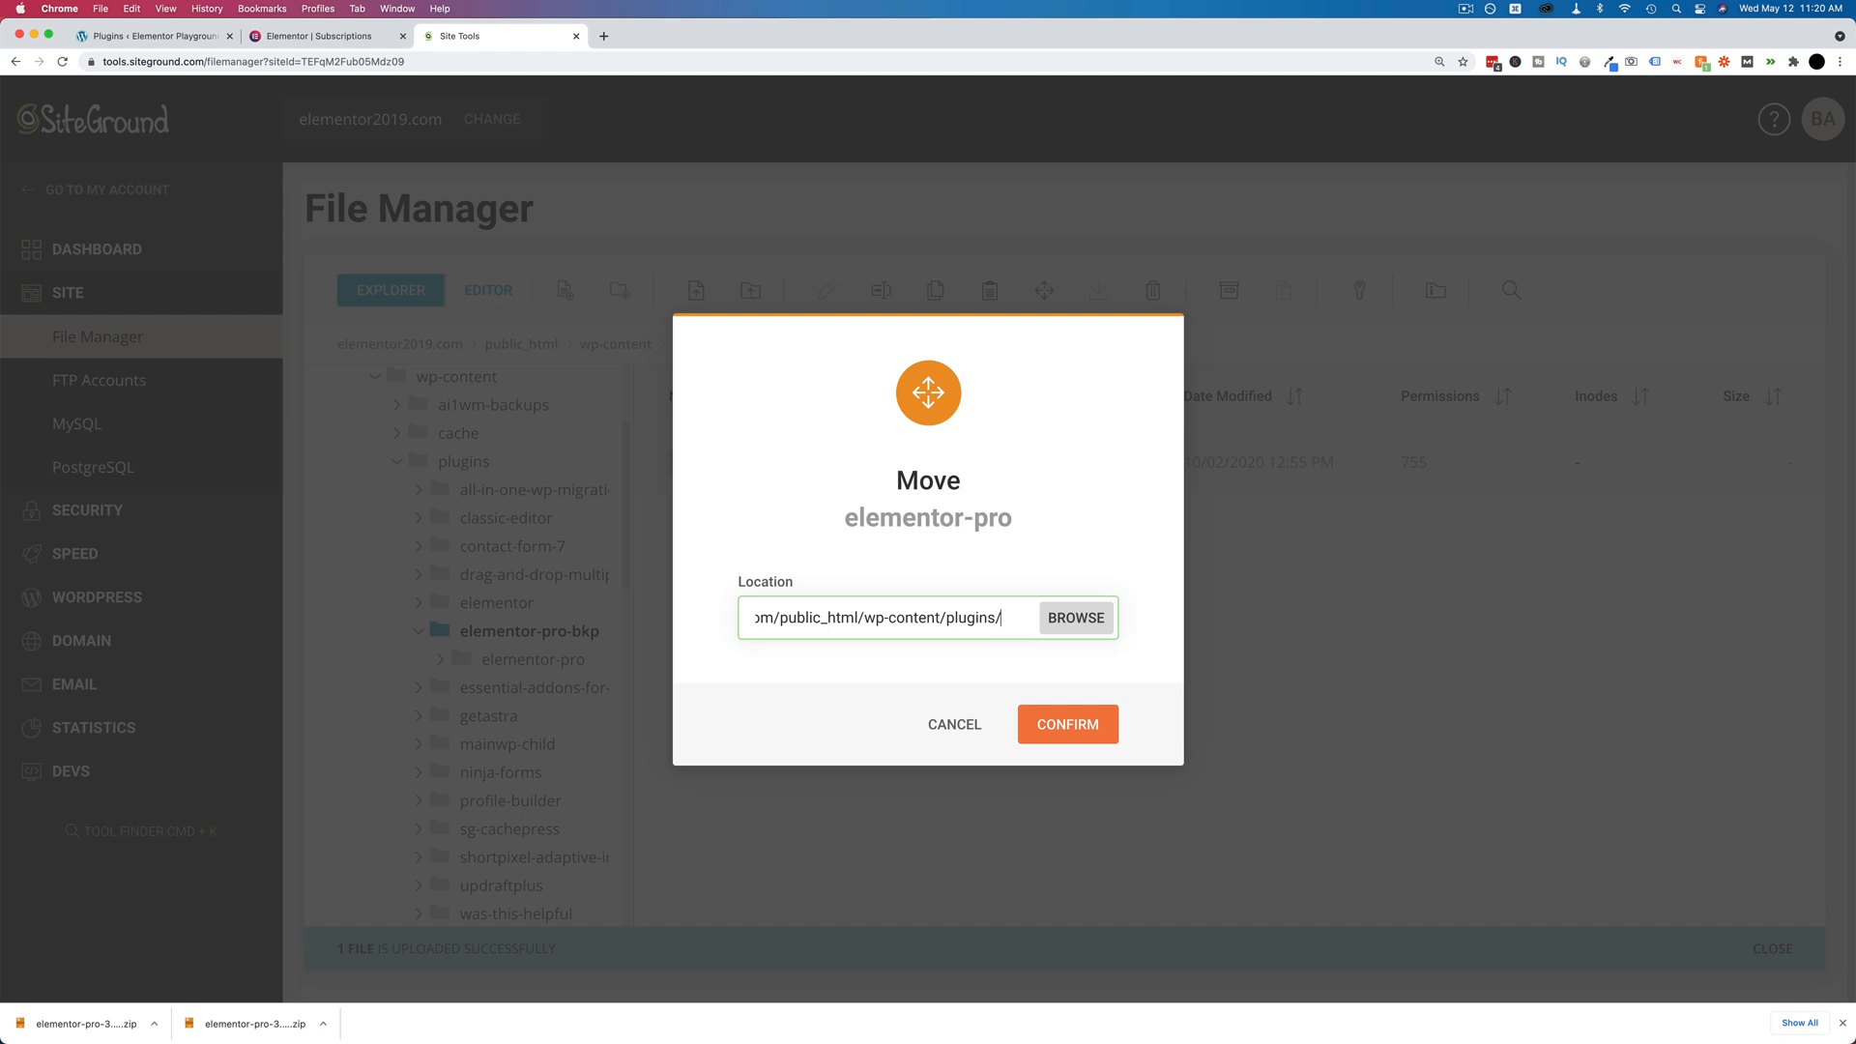
pyautogui.click(1065, 723)
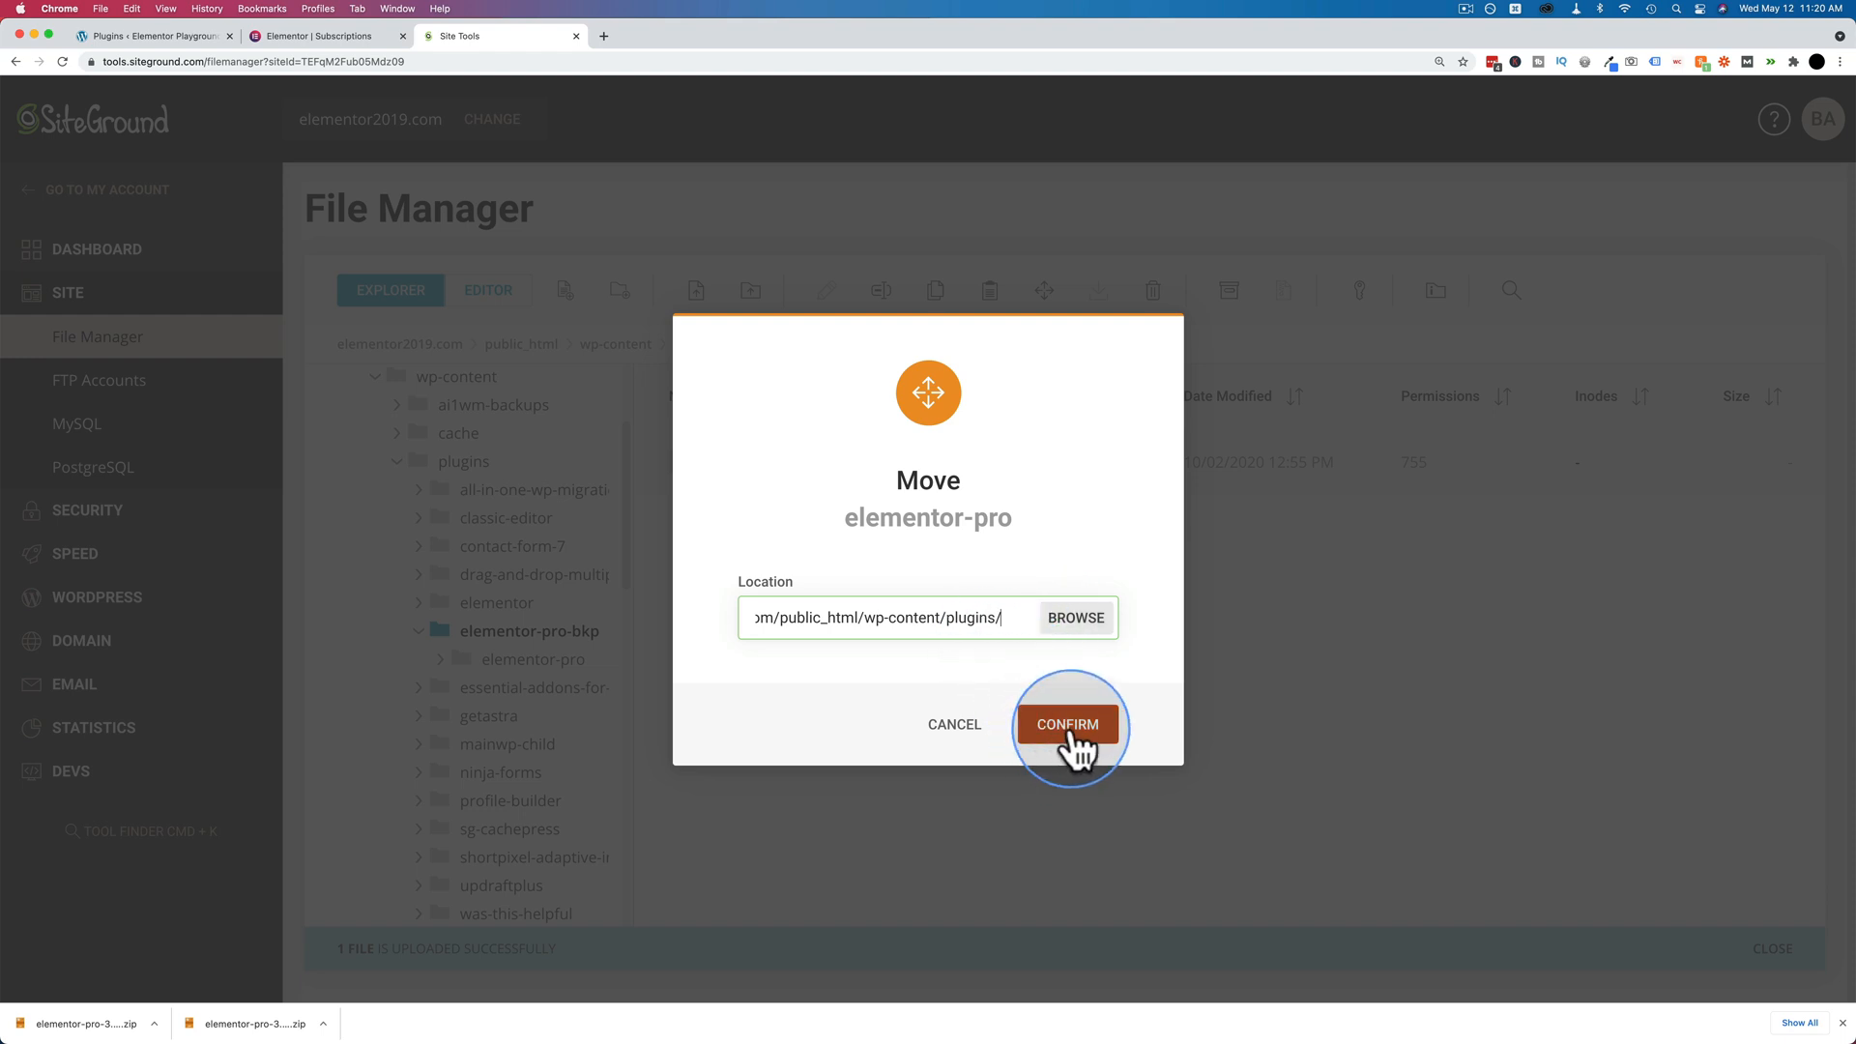
pyautogui.click(1067, 724)
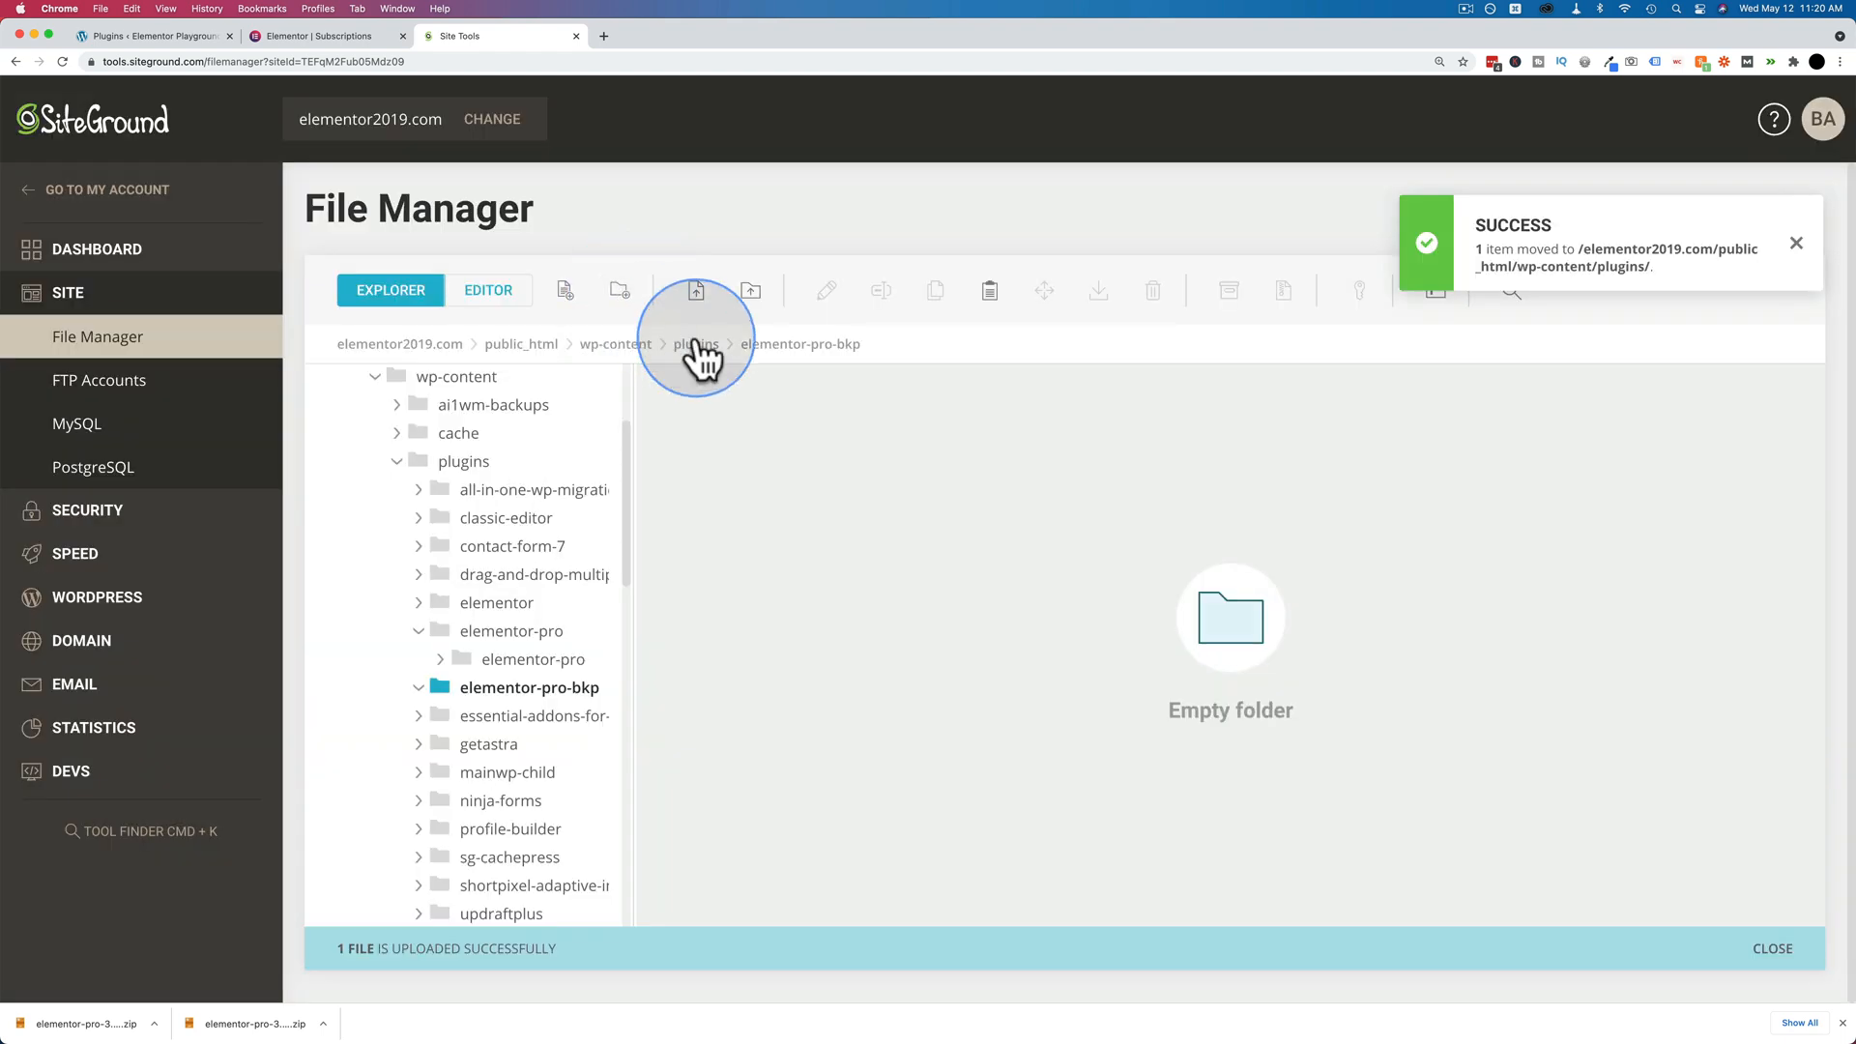
pyautogui.click(695, 343)
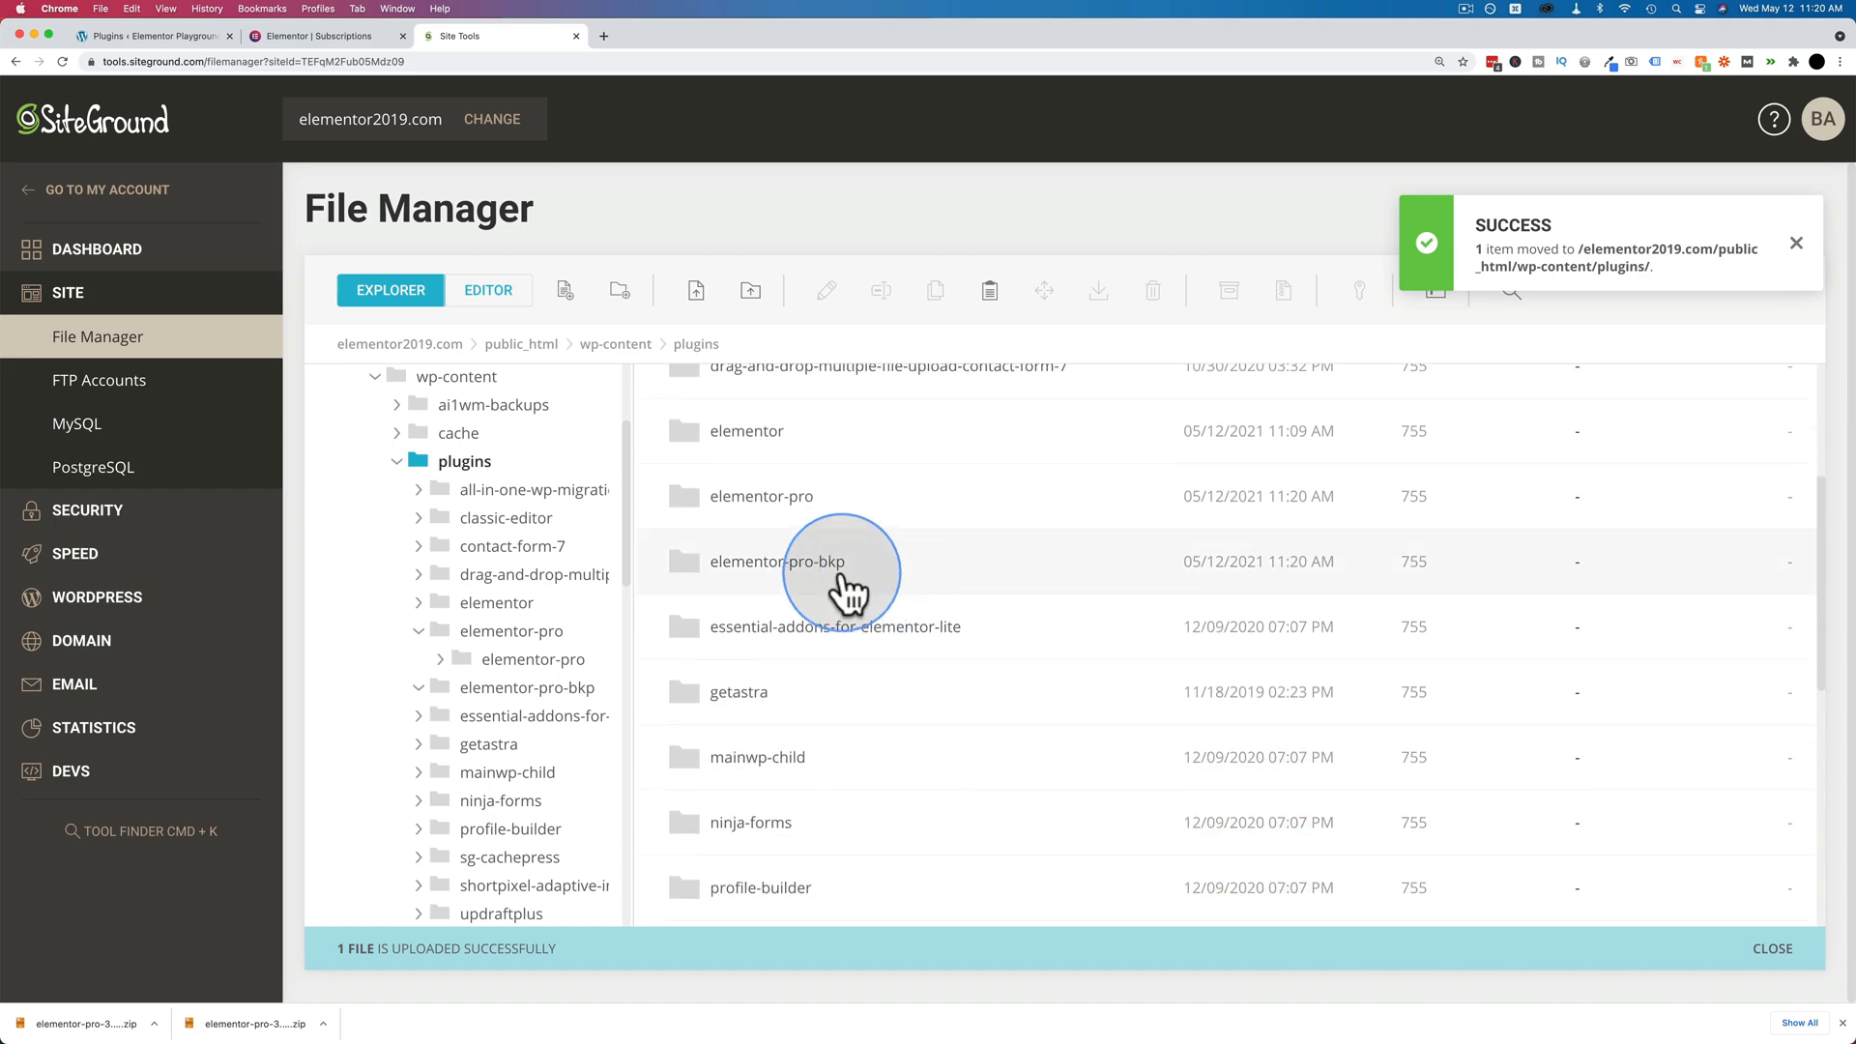
pyautogui.rightClick(777, 561)
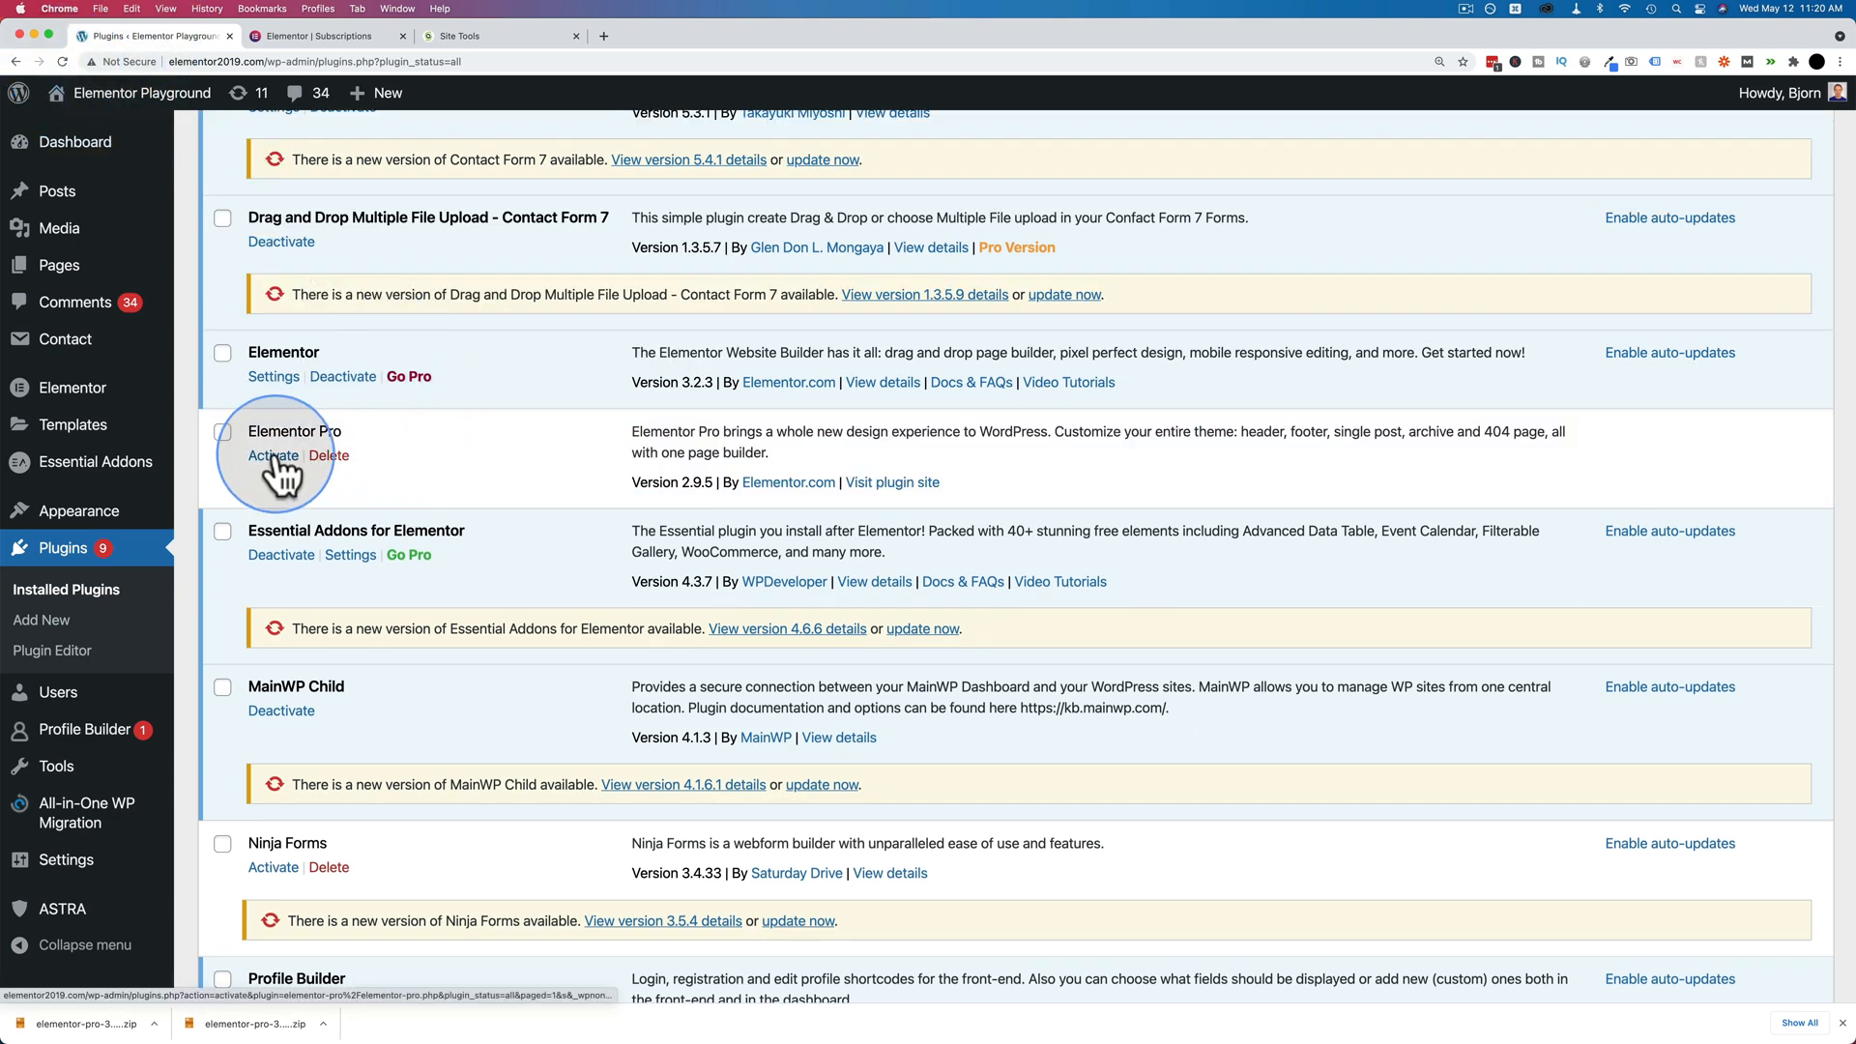
# Activate the restored Elementor Pro 2.9.5 plugin on the WordPress Plugins page.
pyautogui.click(273, 455)
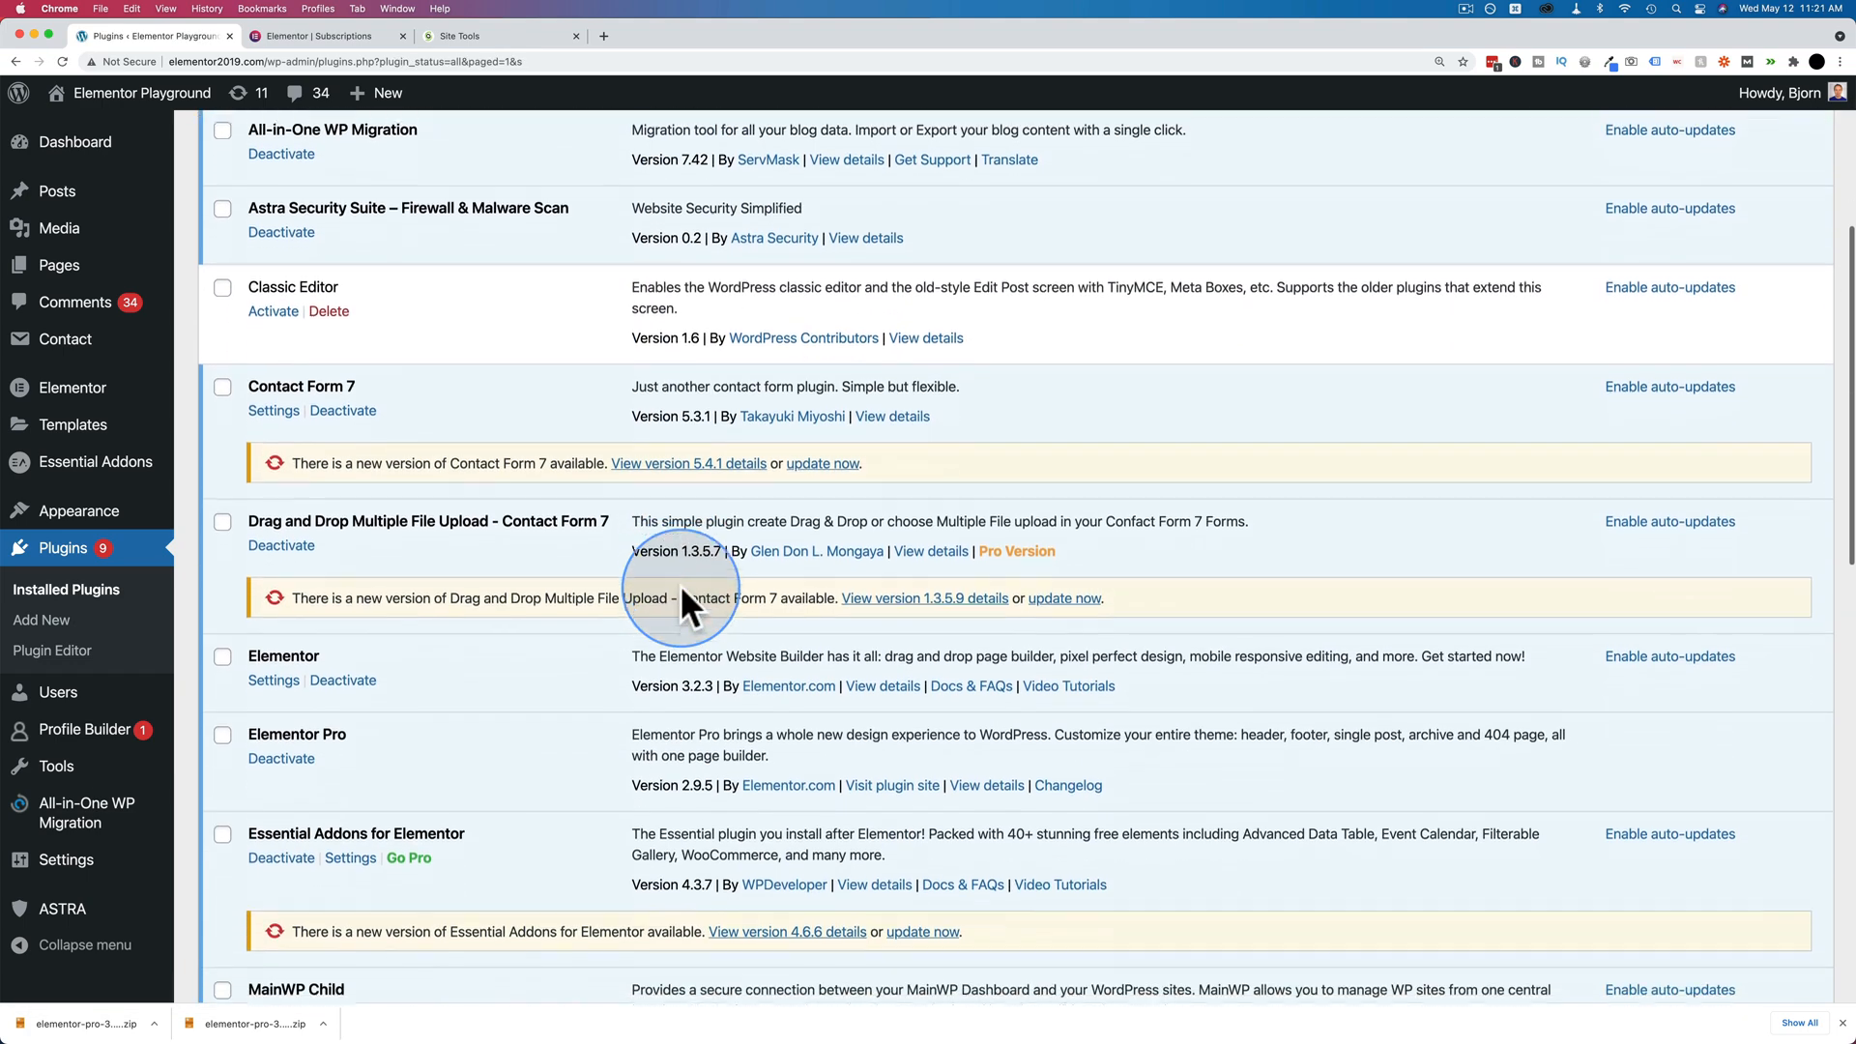
pyautogui.scroll(-3)
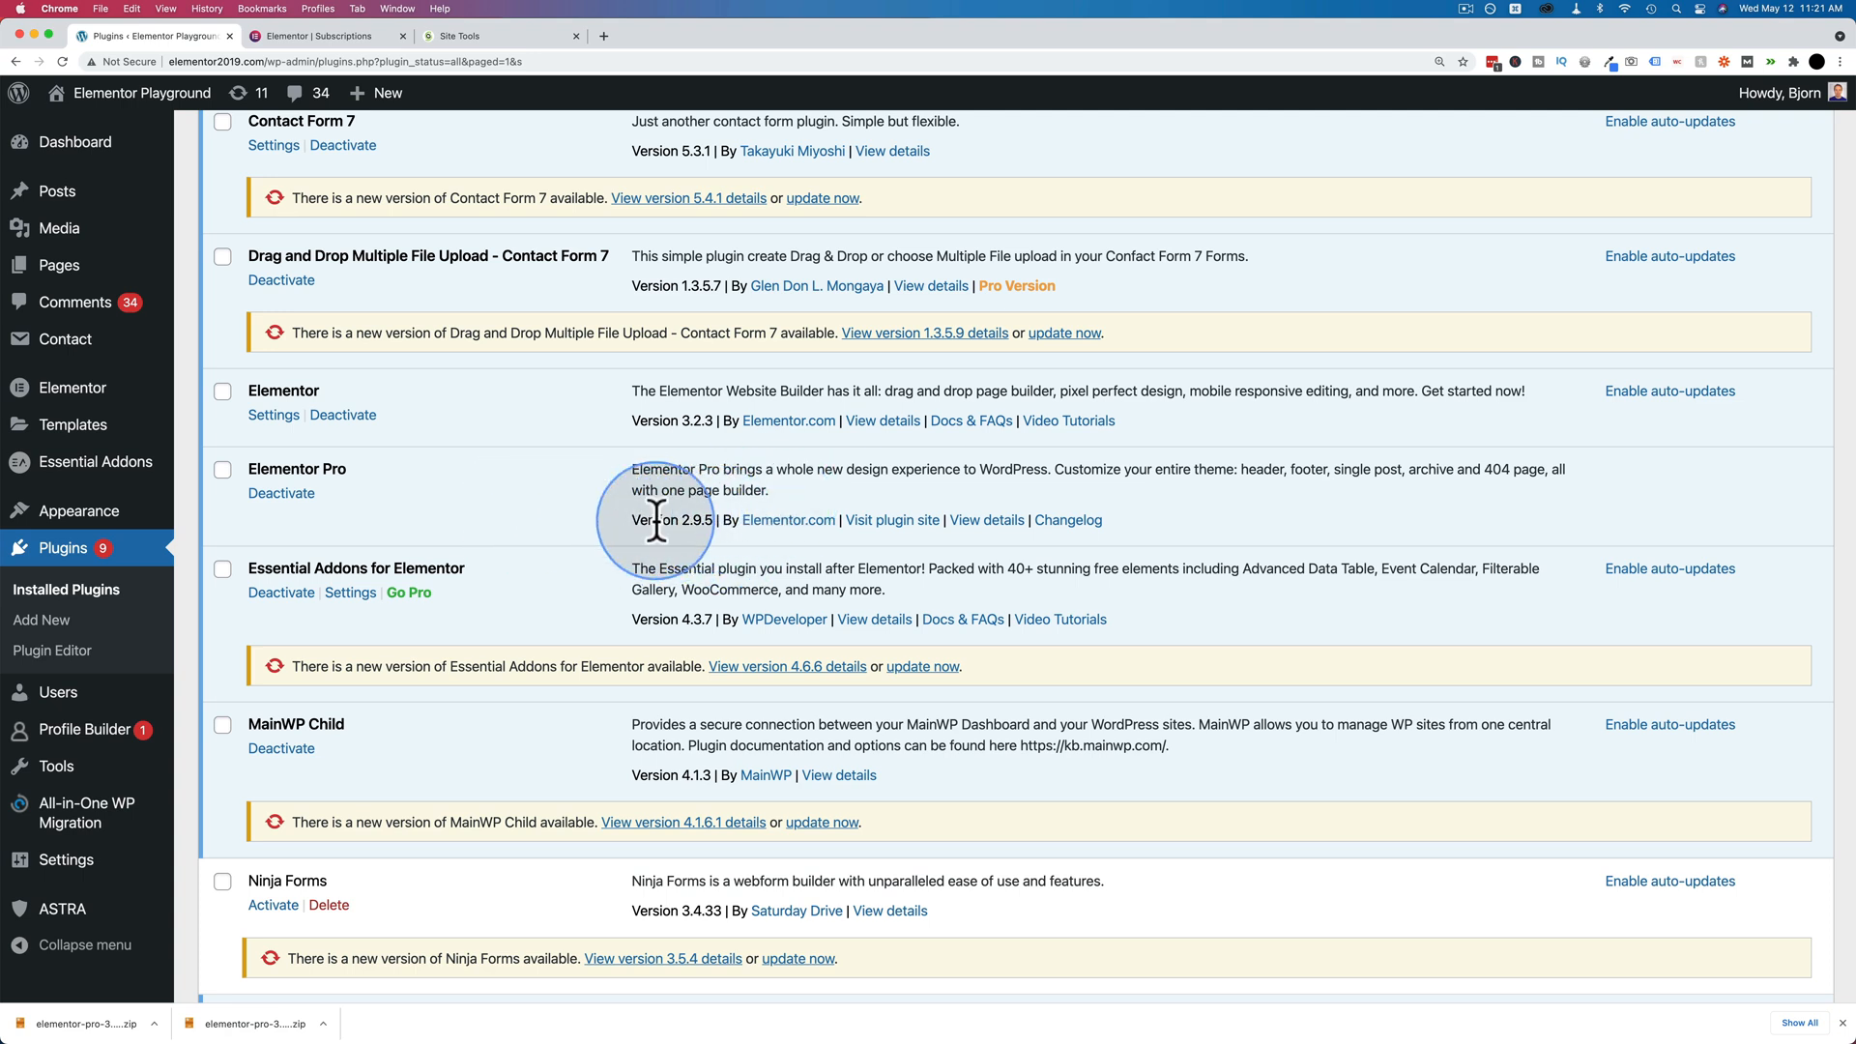
pyautogui.moveTo(400, 516)
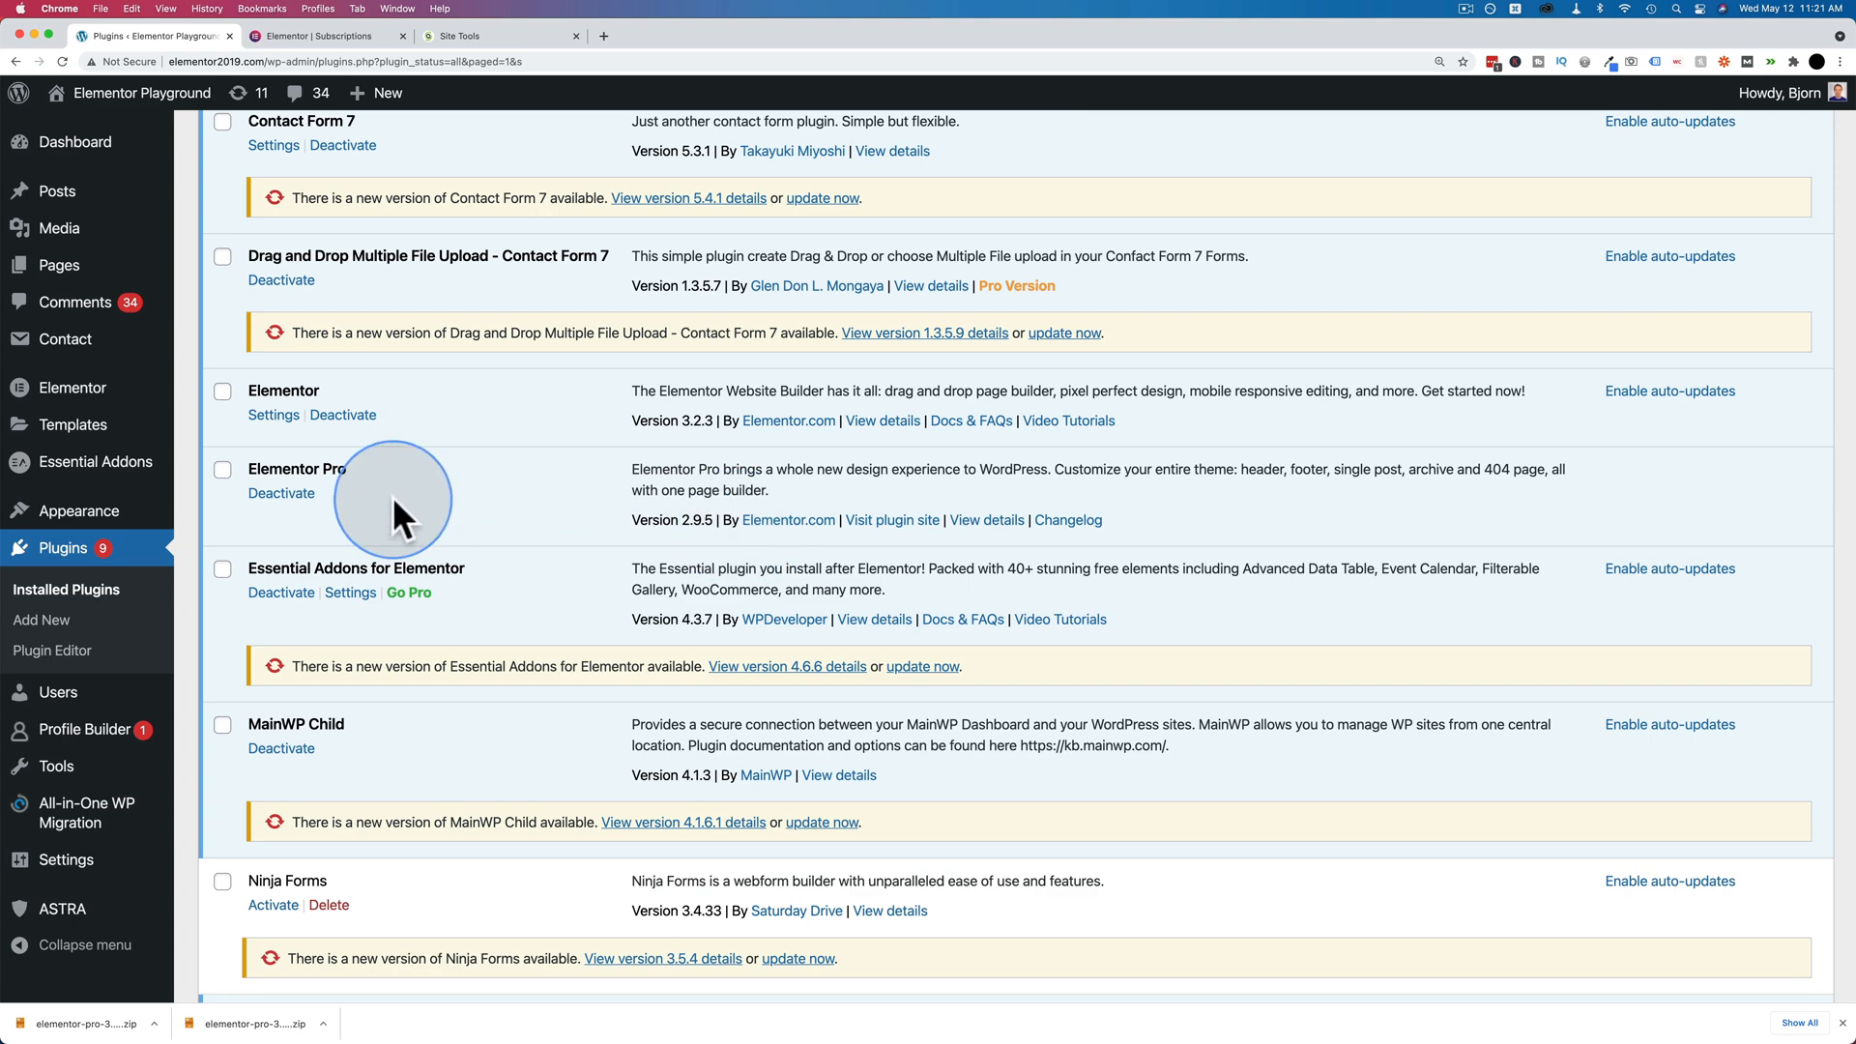
pyautogui.moveTo(385, 62)
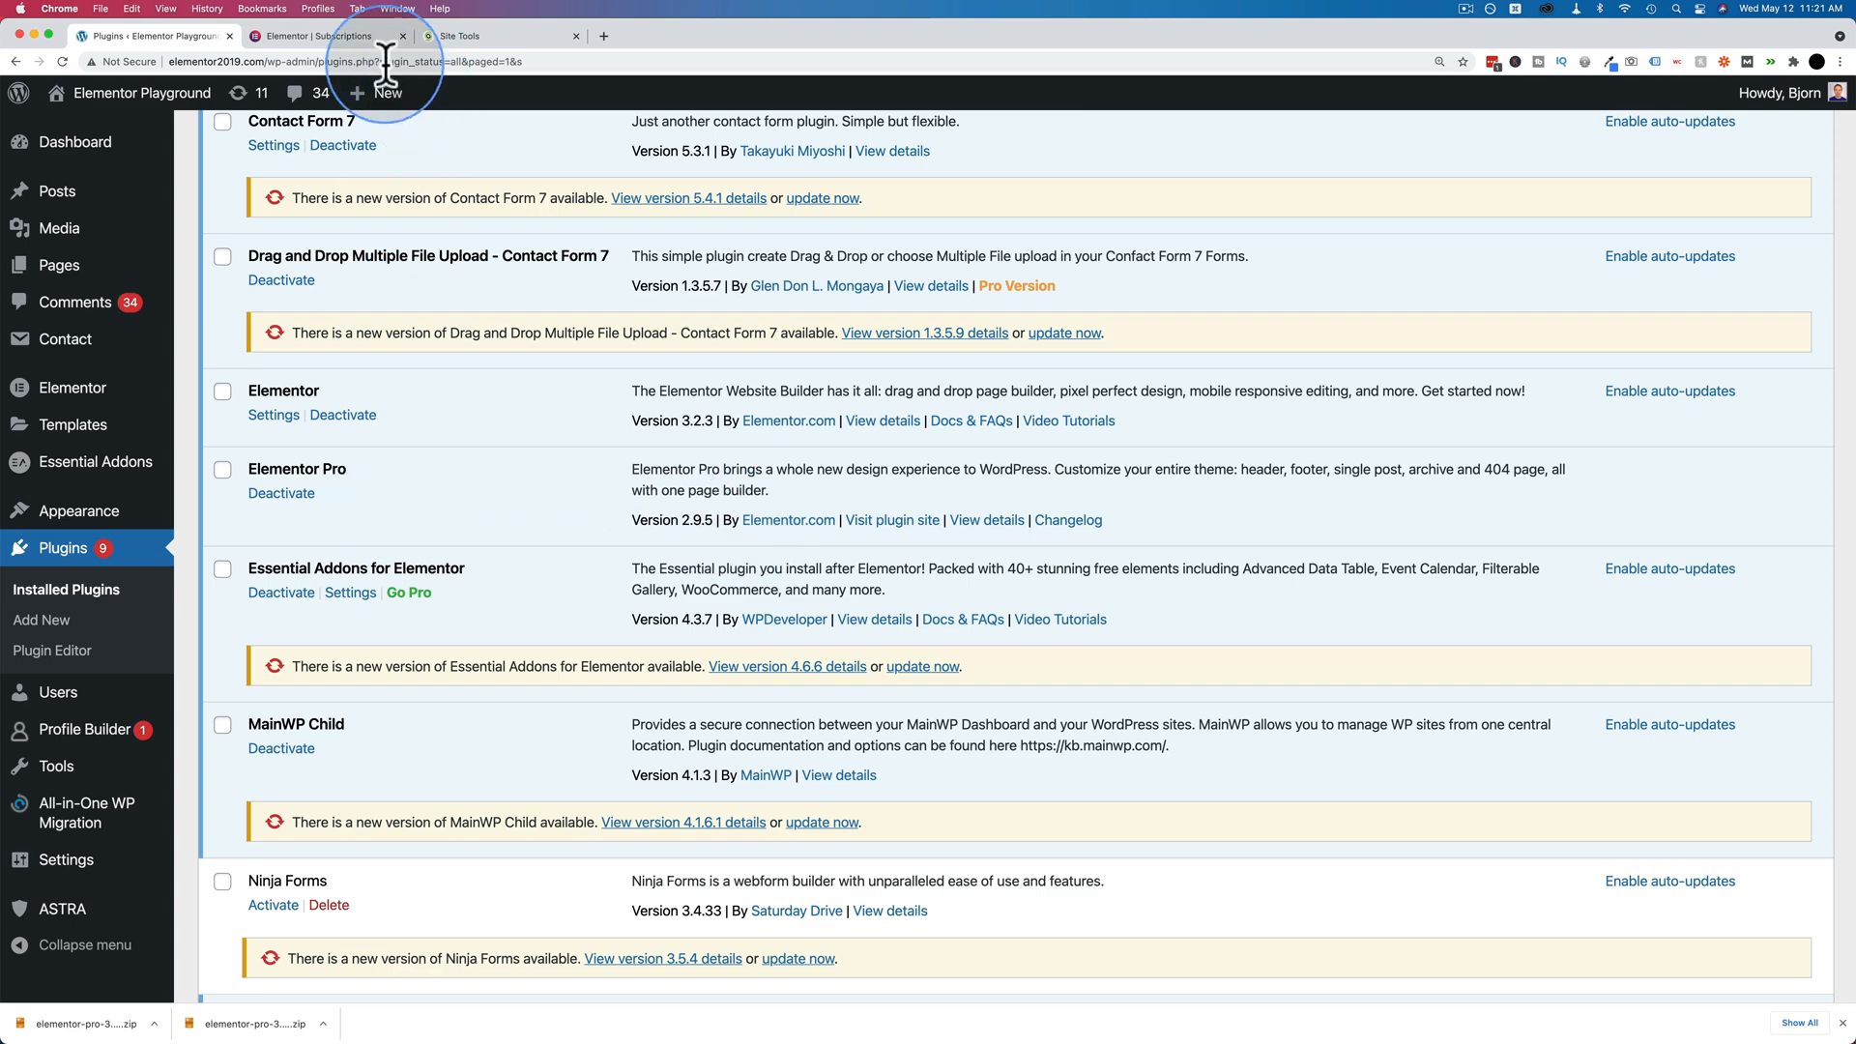
pyautogui.click(486, 35)
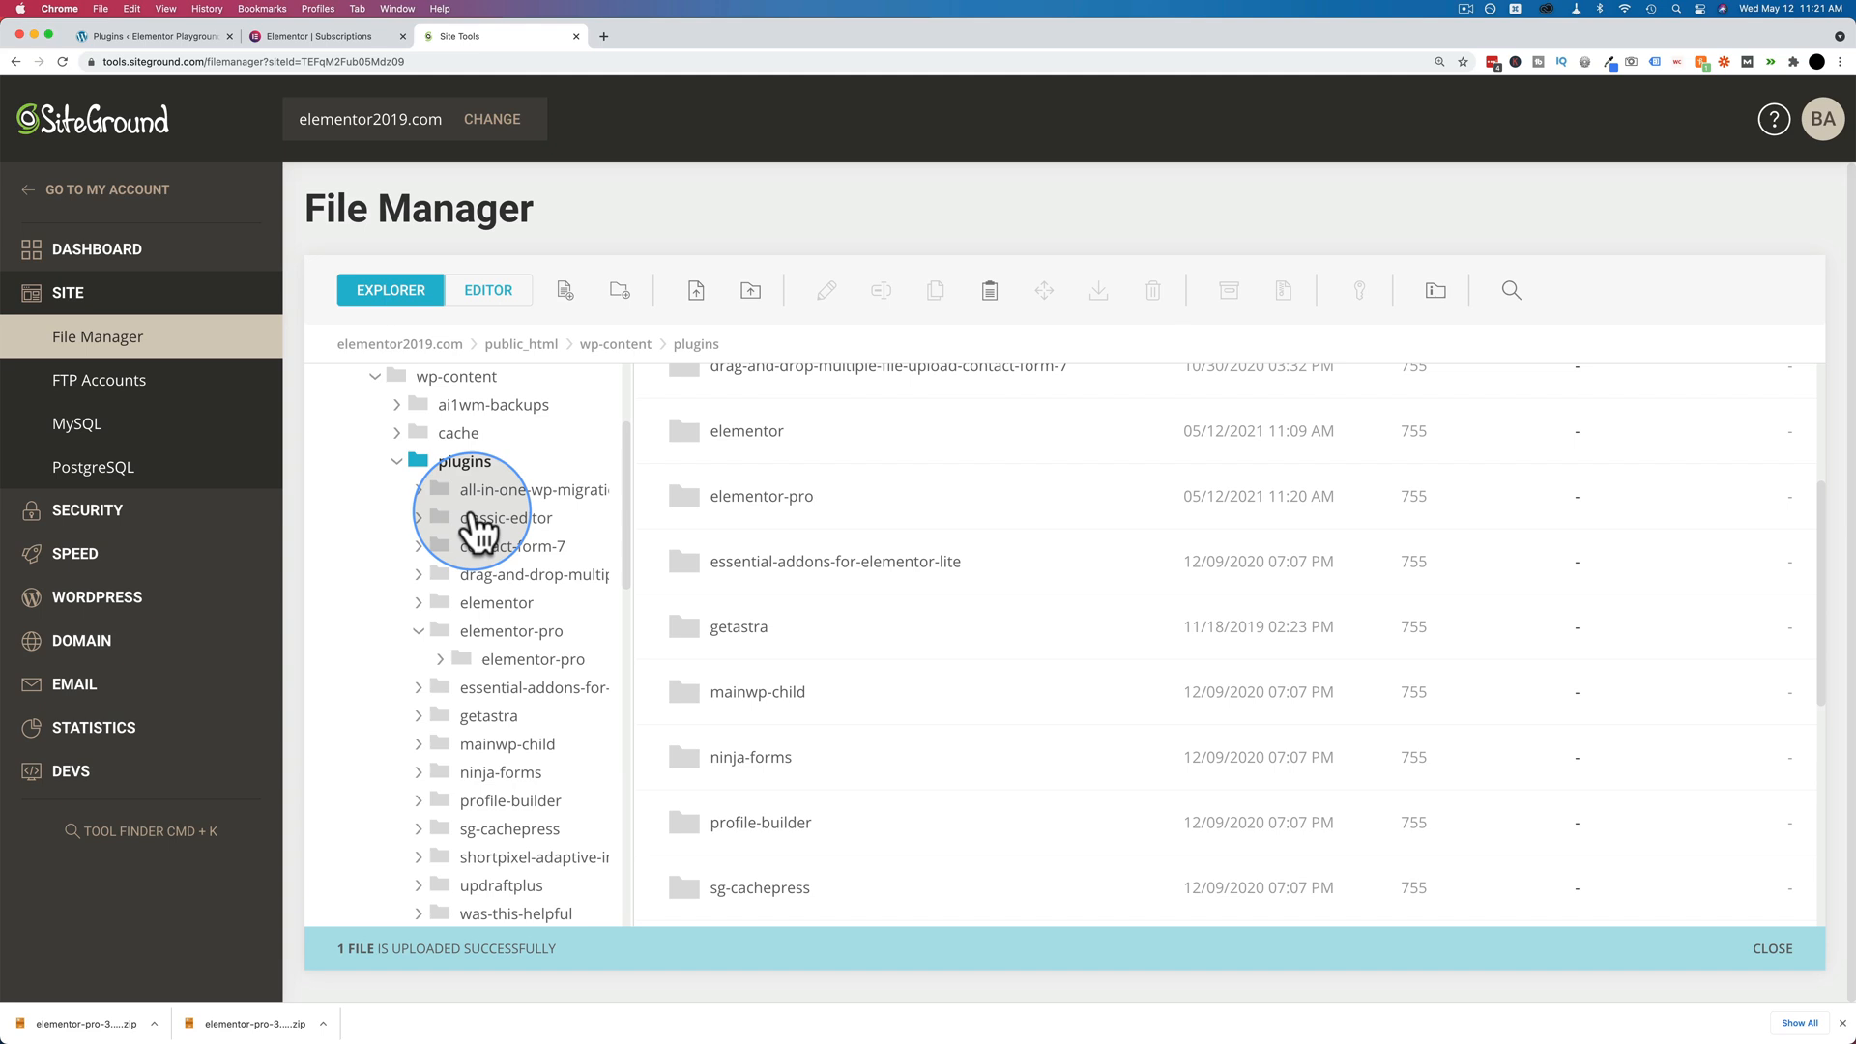